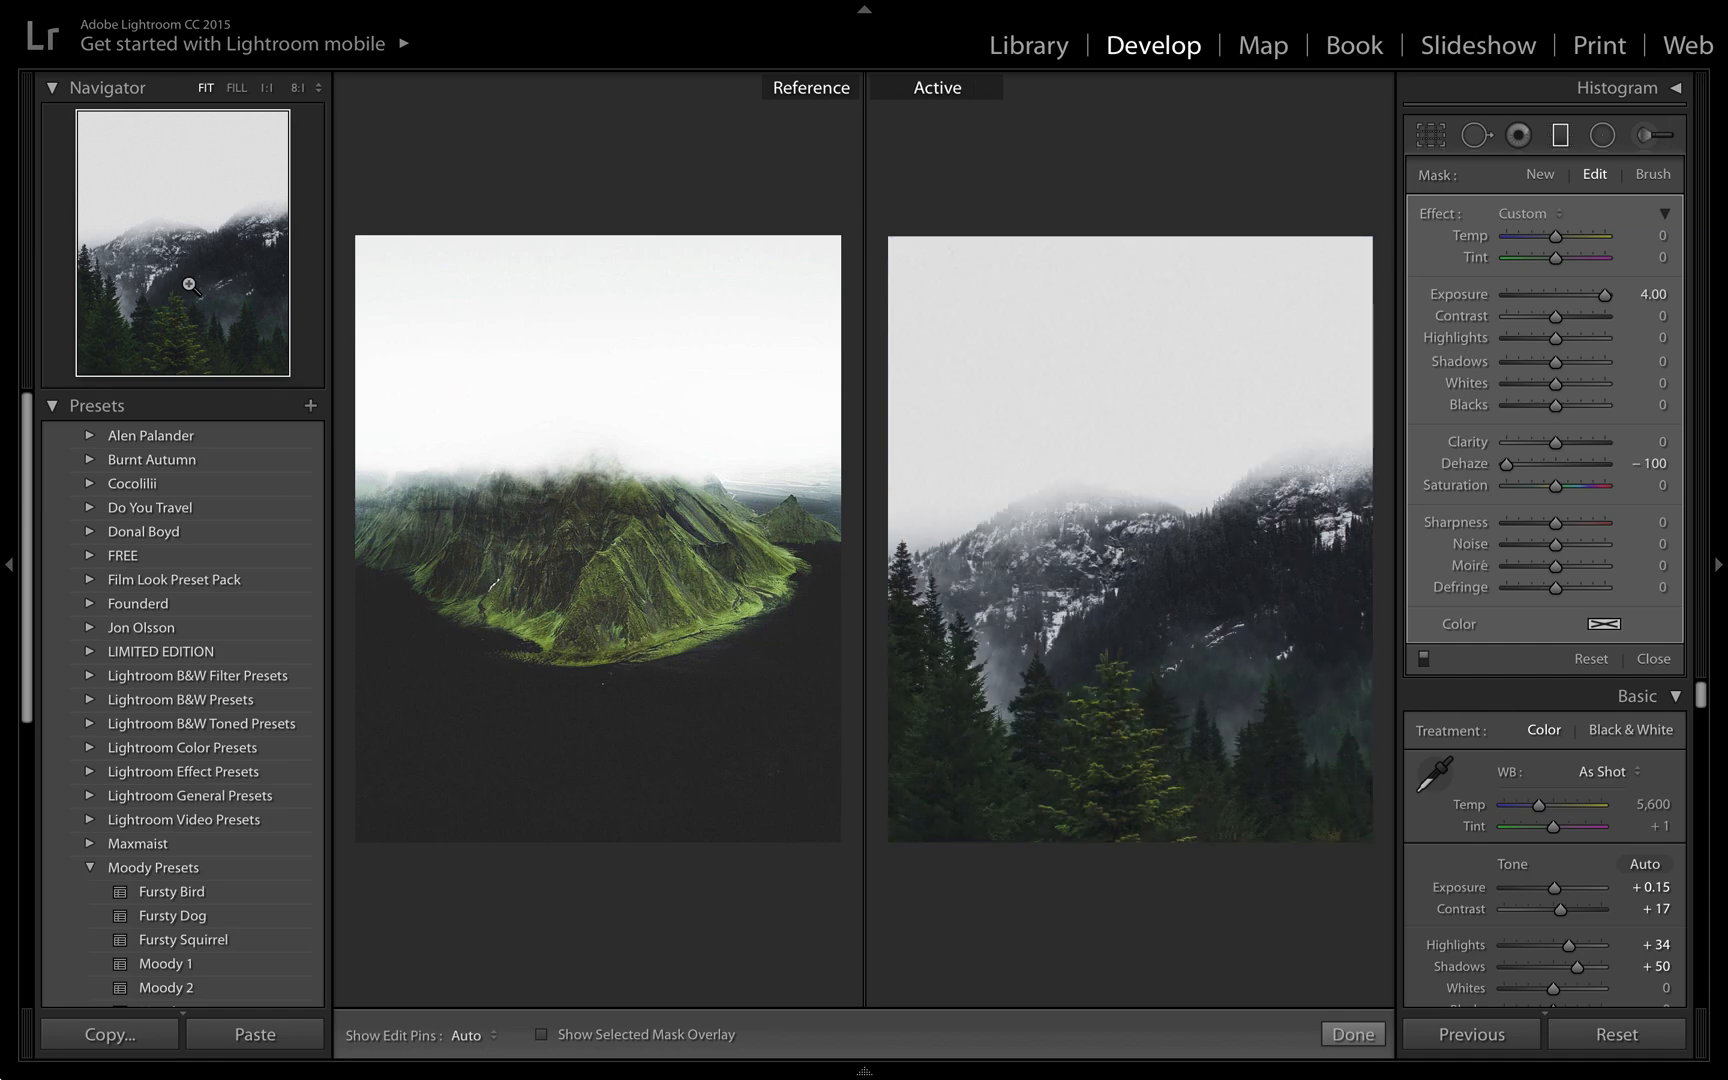
{"action": "mouse_move", "coordinate": [914, 475]}
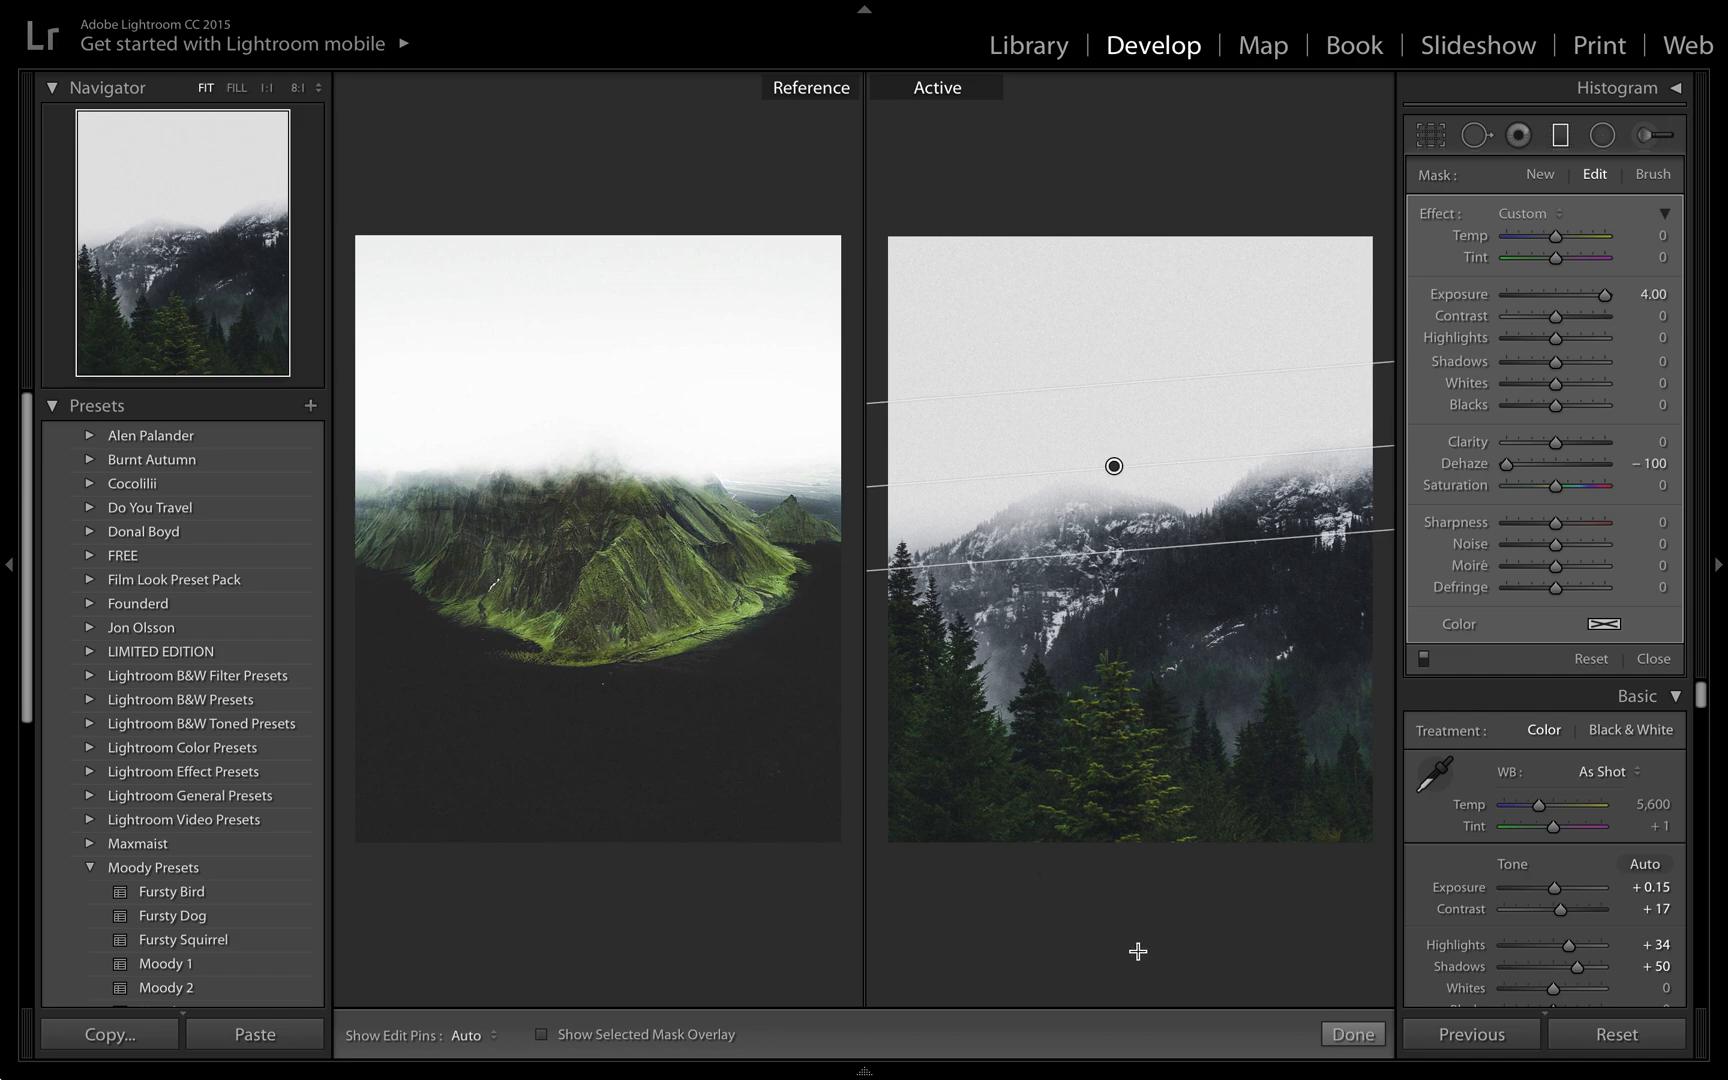
{"action": "mouse_move", "coordinate": [1075, 778]}
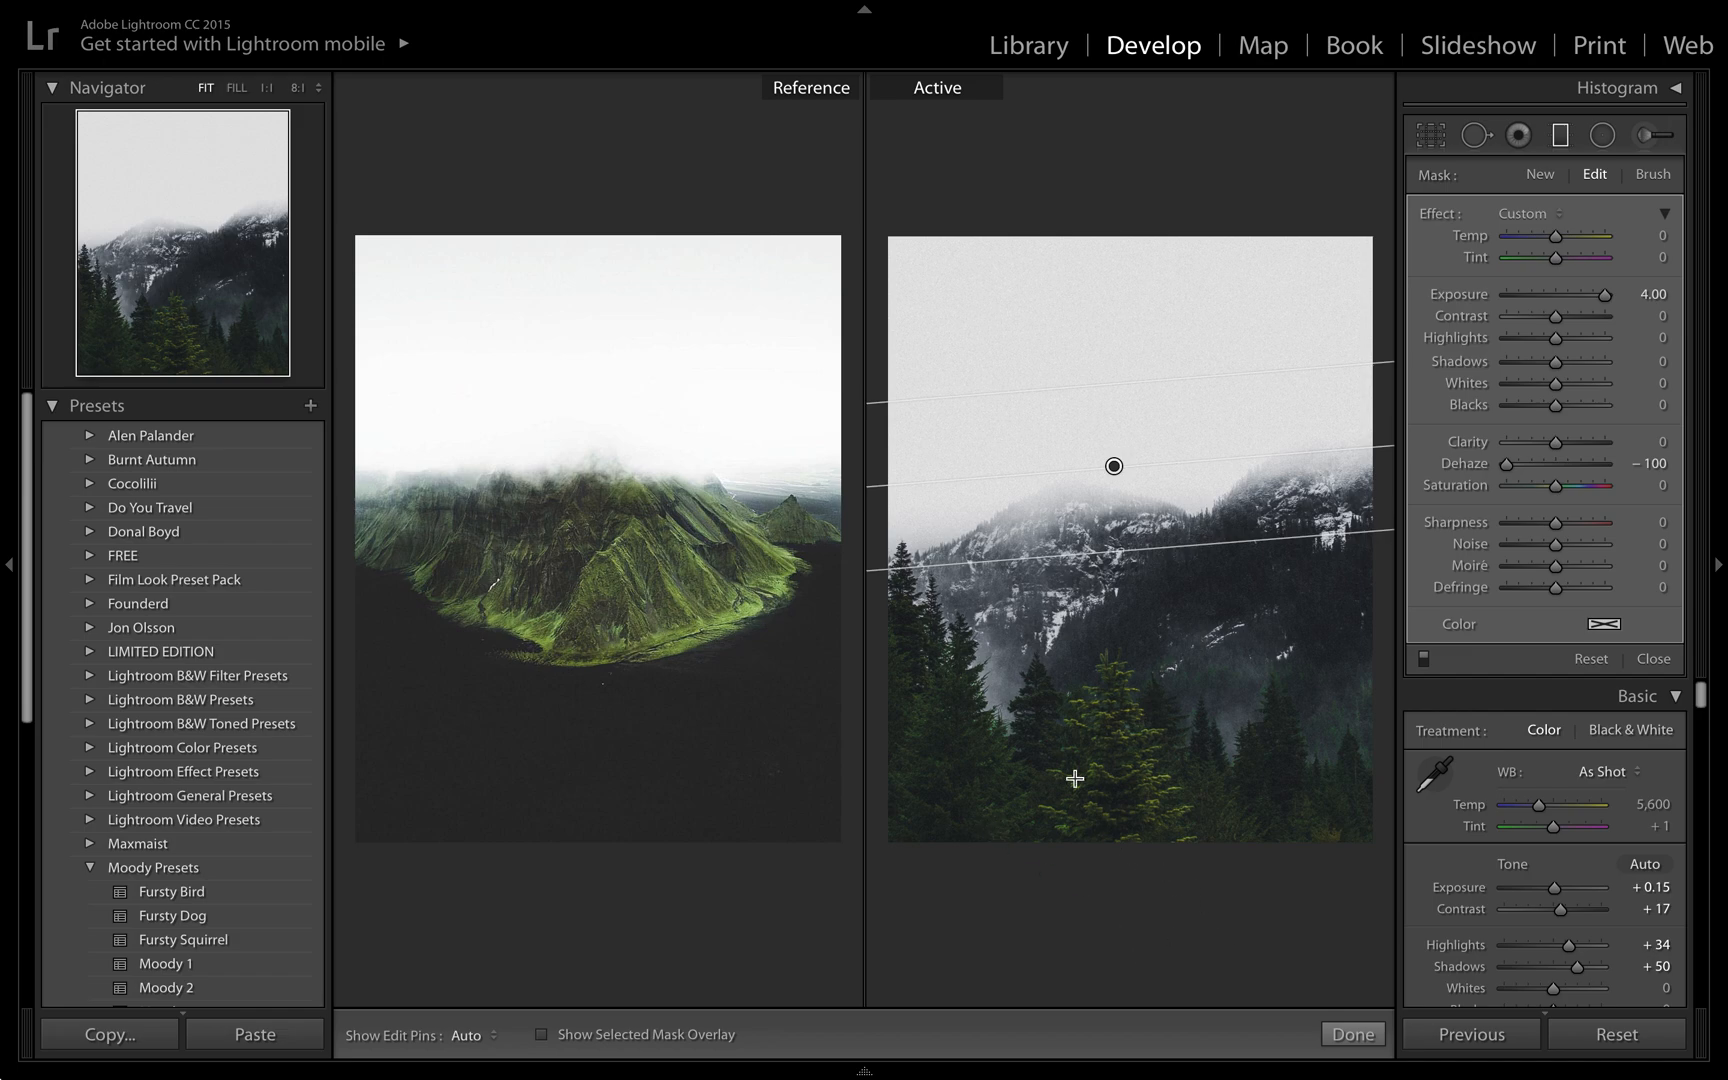
{"action": "mouse_move", "coordinate": [1038, 214]}
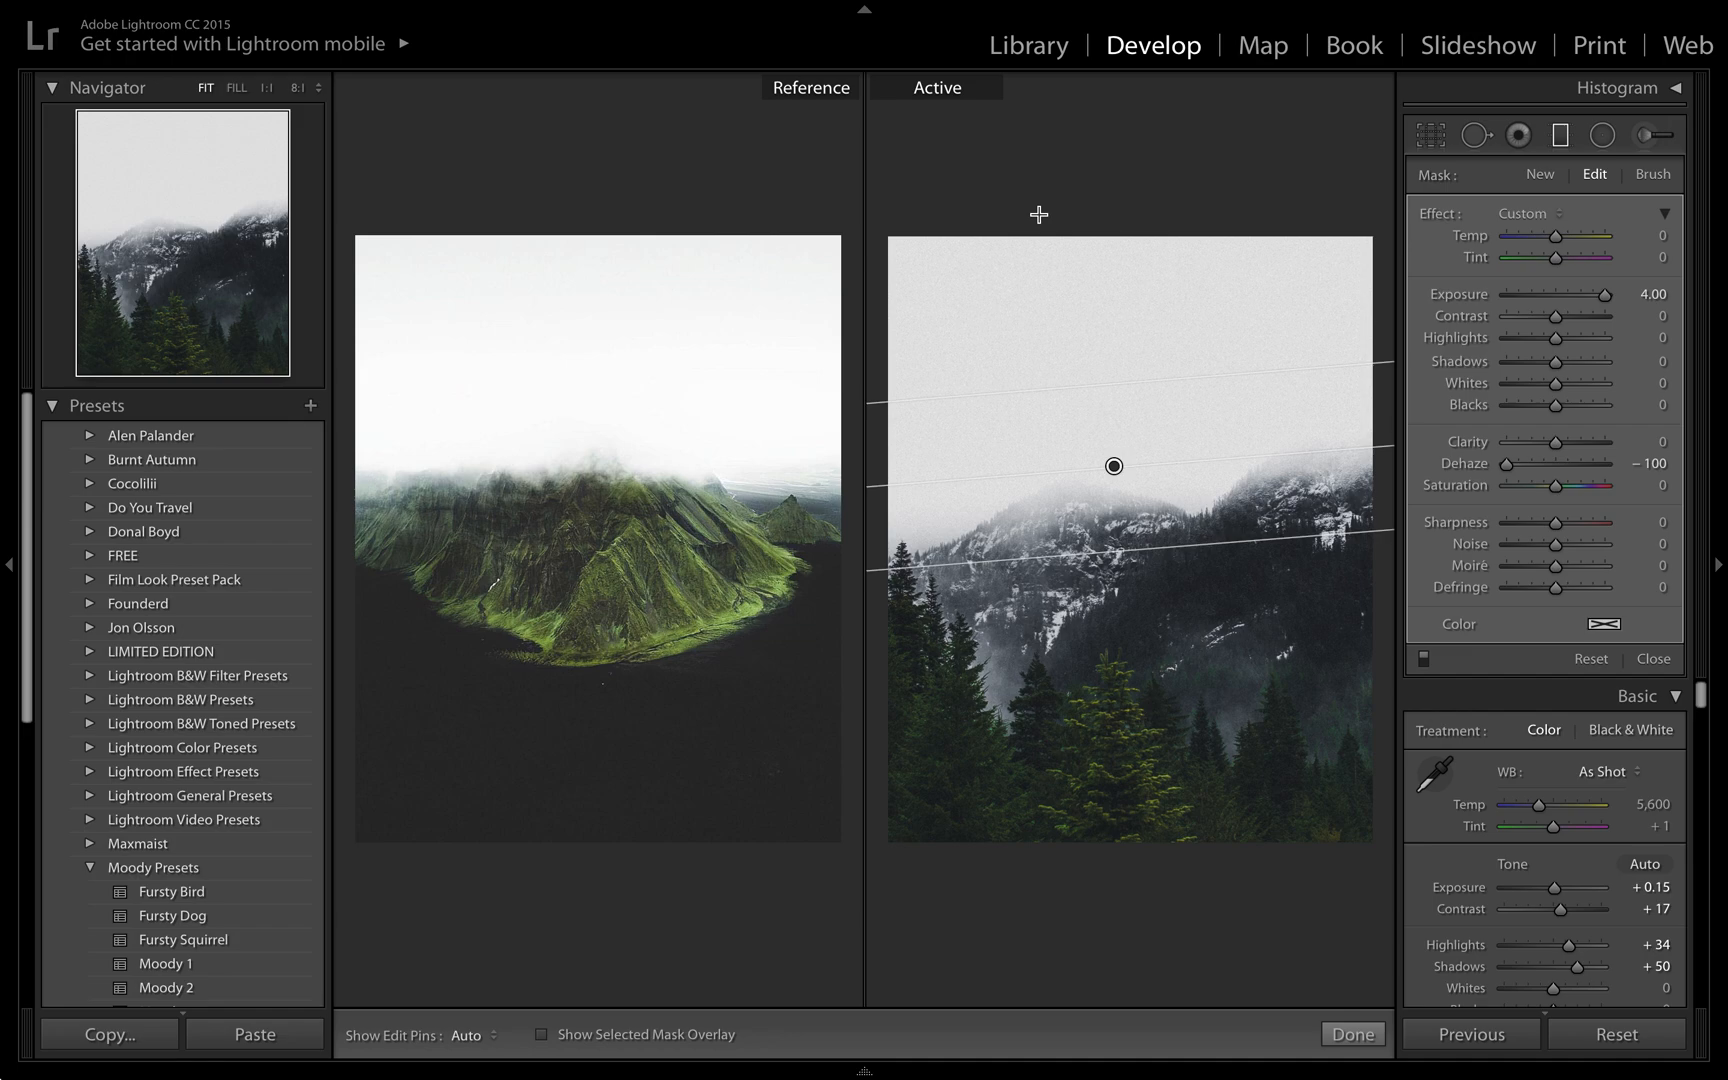
{"action": "mouse_move", "coordinate": [1130, 385]}
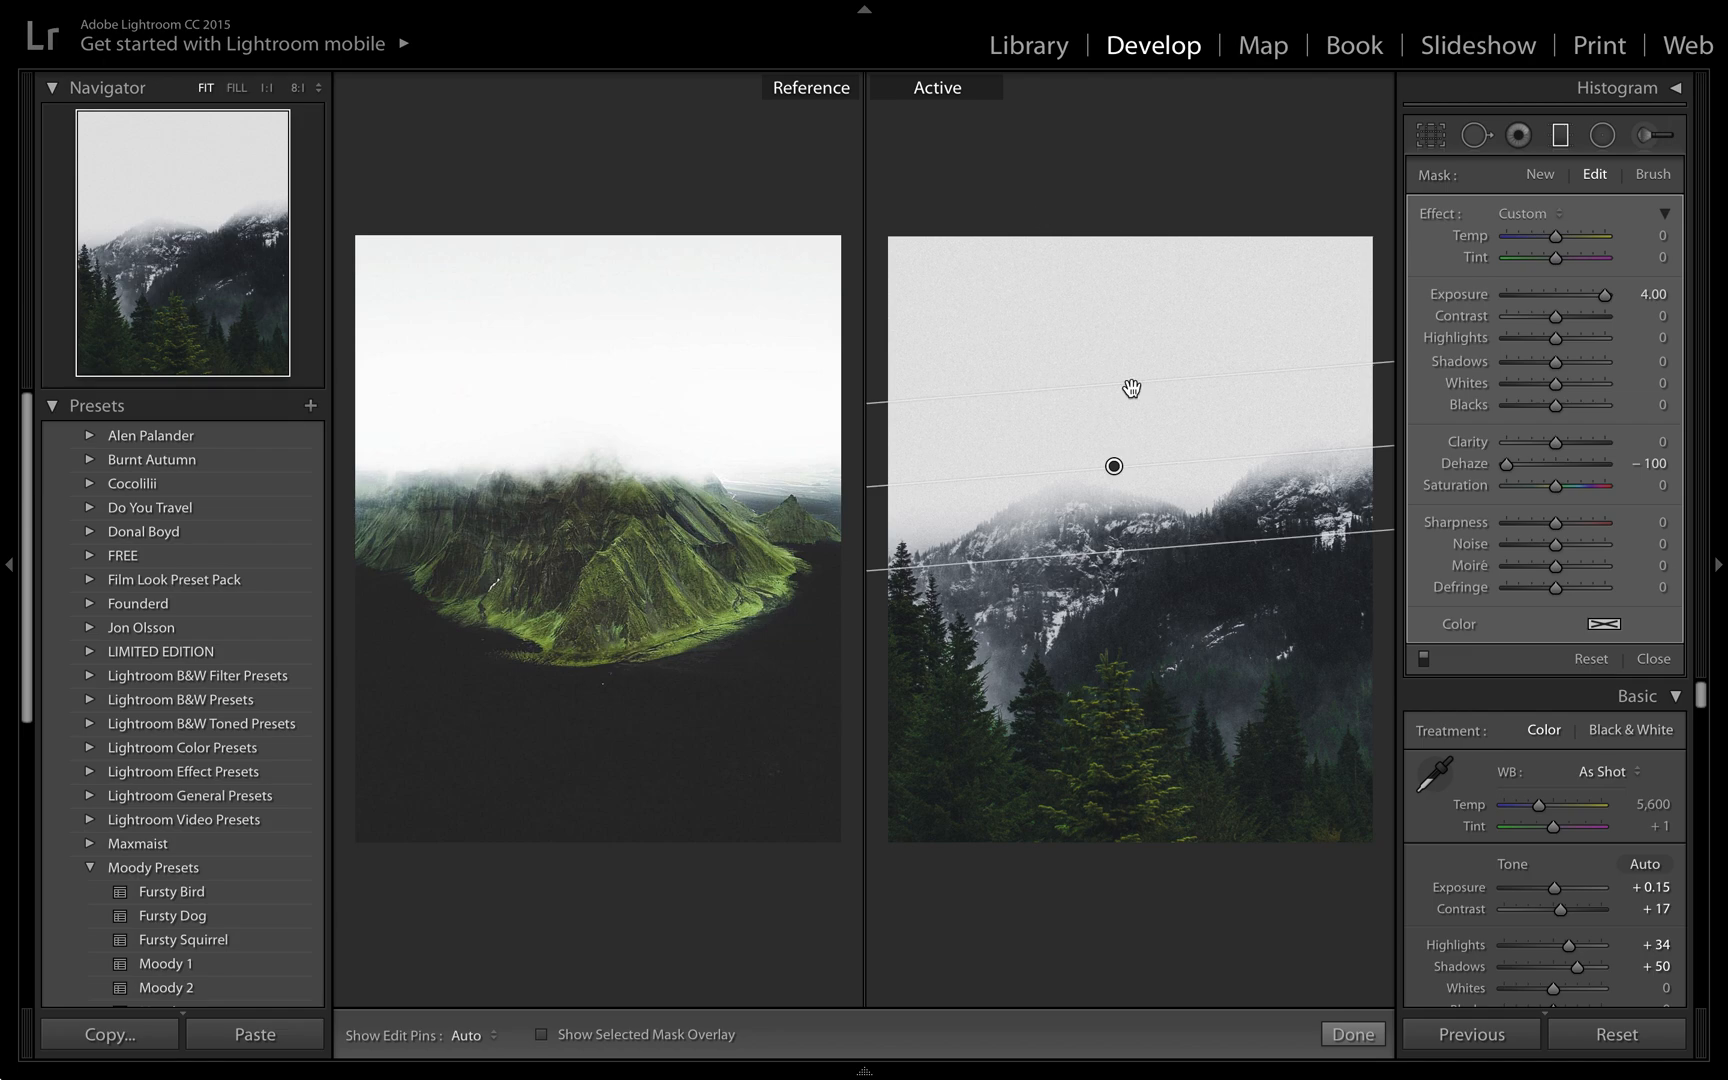
Close out the previous graduated filter work on the earlier photo.
{"action": "left_click", "coordinate": [1353, 1034]}
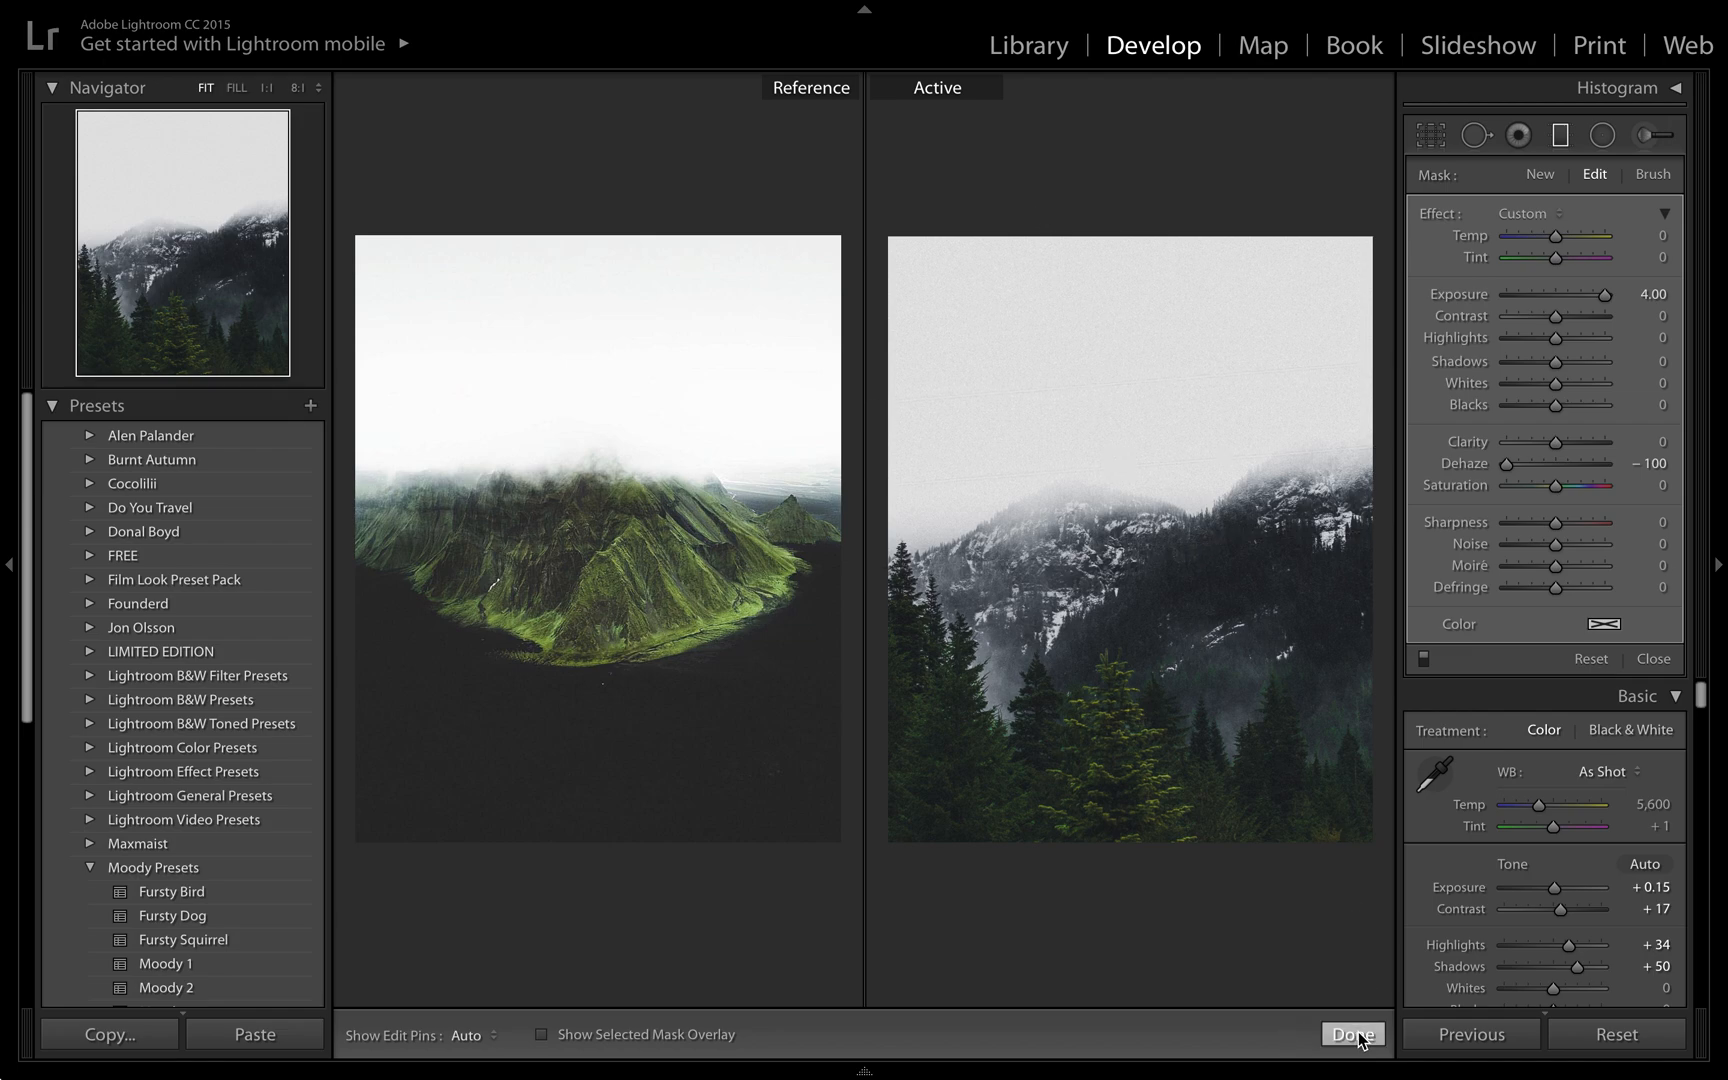
{"action": "left_click", "coordinate": [1352, 1033]}
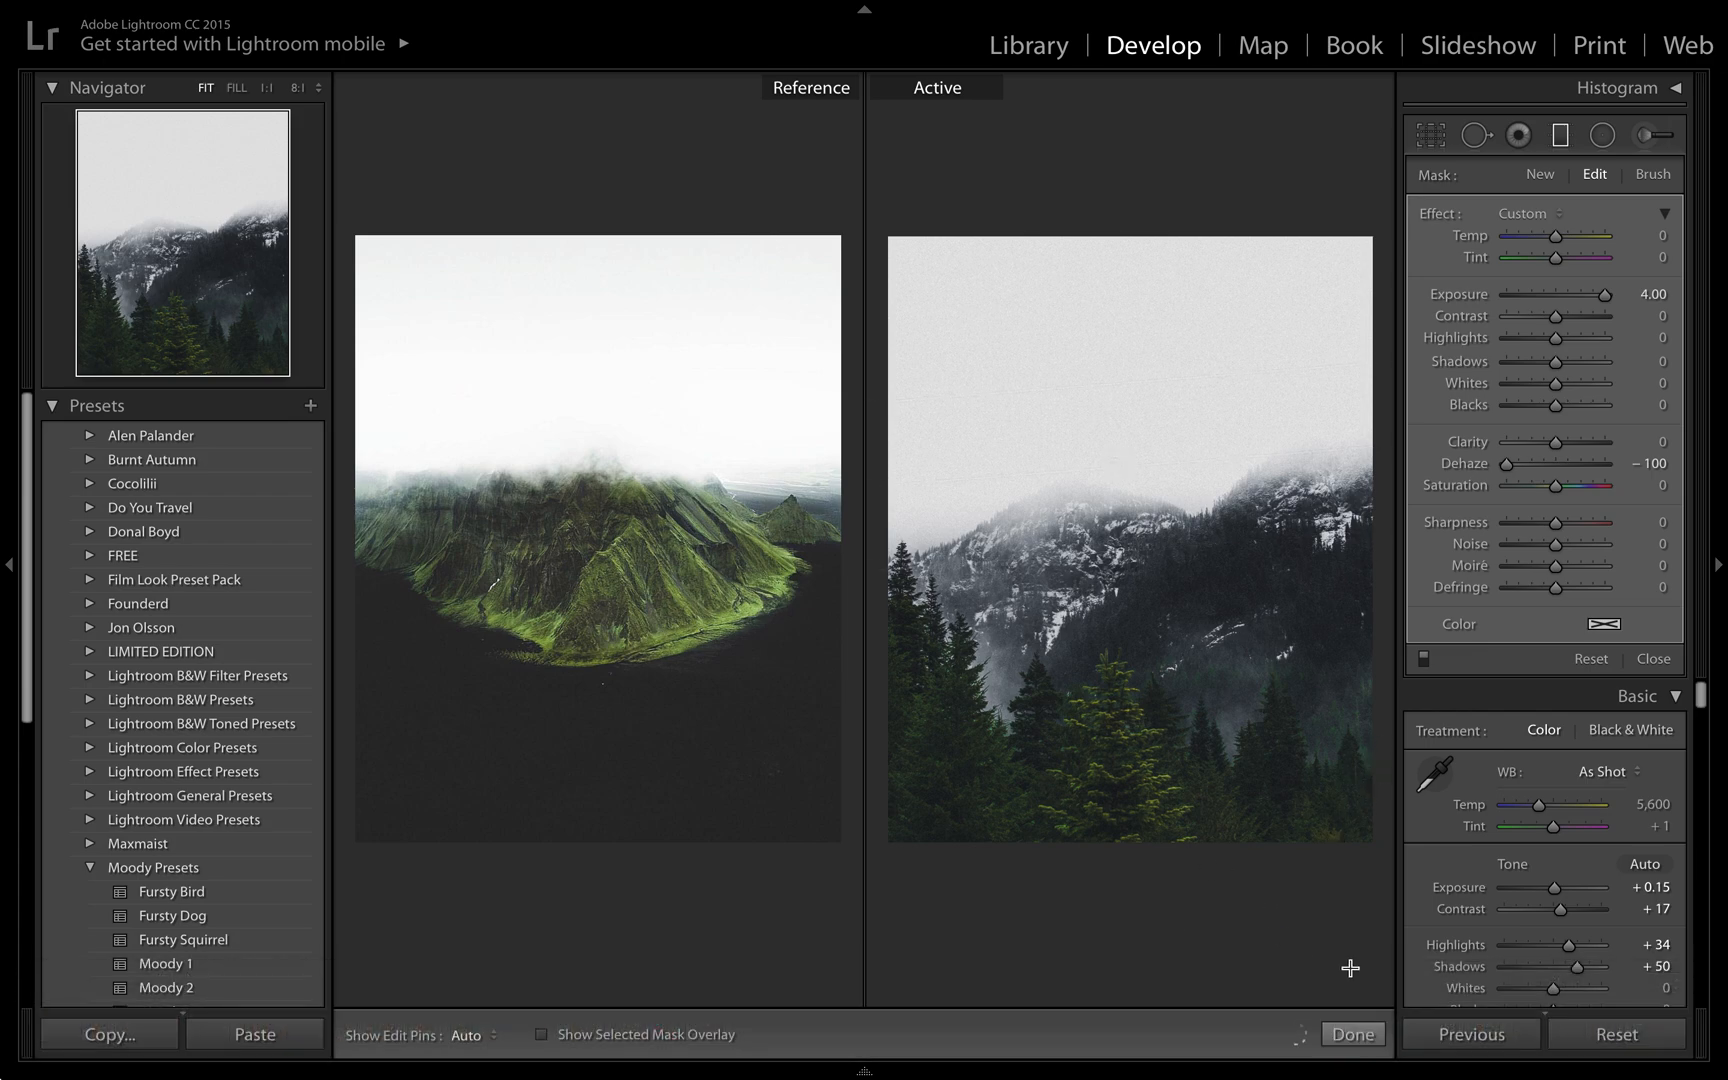
{"action": "left_click", "coordinate": [1113, 466]}
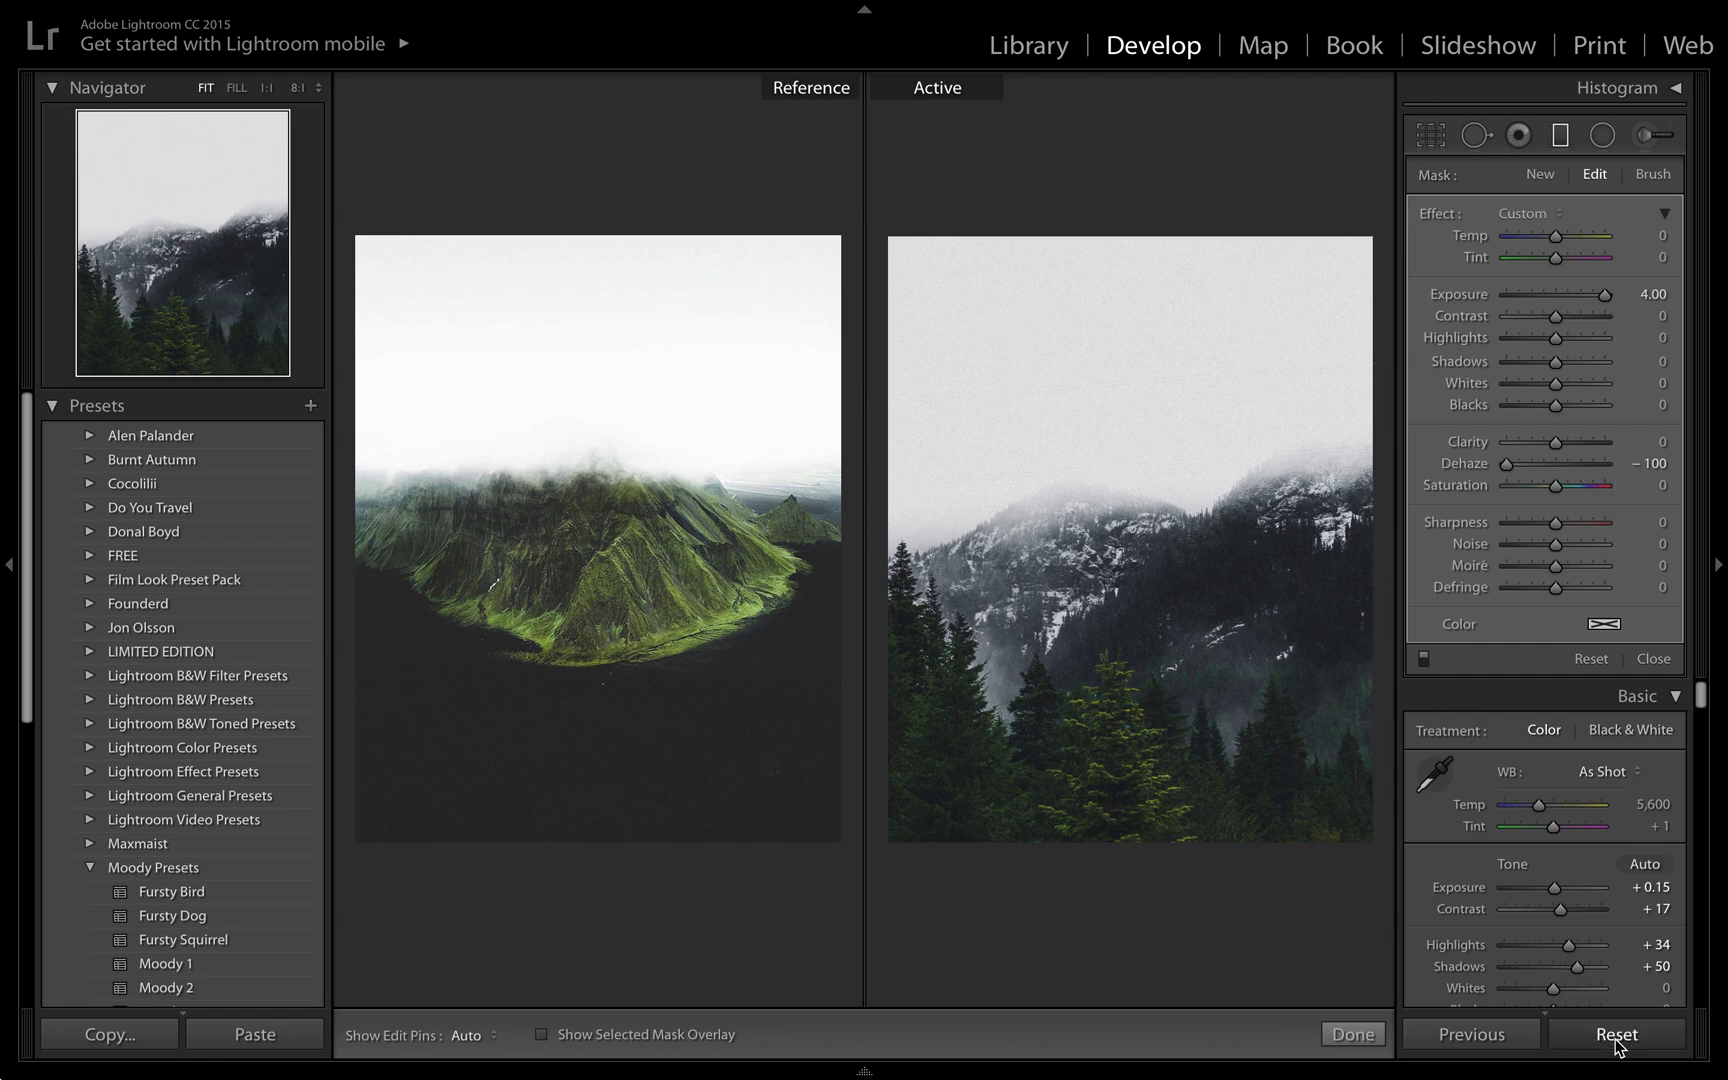
Reset the photo to its unedited state and crop it to a 4 x 5 / 8 x 10 ratio.
{"action": "left_click", "coordinate": [1611, 1034]}
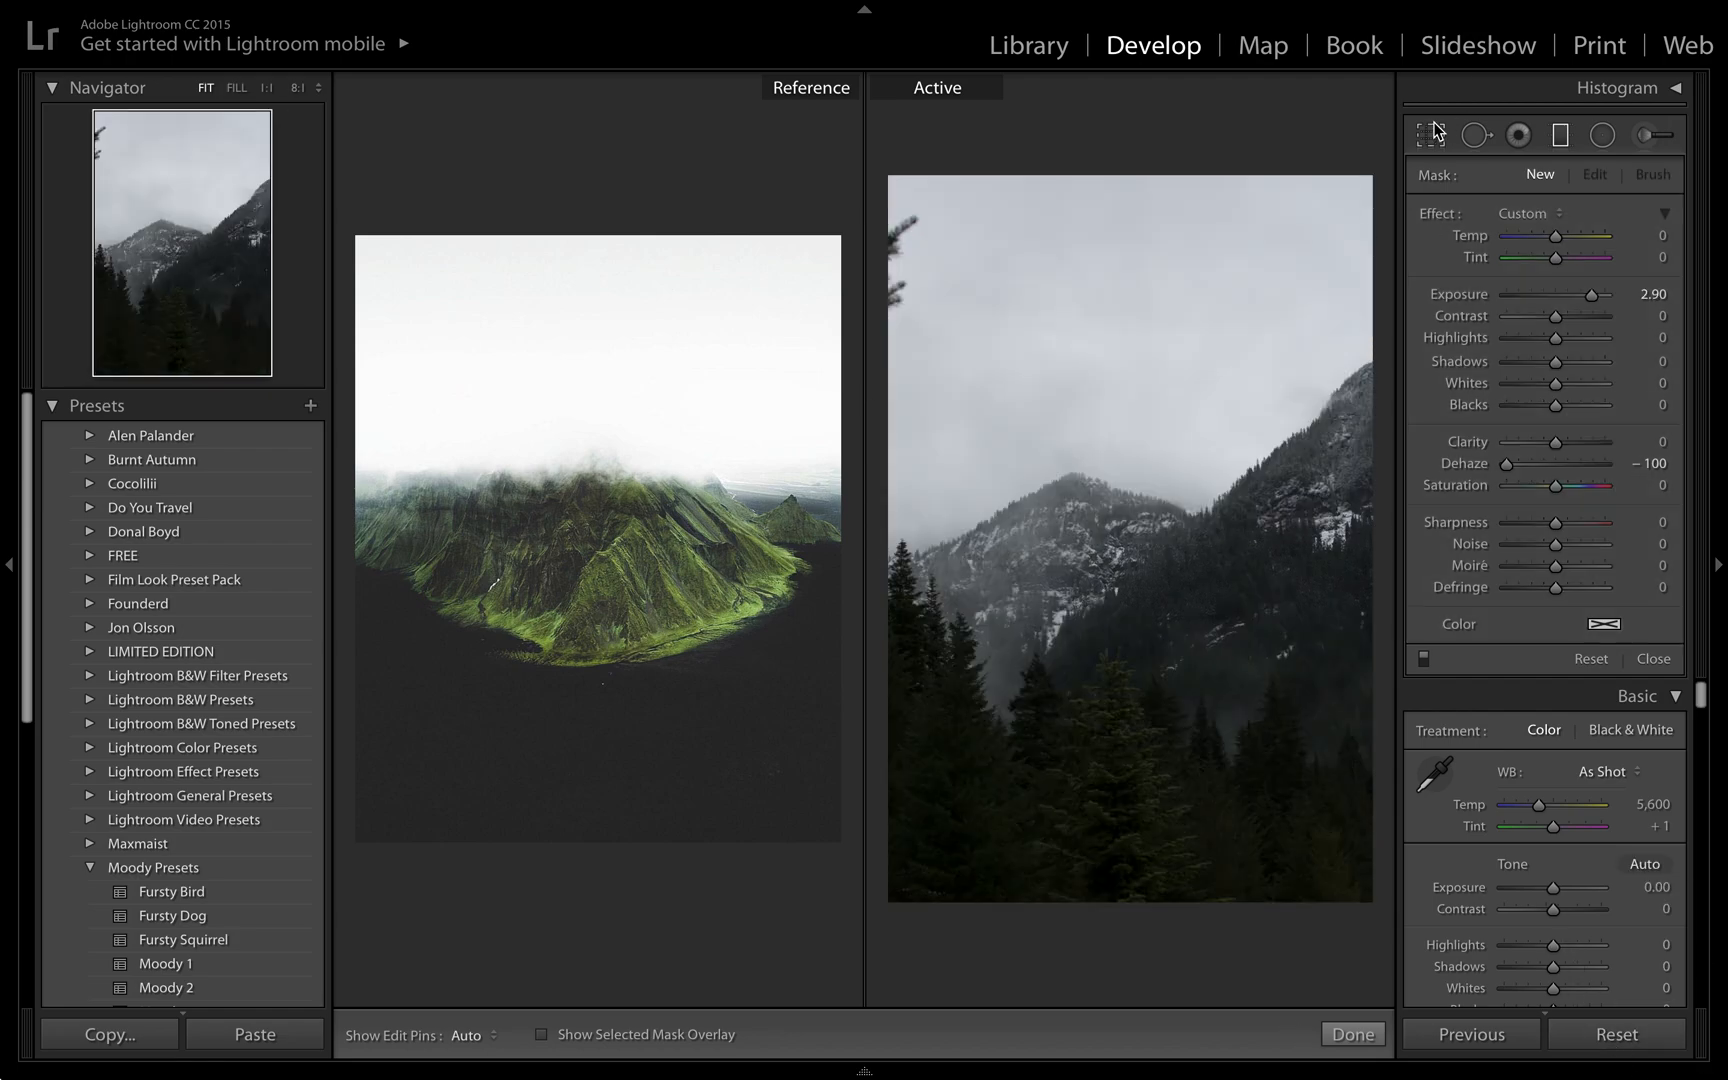
{"action": "left_click", "coordinate": [1431, 135]}
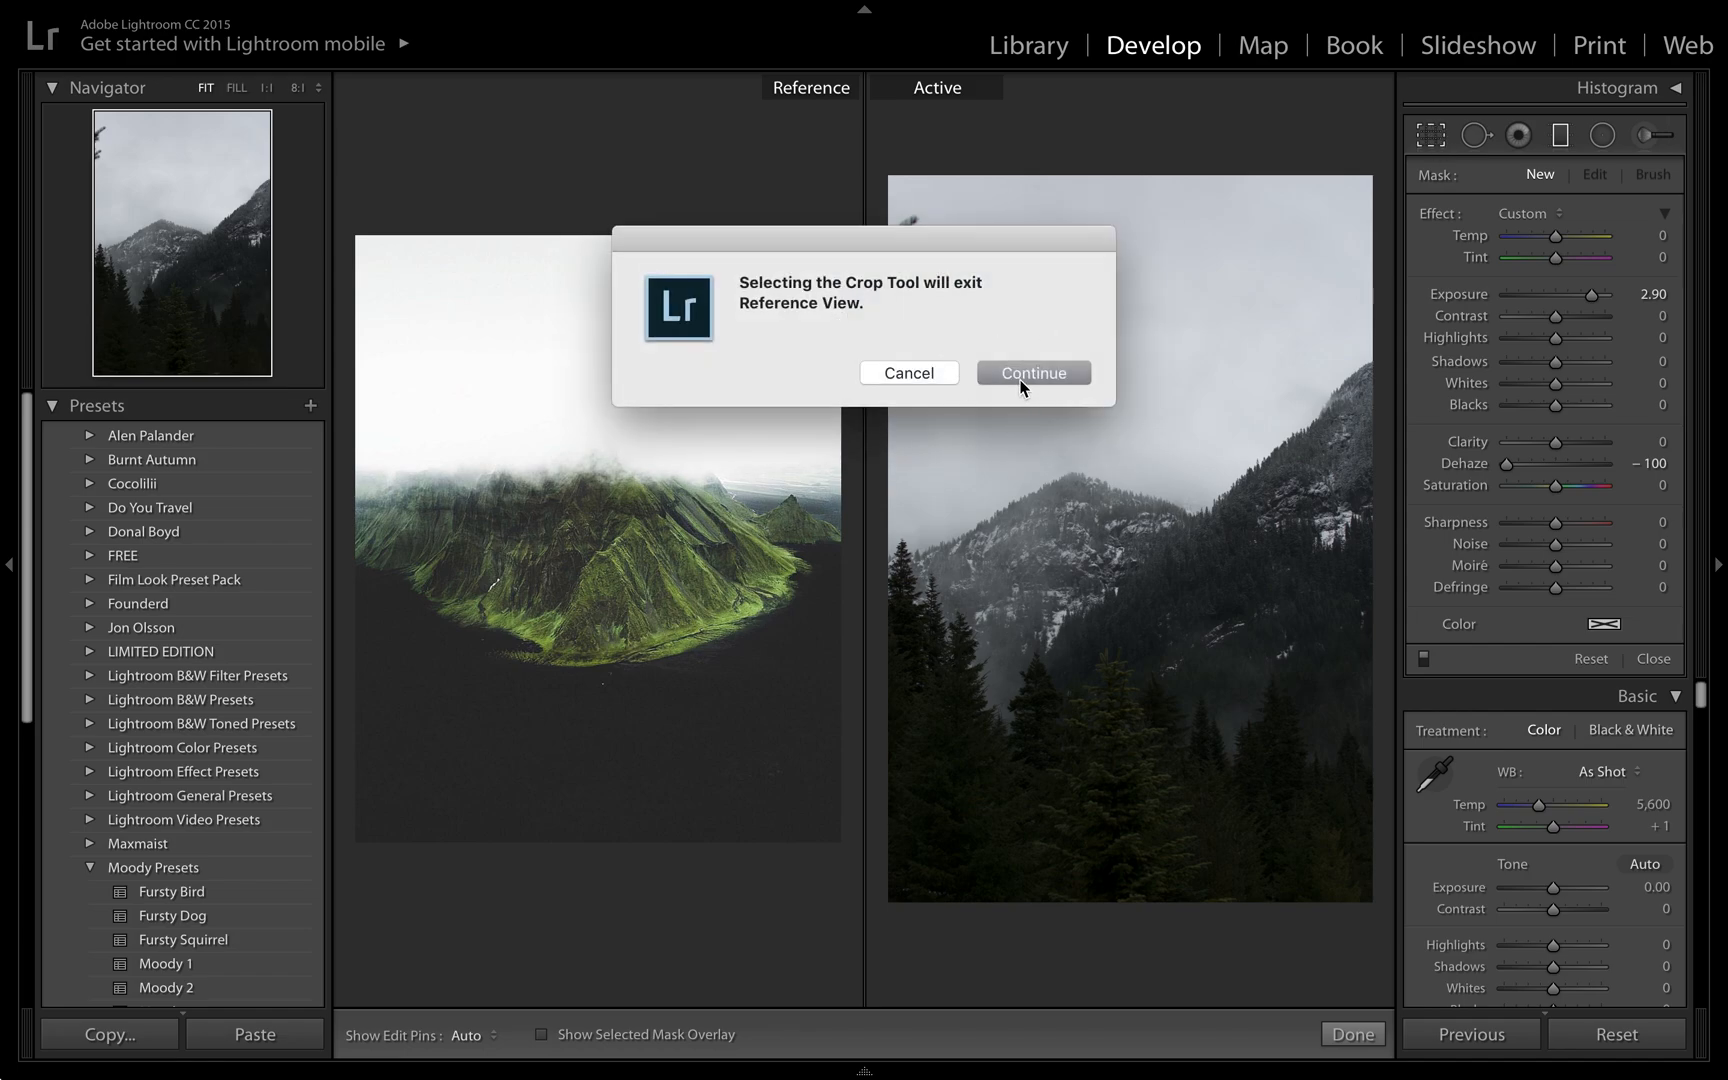
{"action": "left_click", "coordinate": [1034, 372]}
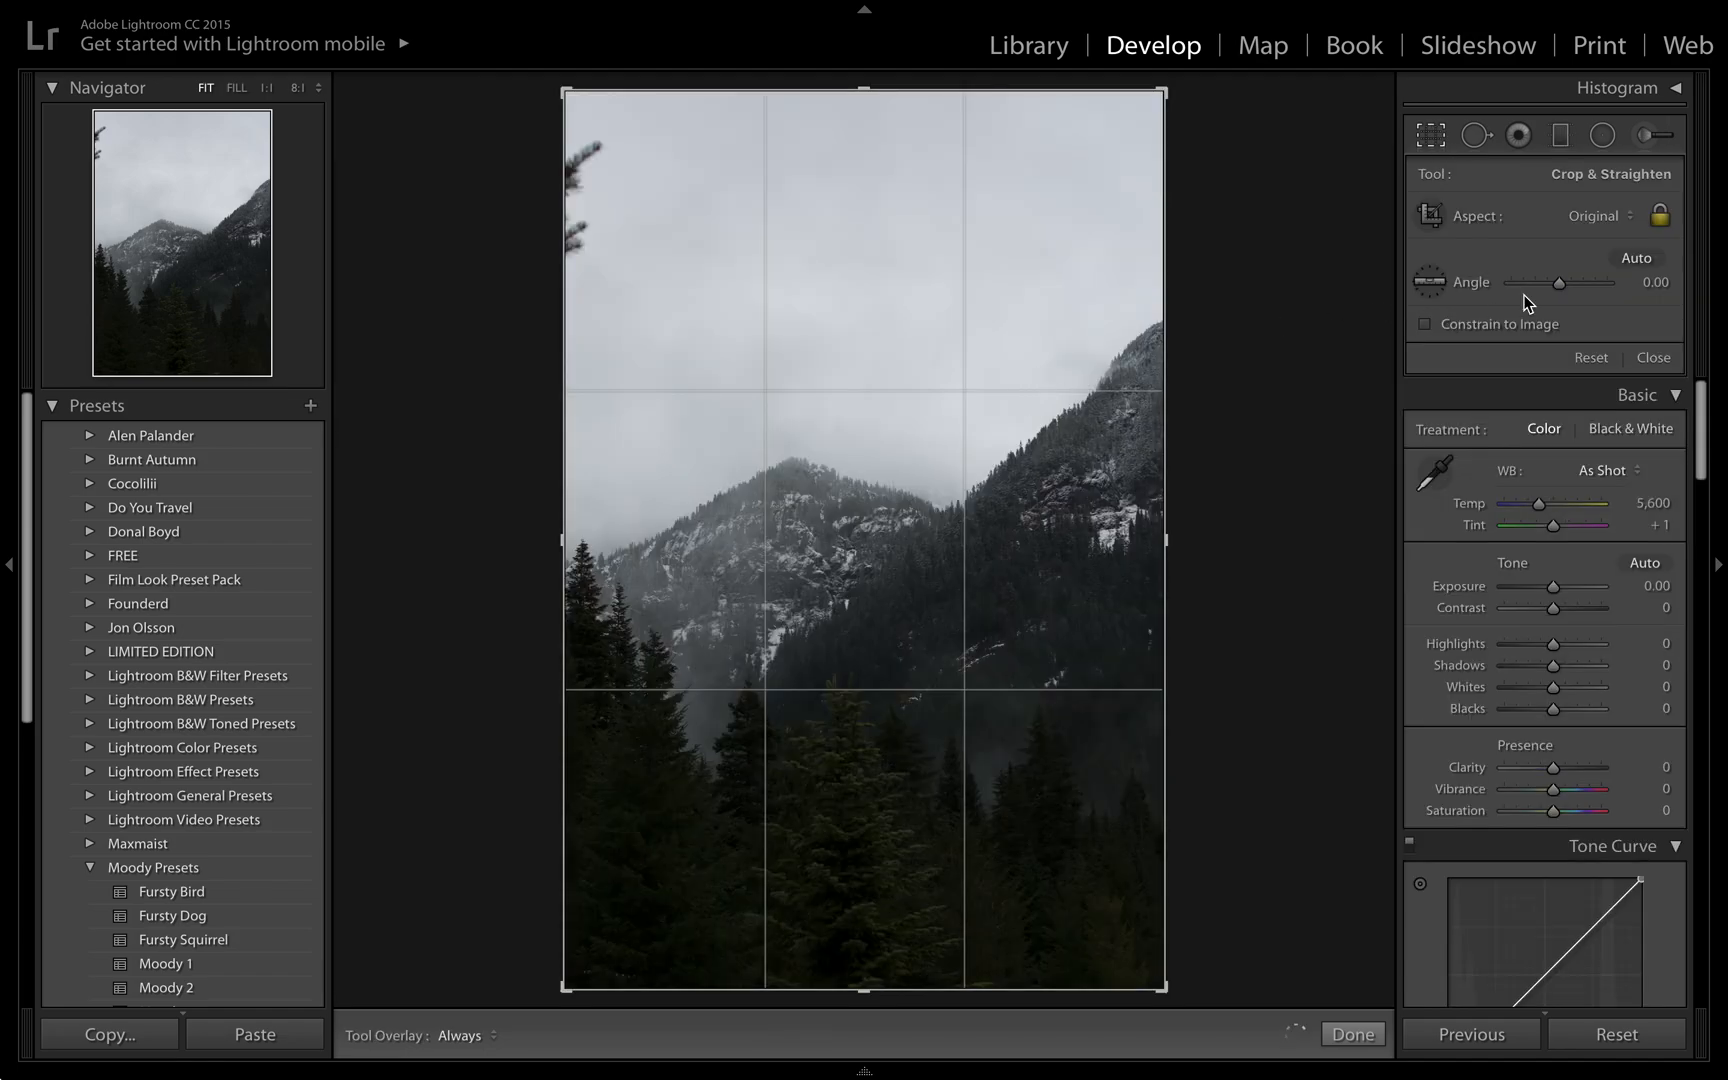
{"action": "left_click", "coordinate": [1596, 216]}
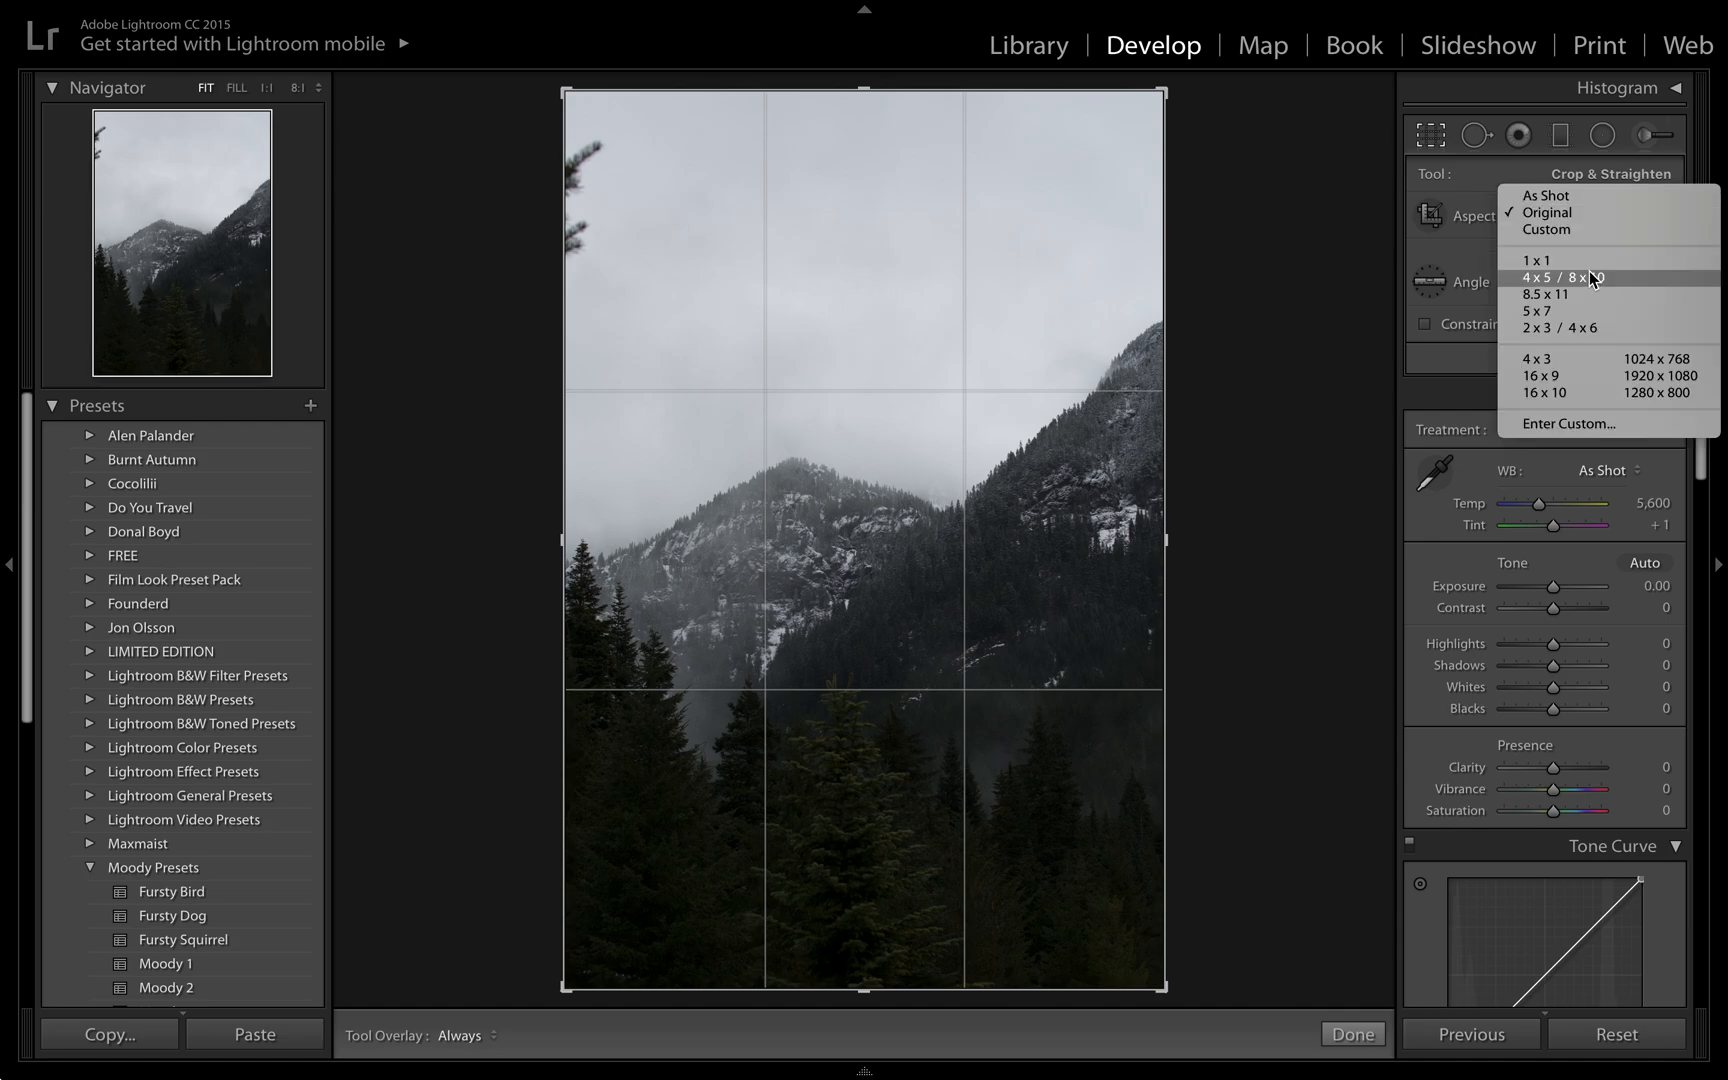
{"action": "left_click", "coordinate": [1555, 277]}
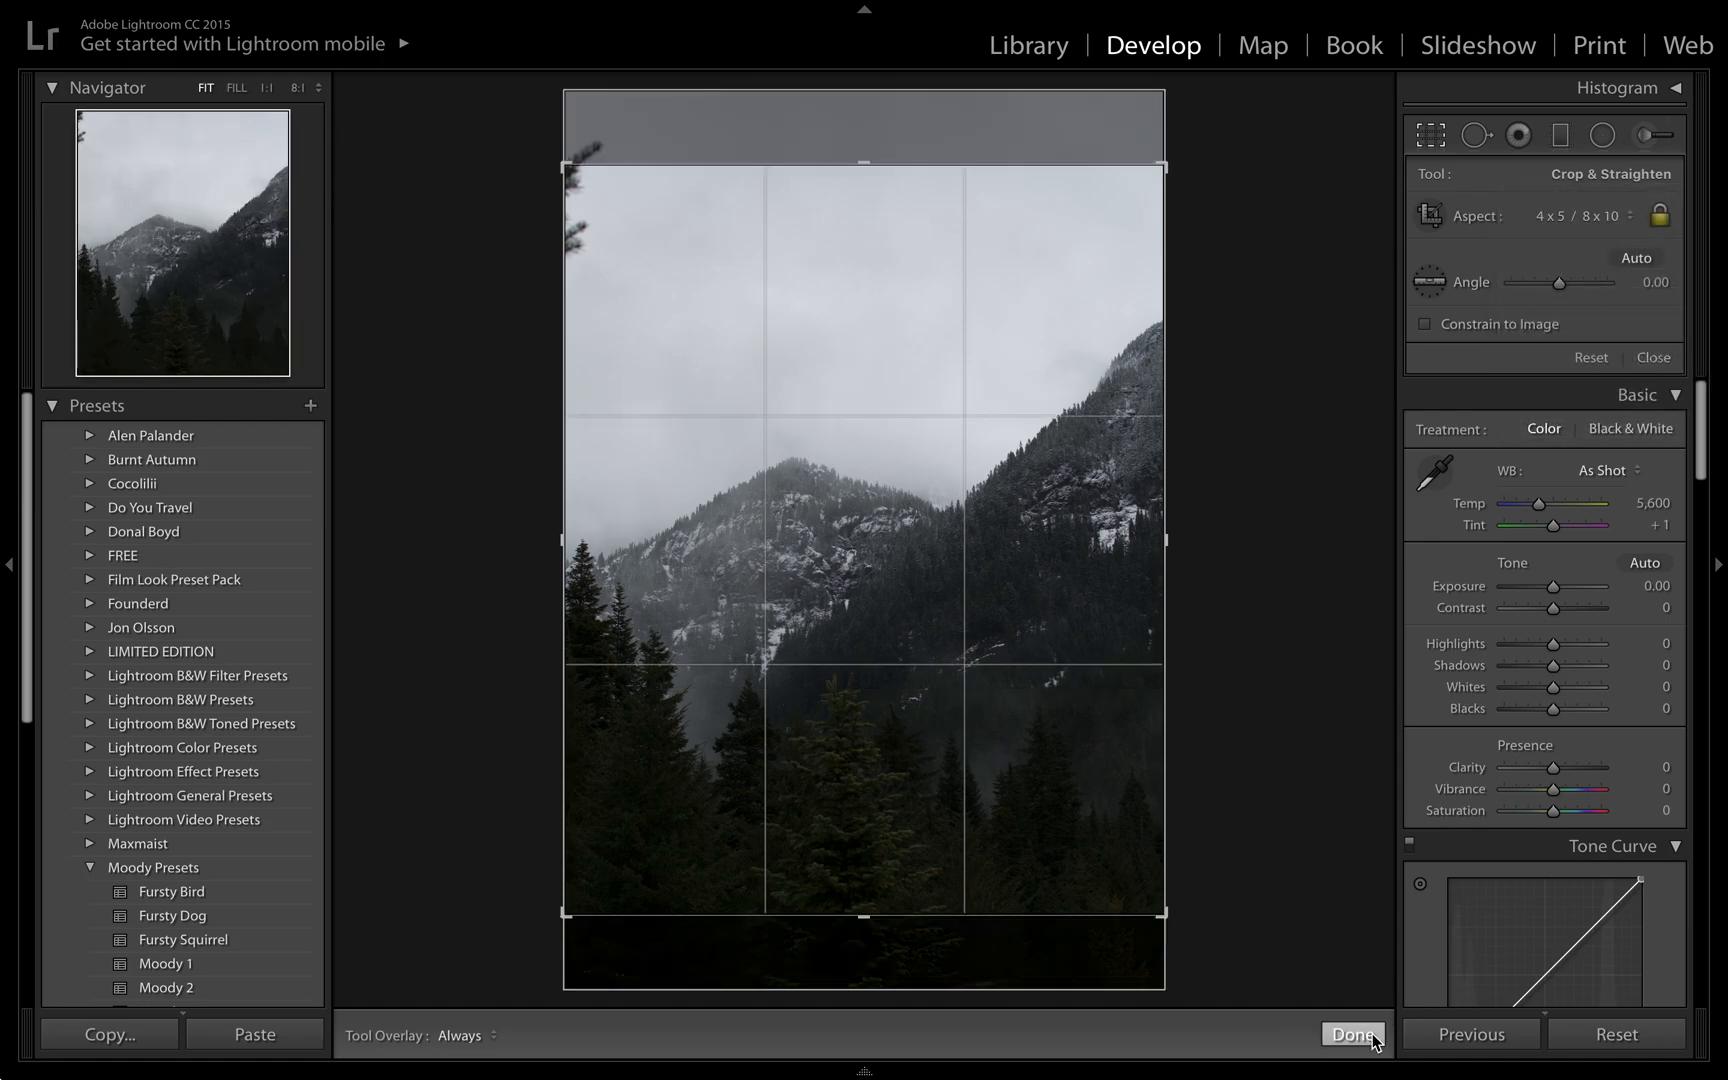
{"action": "left_click", "coordinate": [1353, 1034]}
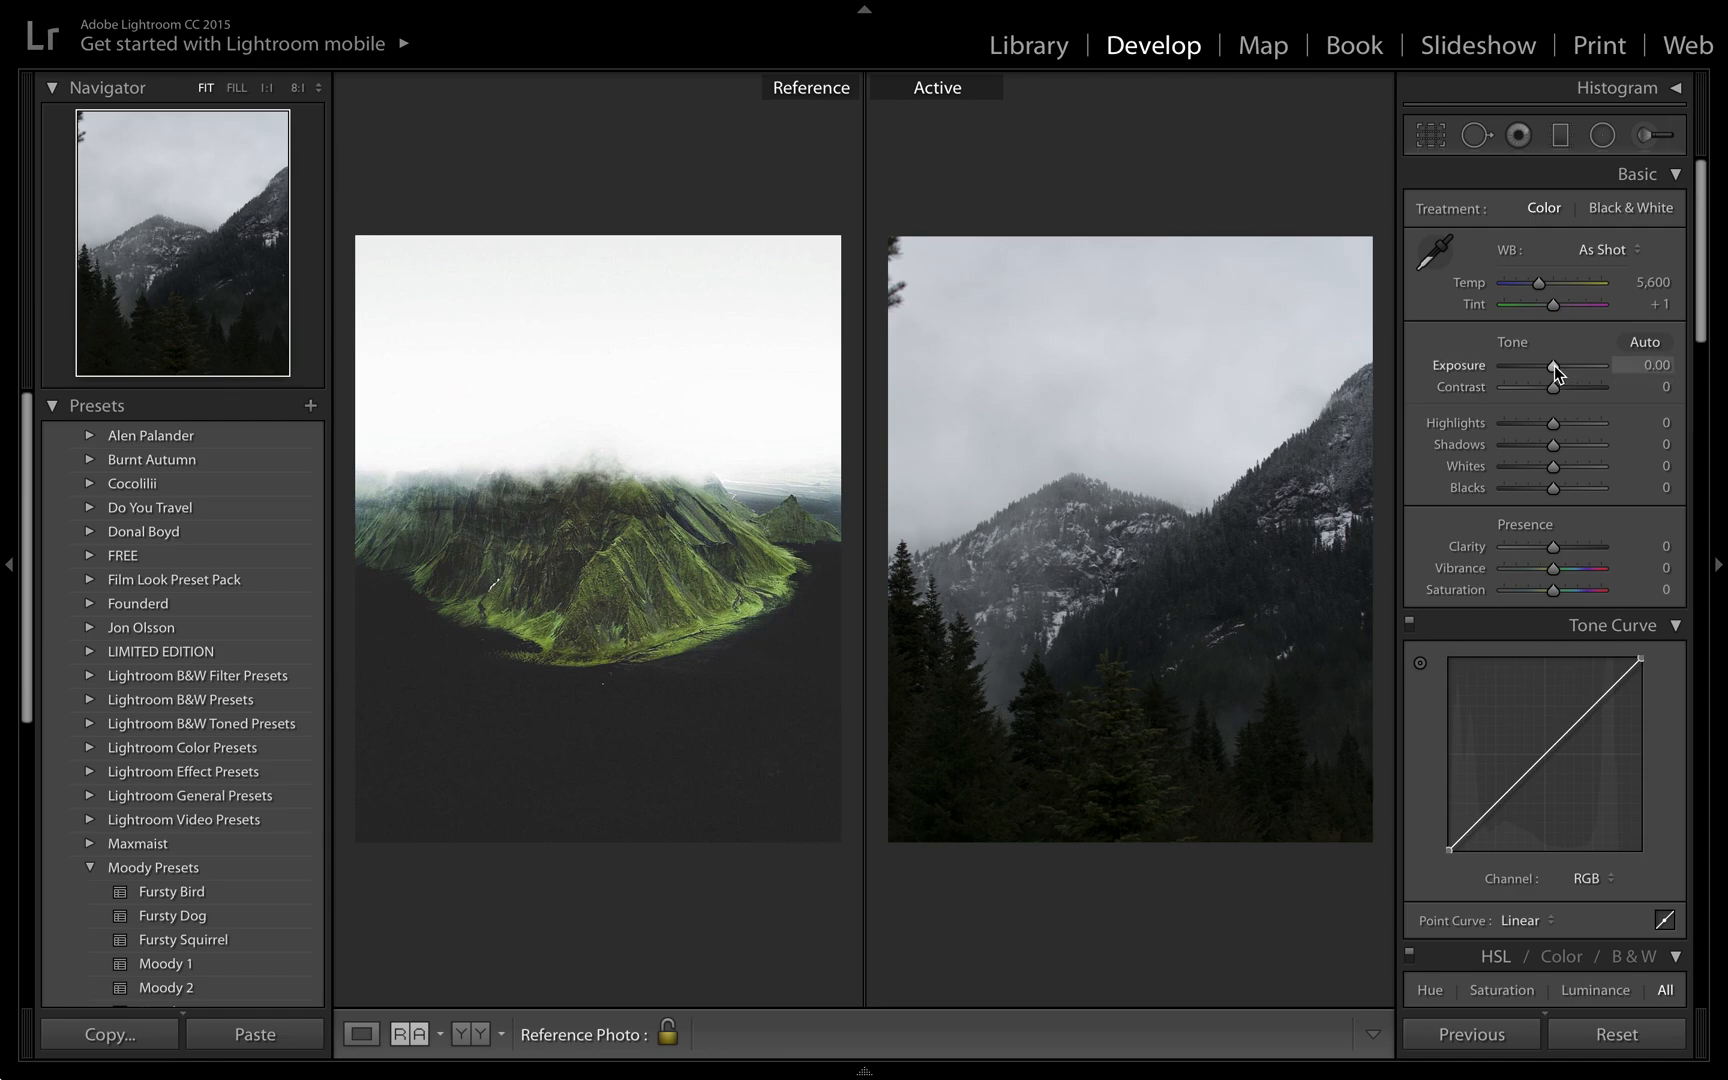
Set exposure +0.15, add contrast, raise highlights to +44 and lift shadows to +52.
{"action": "left_click_drag", "start_coordinate": [1554, 365], "coordinate": [1570, 365]}
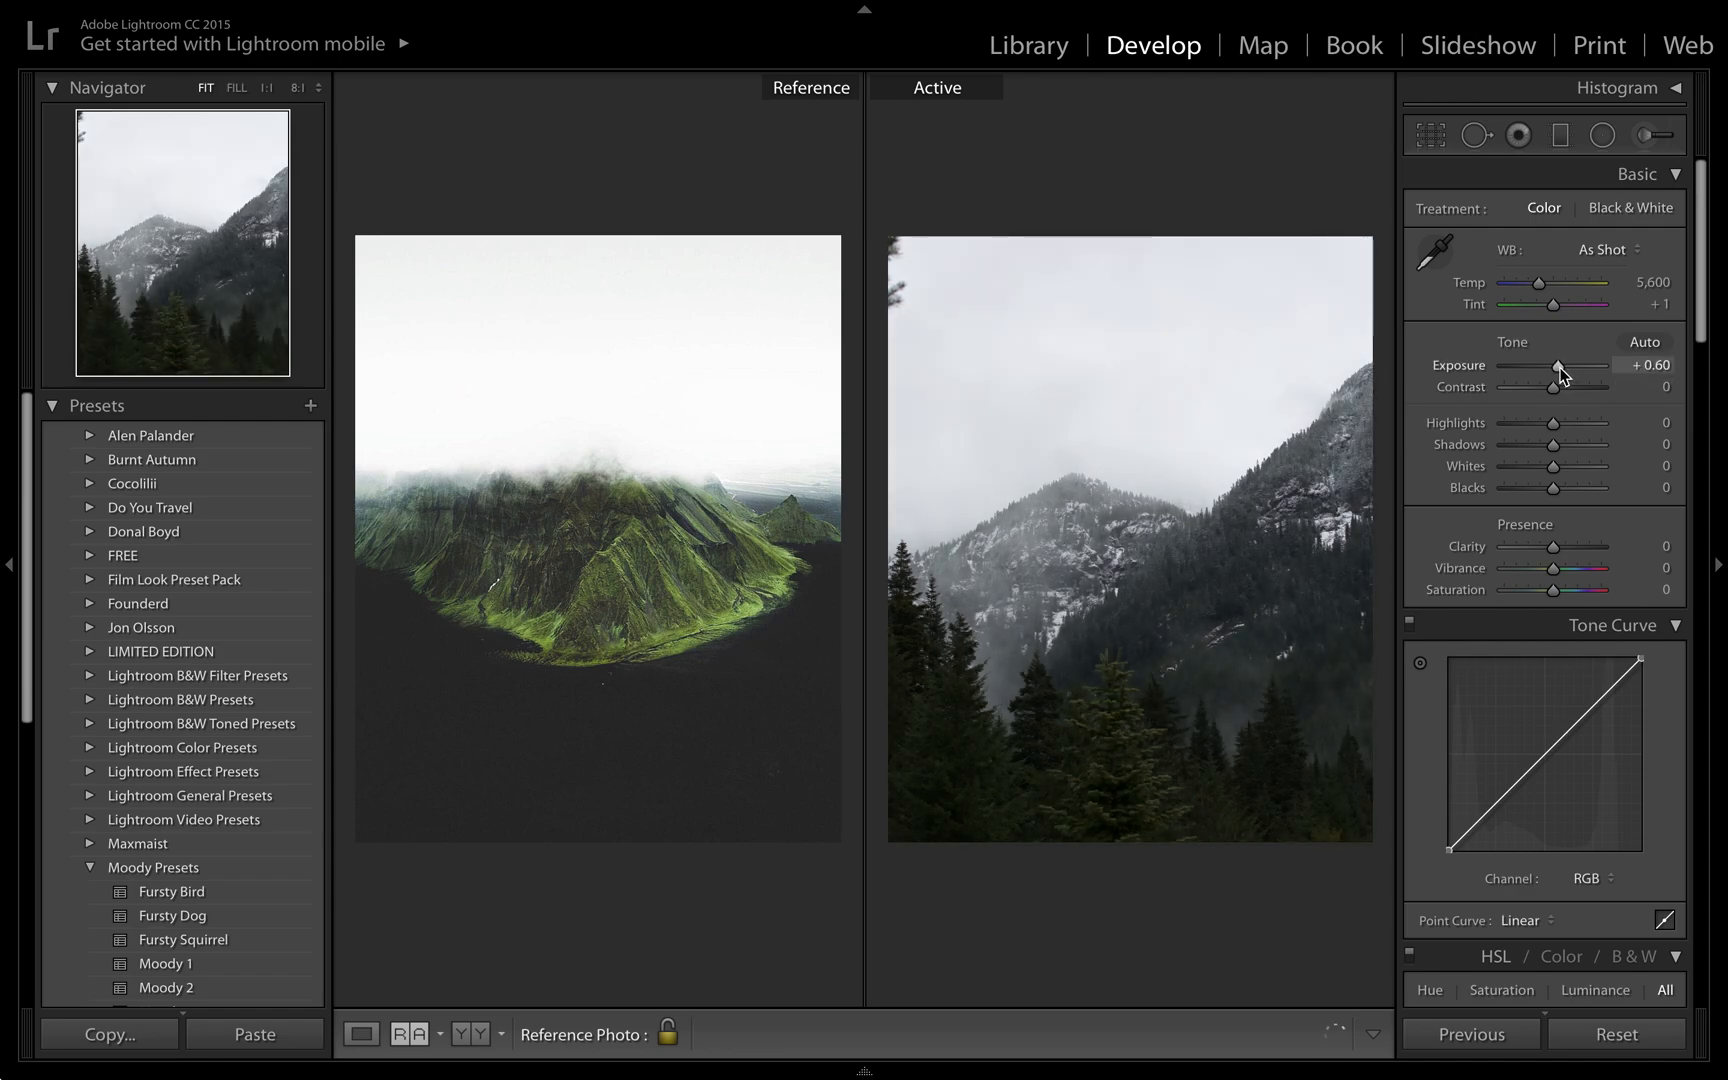
{"action": "left_click_drag", "start_coordinate": [1559, 365], "coordinate": [1551, 365]}
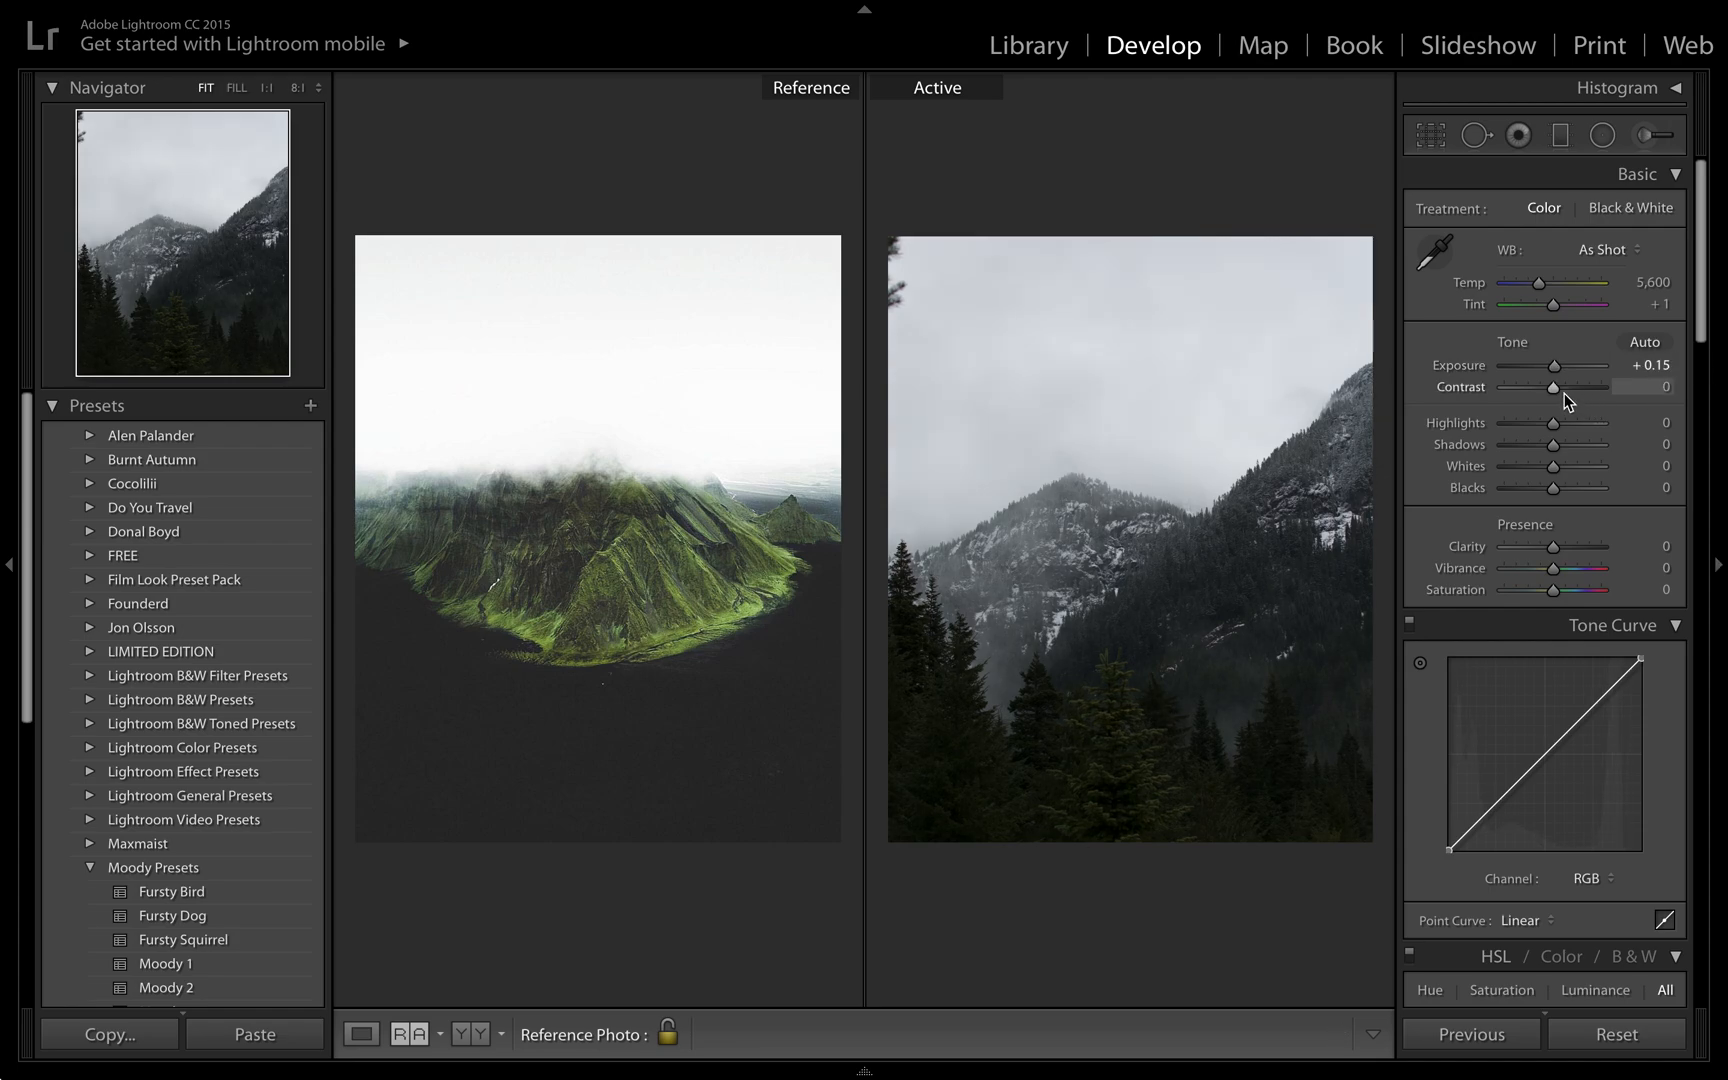
{"action": "left_click_drag", "start_coordinate": [1554, 386], "coordinate": [1565, 386]}
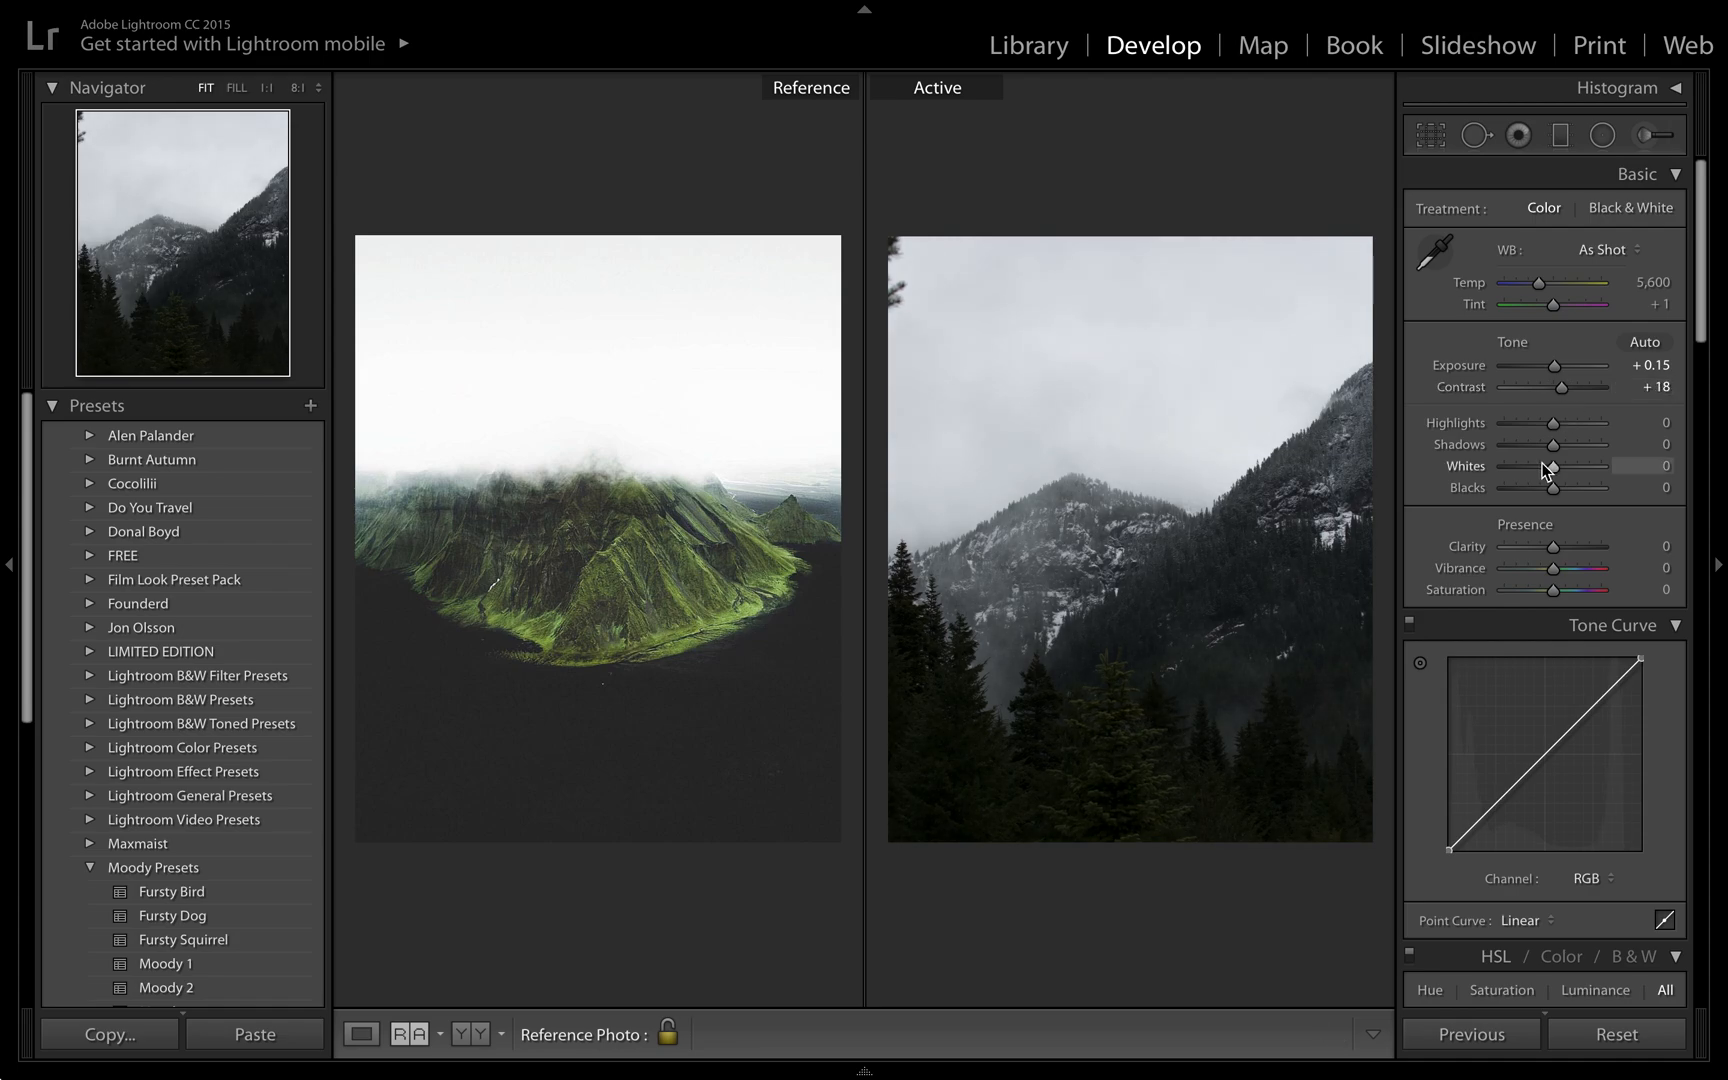
{"action": "mouse_move", "coordinate": [1553, 427]}
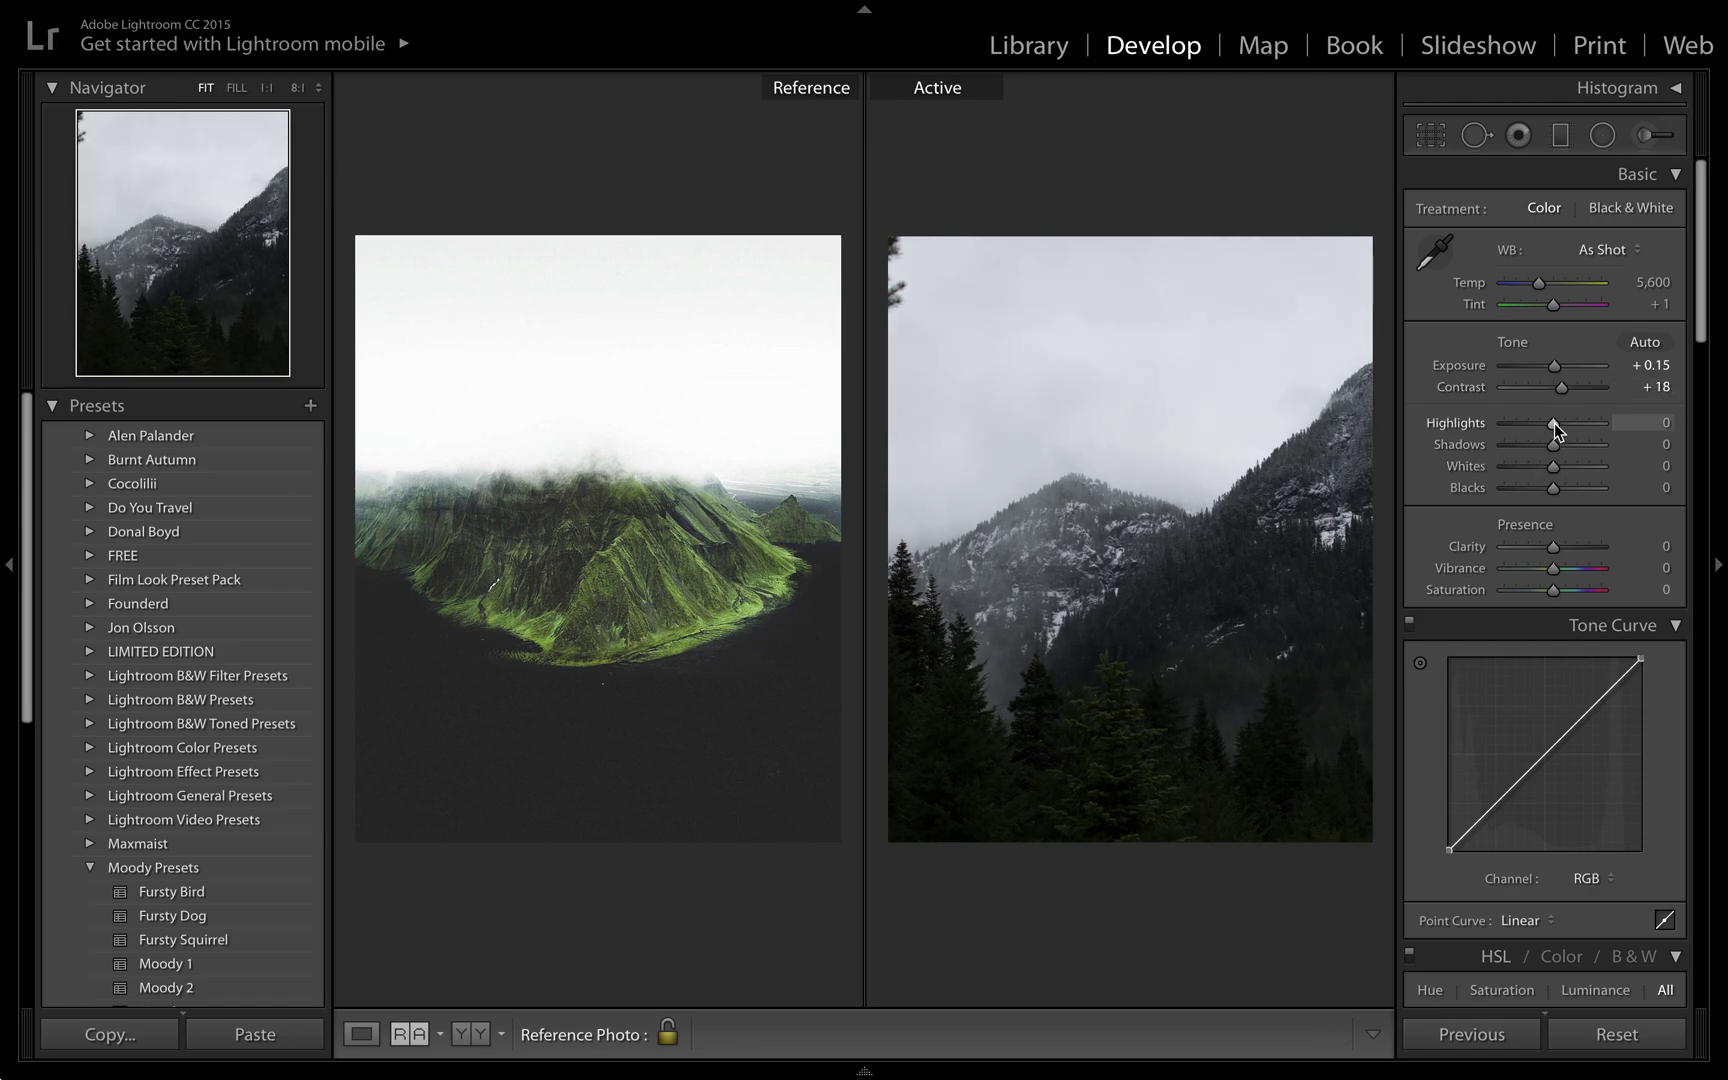
{"action": "left_click_drag", "start_coordinate": [1553, 423], "coordinate": [1574, 423]}
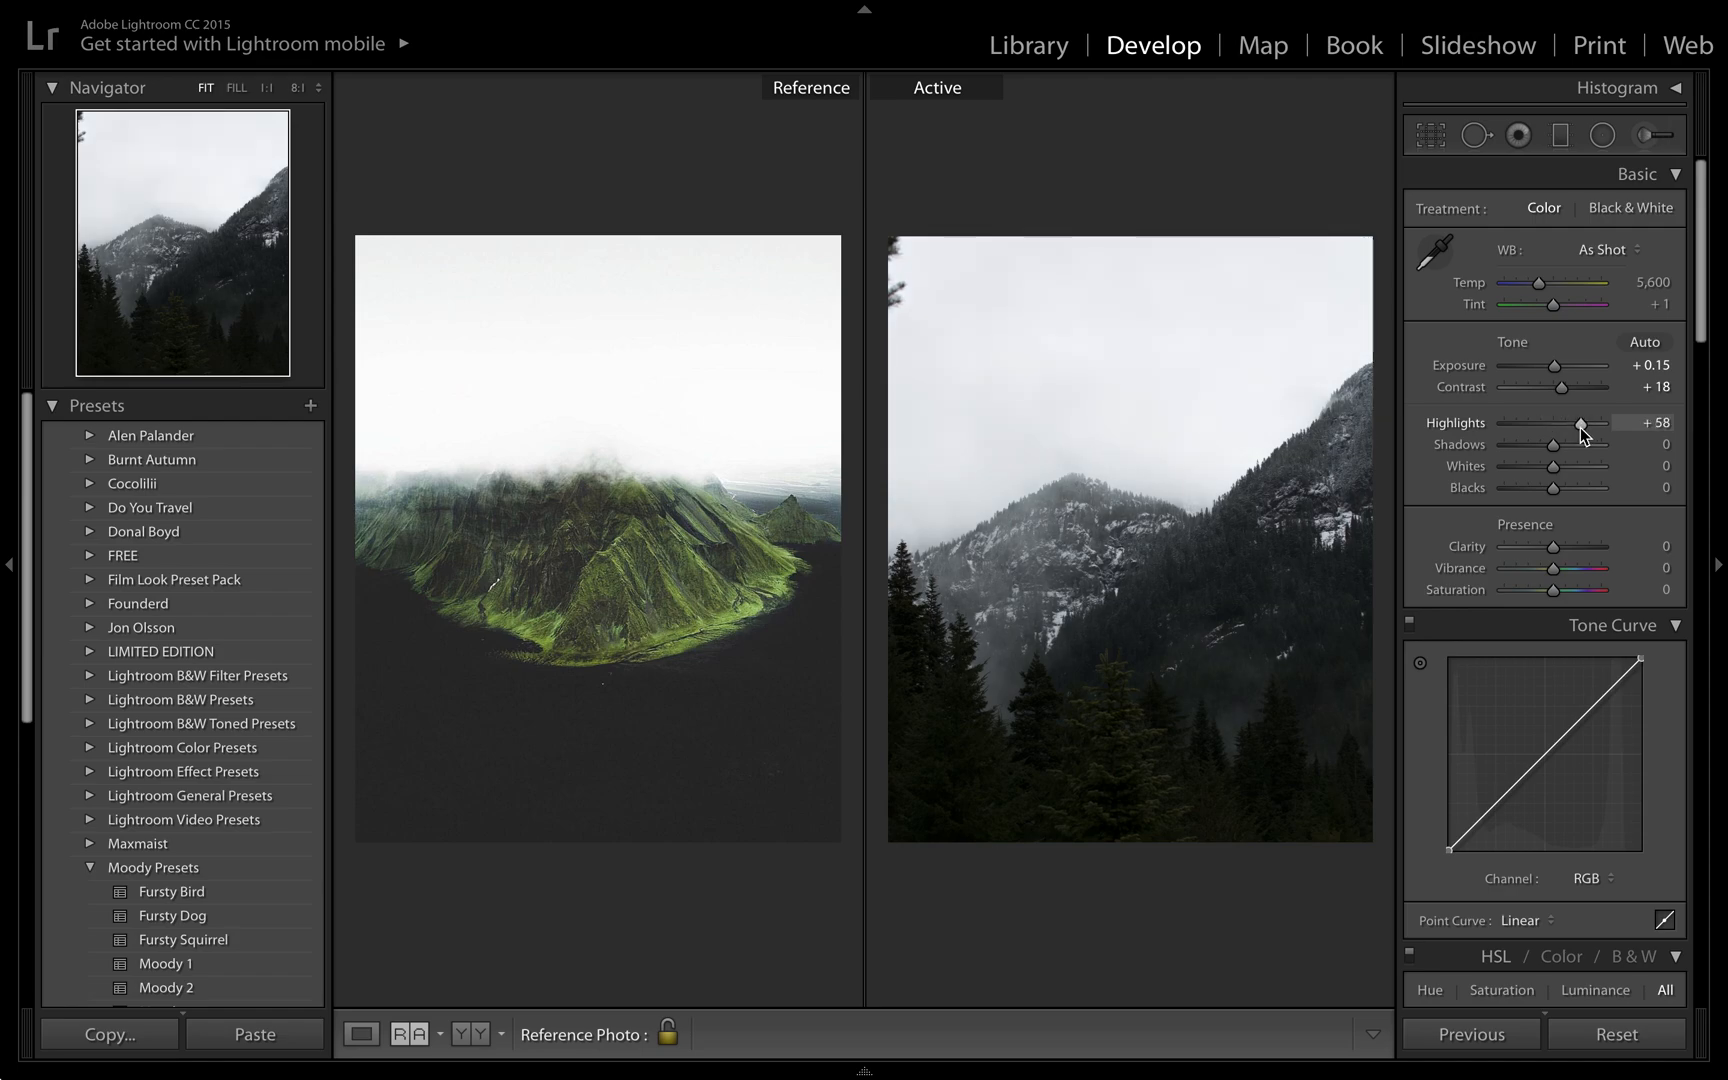
{"action": "left_click_drag", "start_coordinate": [1581, 422], "coordinate": [1574, 422]}
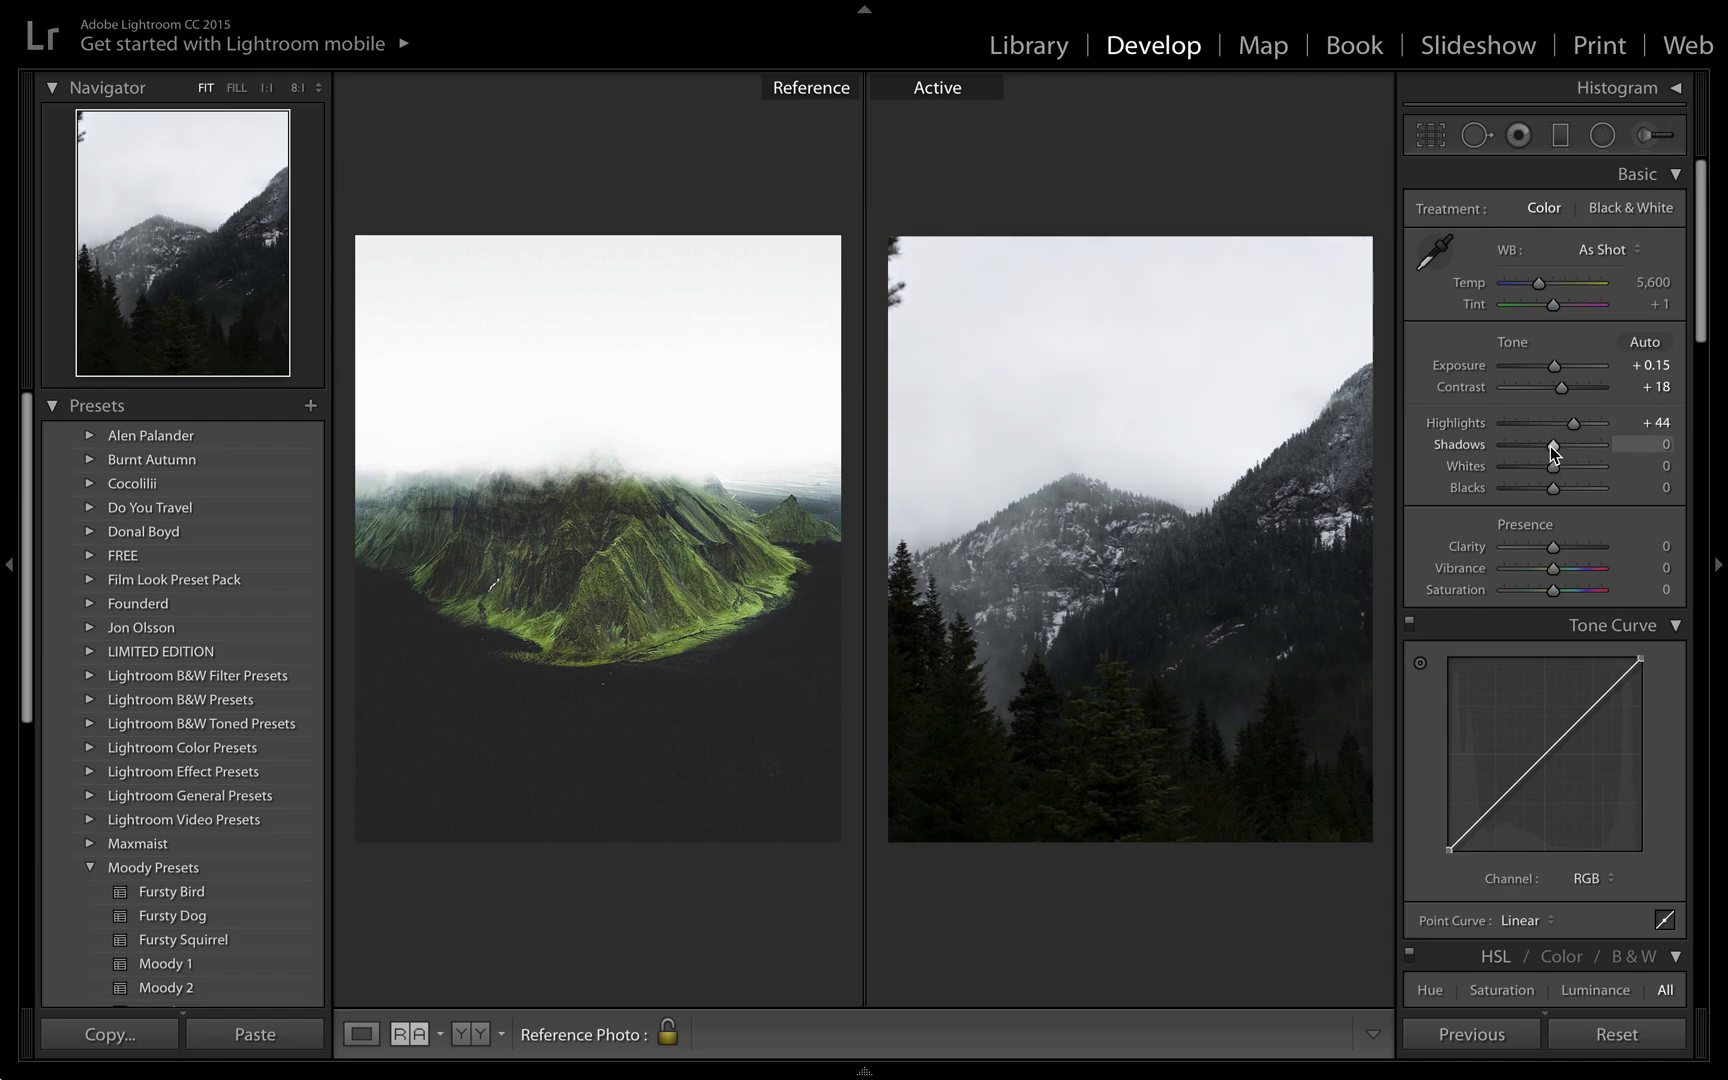
{"action": "left_click_drag", "start_coordinate": [1552, 455], "coordinate": [1574, 455]}
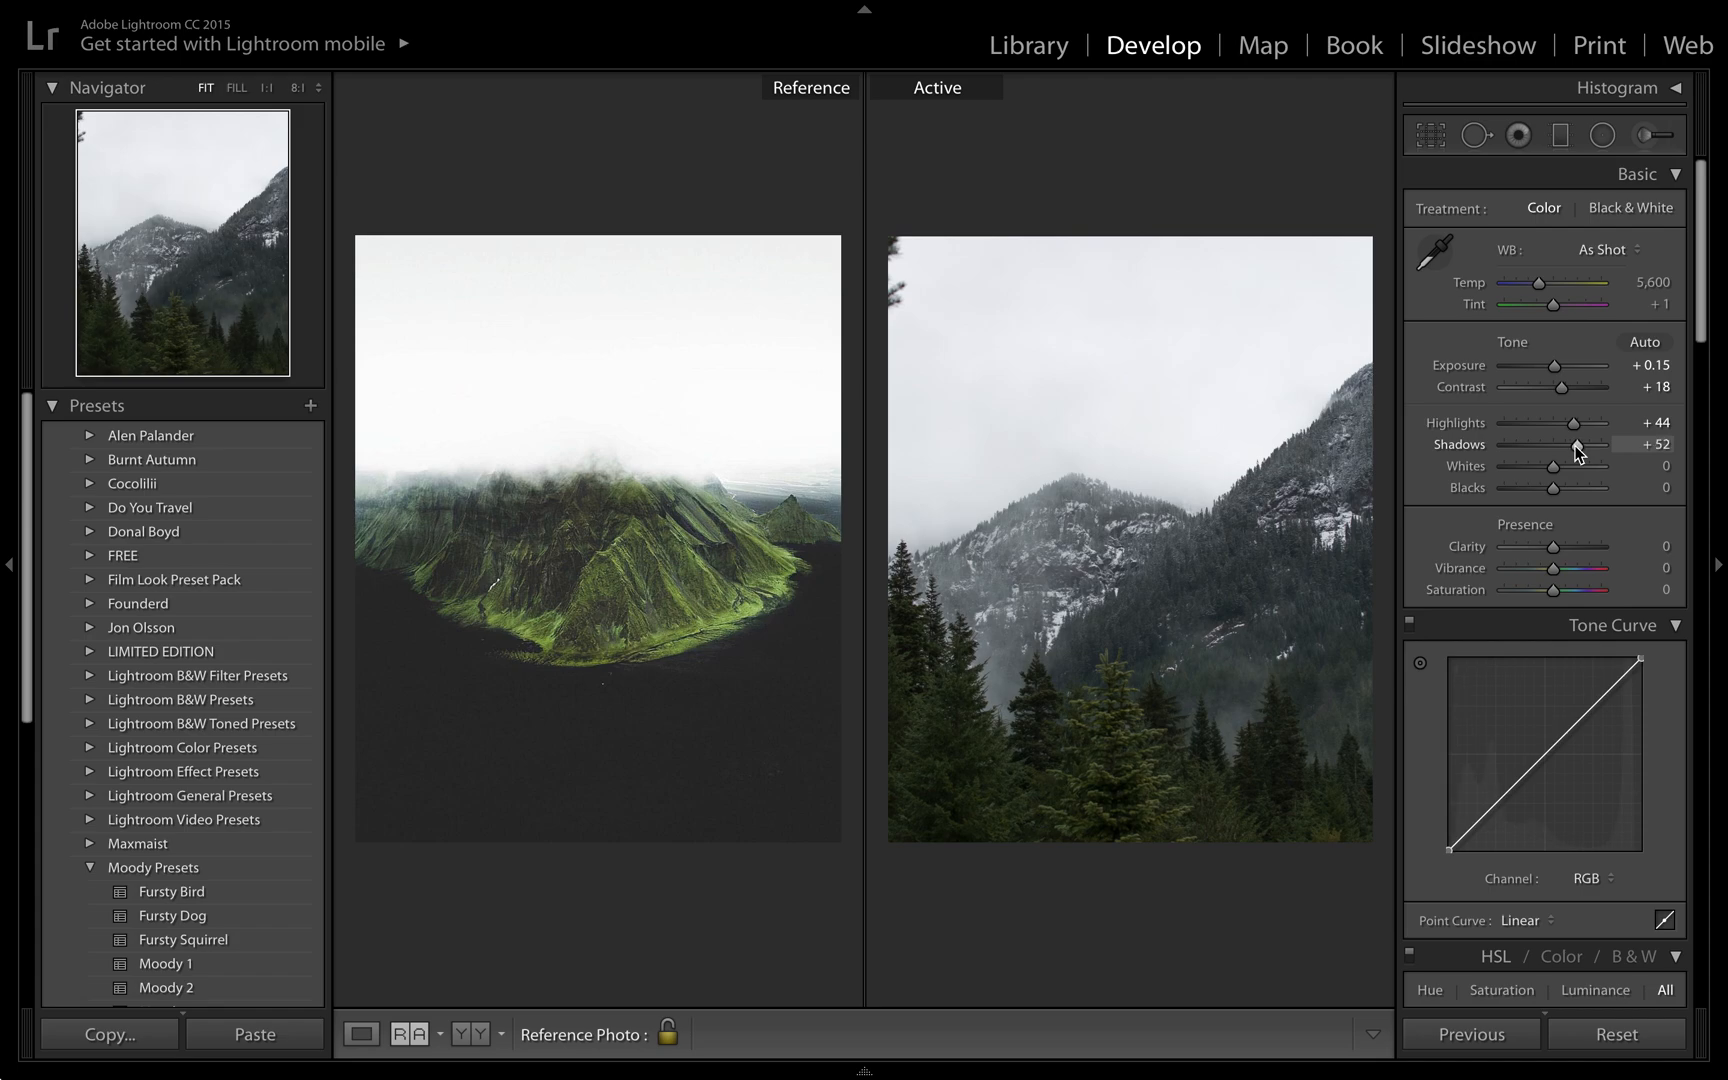
{"action": "mouse_move", "coordinate": [1557, 501]}
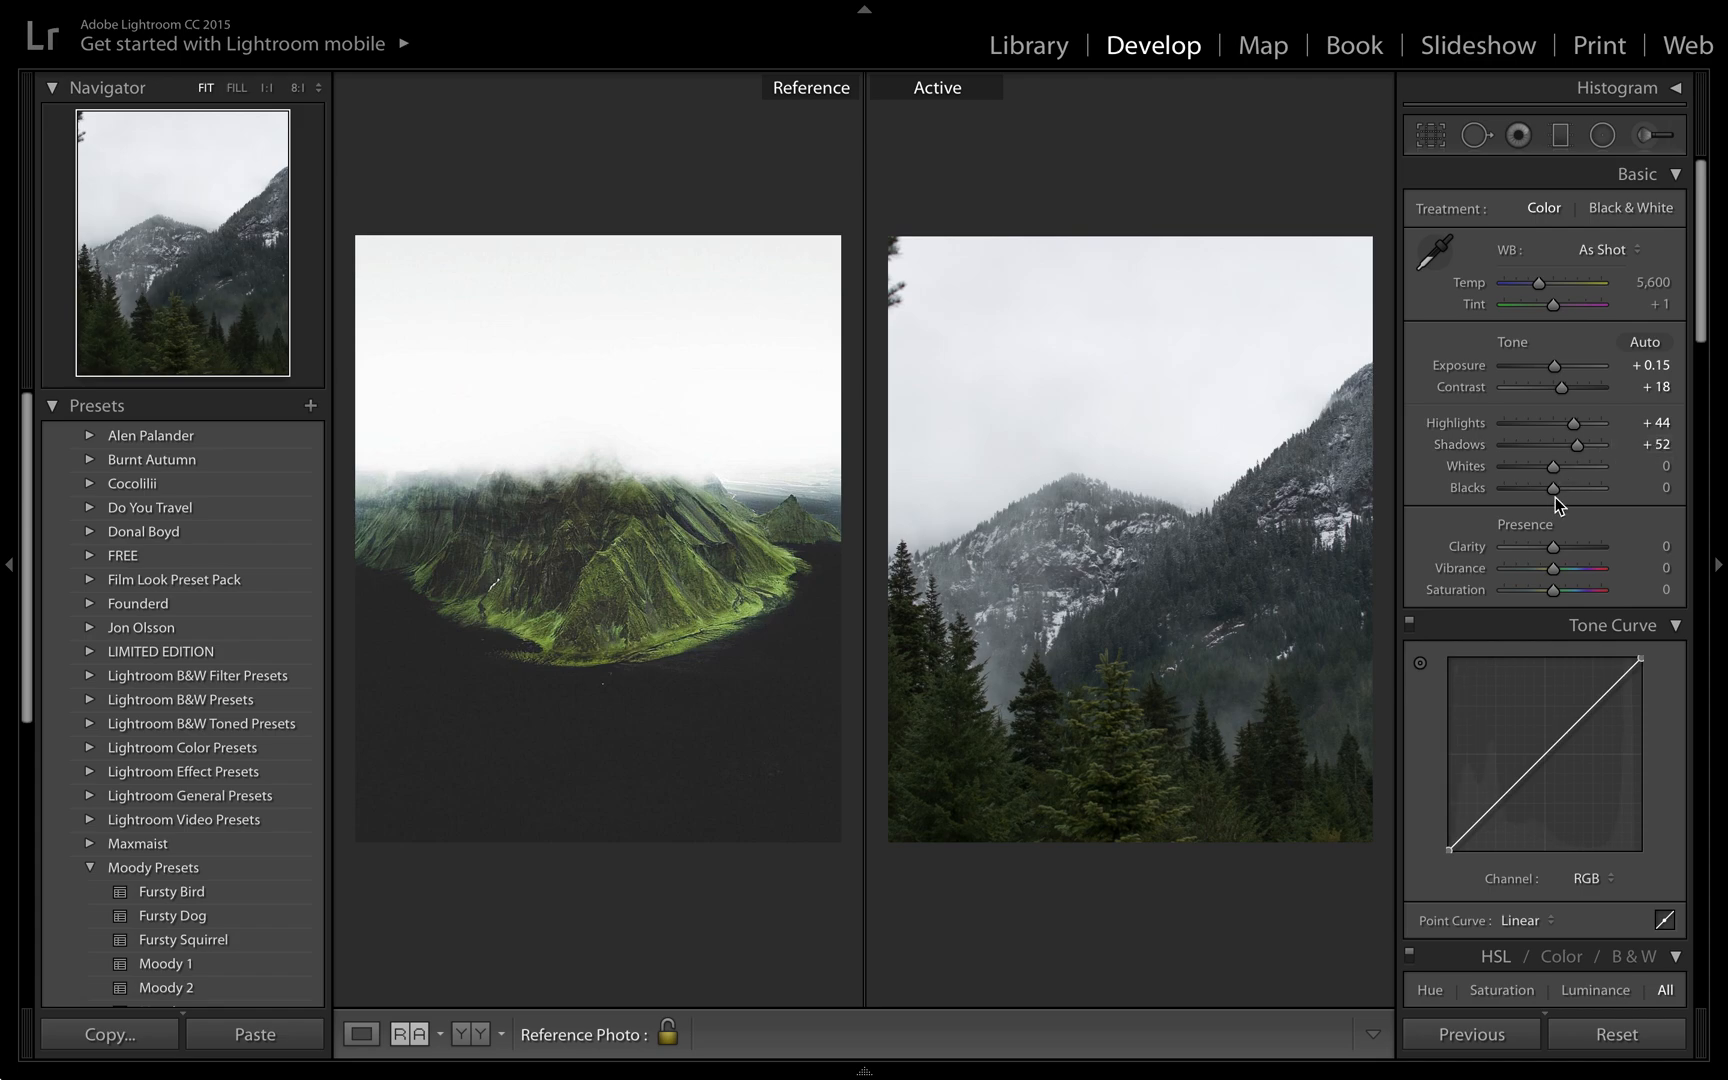
Deepen blacks to −8, add clarity +14 and reduce vibrance to −20.
{"action": "left_click_drag", "start_coordinate": [1584, 488], "coordinate": [1548, 488]}
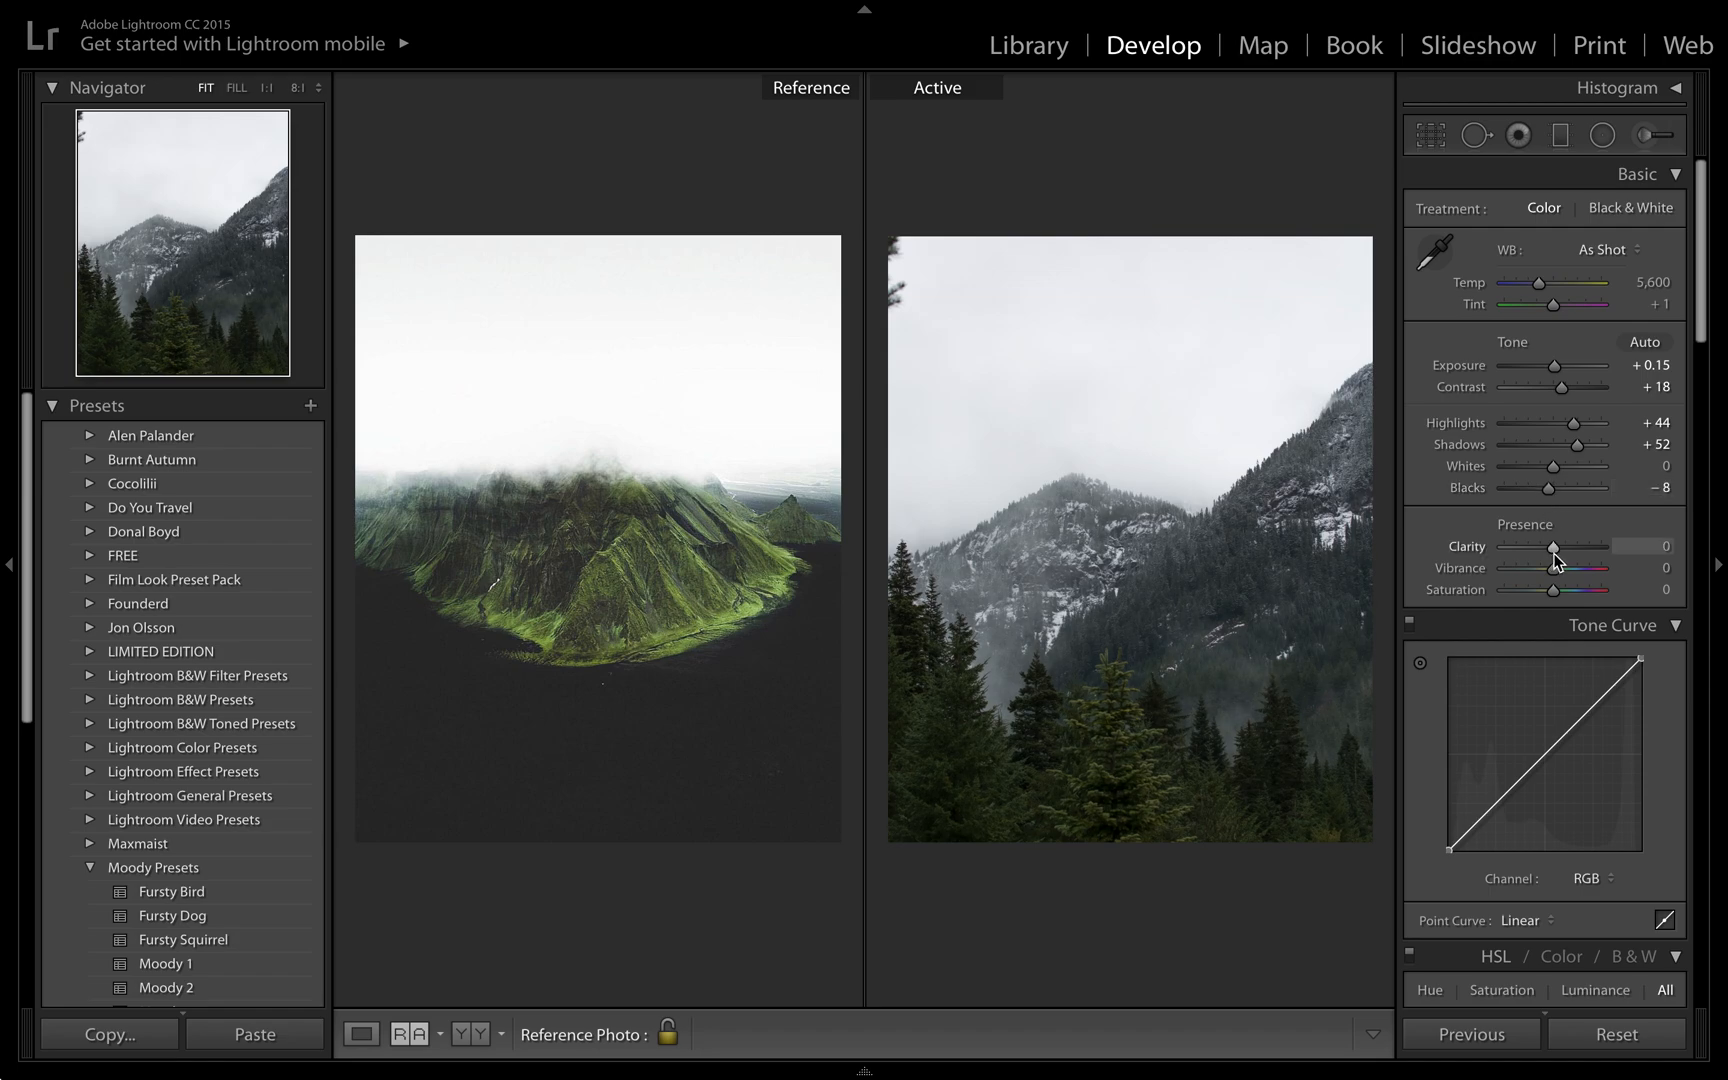
{"action": "left_click_drag", "start_coordinate": [1555, 548], "coordinate": [1565, 548]}
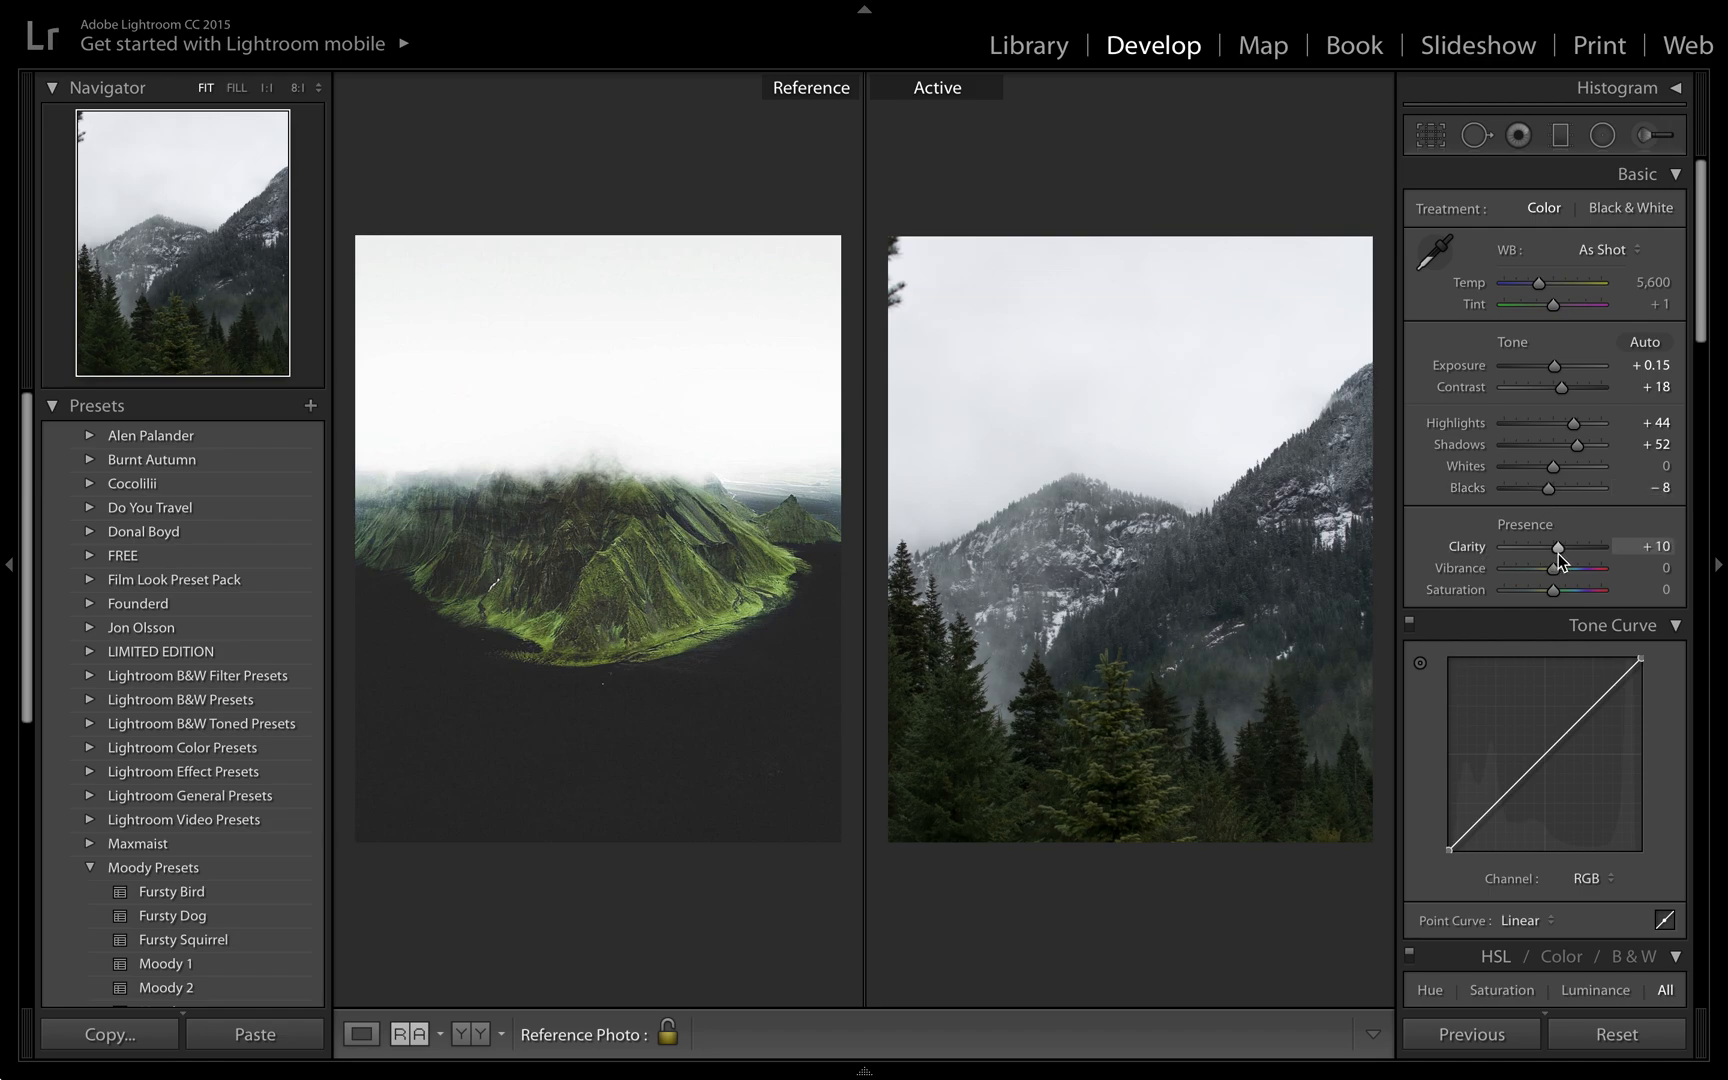
{"action": "mouse_move", "coordinate": [1560, 552]}
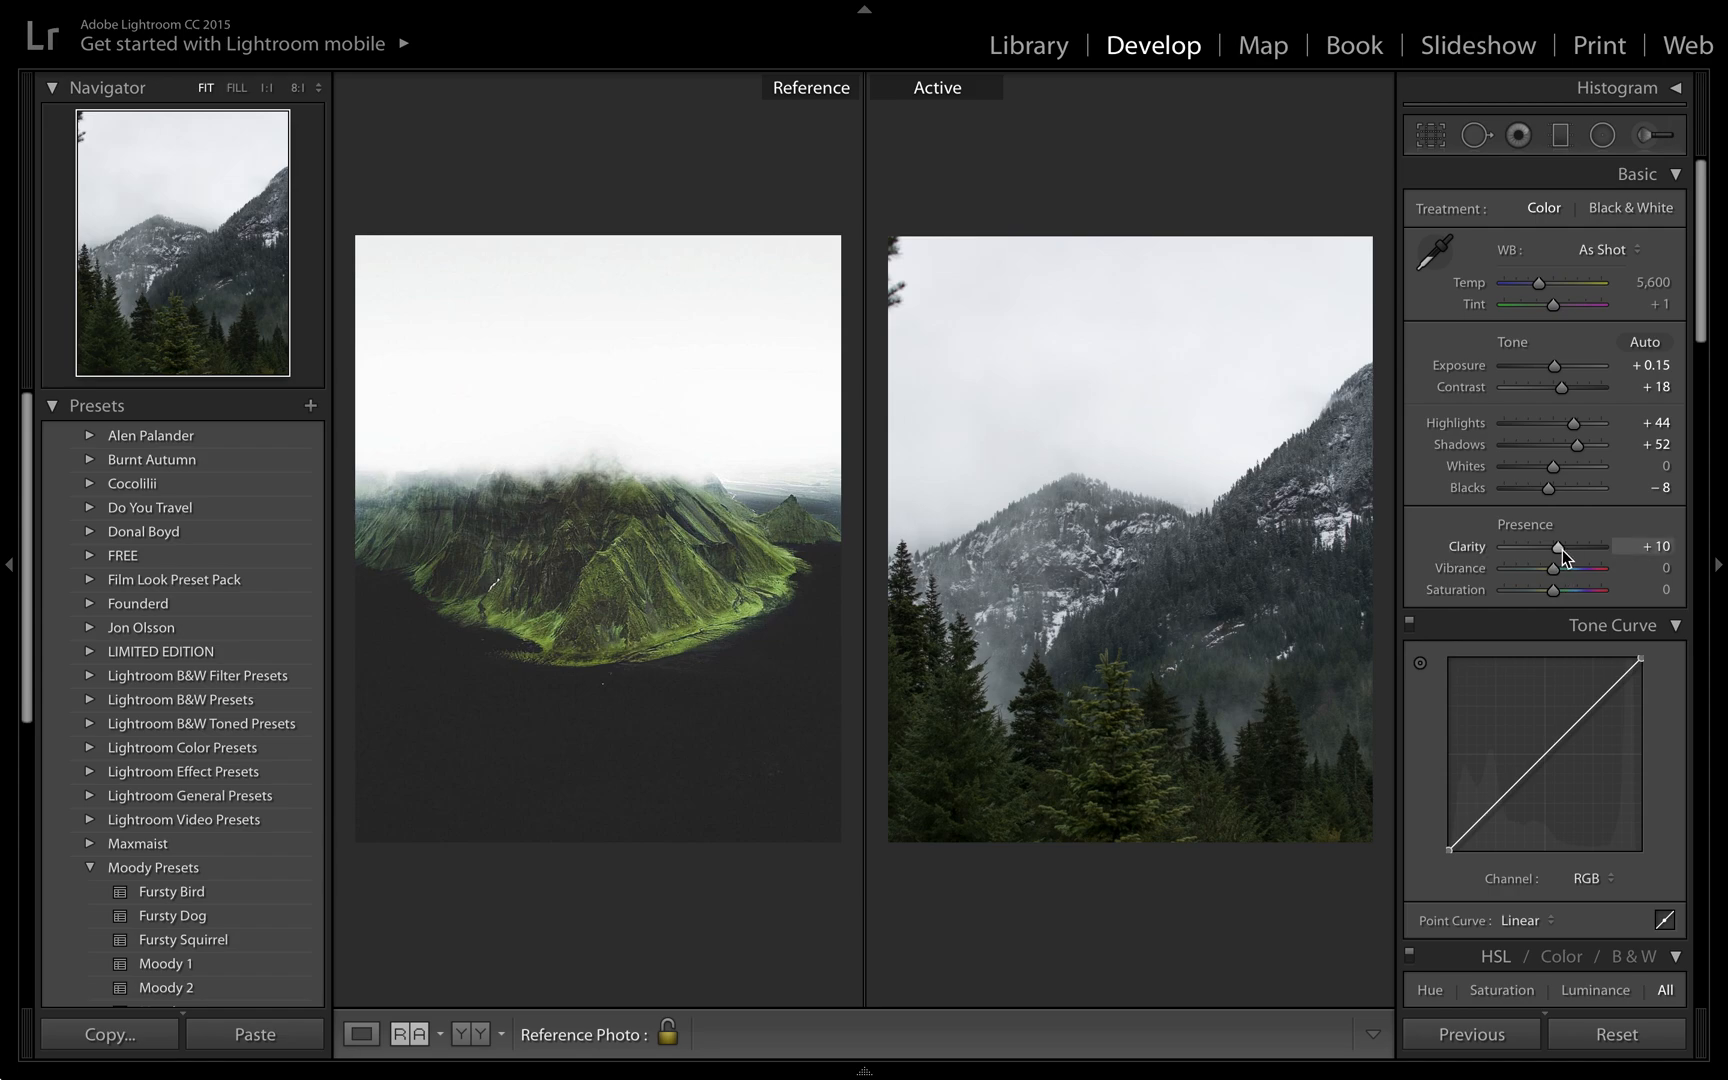
{"action": "left_click_drag", "start_coordinate": [1563, 548], "coordinate": [1590, 548]}
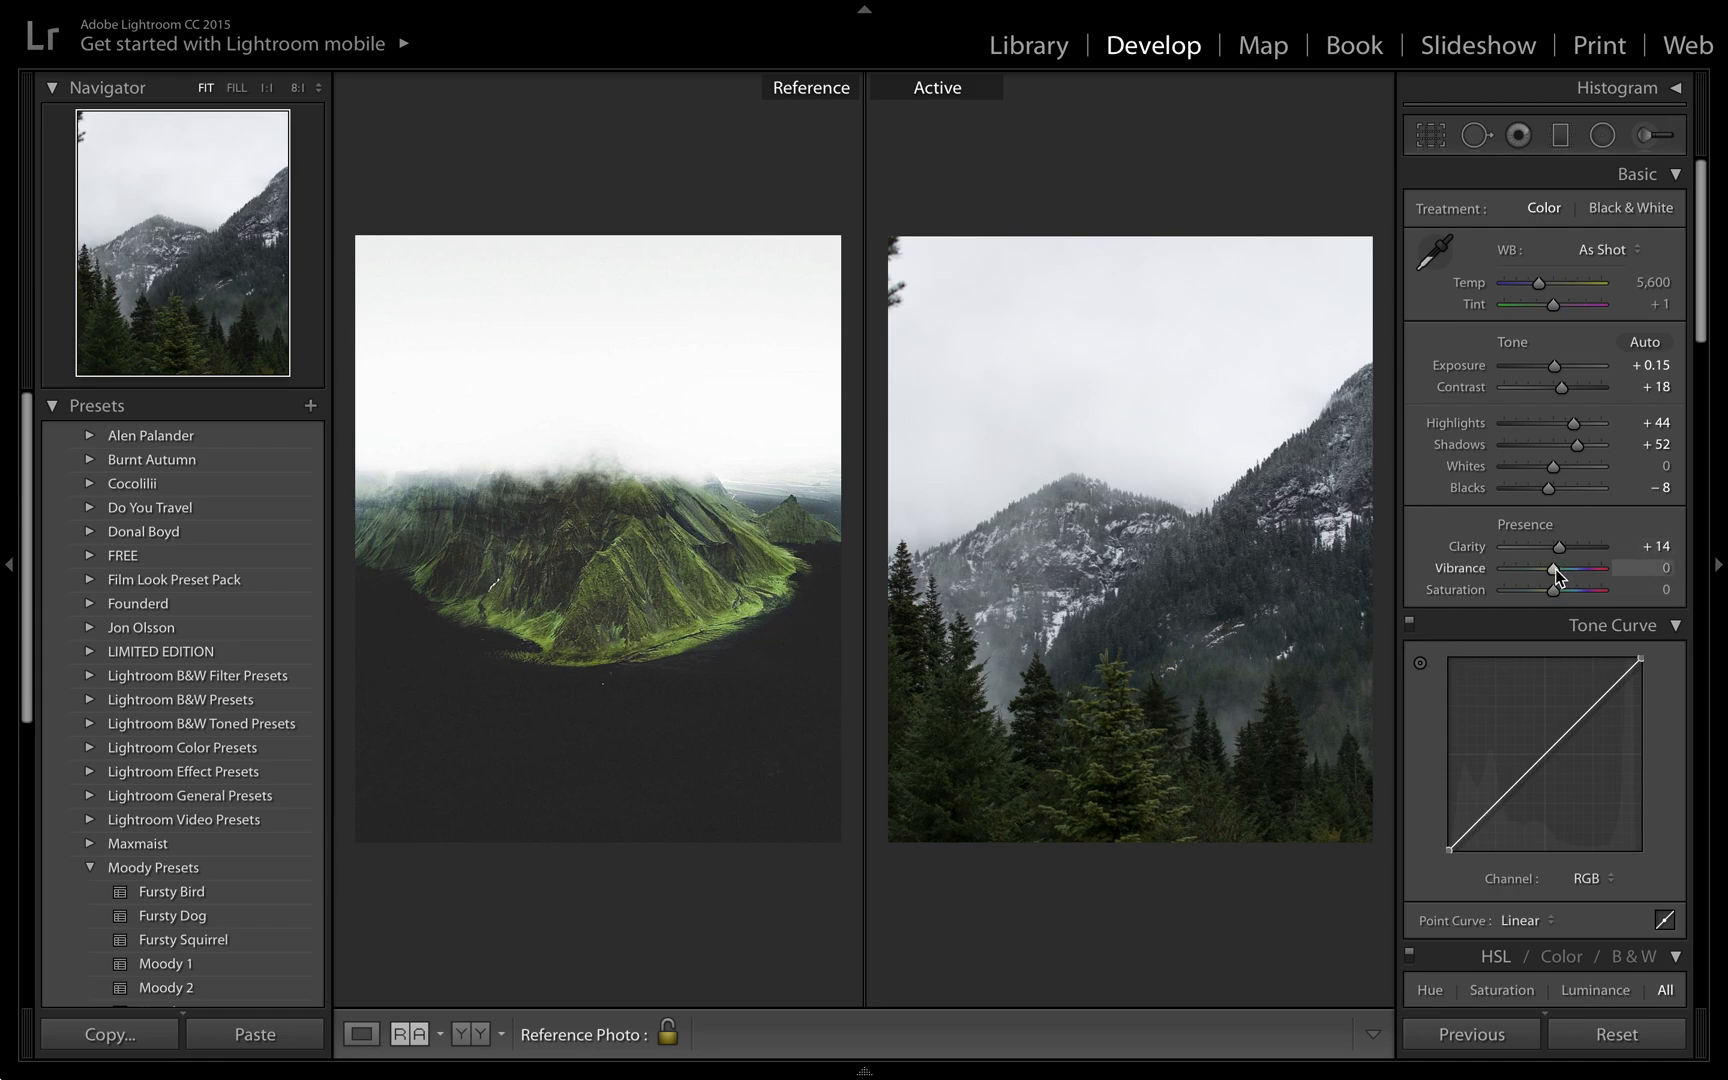
{"action": "left_click_drag", "start_coordinate": [1557, 568], "coordinate": [1541, 568]}
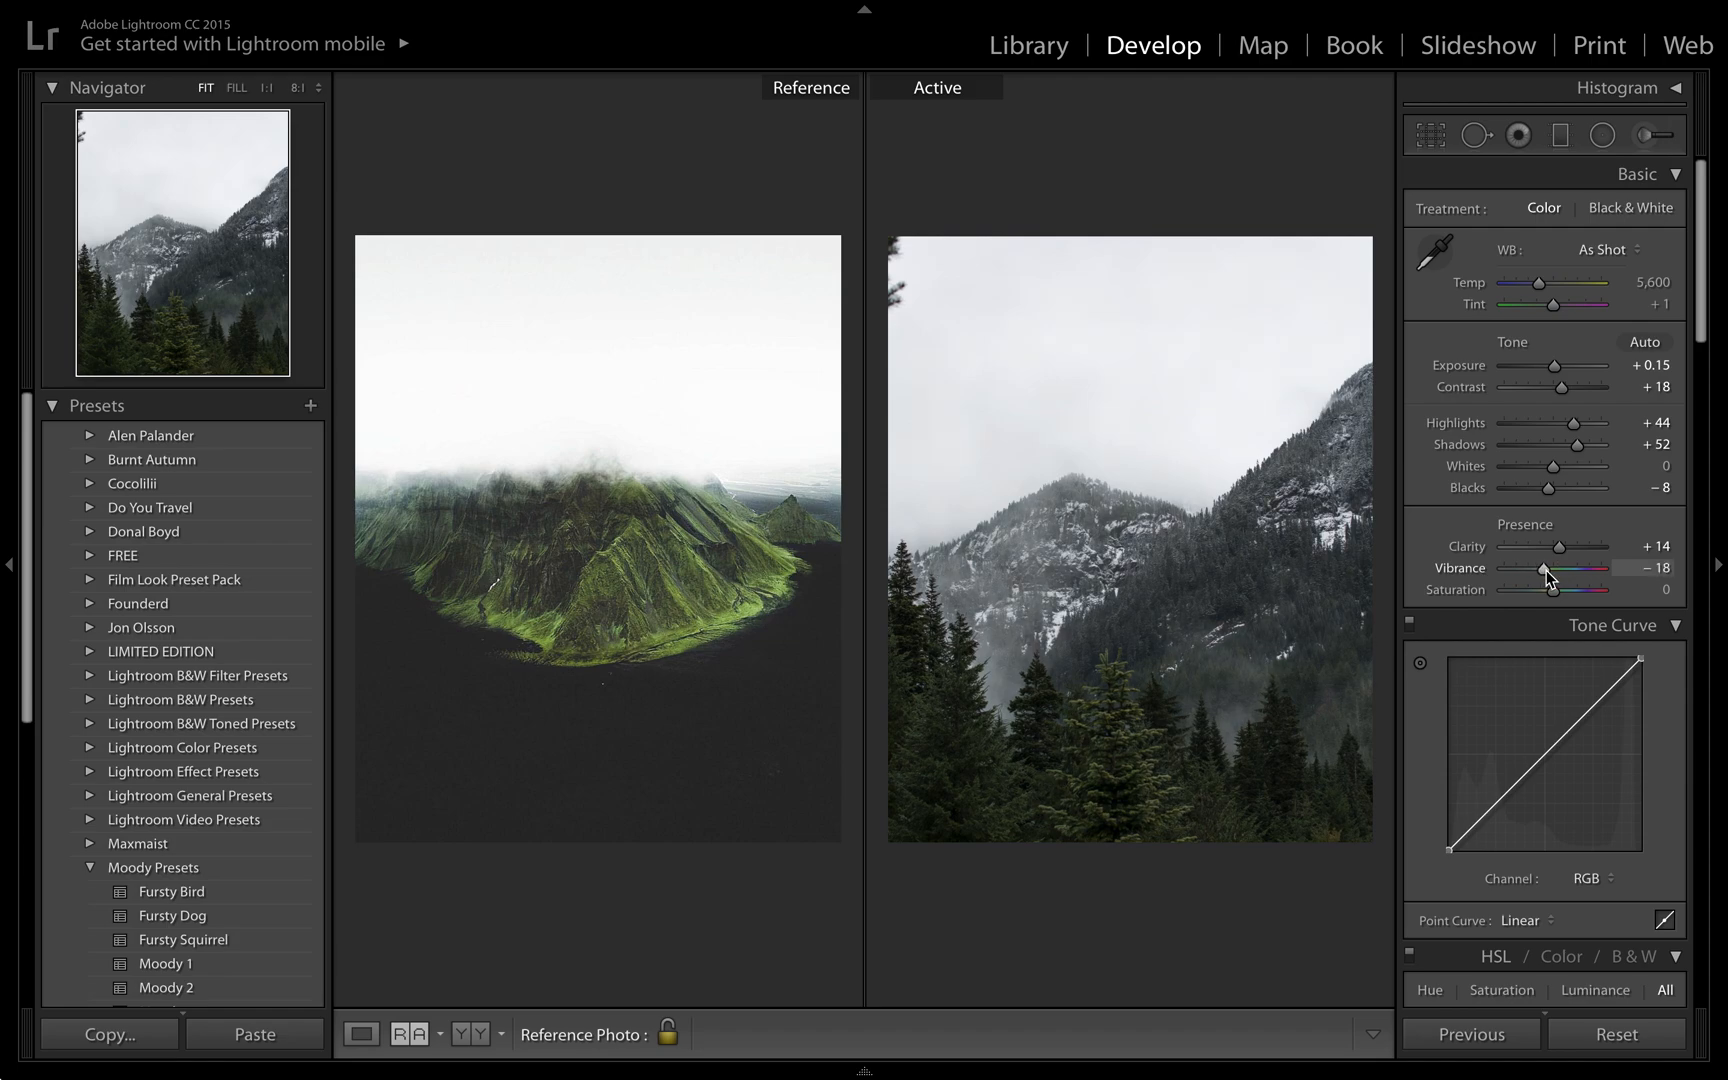
{"action": "left_click_drag", "start_coordinate": [1544, 571], "coordinate": [1547, 571]}
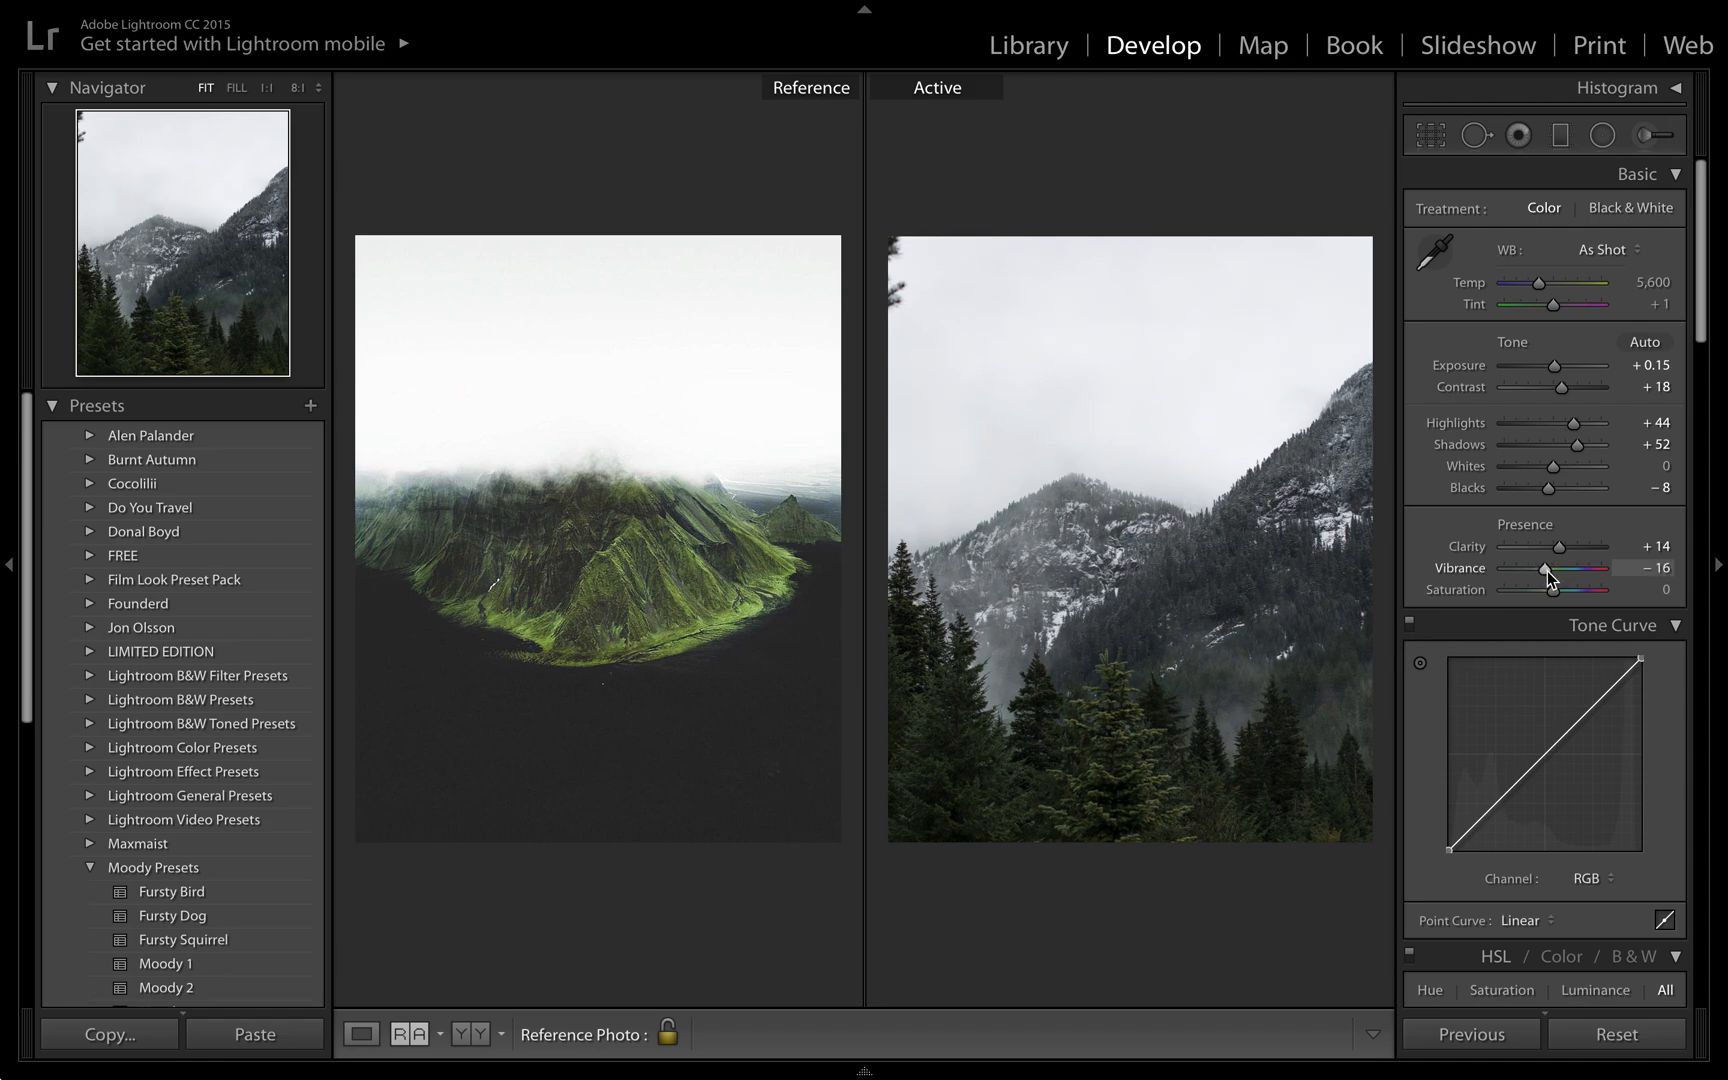
{"action": "left_click_drag", "start_coordinate": [1554, 572], "coordinate": [1543, 572]}
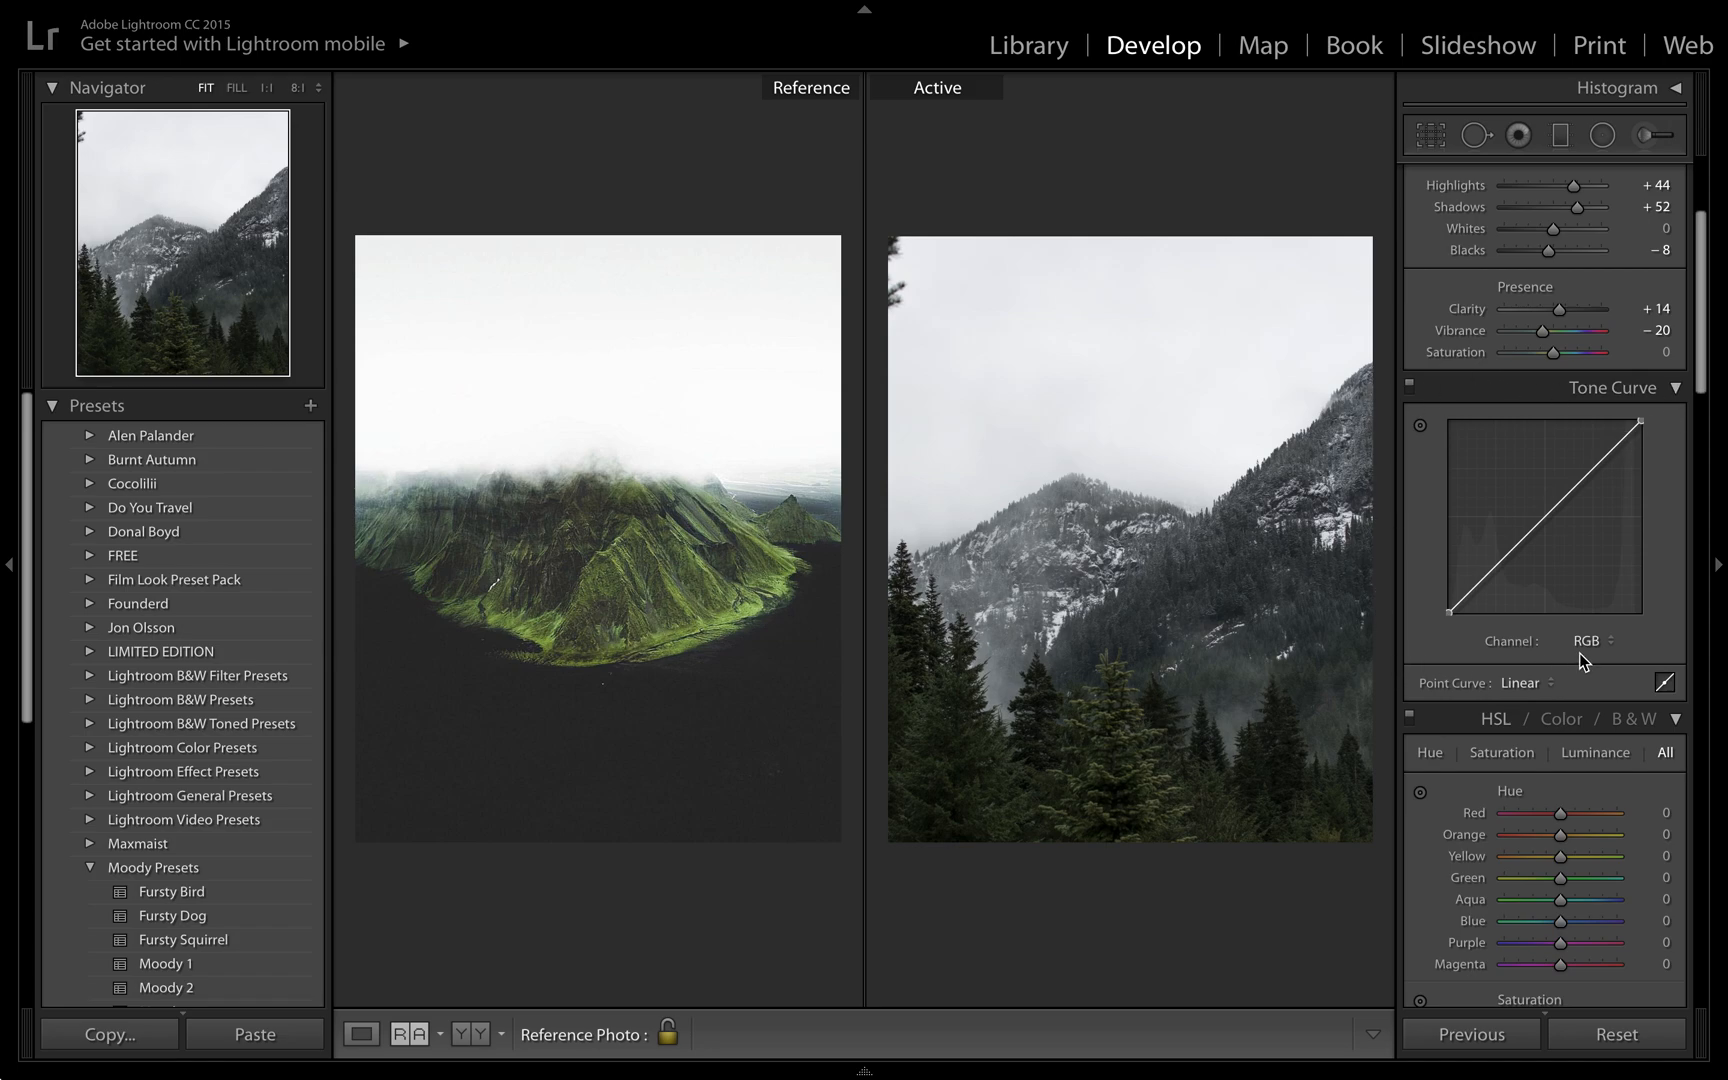
{"action": "mouse_move", "coordinate": [1395, 491]}
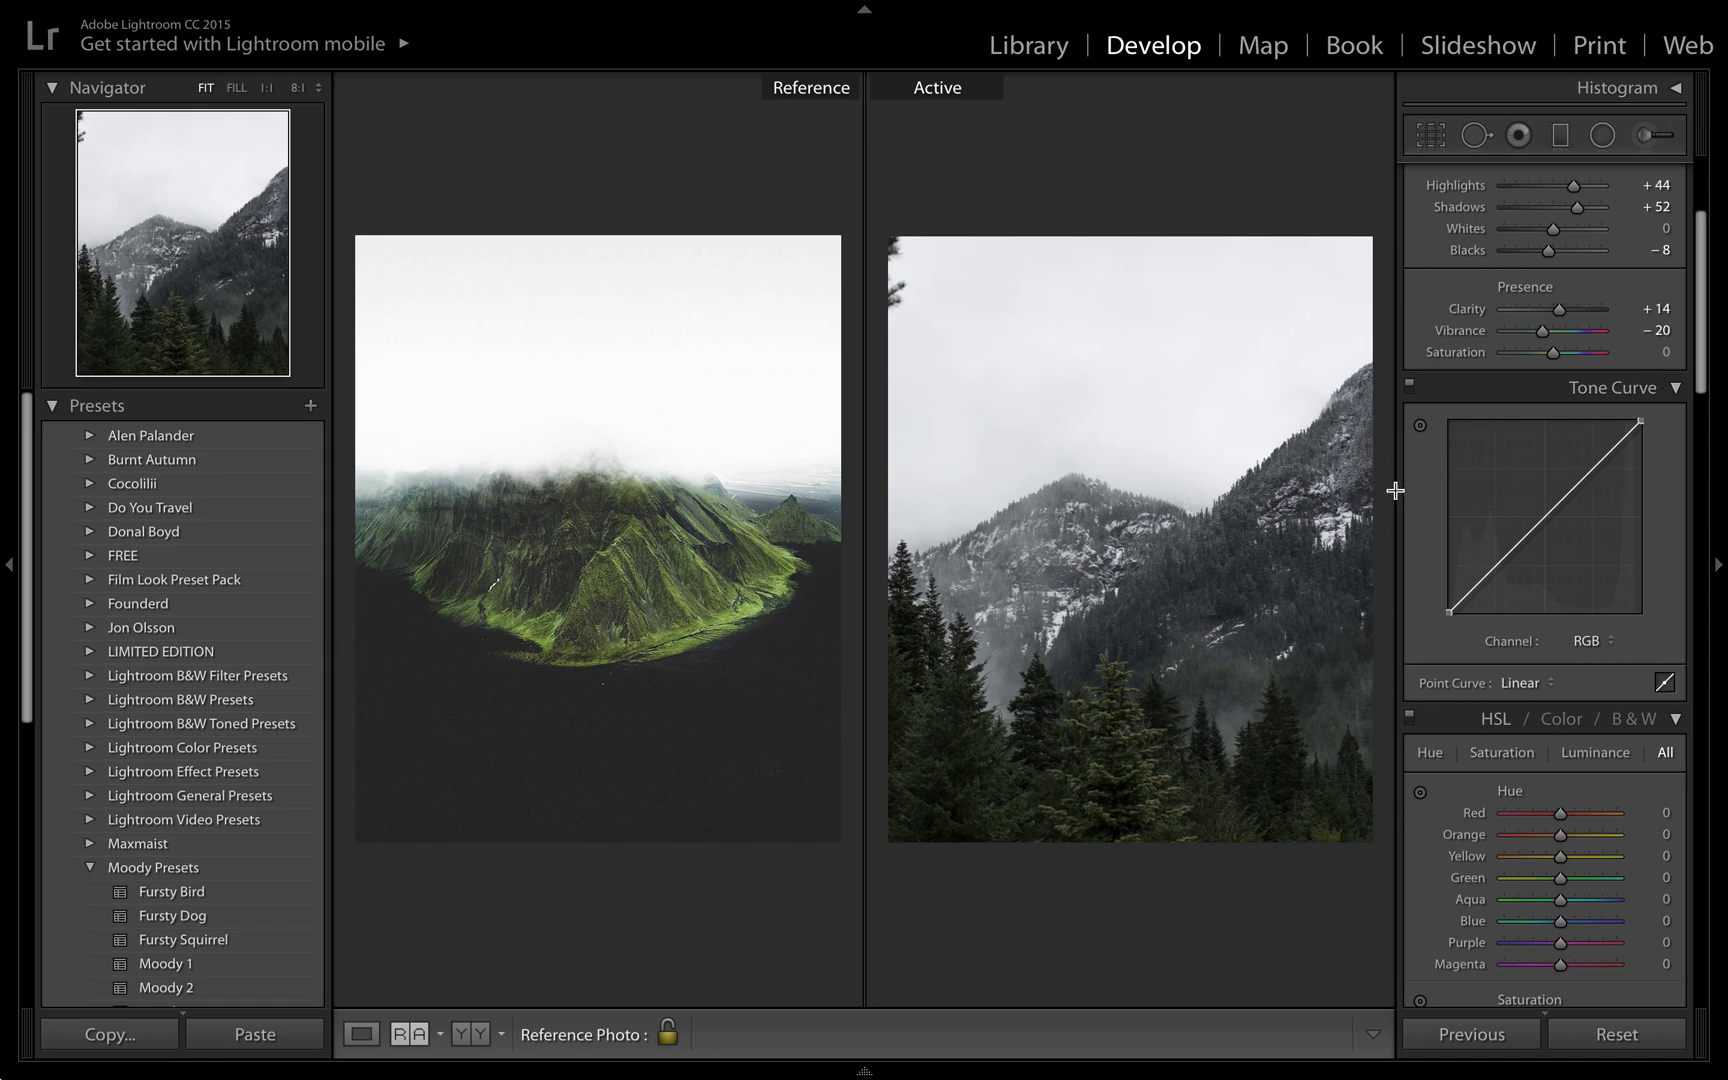
{"action": "mouse_move", "coordinate": [1465, 443]}
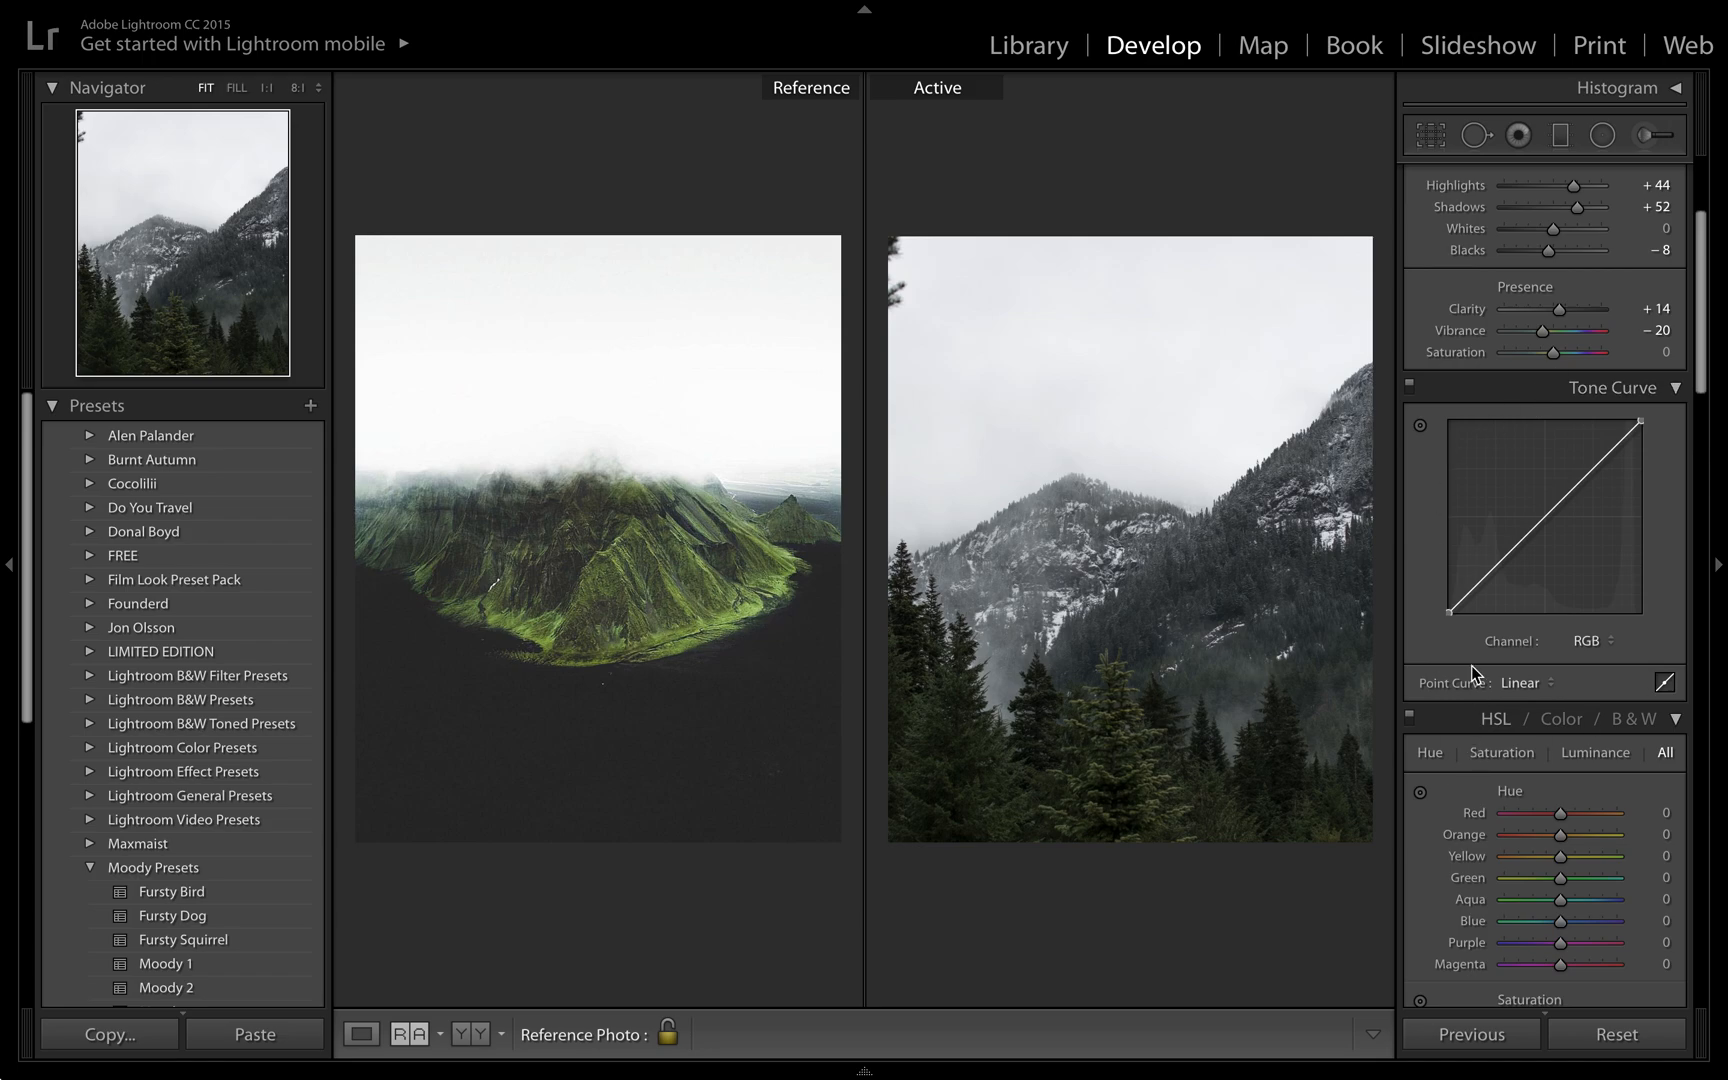
Scroll the Develop panel down to the HSL / Color / B&W section.
{"action": "scroll", "scroll_direction": "down", "scroll_amount": 3}
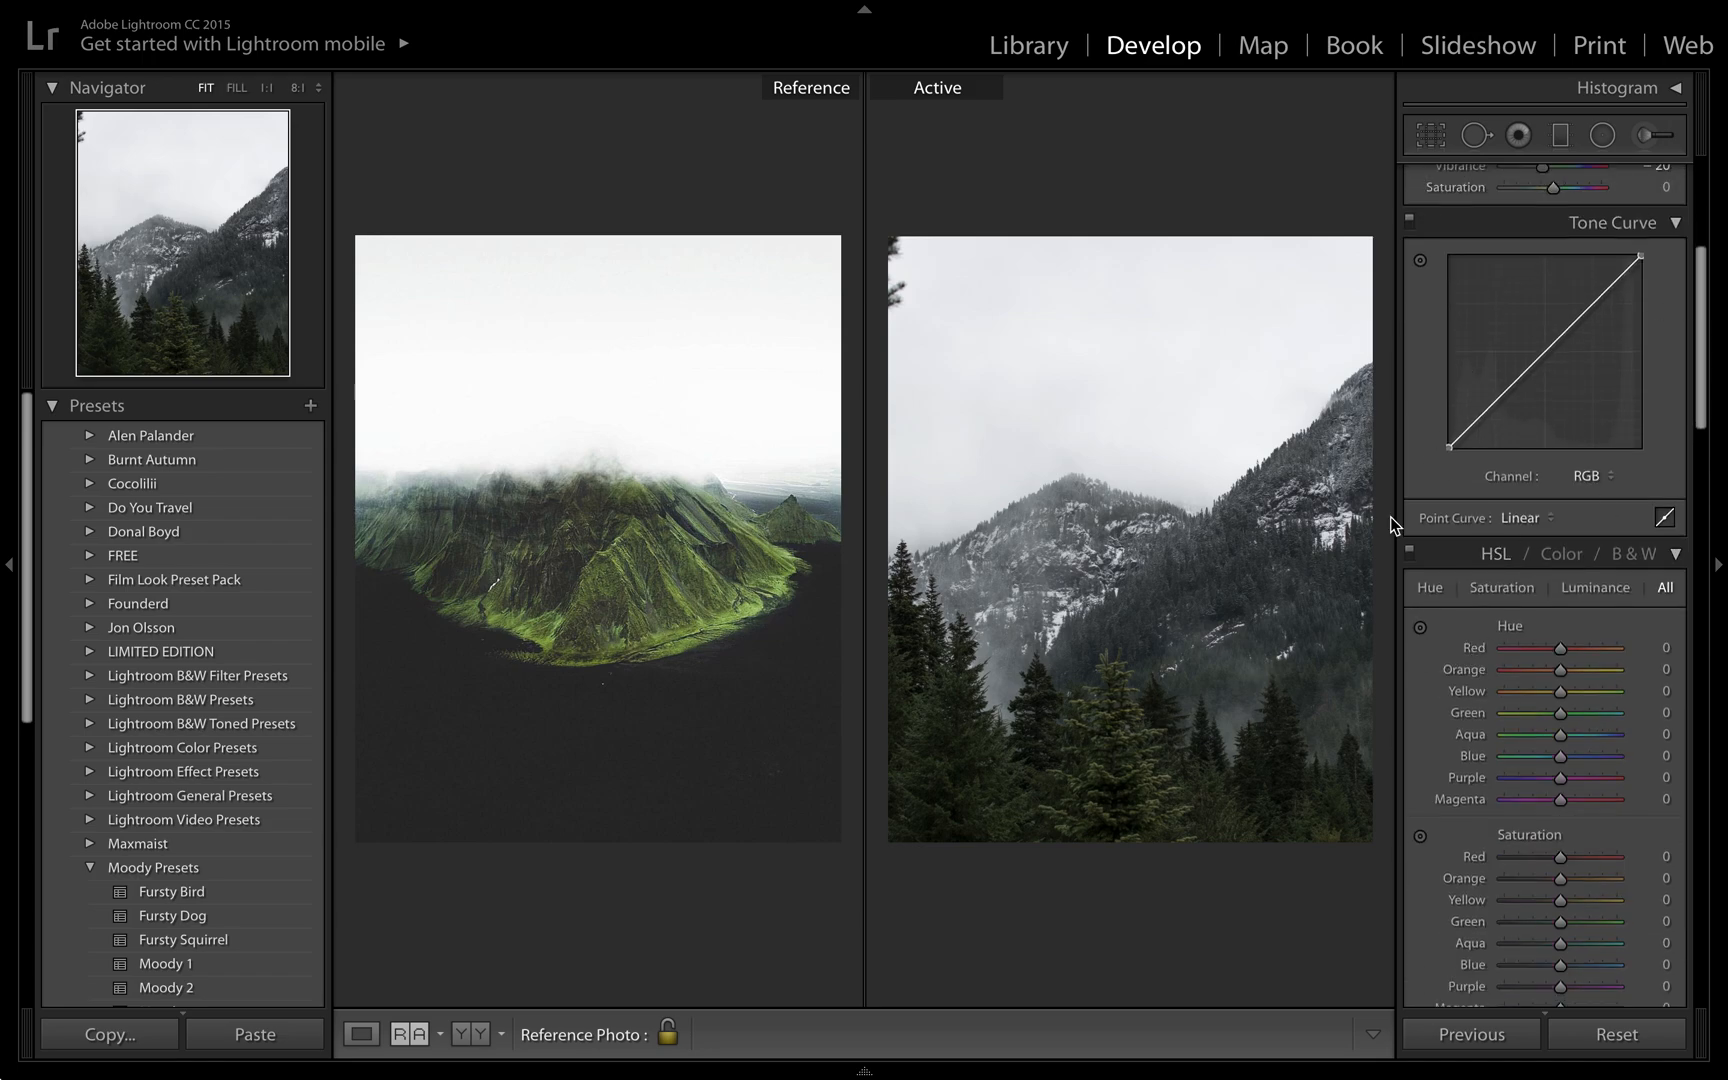
{"action": "scroll", "scroll_direction": "down", "scroll_amount": 3}
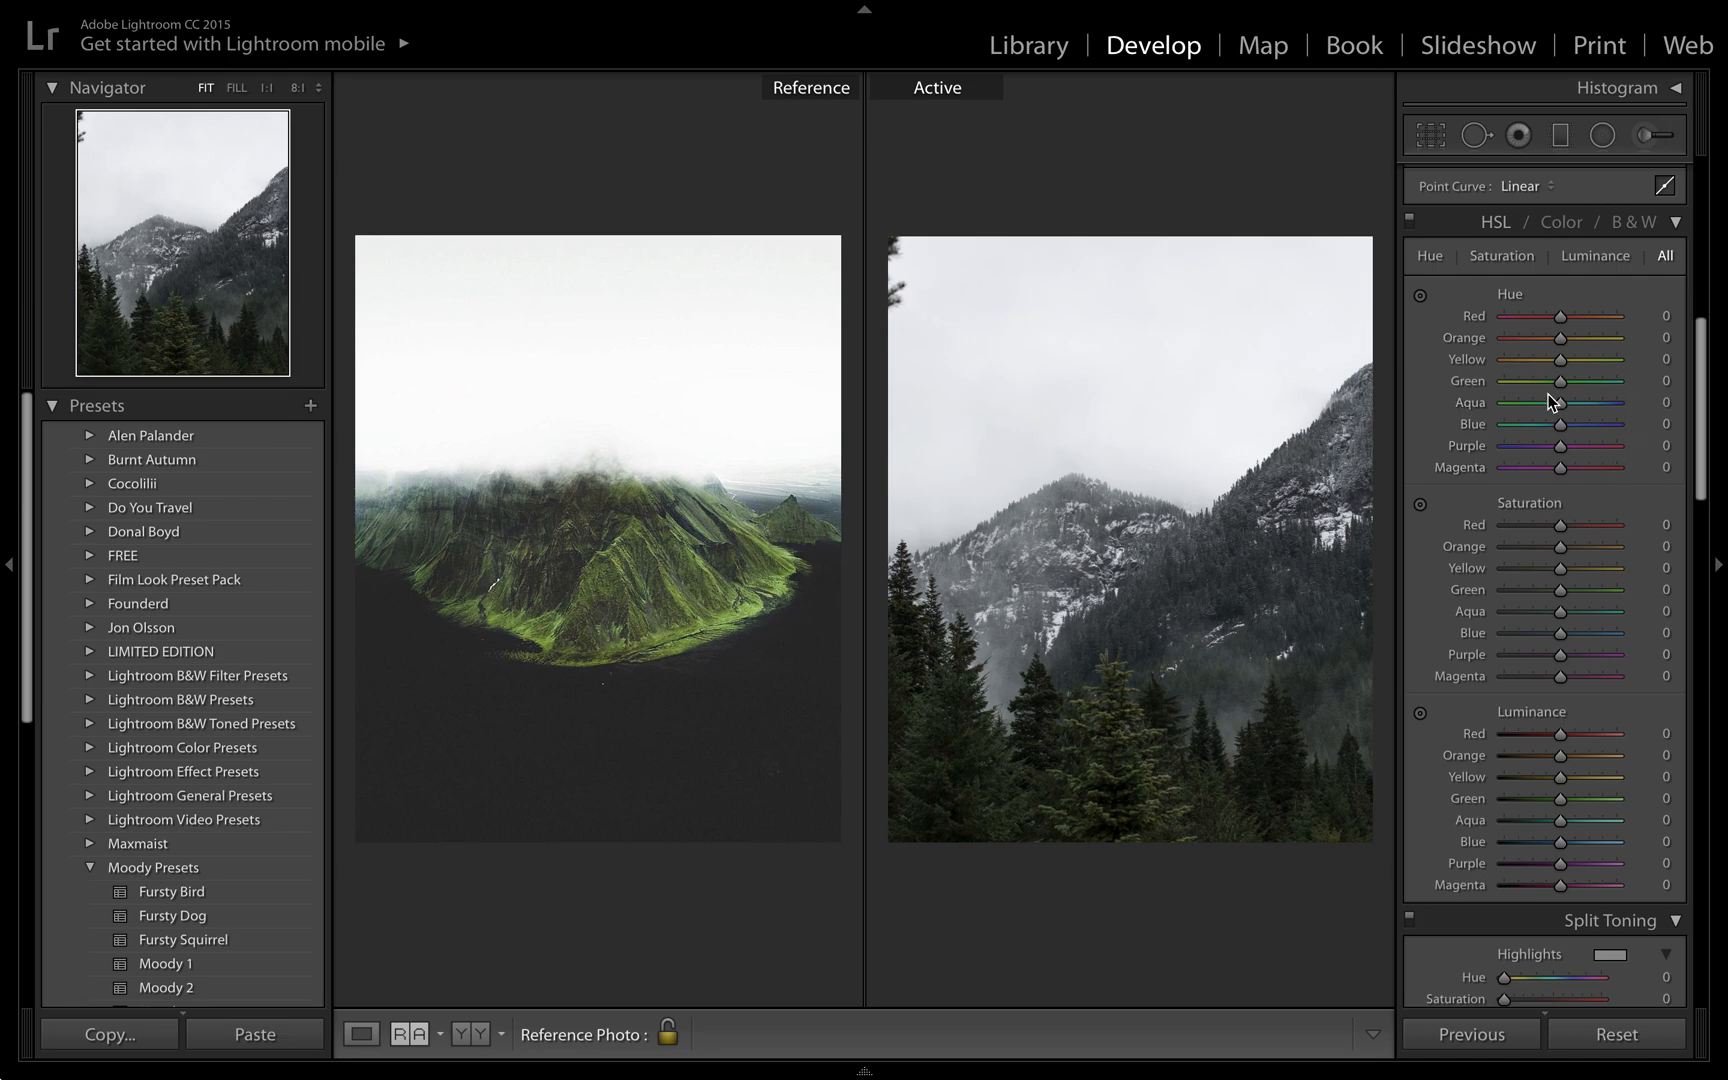
{"action": "mouse_move", "coordinate": [1544, 430]}
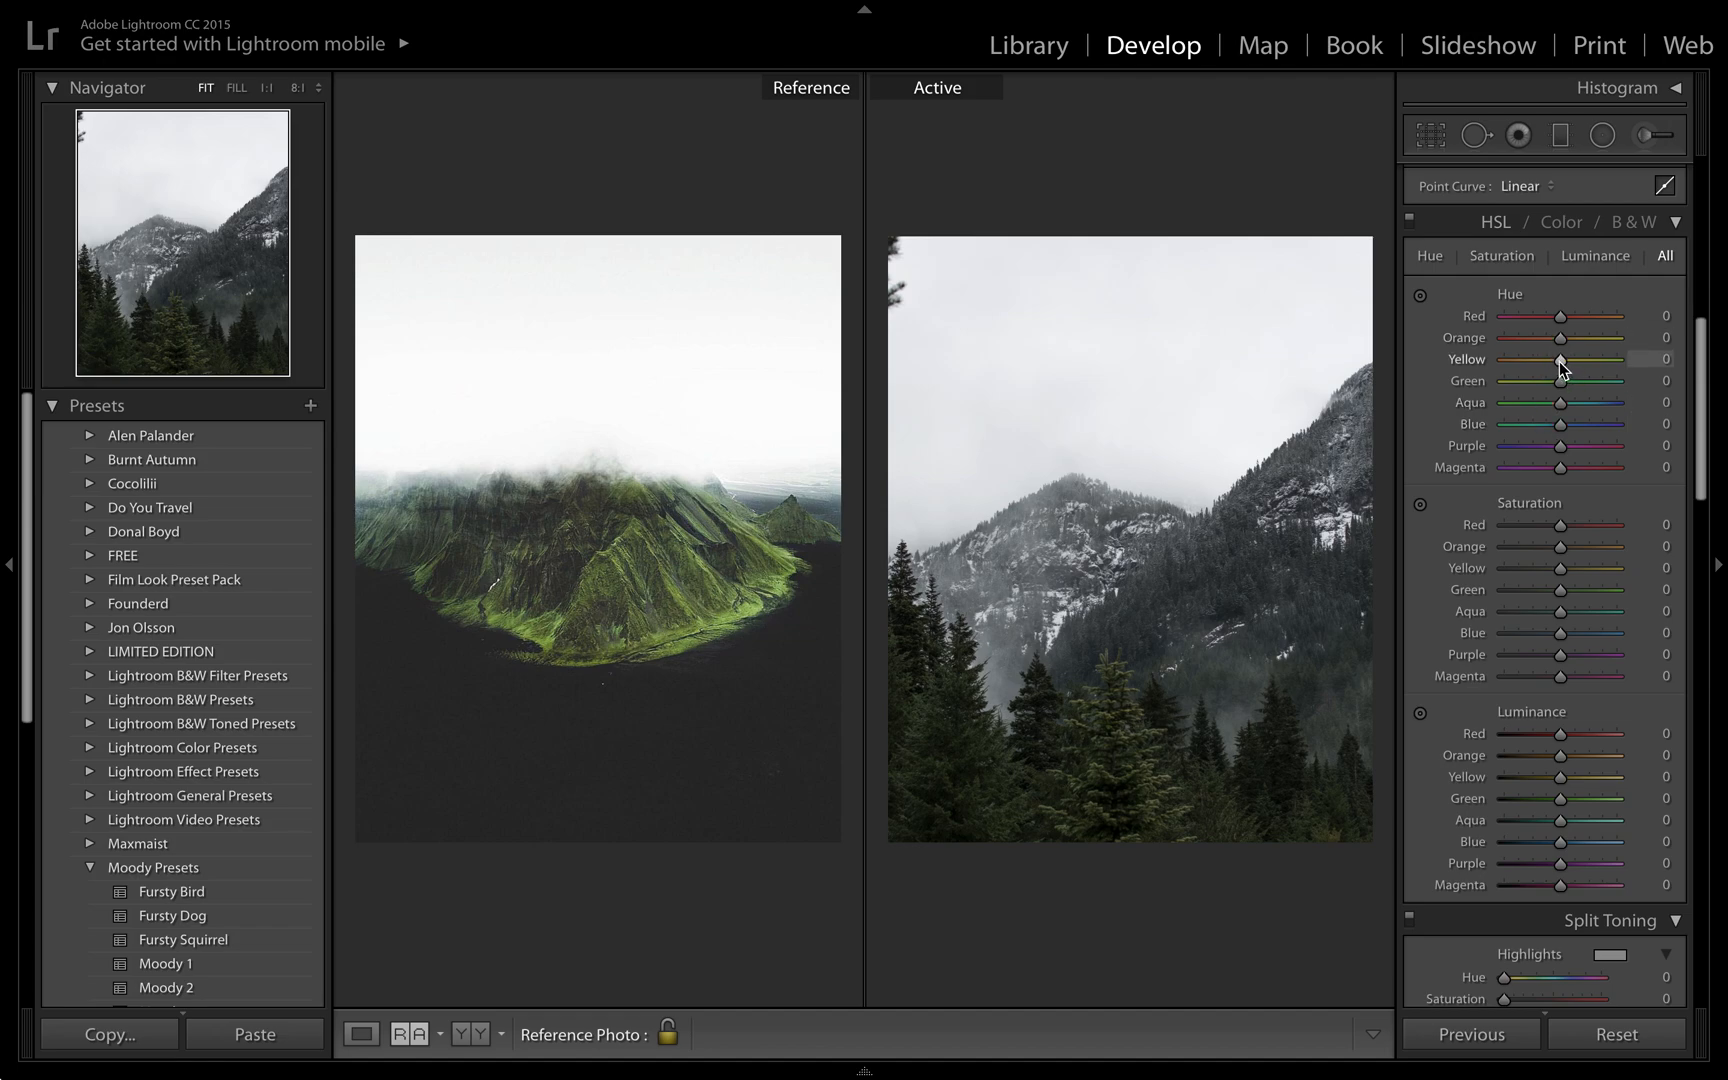
Shift yellow hue to −34 and green hue to +21.
{"action": "left_click_drag", "start_coordinate": [1590, 359], "coordinate": [1535, 359]}
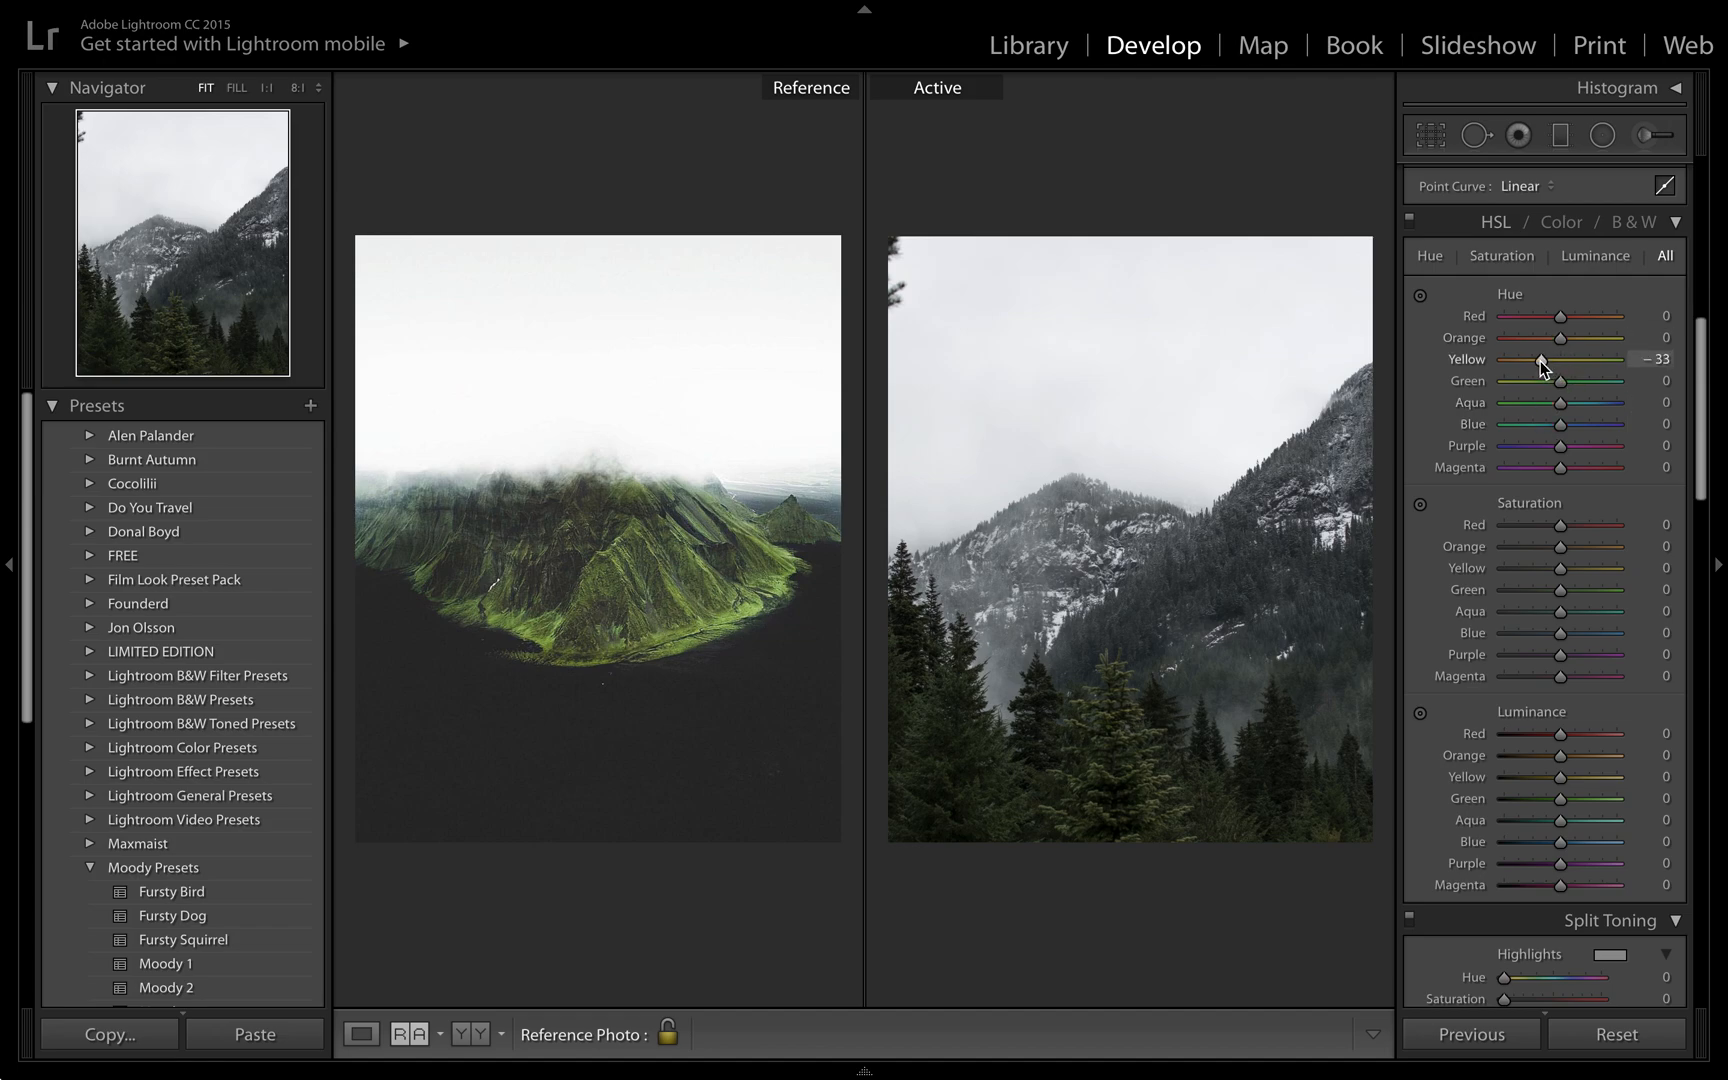
{"action": "left_click_drag", "start_coordinate": [1542, 358], "coordinate": [1537, 358]}
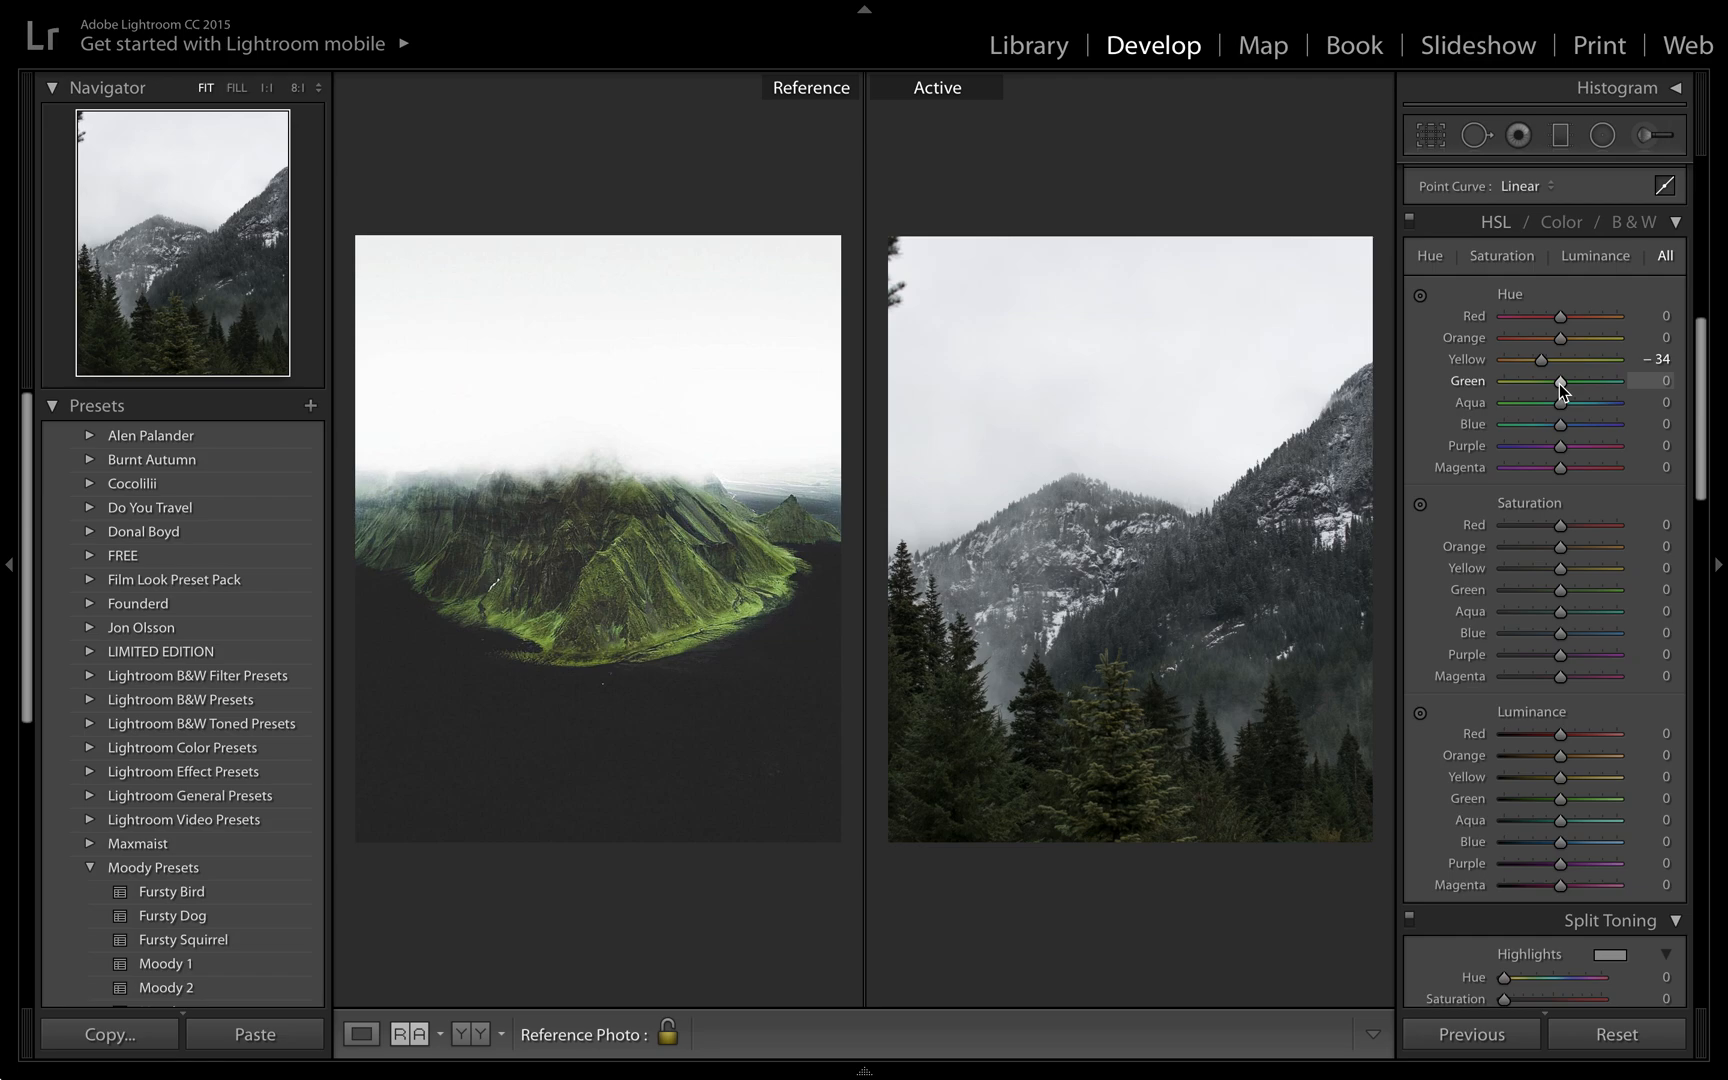
{"action": "left_click_drag", "start_coordinate": [1563, 380], "coordinate": [1574, 380]}
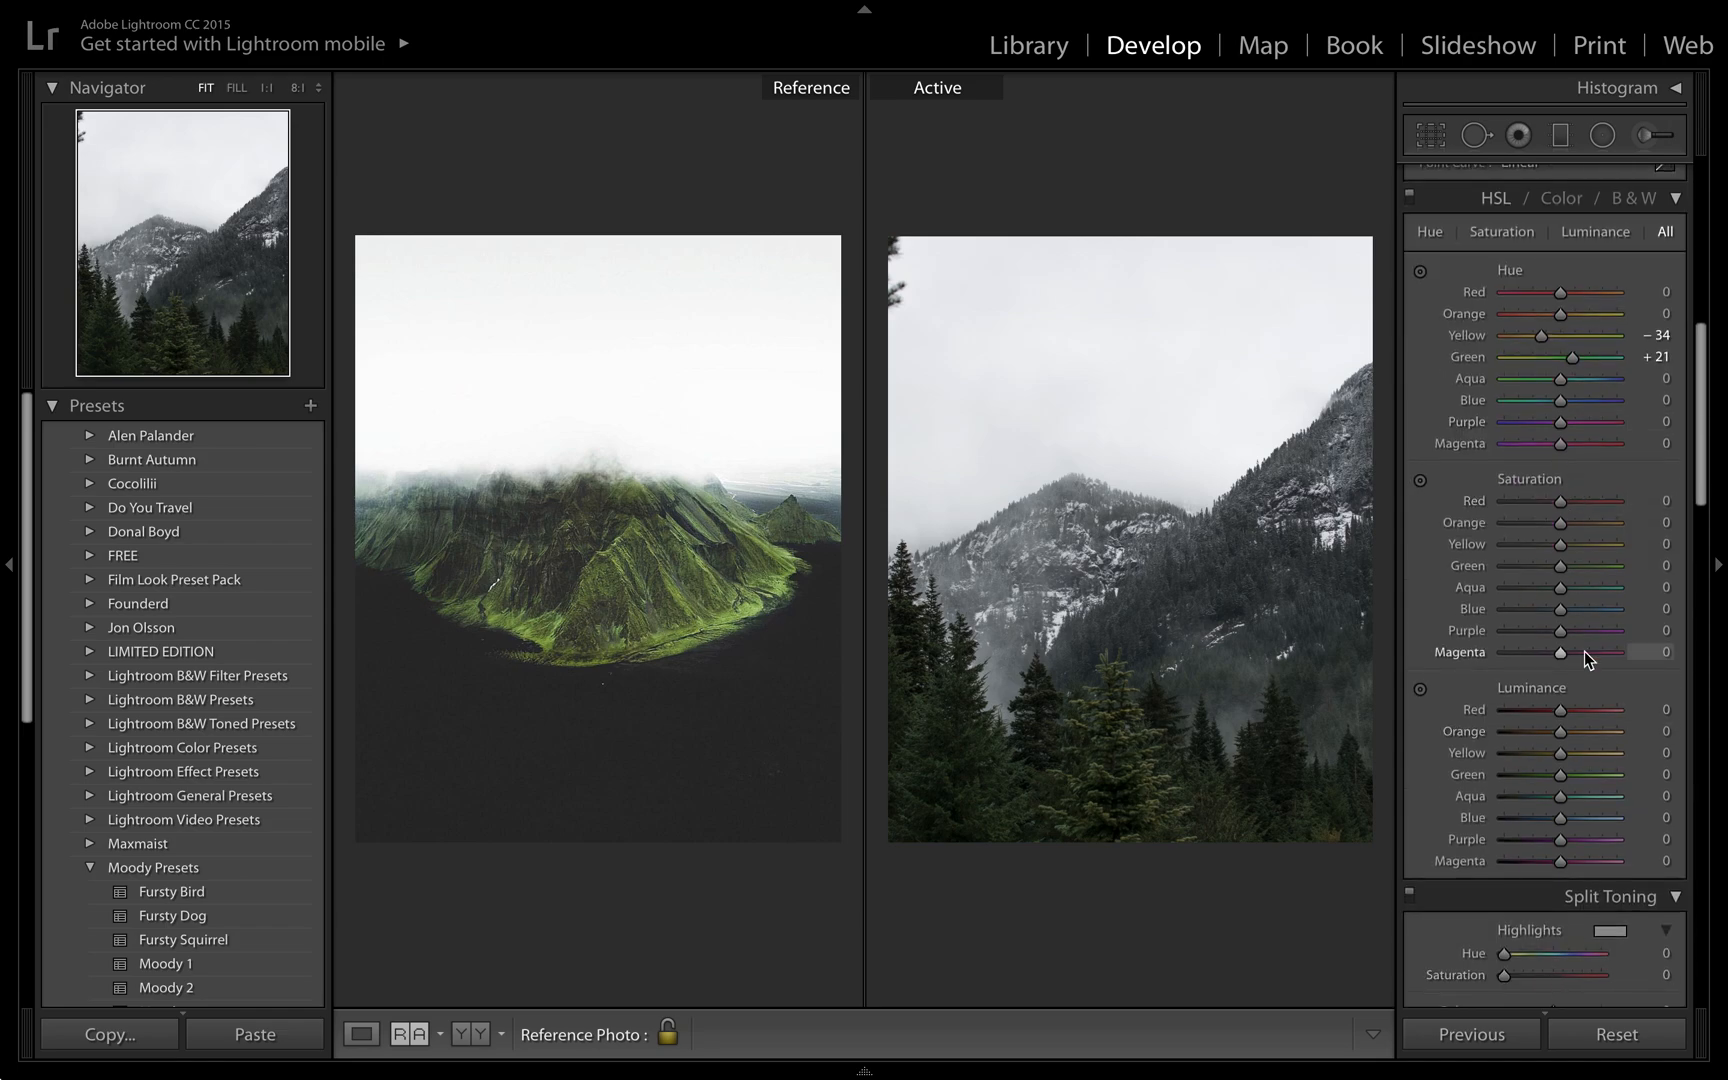
{"action": "mouse_move", "coordinate": [1574, 571]}
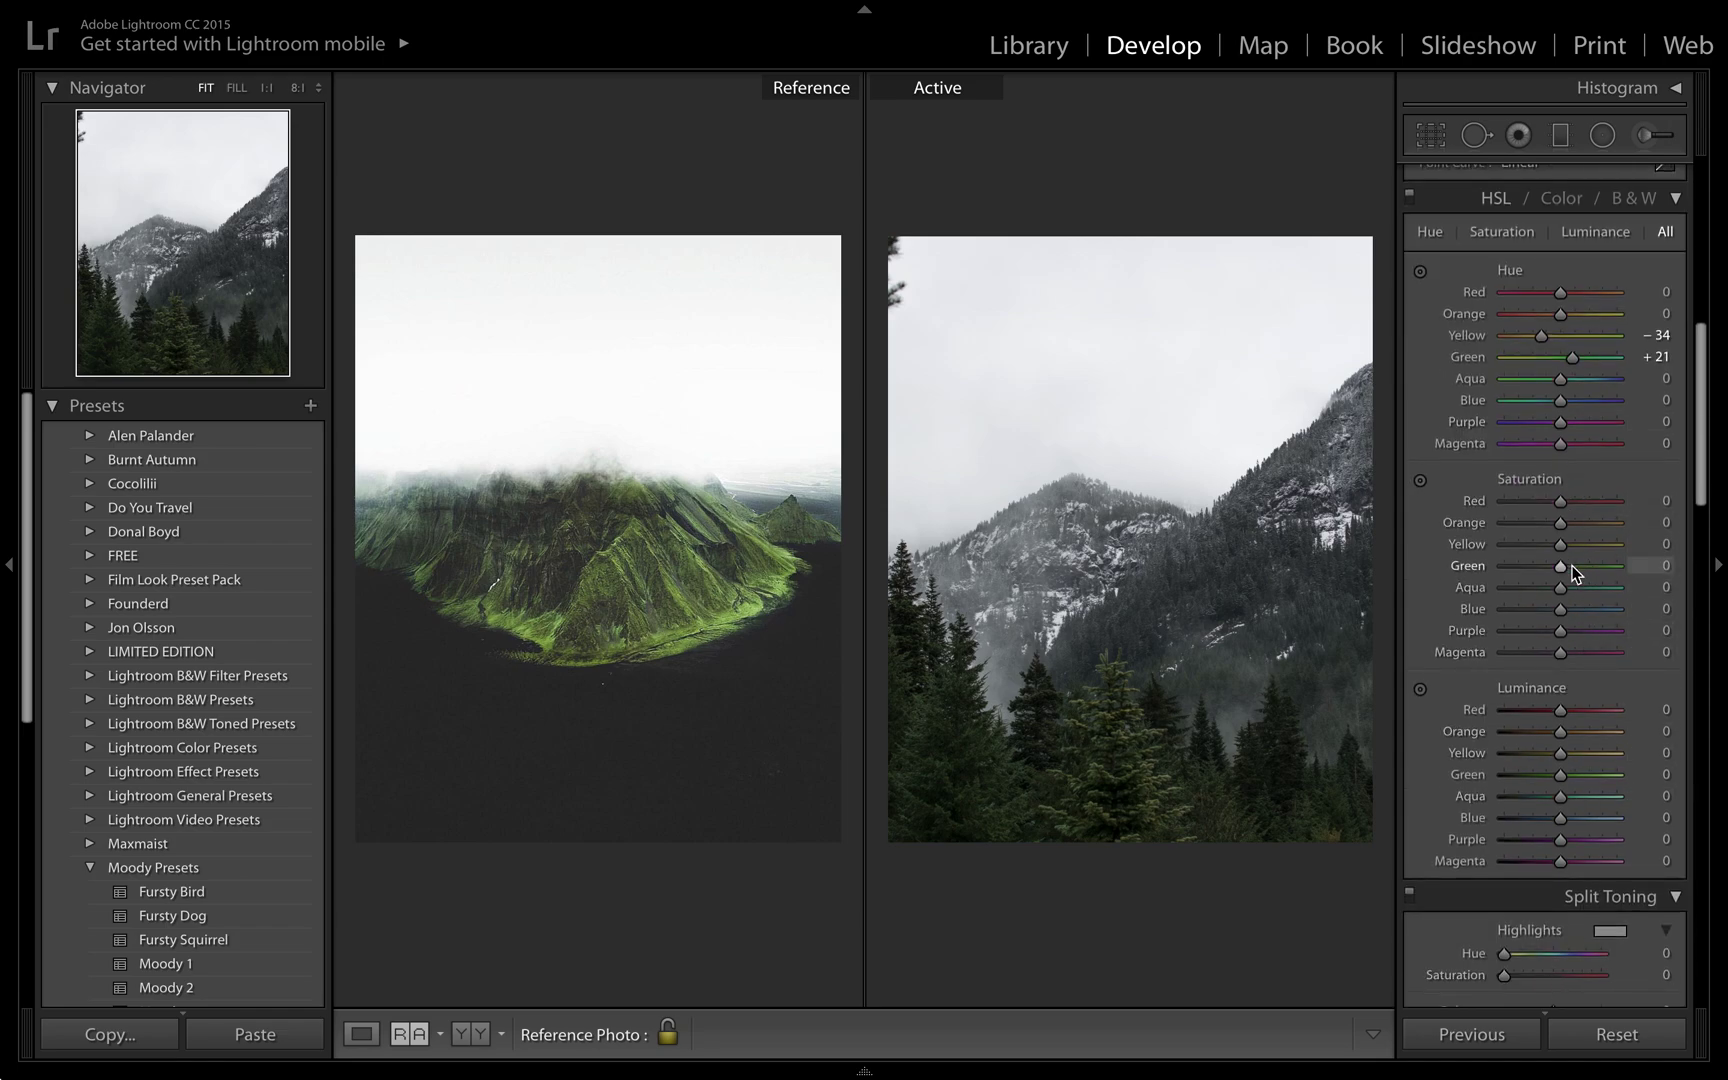
{"action": "mouse_move", "coordinate": [1601, 505]}
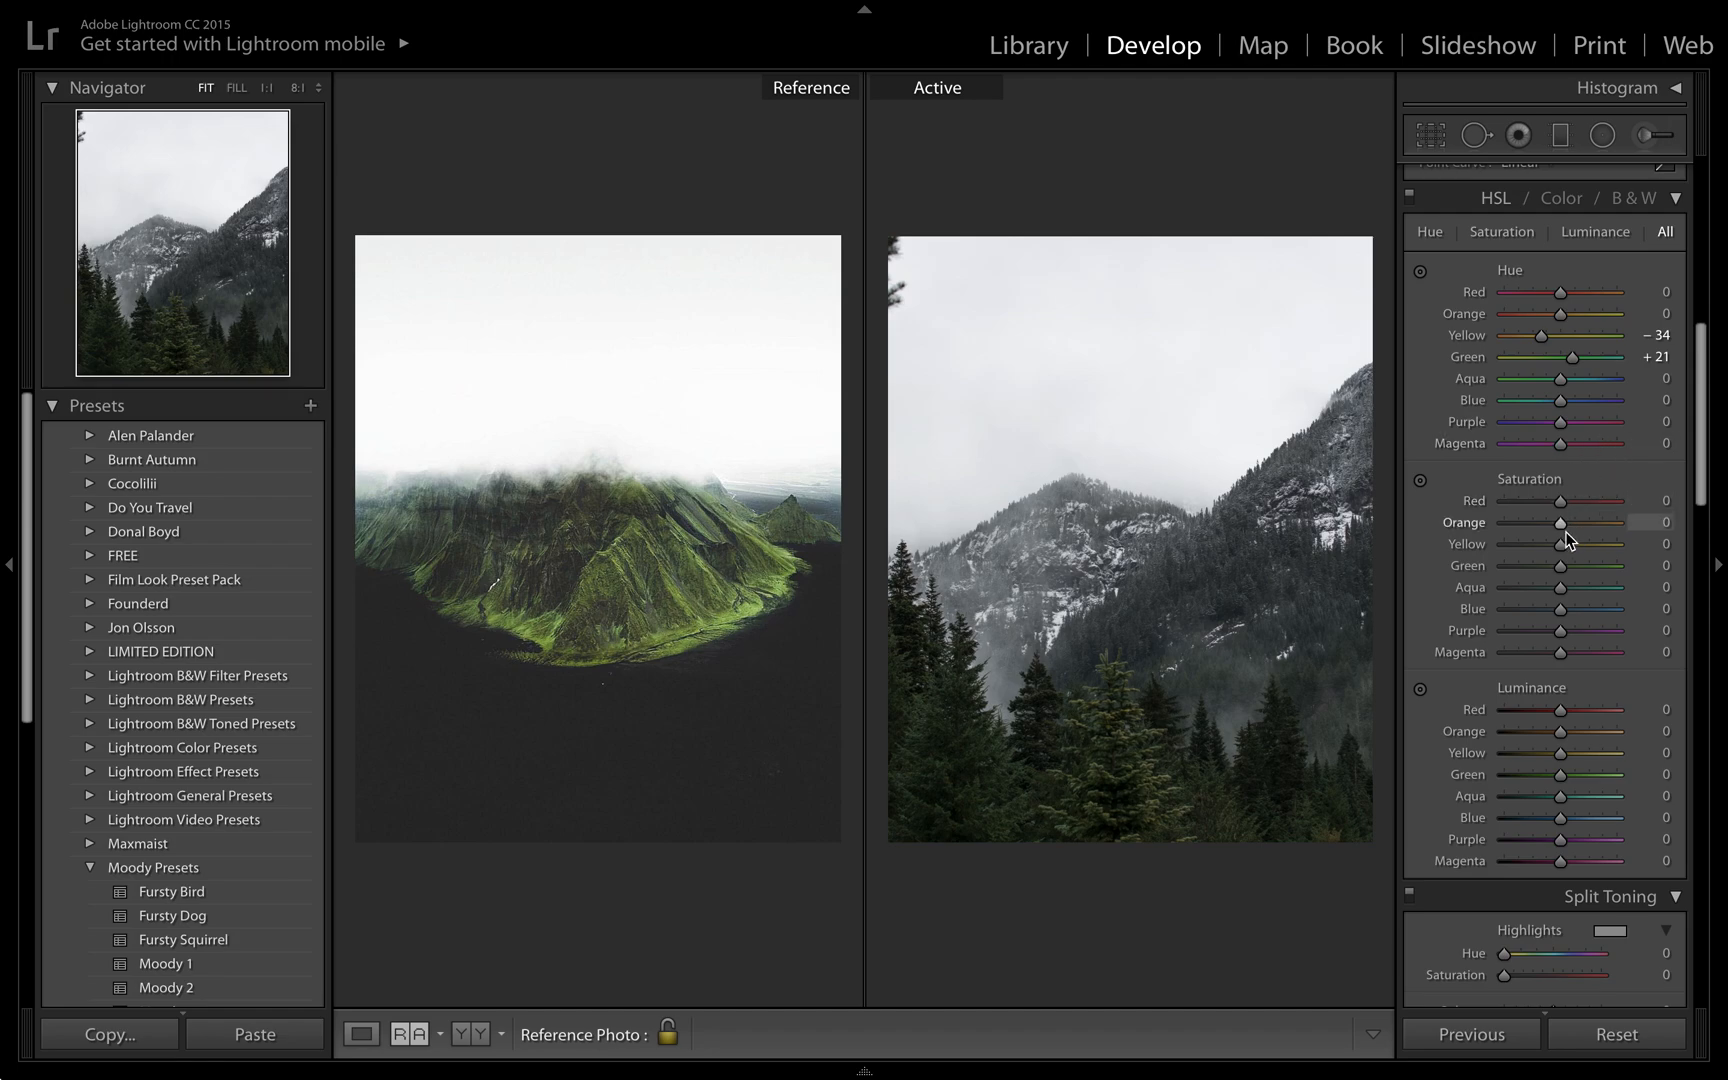
Raise yellow saturation to +48, green saturation to +100 and green luminance to +100.
{"action": "left_click_drag", "start_coordinate": [1559, 543], "coordinate": [1570, 543]}
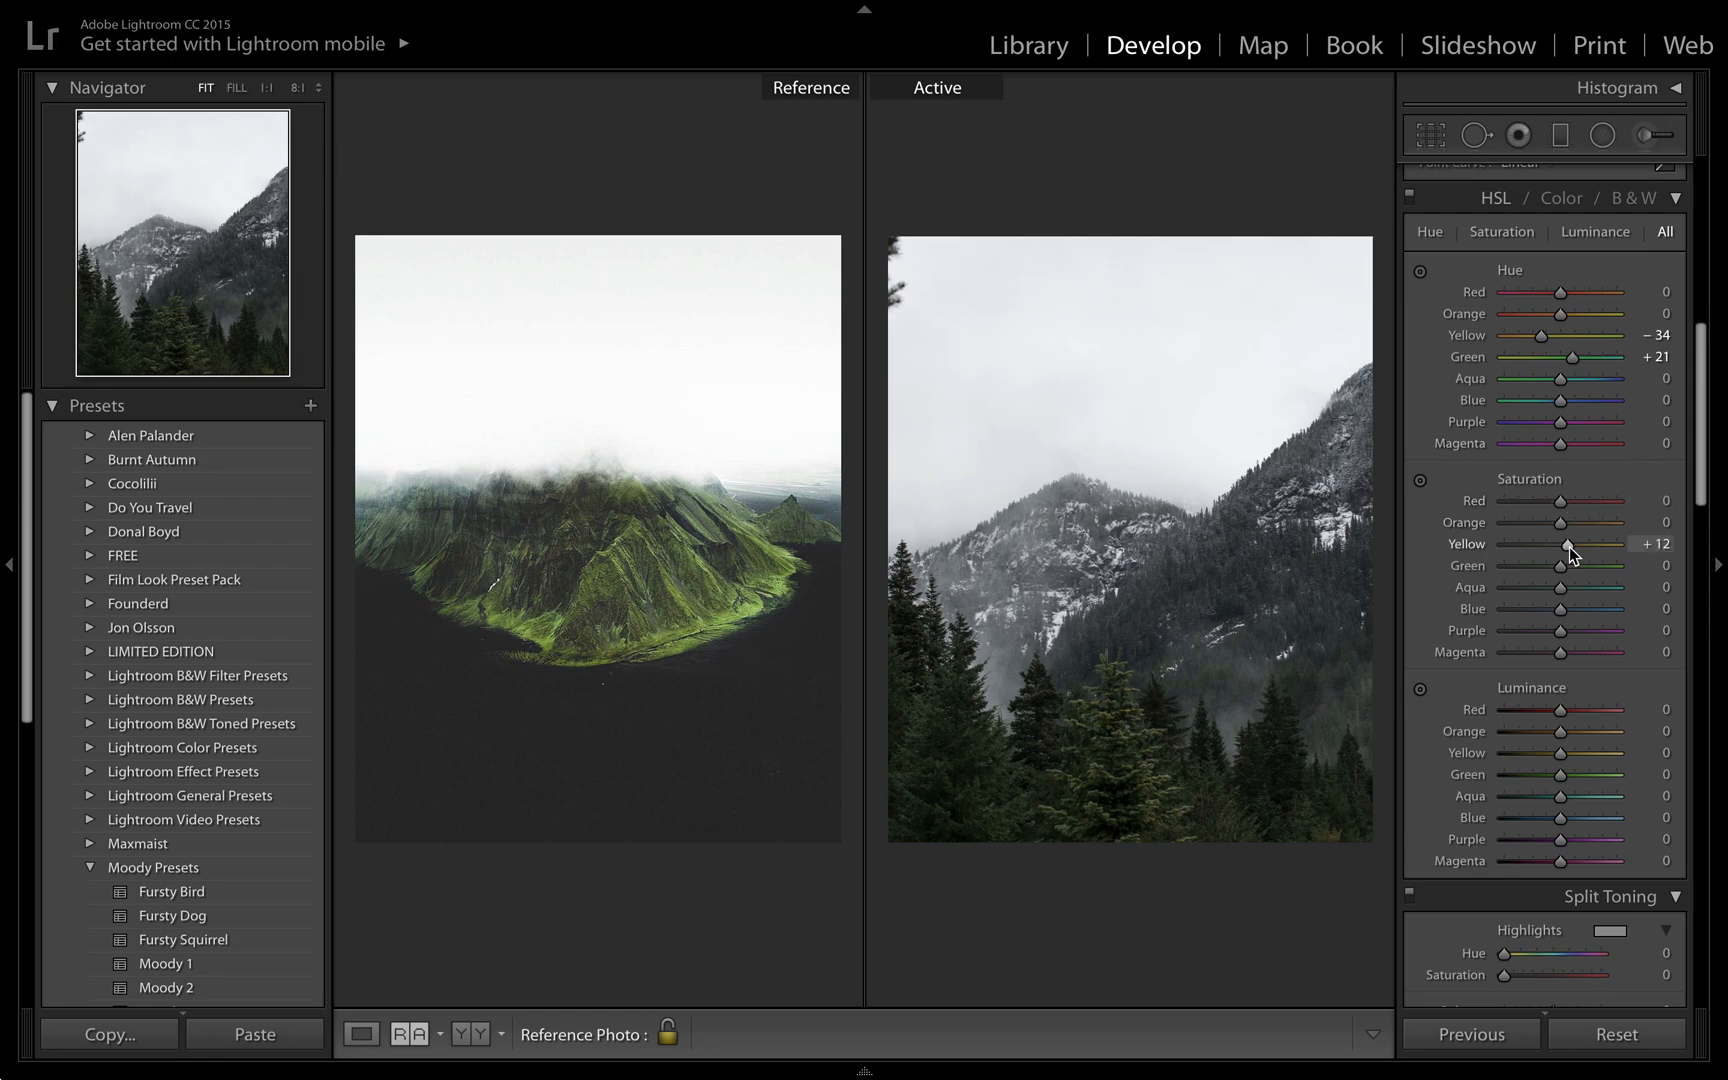
{"action": "left_click_drag", "start_coordinate": [1569, 543], "coordinate": [1587, 543]}
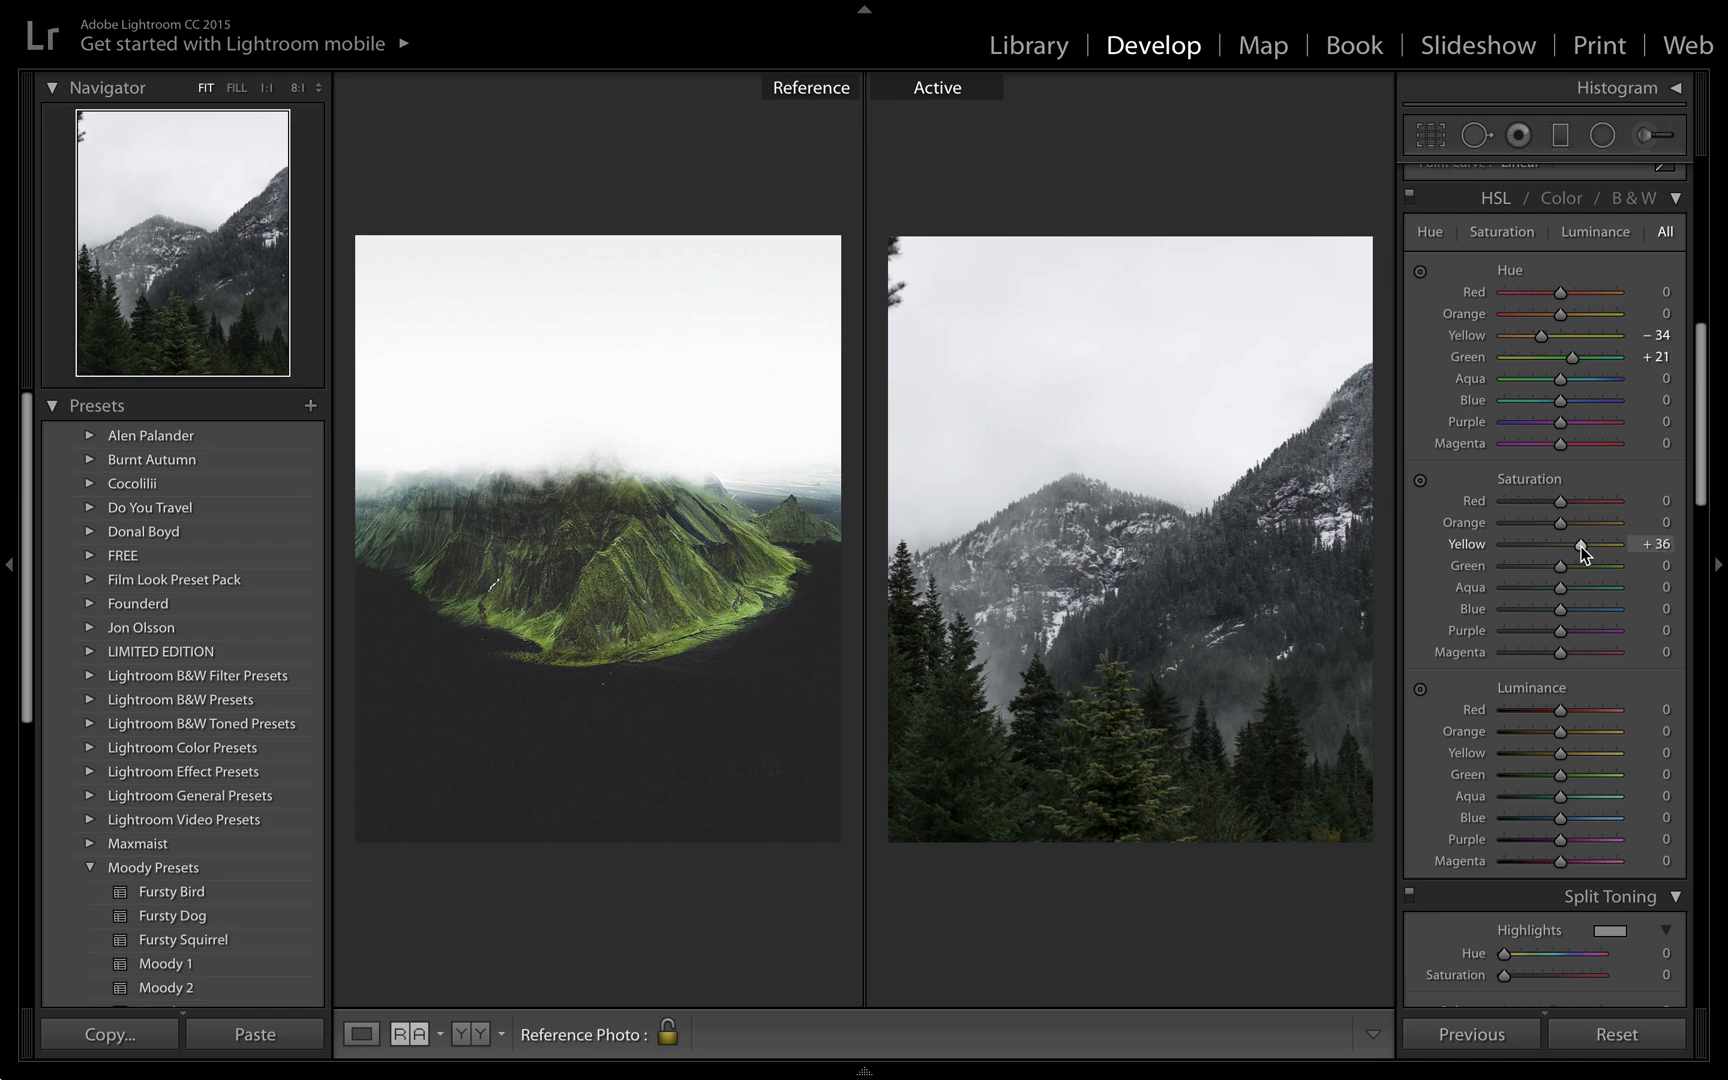
{"action": "left_click_drag", "start_coordinate": [1578, 544], "coordinate": [1590, 544]}
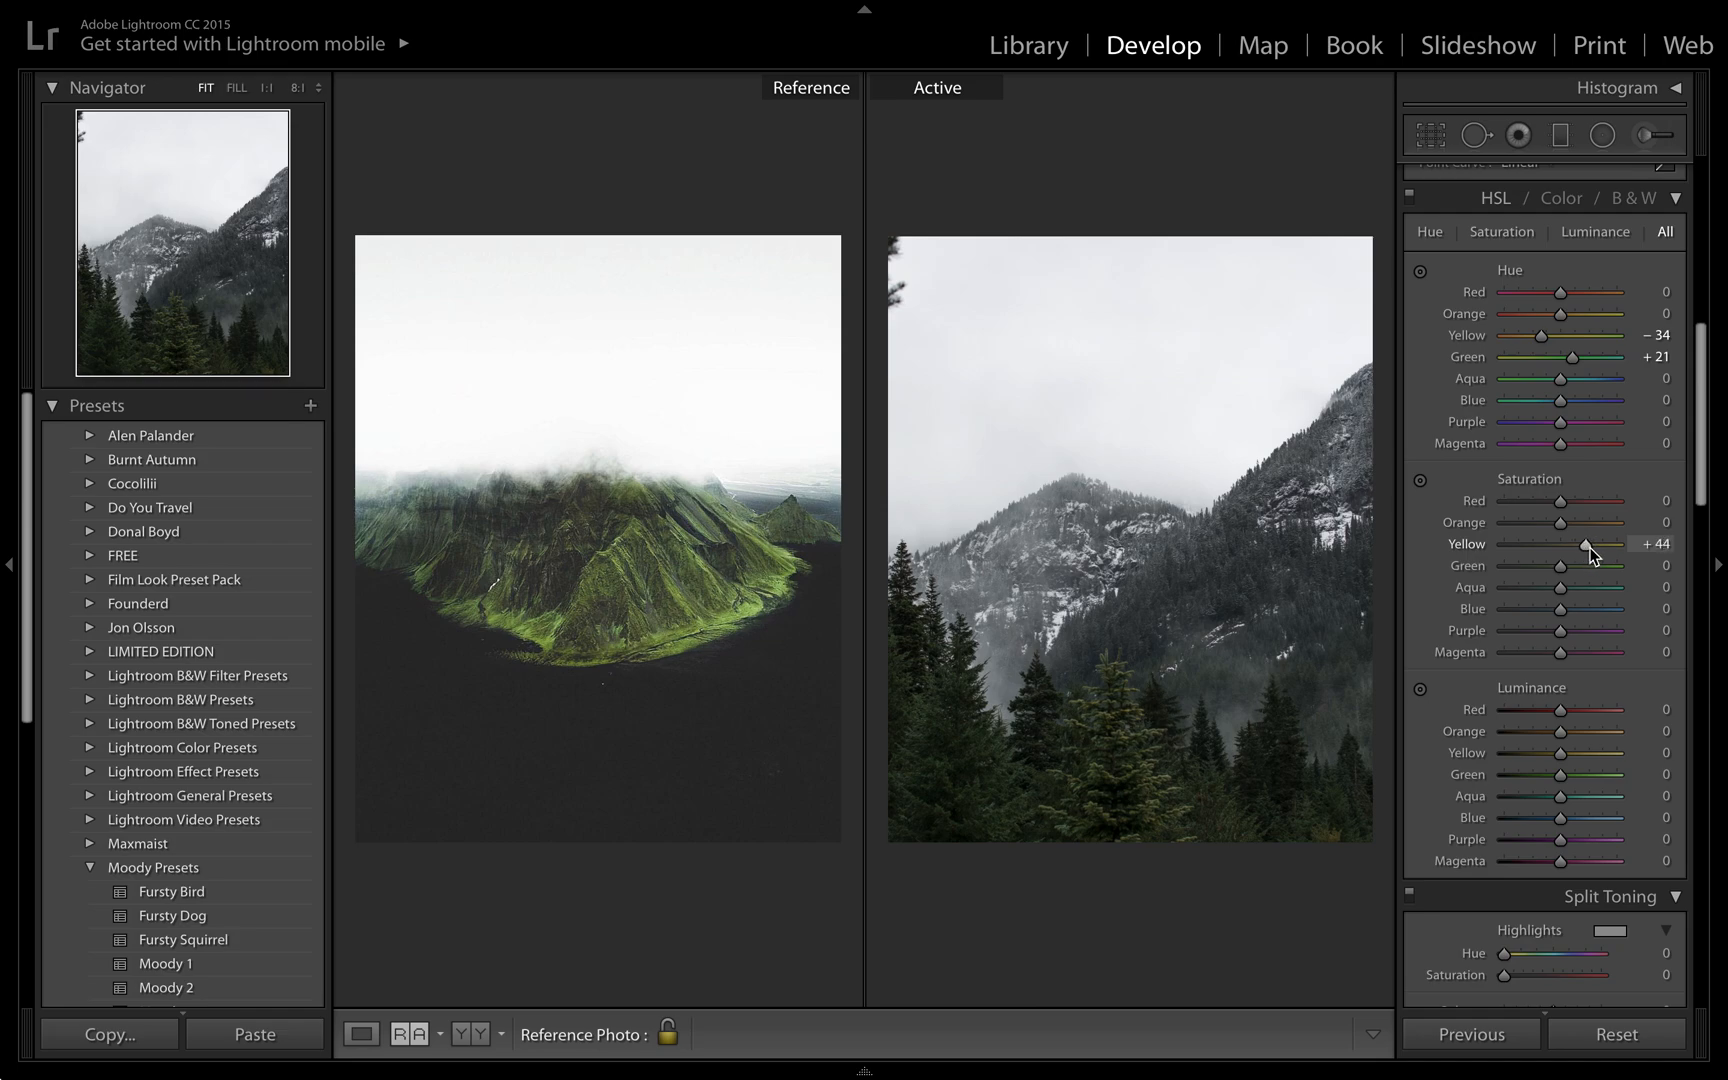
{"action": "left_click_drag", "start_coordinate": [1562, 564], "coordinate": [1607, 564]}
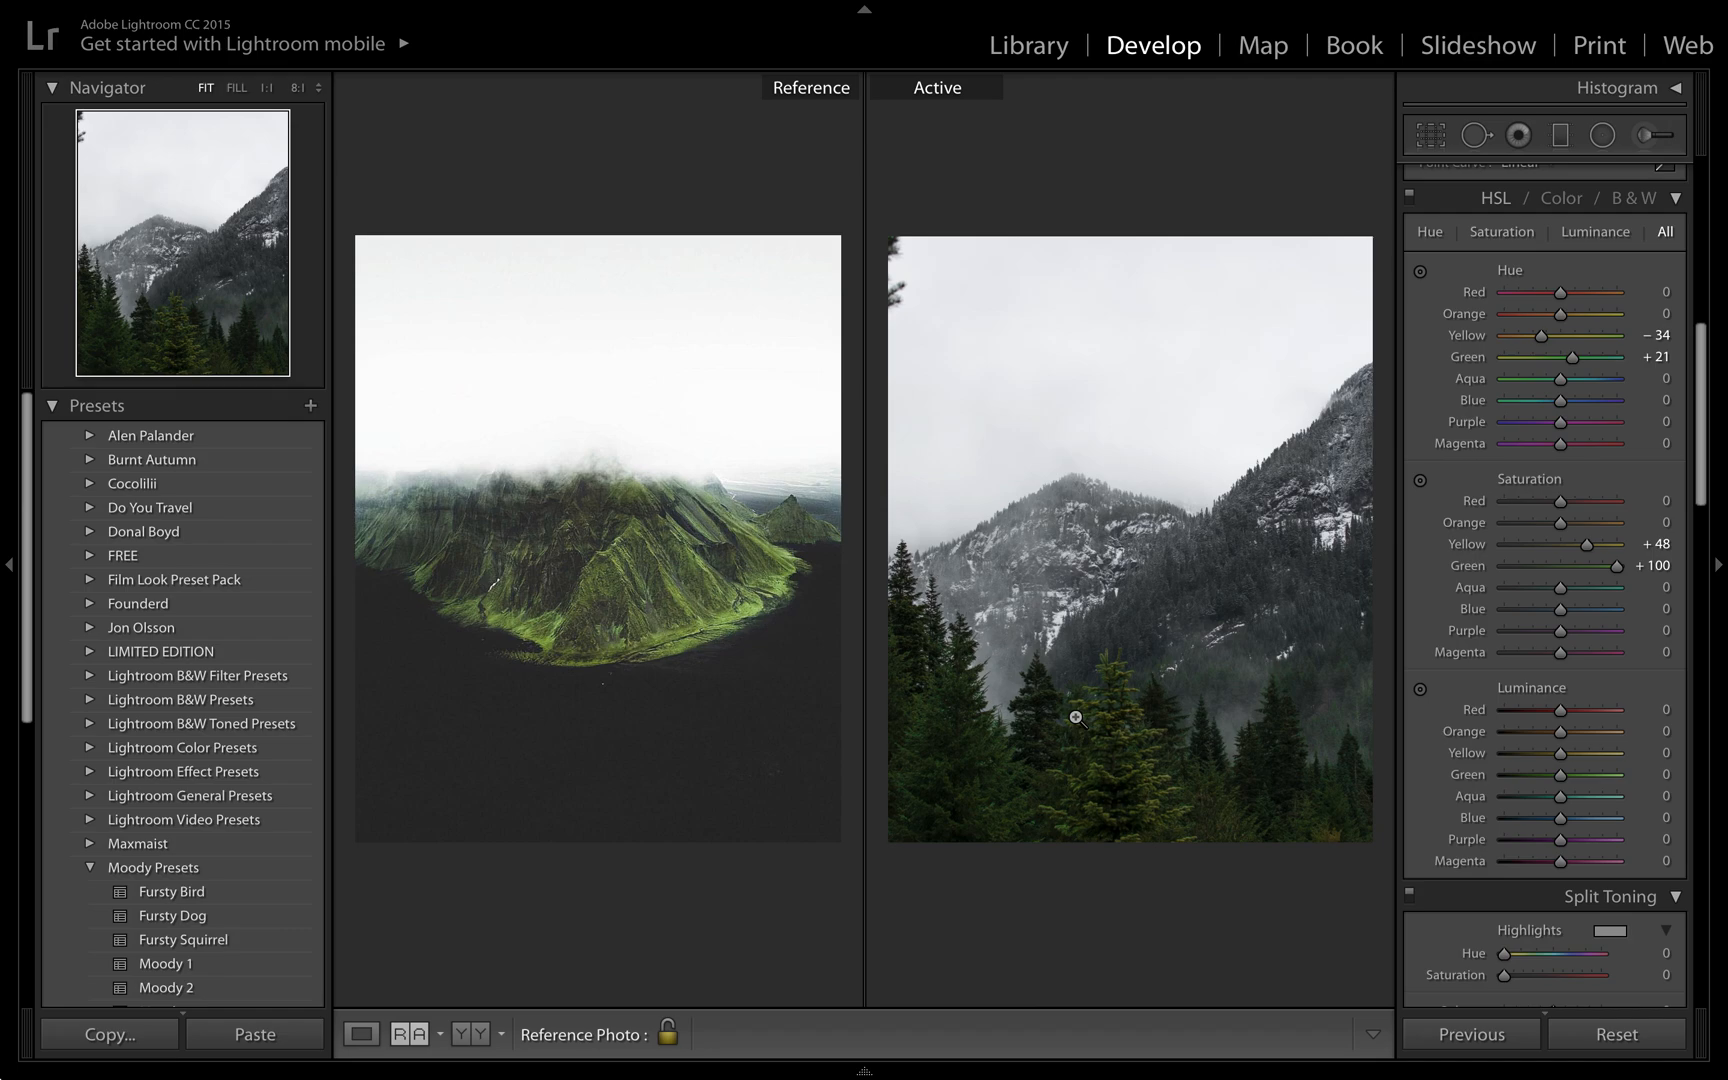
{"action": "mouse_move", "coordinate": [1031, 698]}
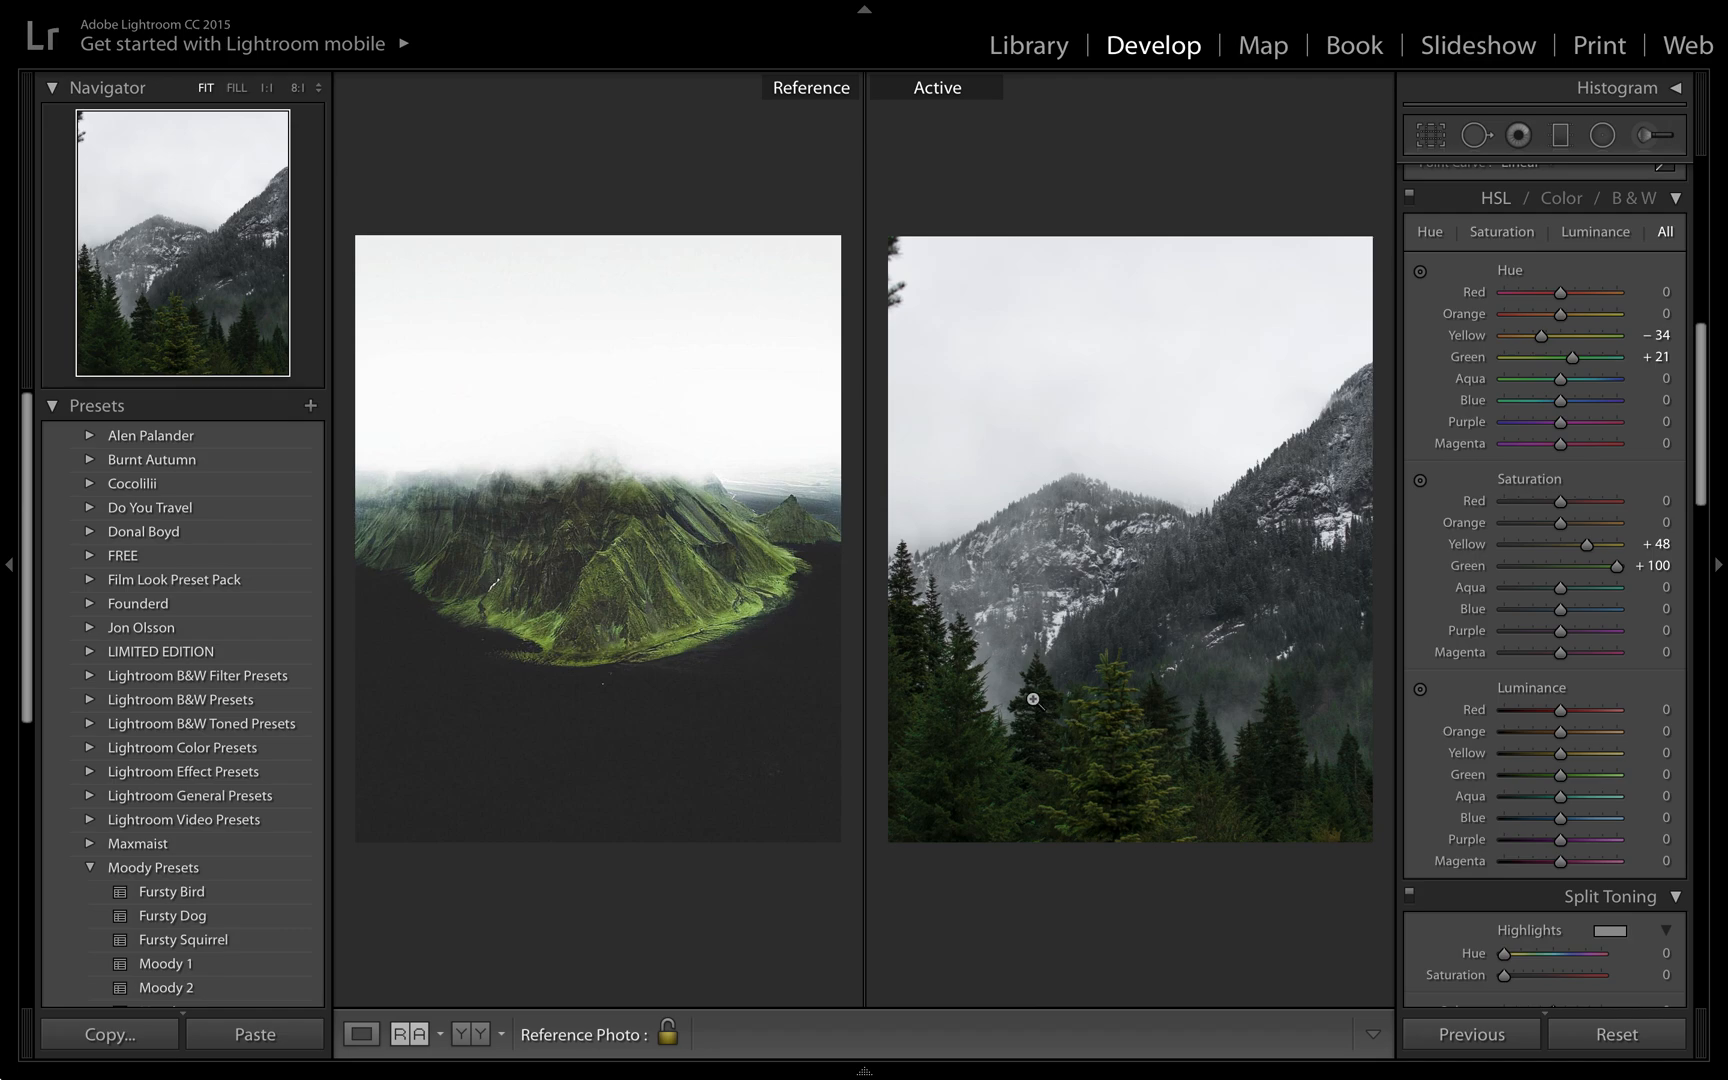
{"action": "mouse_move", "coordinate": [611, 683]}
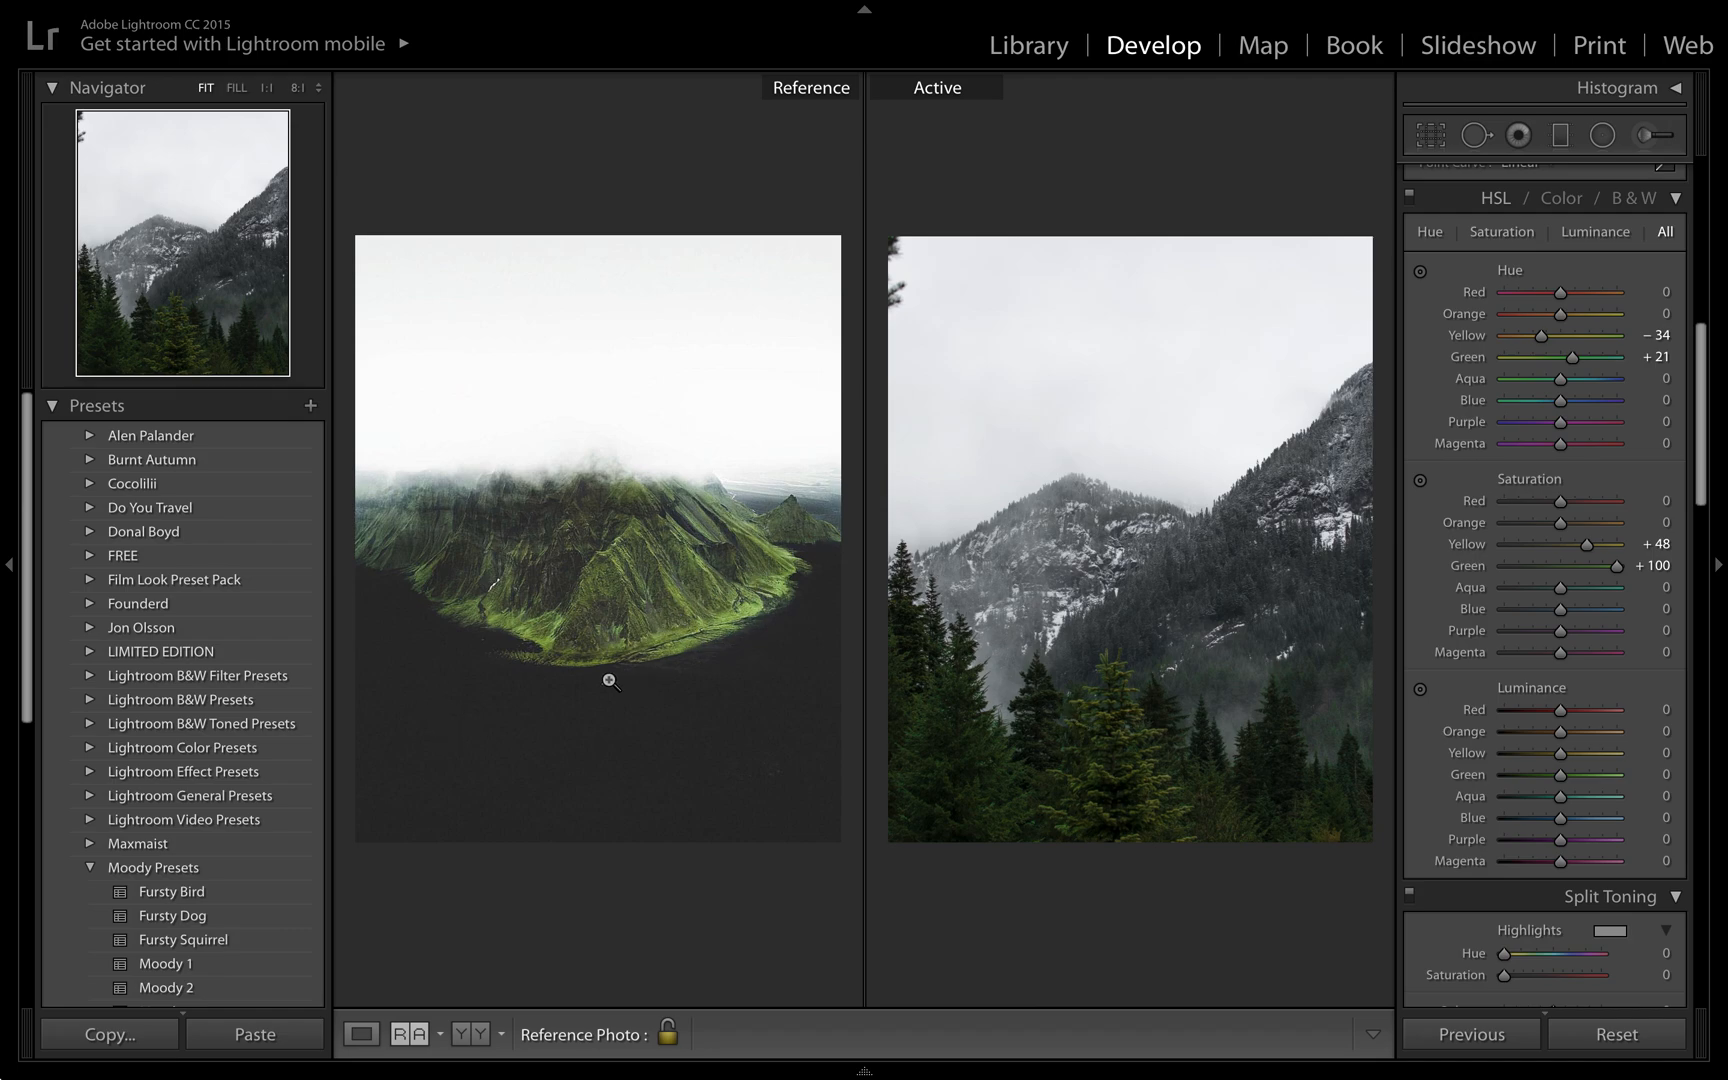
{"action": "mouse_move", "coordinate": [851, 534]}
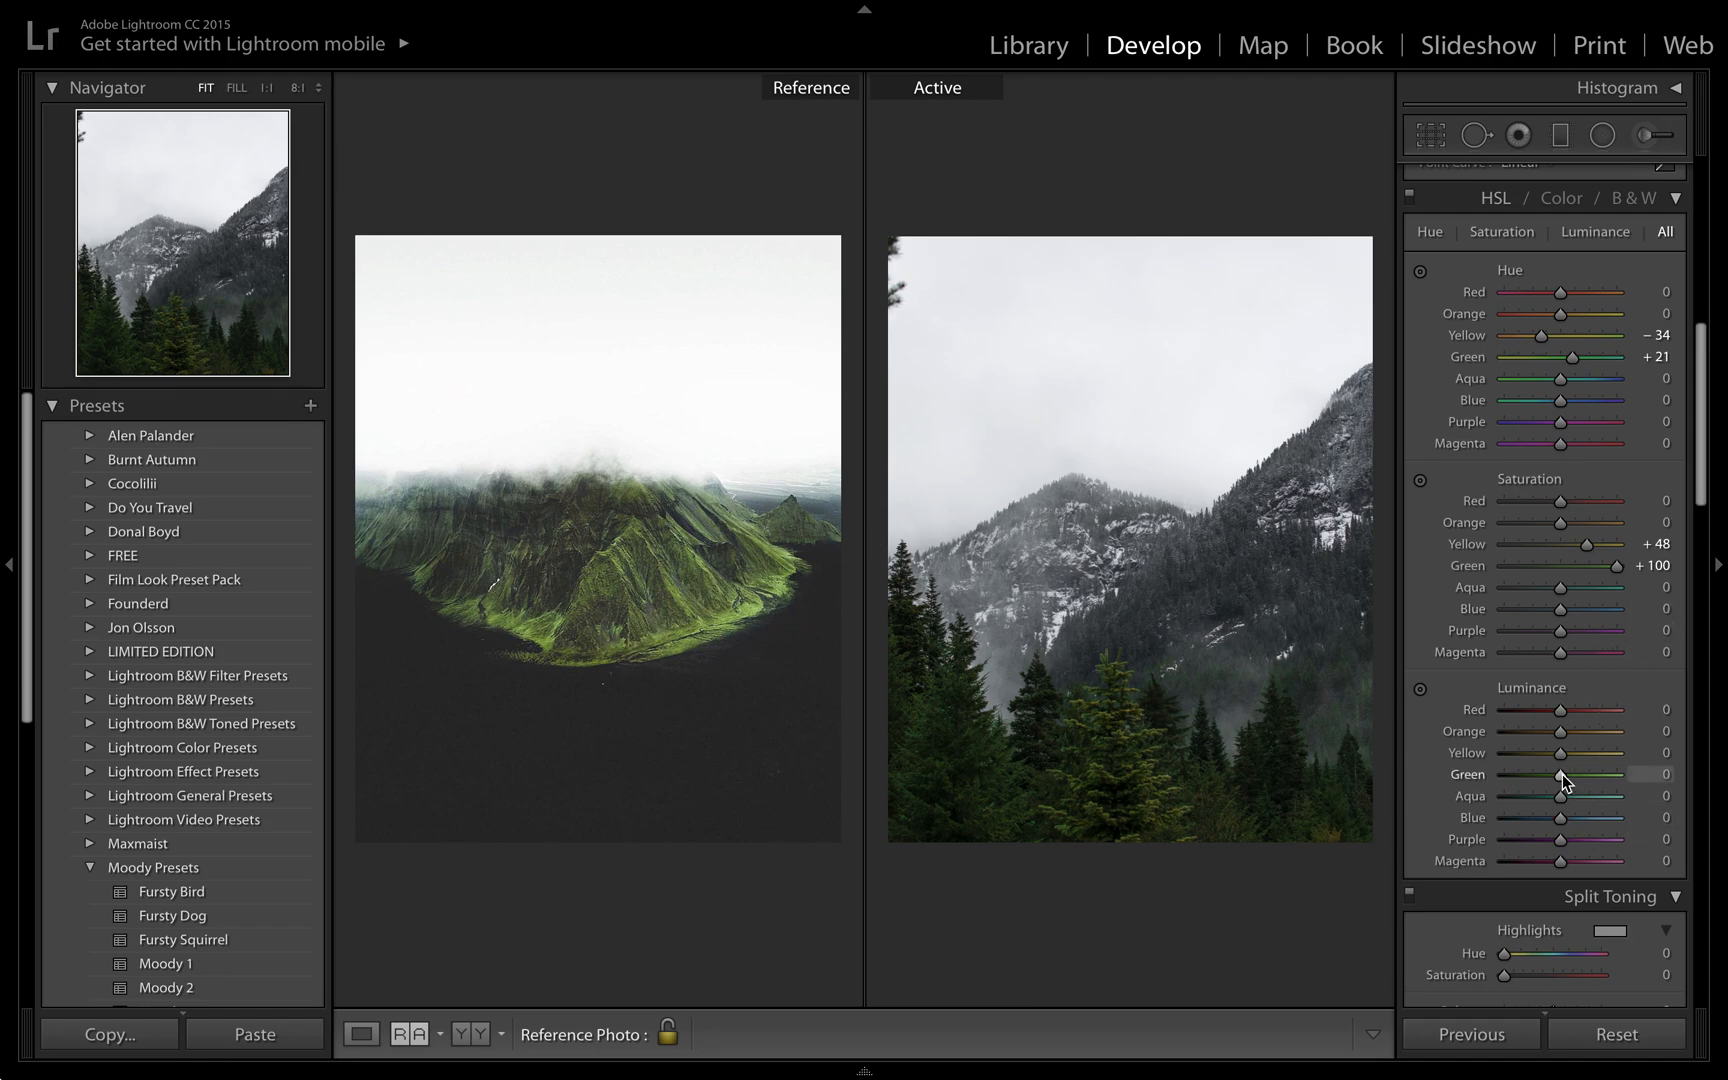
{"action": "left_click_drag", "start_coordinate": [1559, 775], "coordinate": [1646, 775]}
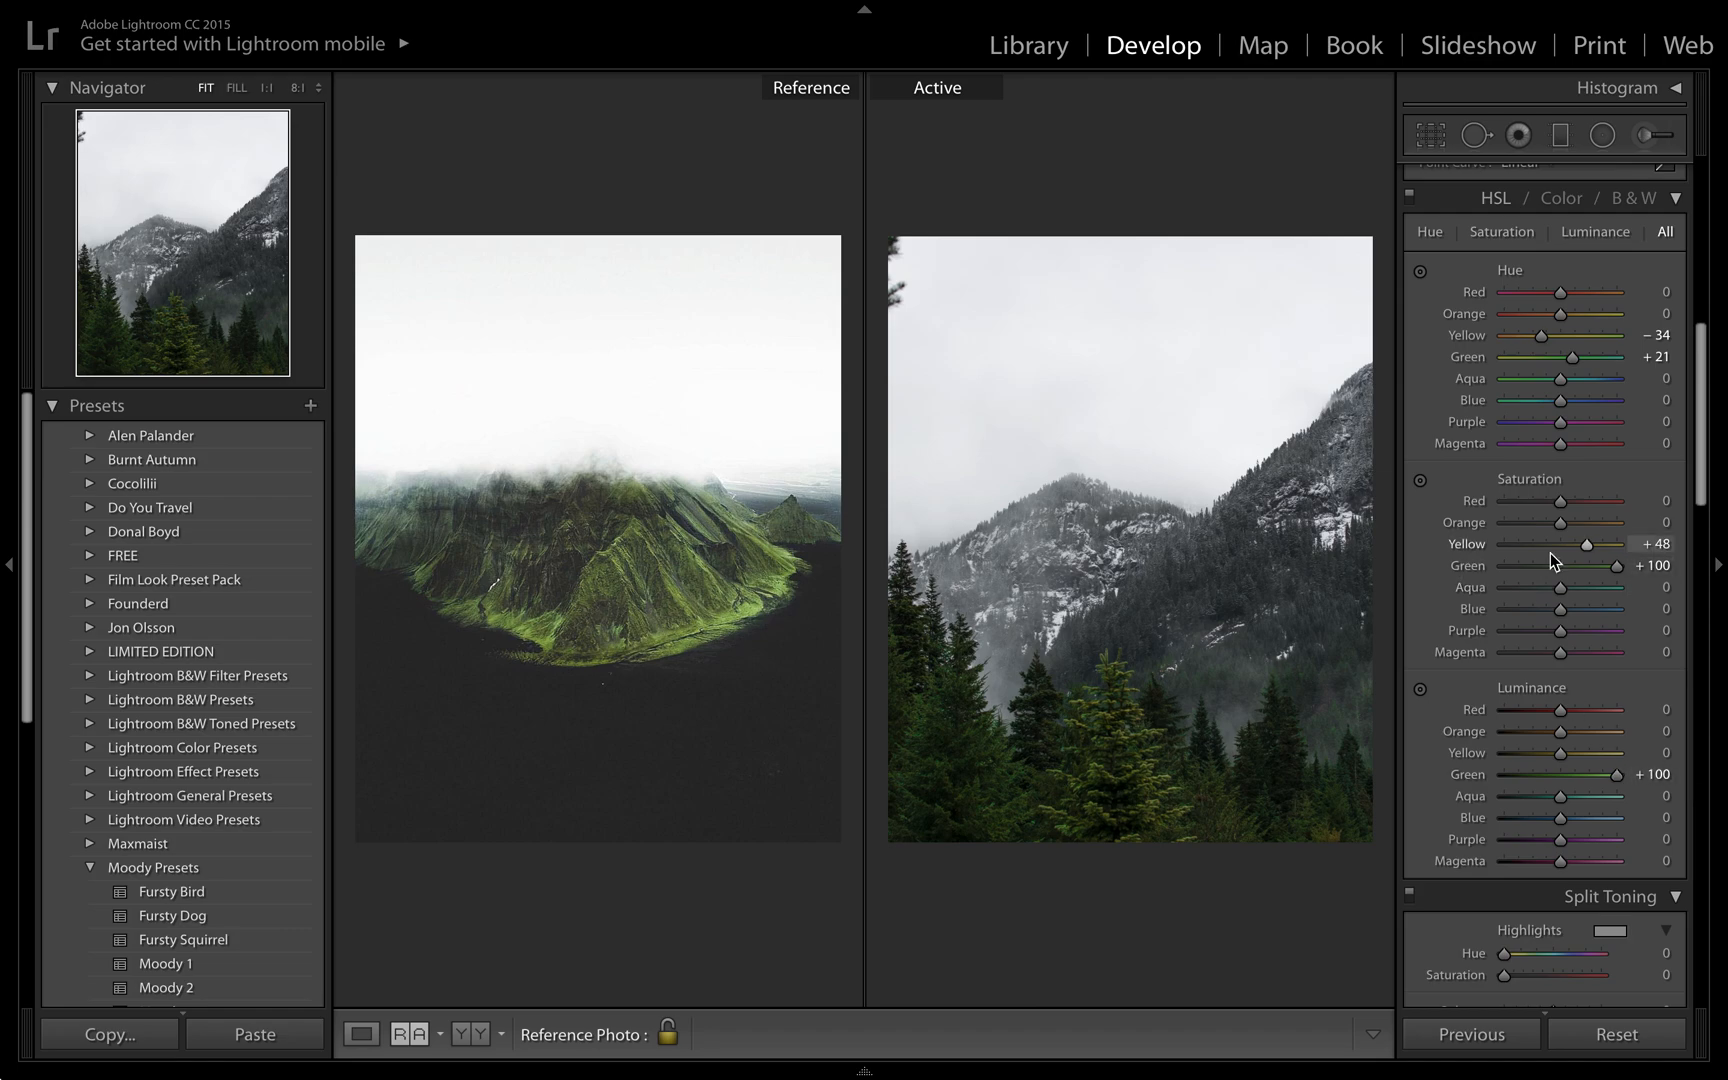
Drop aqua and blue luminance both to −100.
{"action": "scroll", "scroll_direction": "down", "scroll_amount": 3}
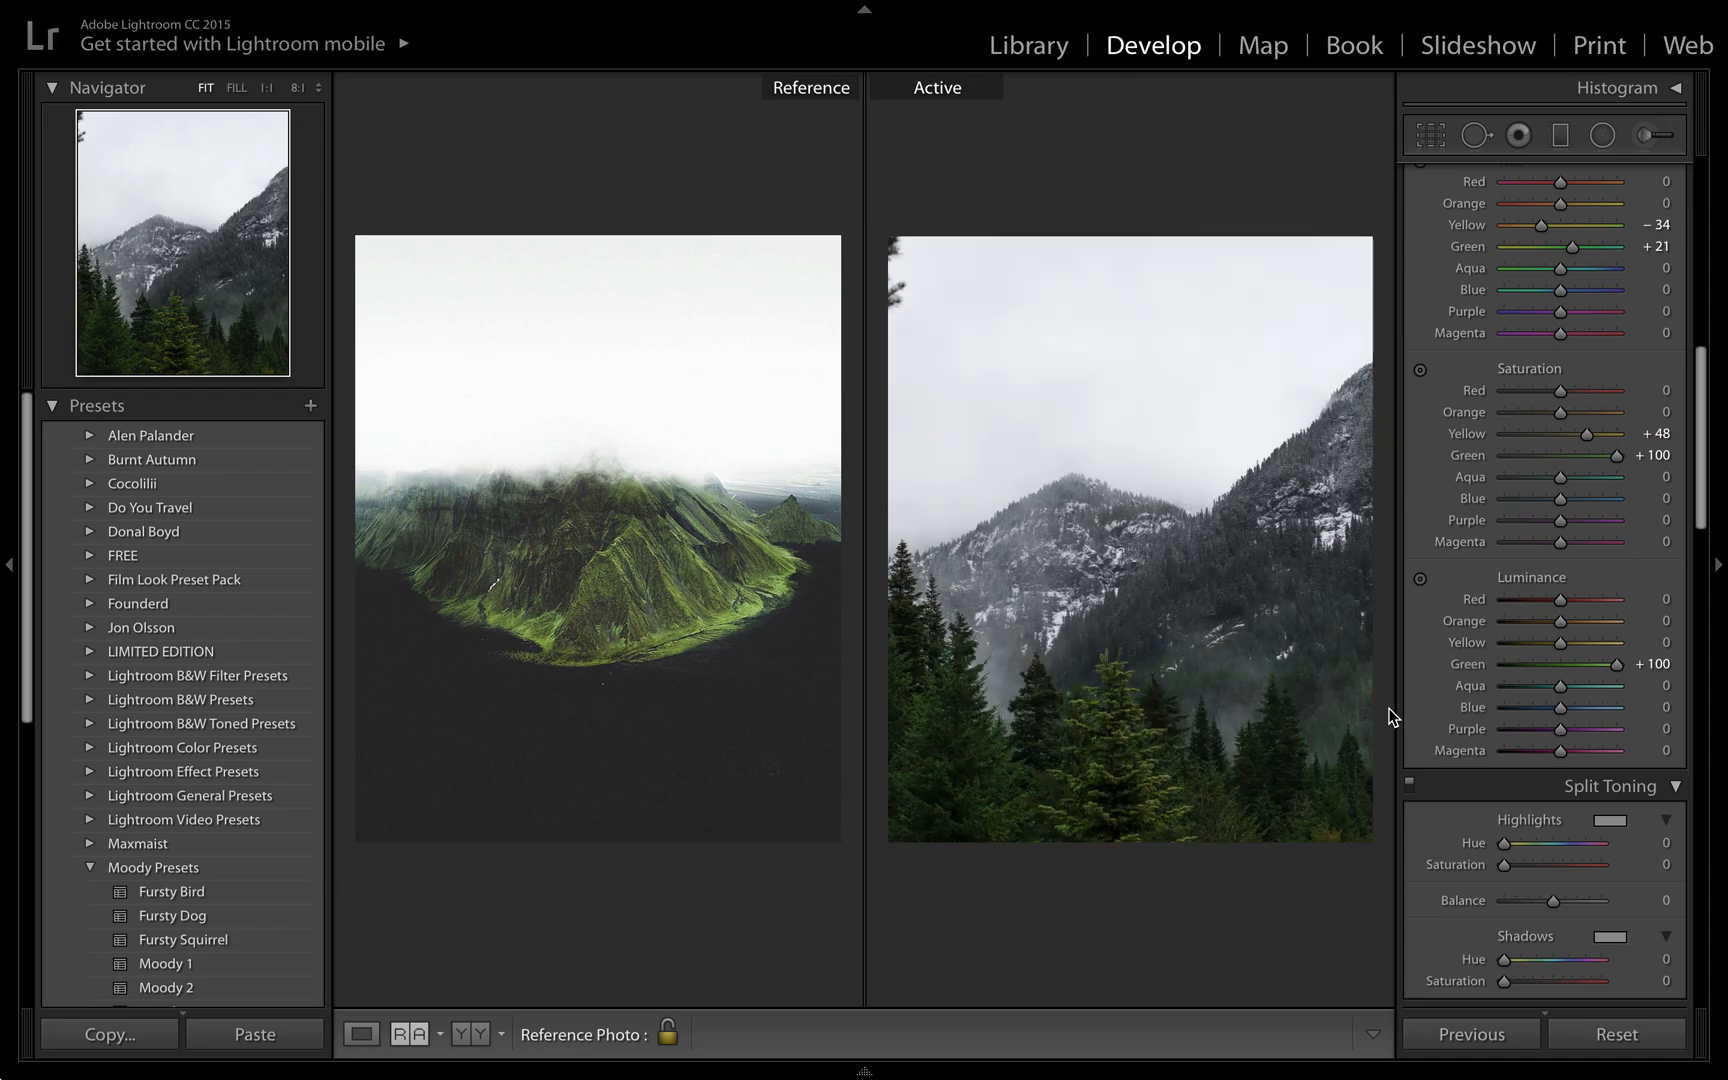
{"action": "left_click_drag", "start_coordinate": [1560, 684], "coordinate": [1503, 684]}
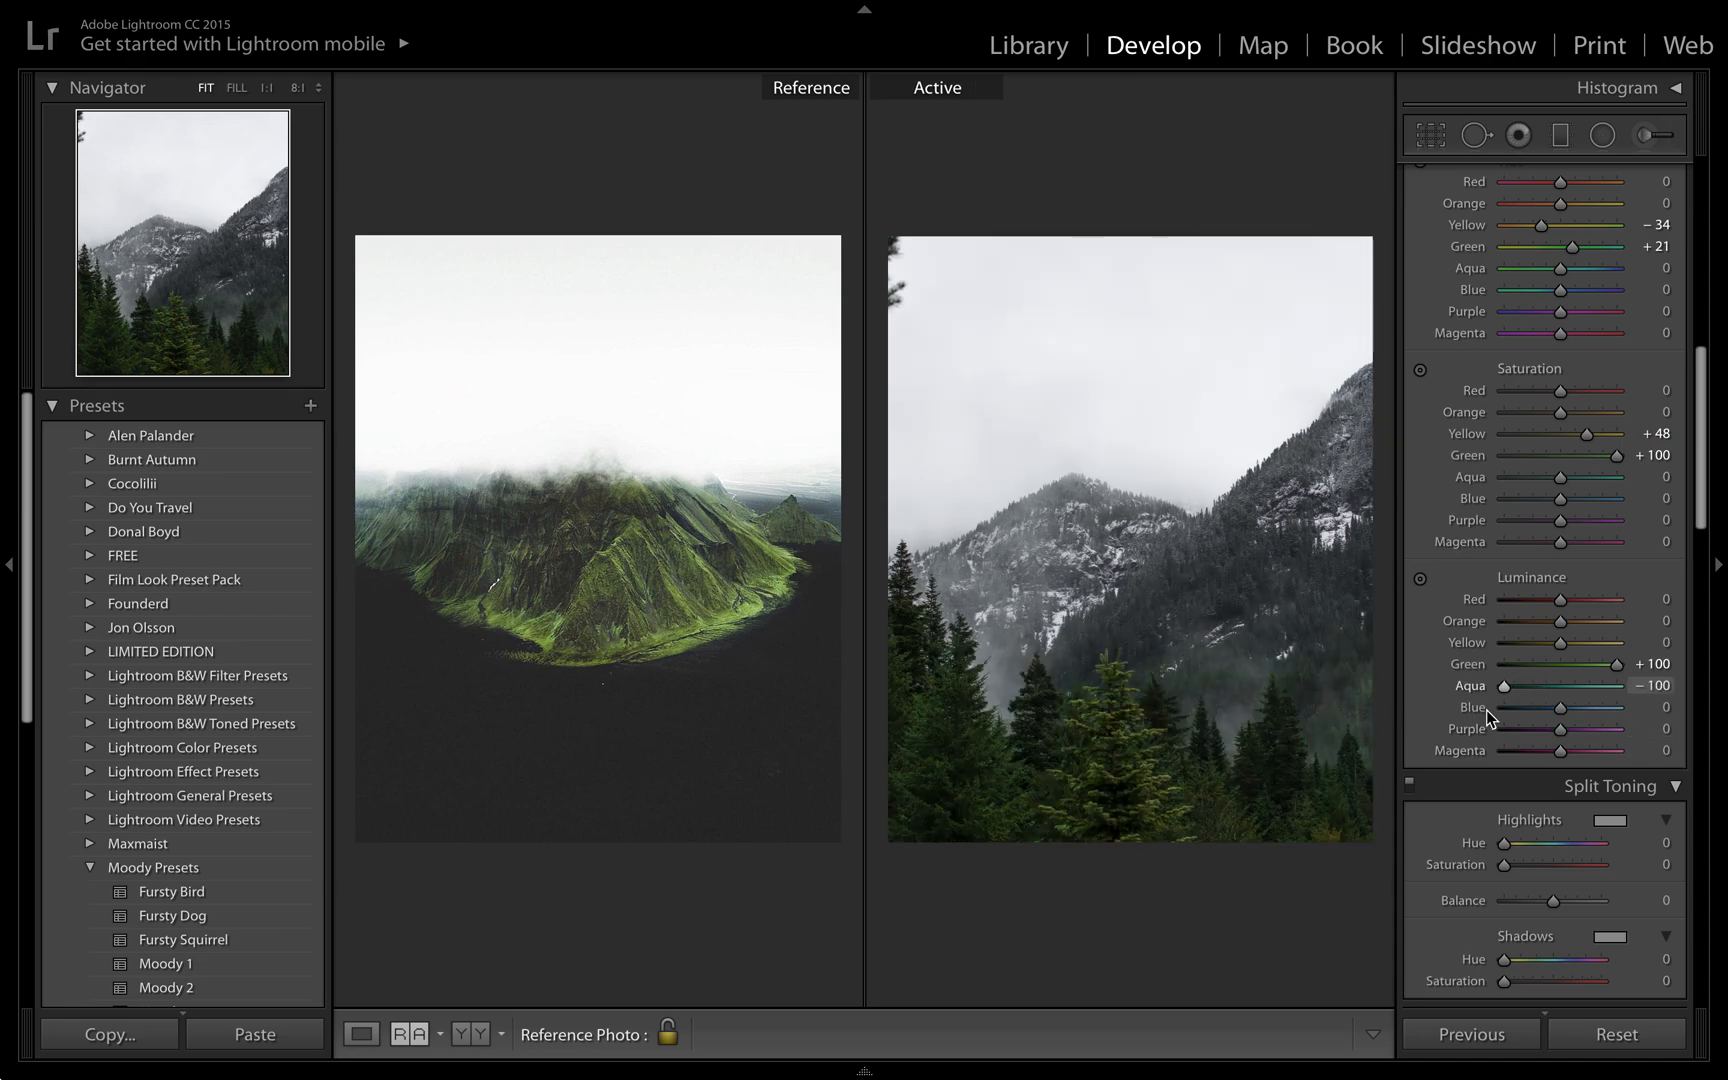
{"action": "left_click_drag", "start_coordinate": [1559, 706], "coordinate": [1504, 706]}
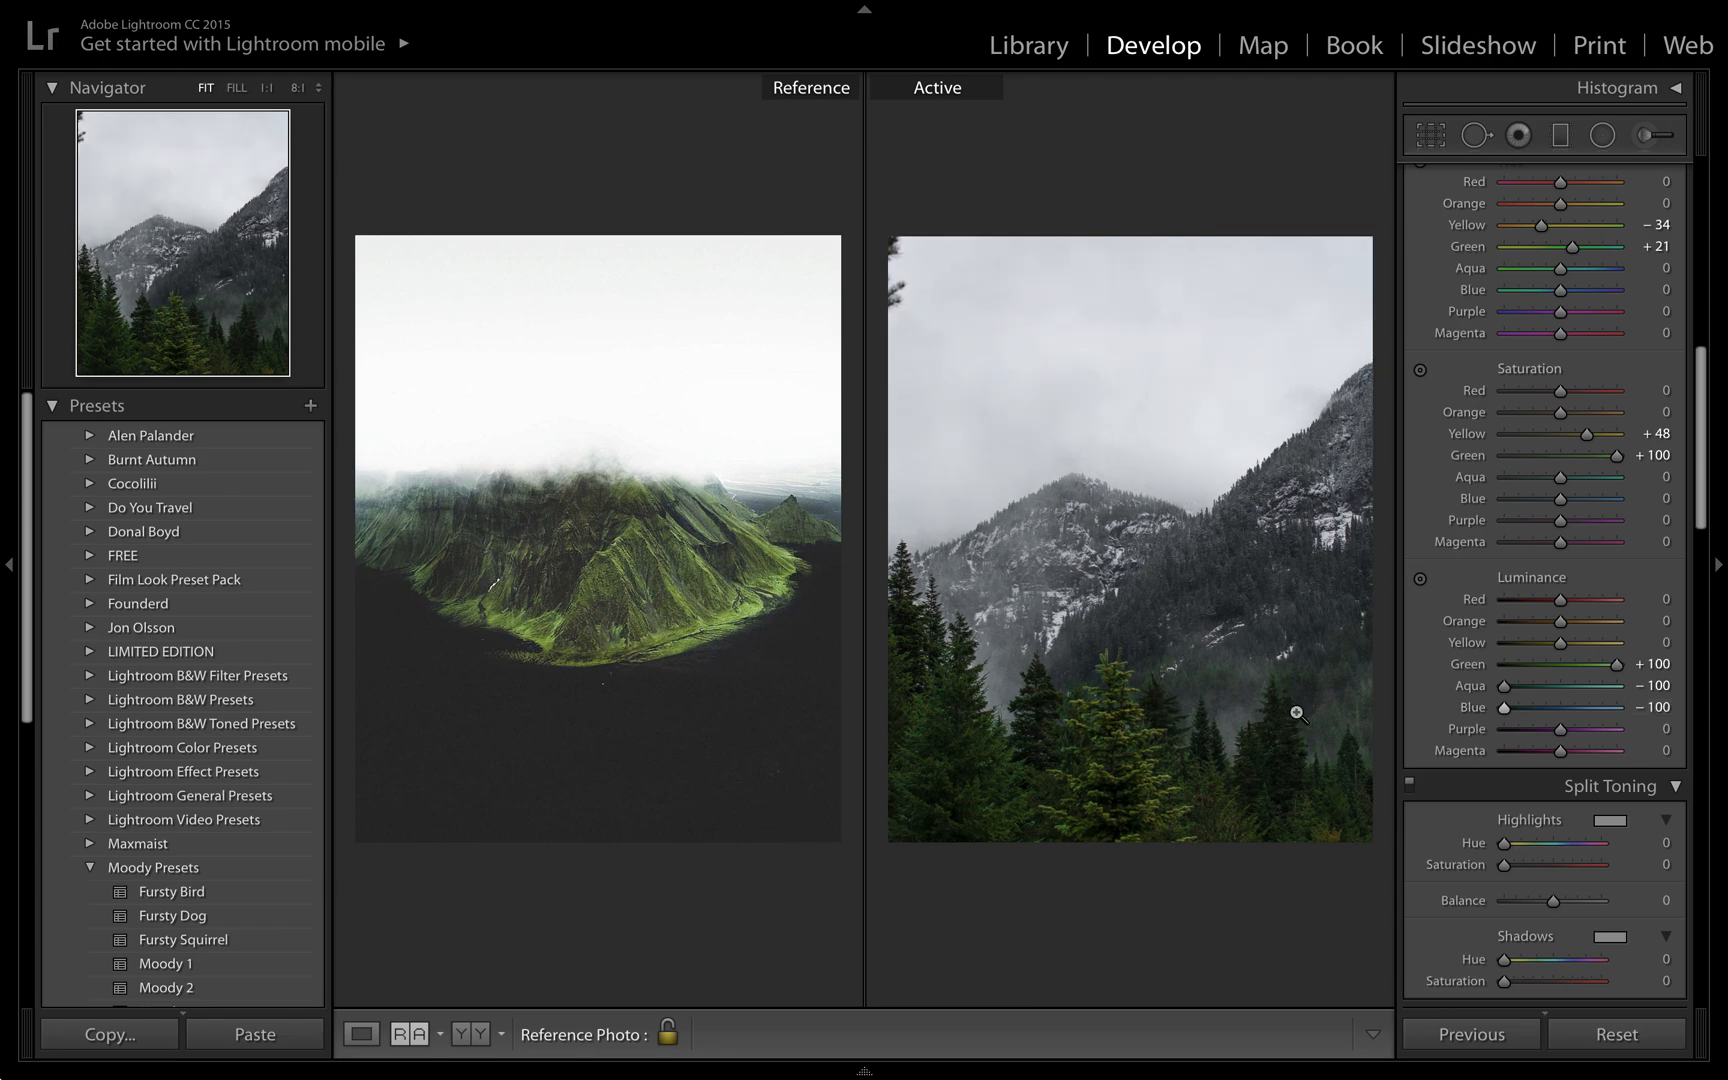
{"action": "mouse_move", "coordinate": [1446, 663]}
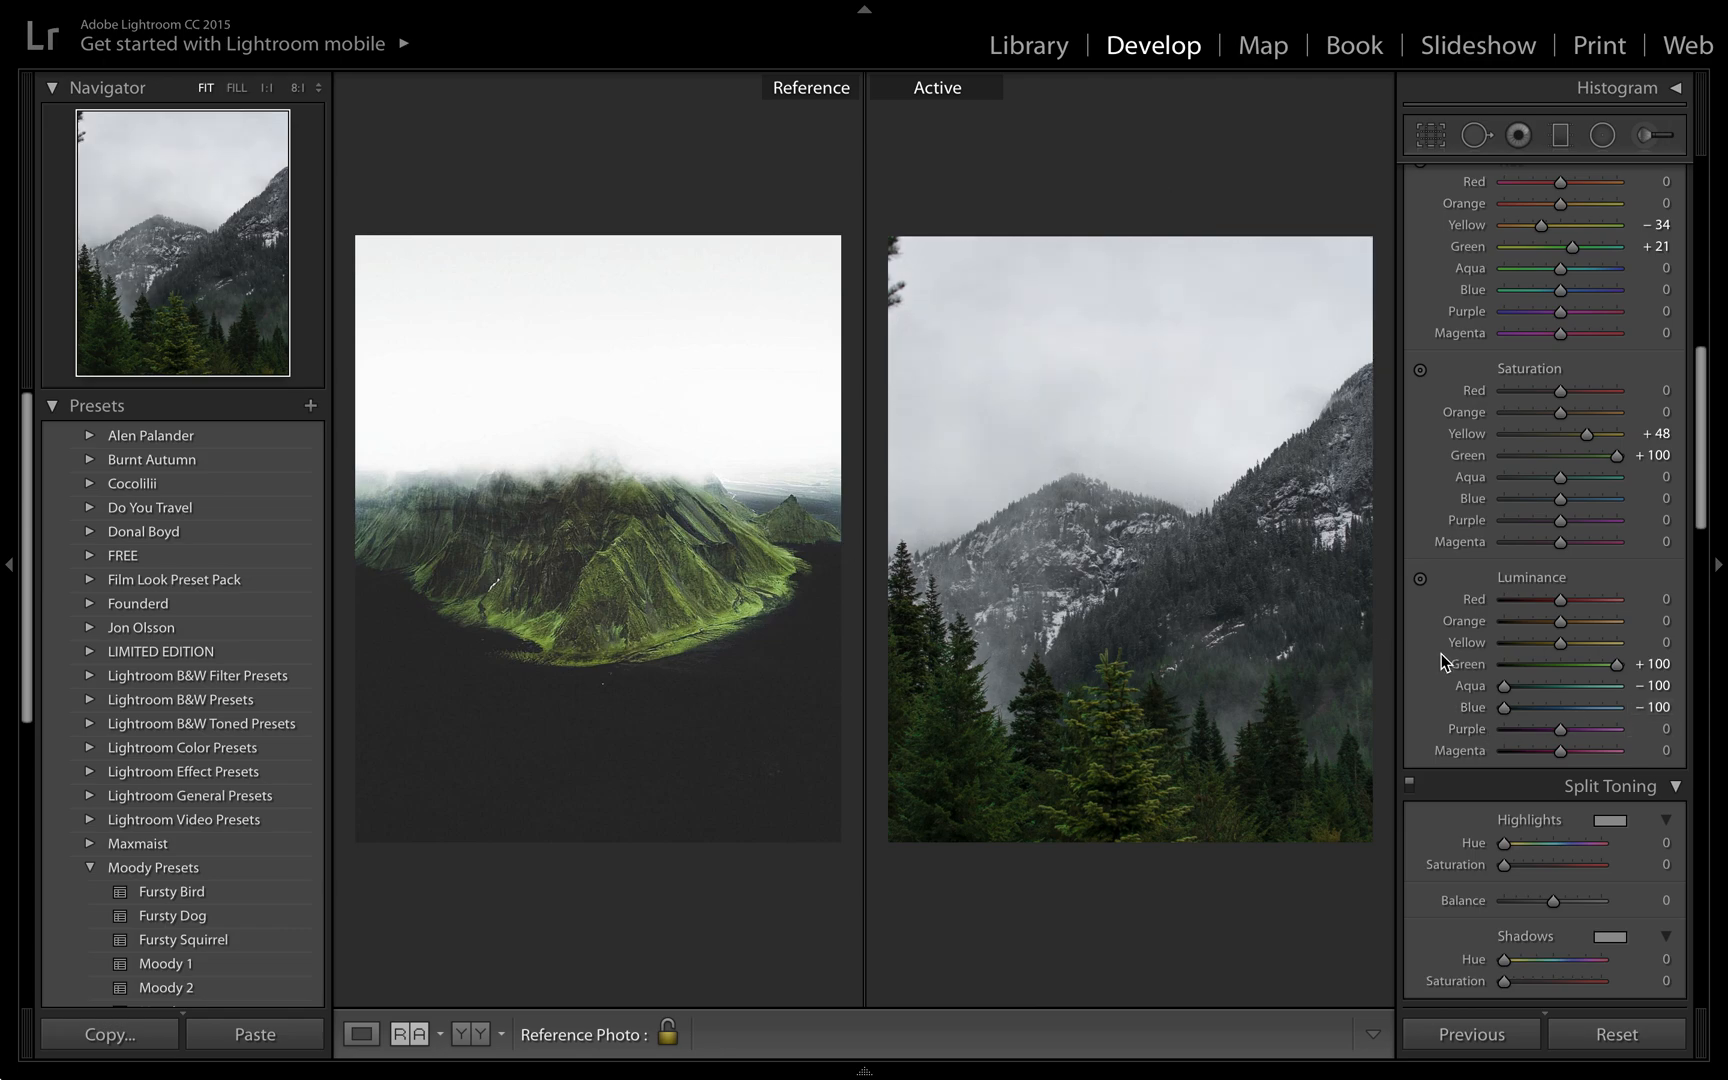
{"action": "mouse_move", "coordinate": [1478, 662]}
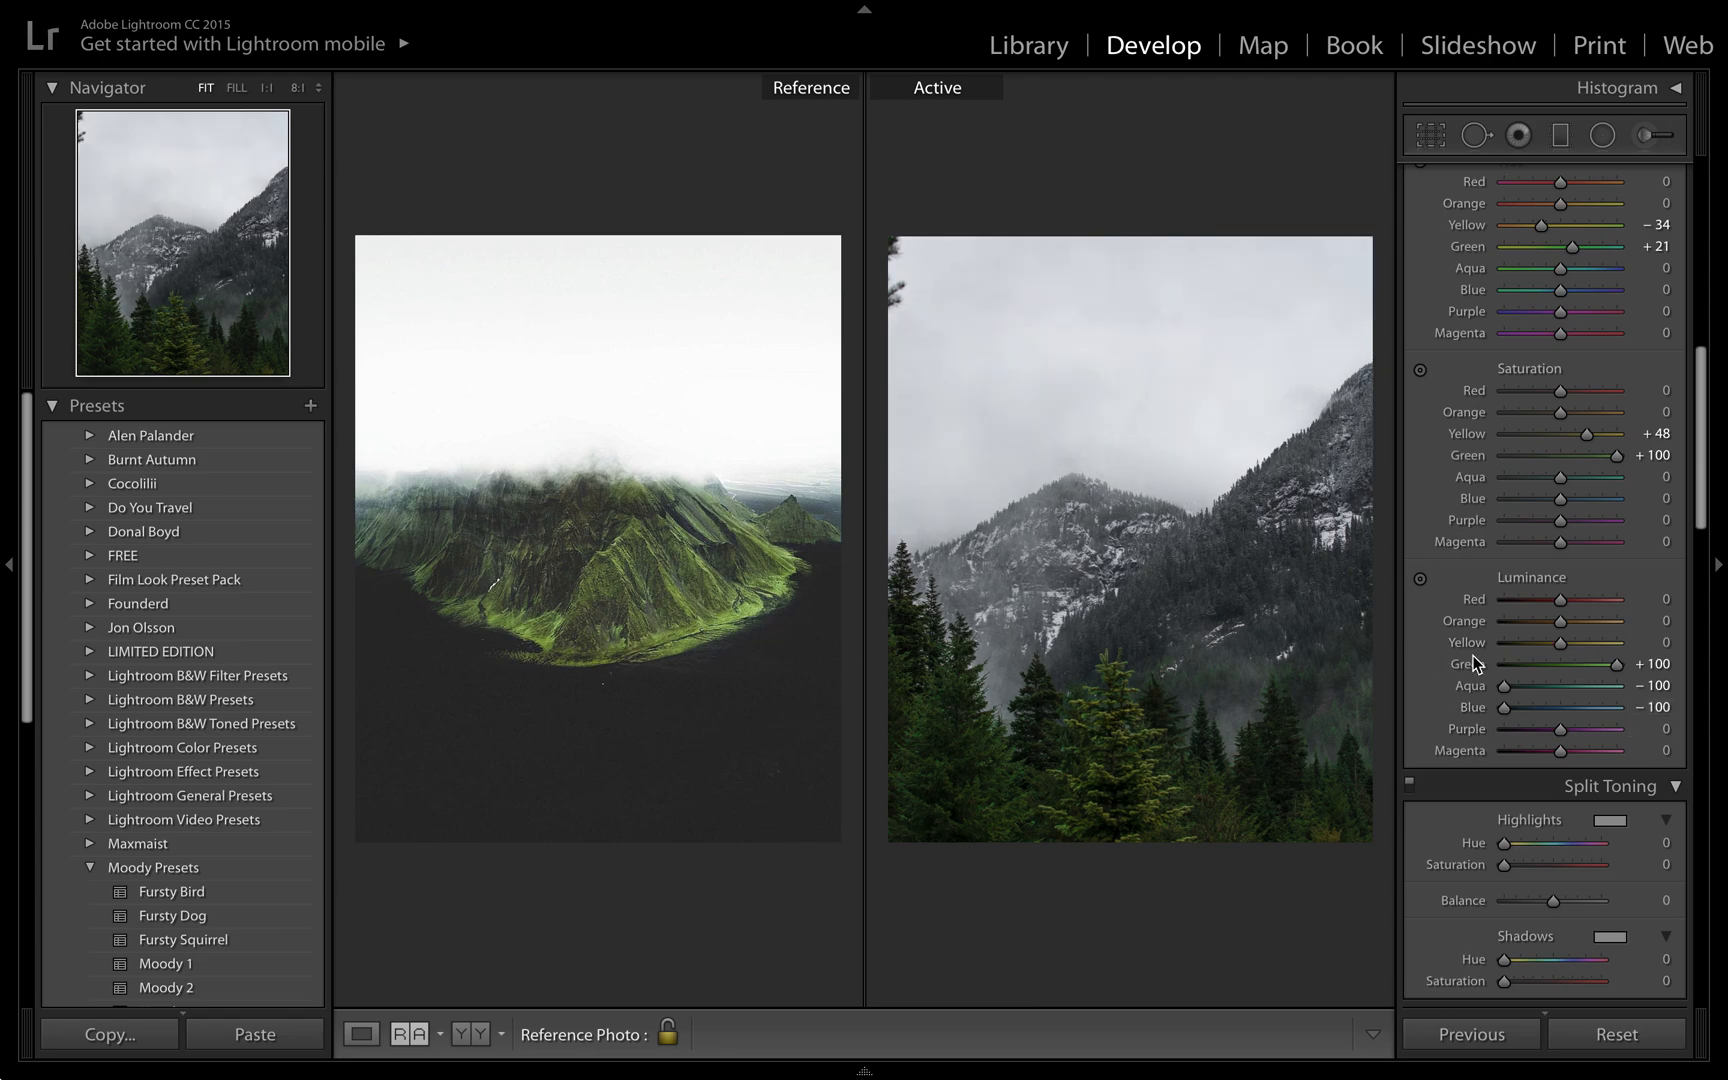
{"action": "scroll", "scroll_direction": "down", "scroll_amount": 3}
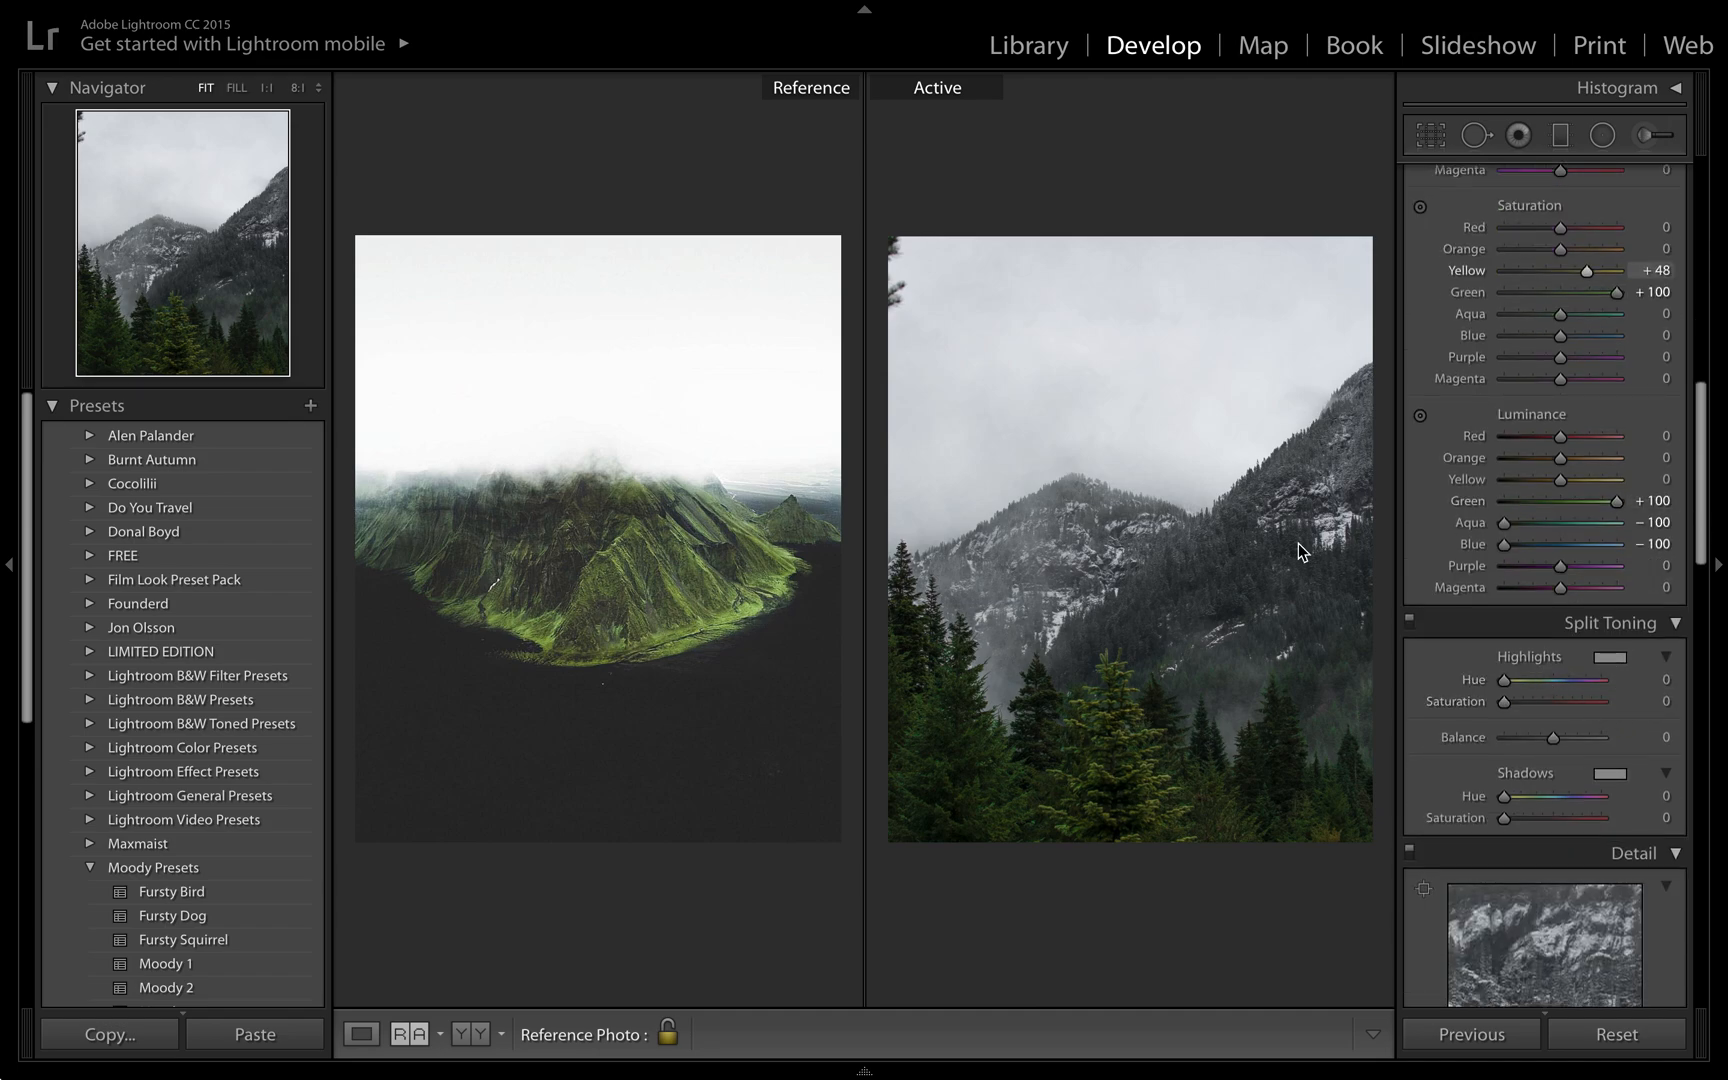
{"action": "scroll", "scroll_direction": "down", "scroll_amount": 3}
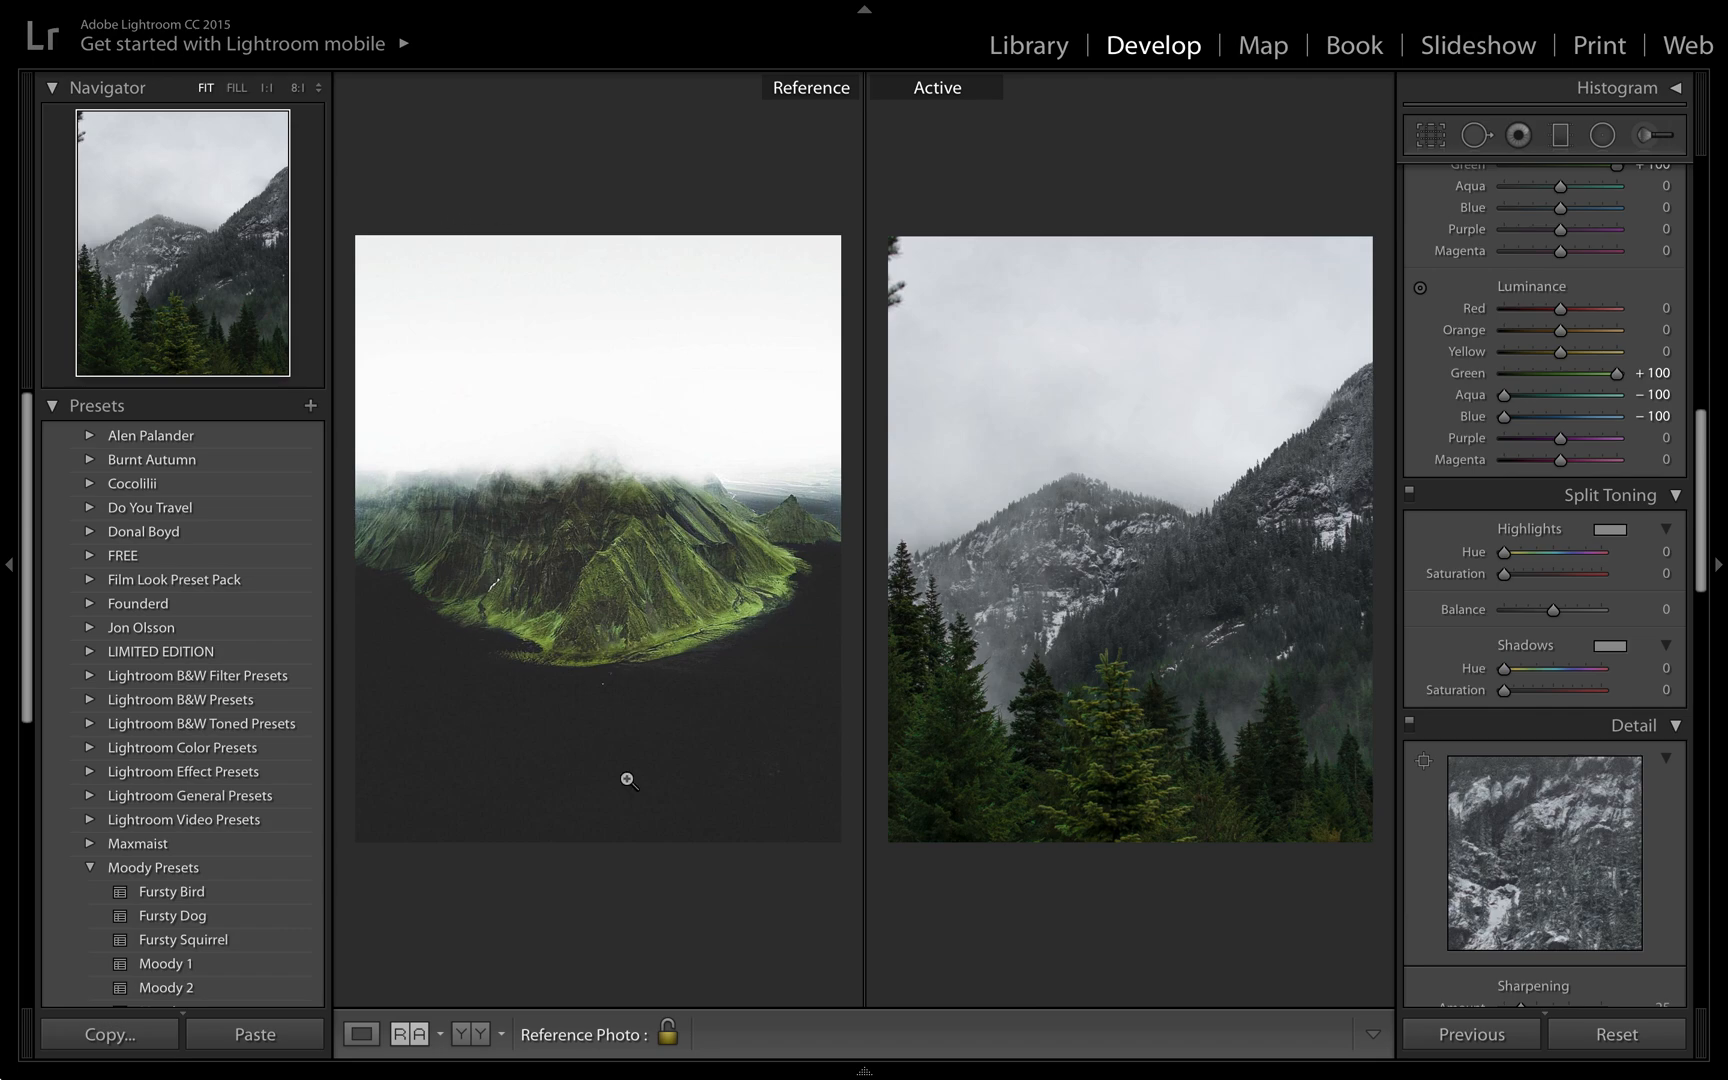
{"action": "mouse_move", "coordinate": [697, 719]}
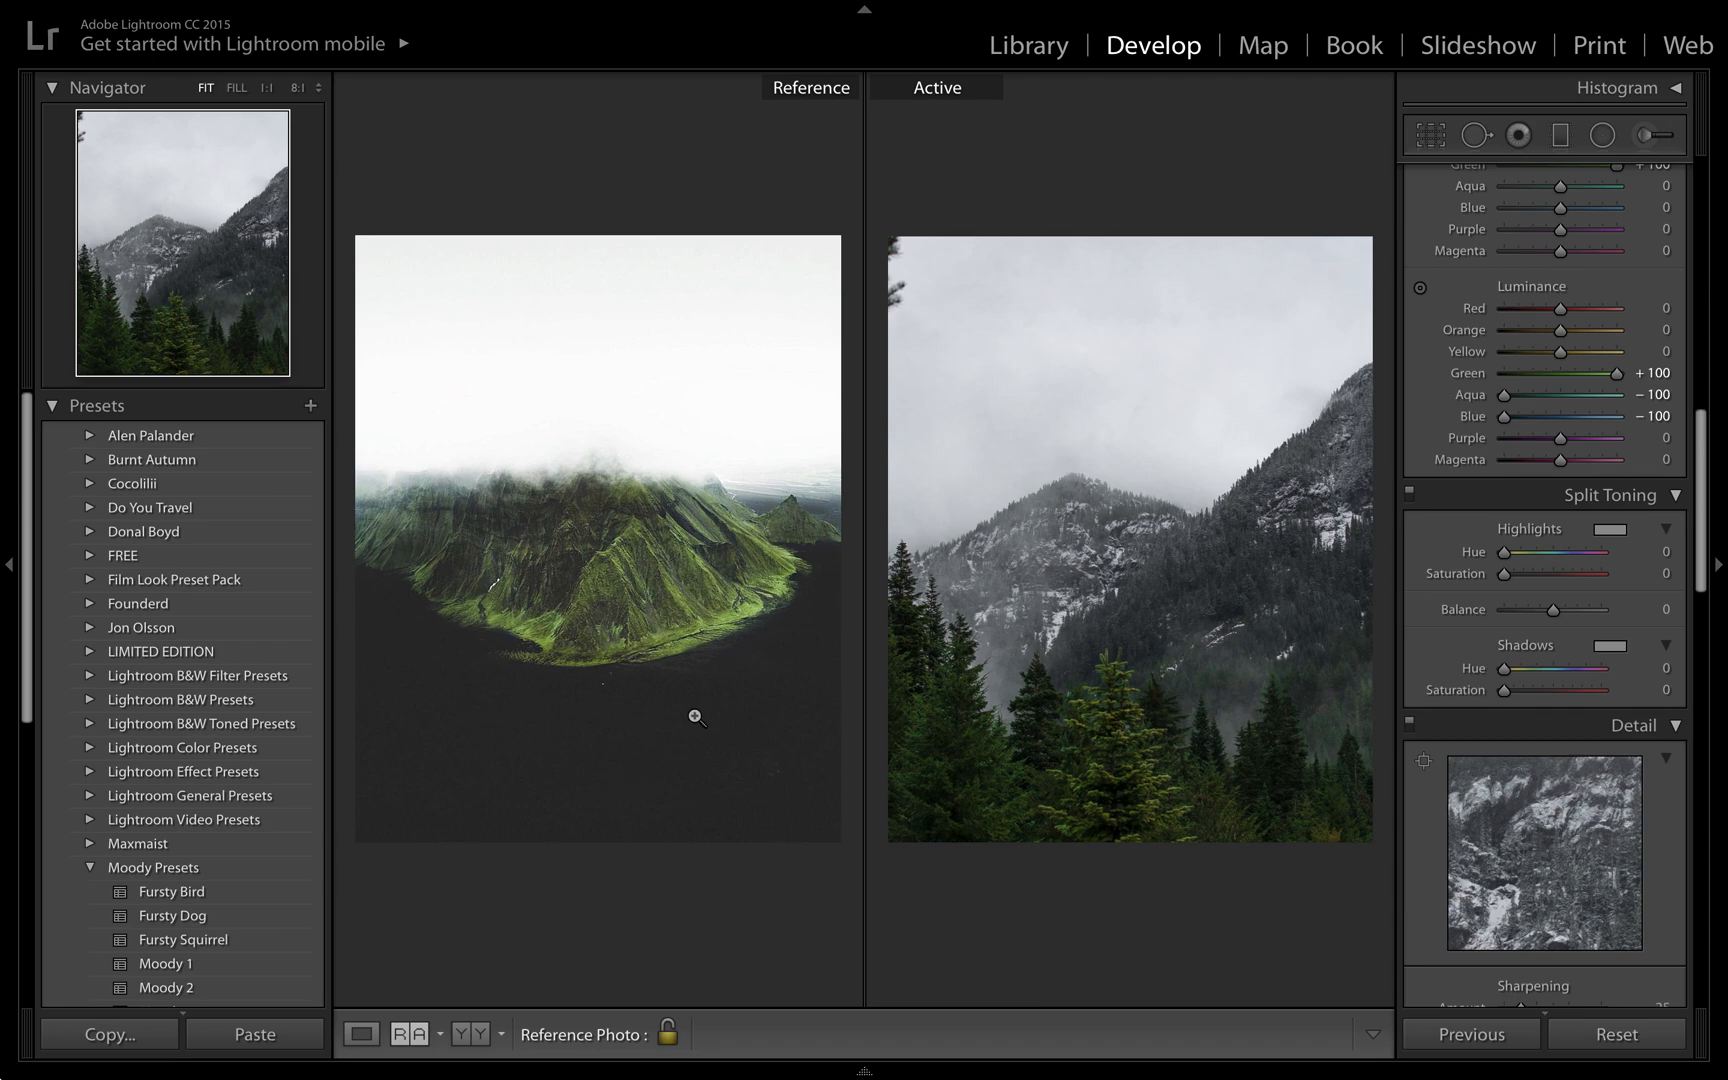
{"action": "mouse_move", "coordinate": [735, 806]}
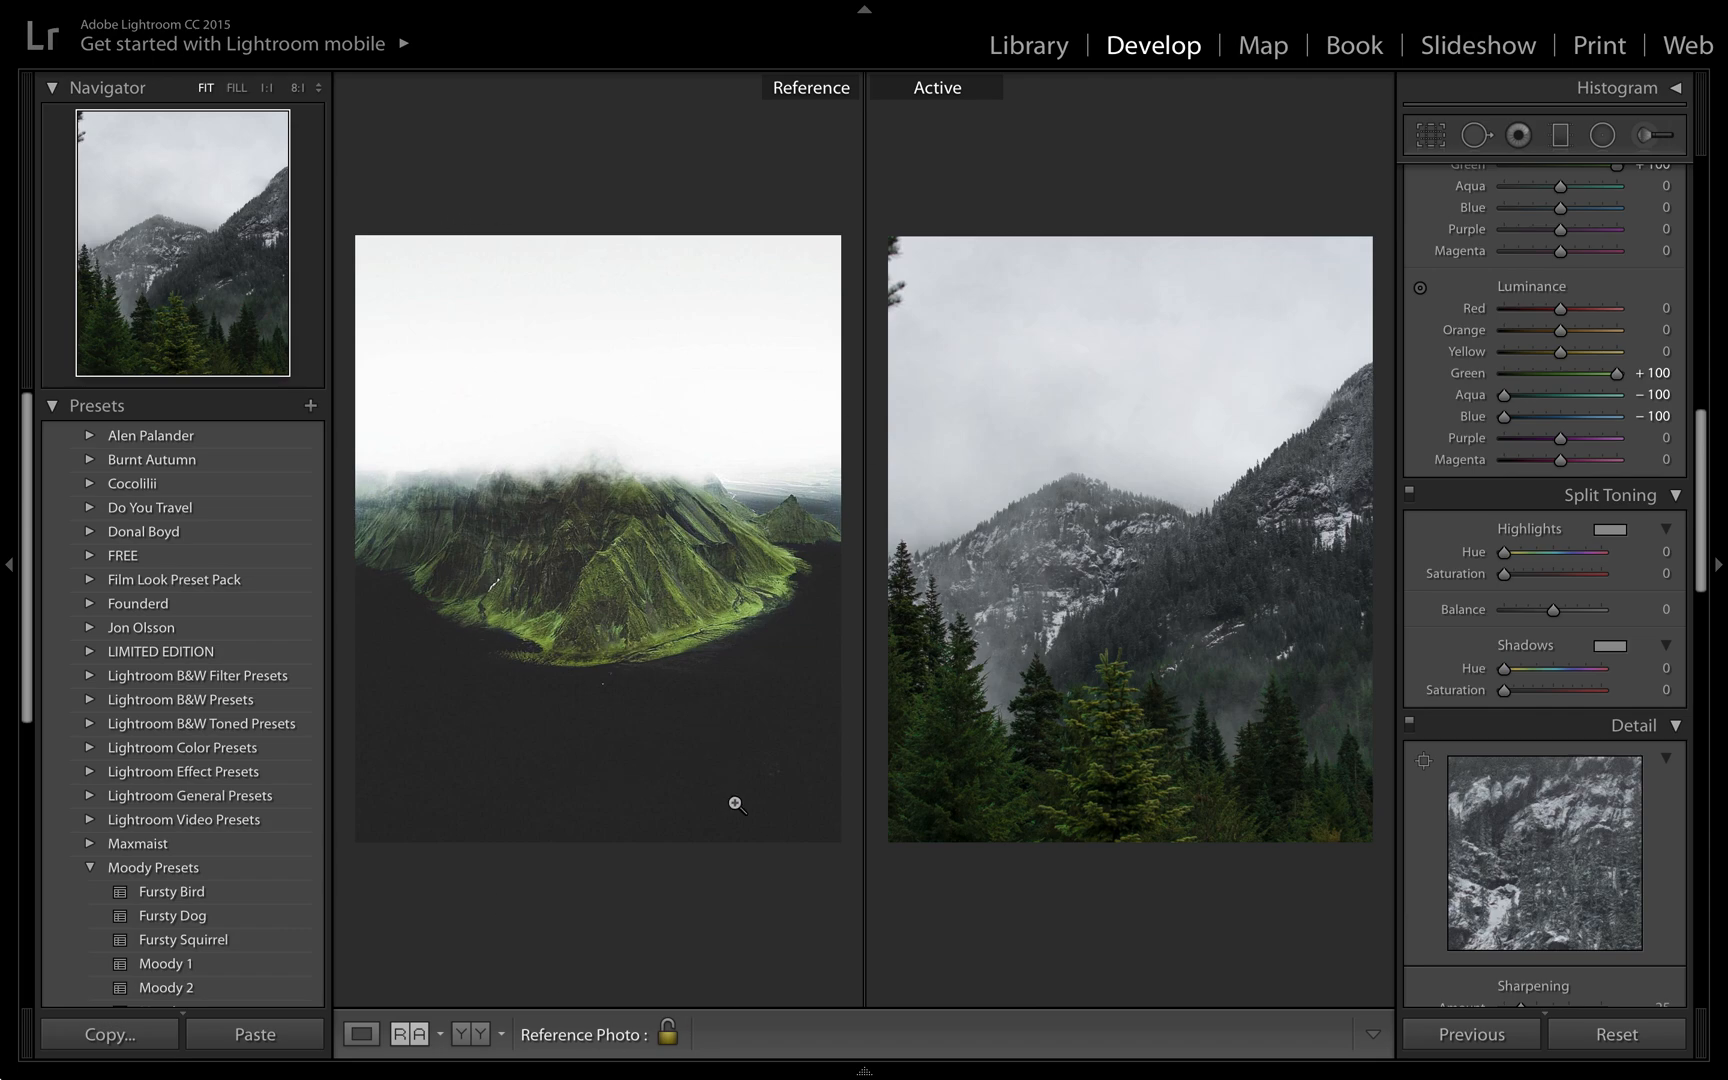
{"action": "mouse_move", "coordinate": [562, 608]}
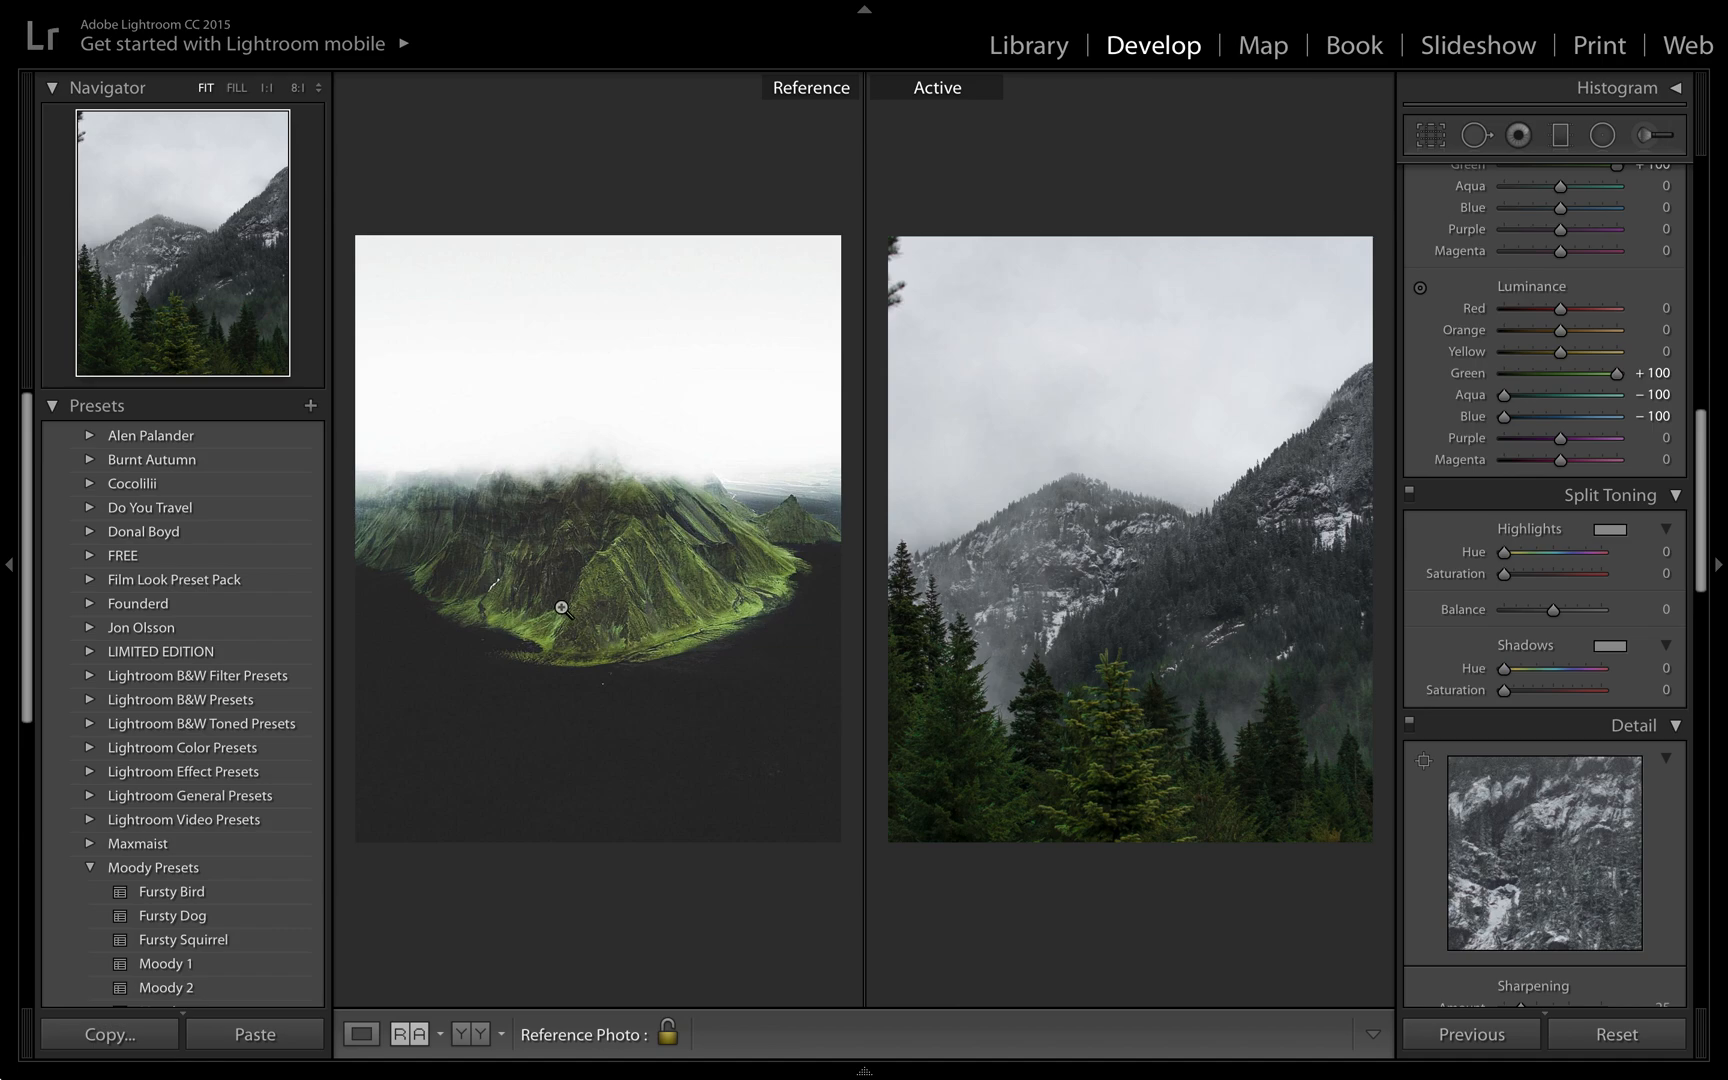
{"action": "mouse_move", "coordinate": [666, 726]}
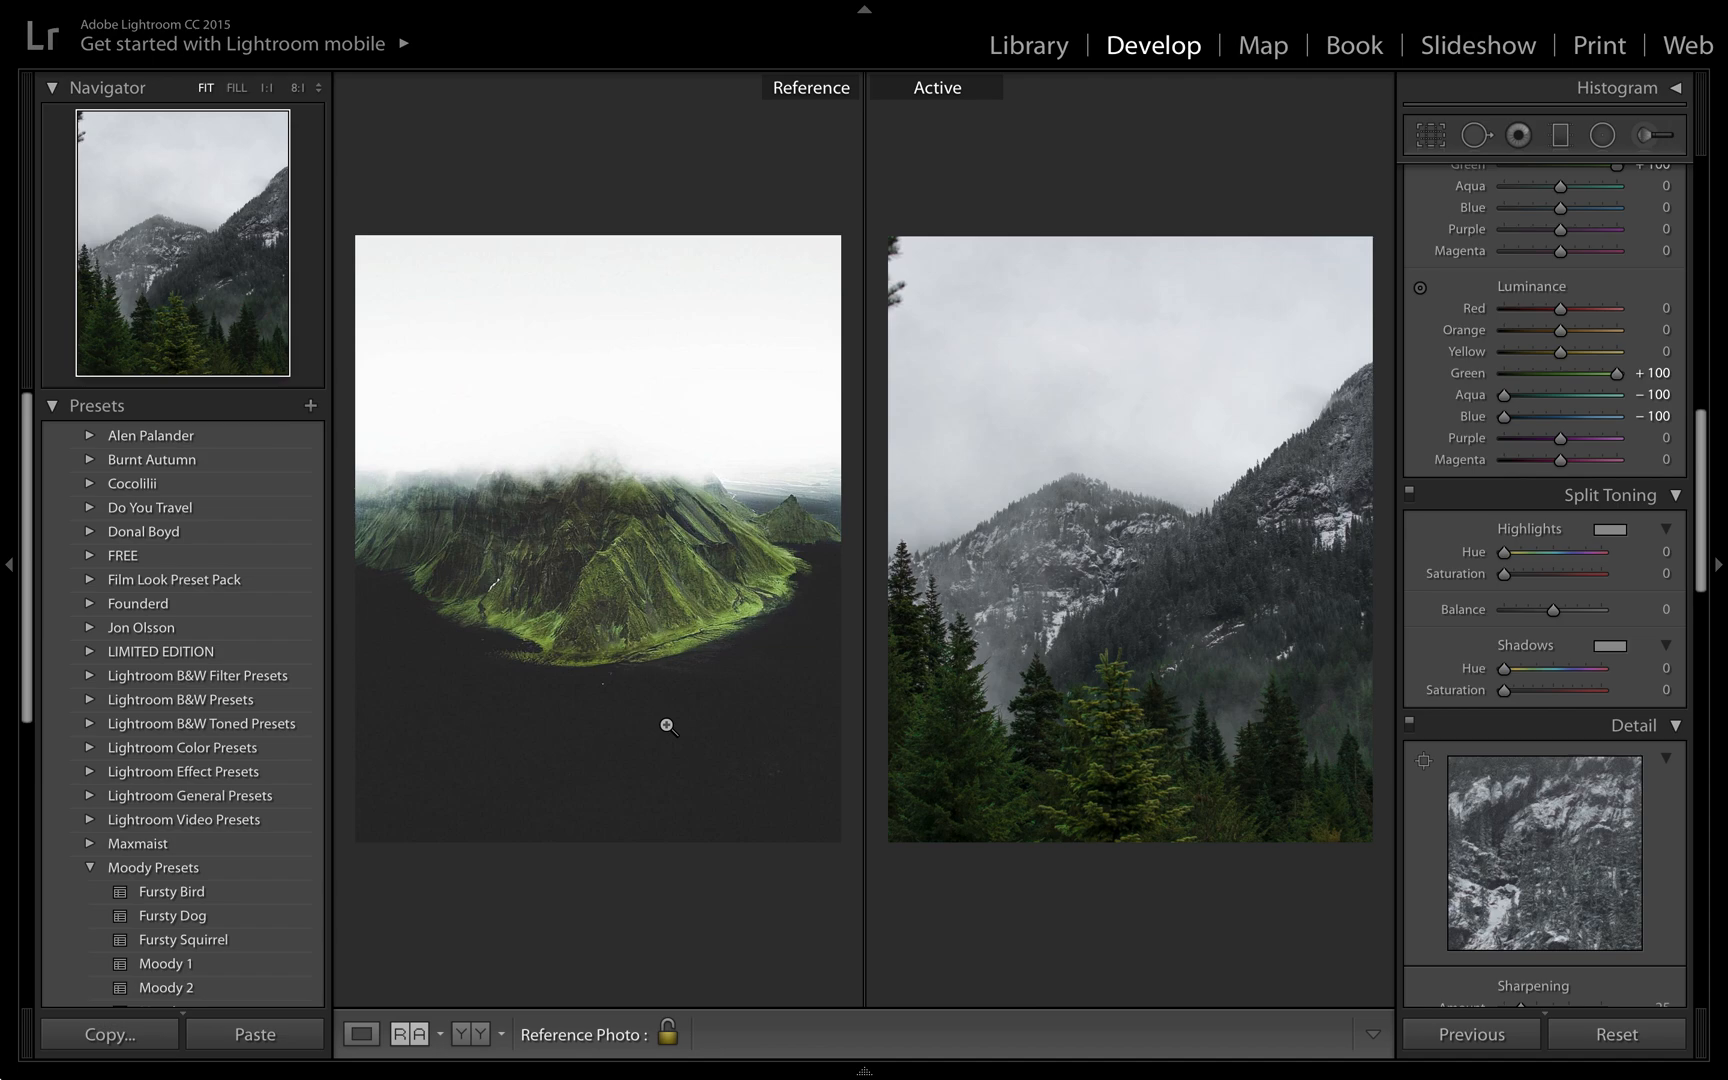
{"action": "mouse_move", "coordinate": [1047, 866]}
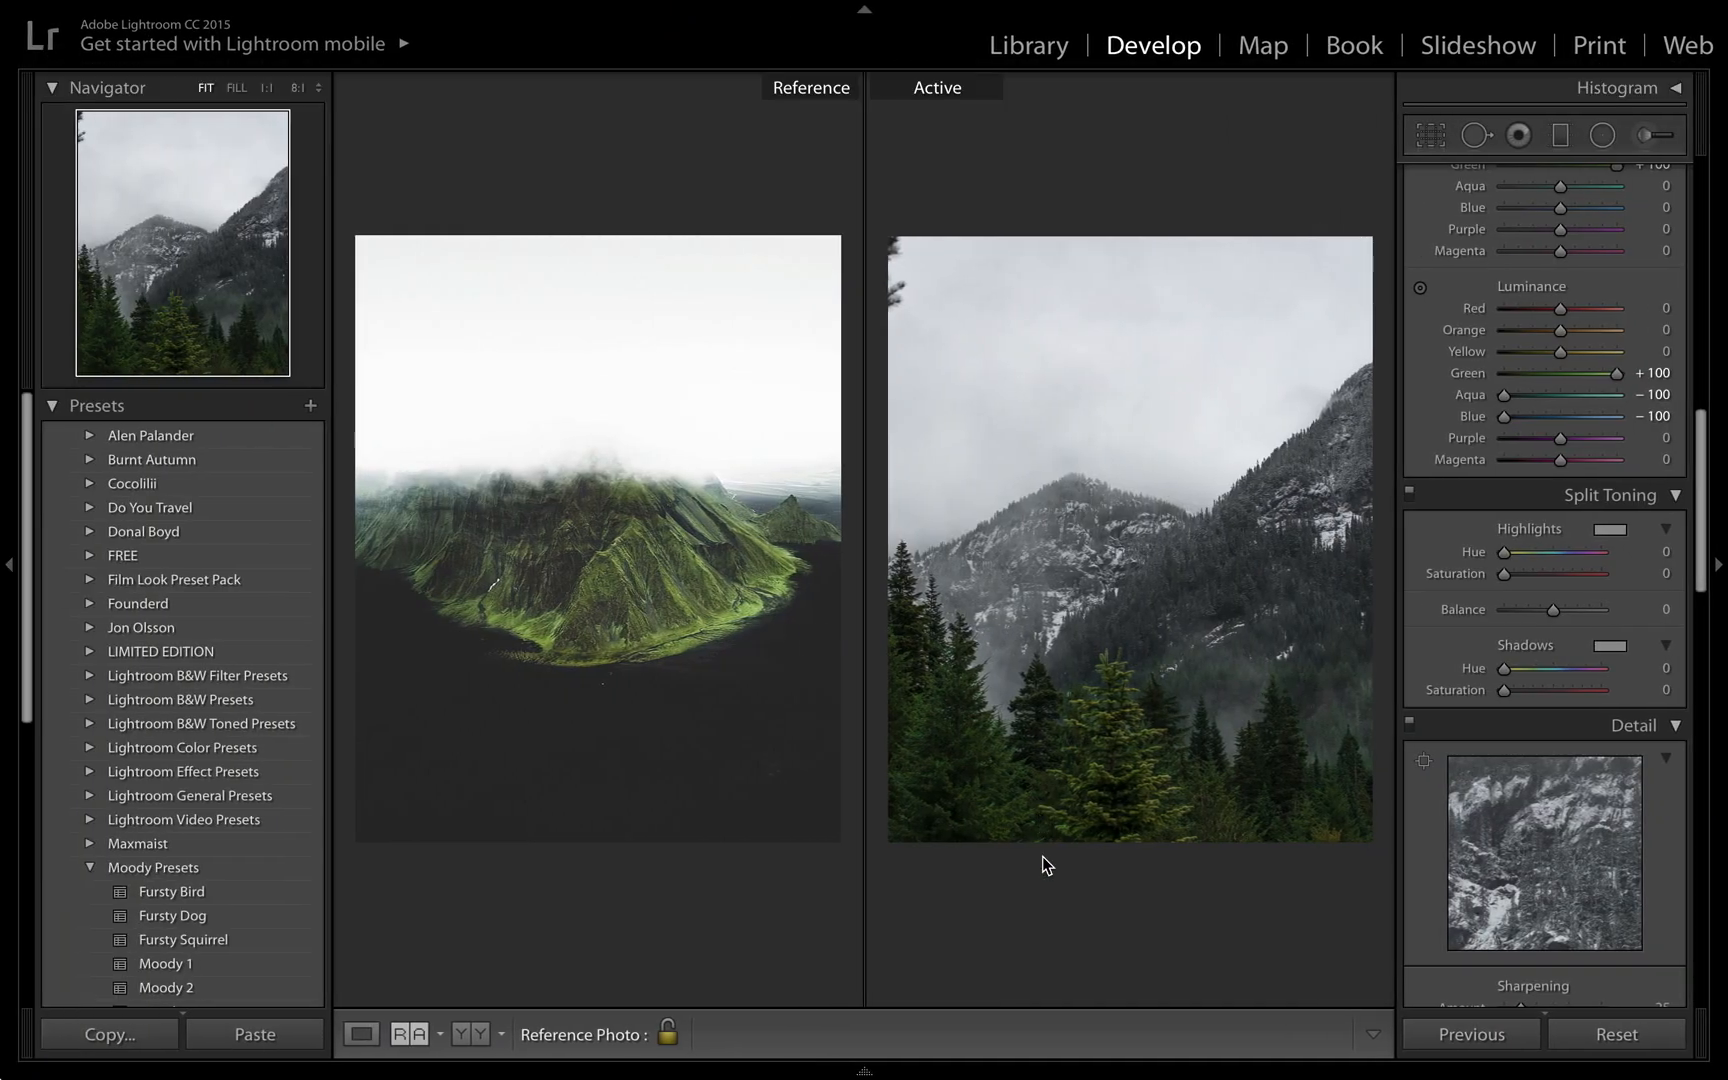
{"action": "mouse_move", "coordinate": [960, 906]}
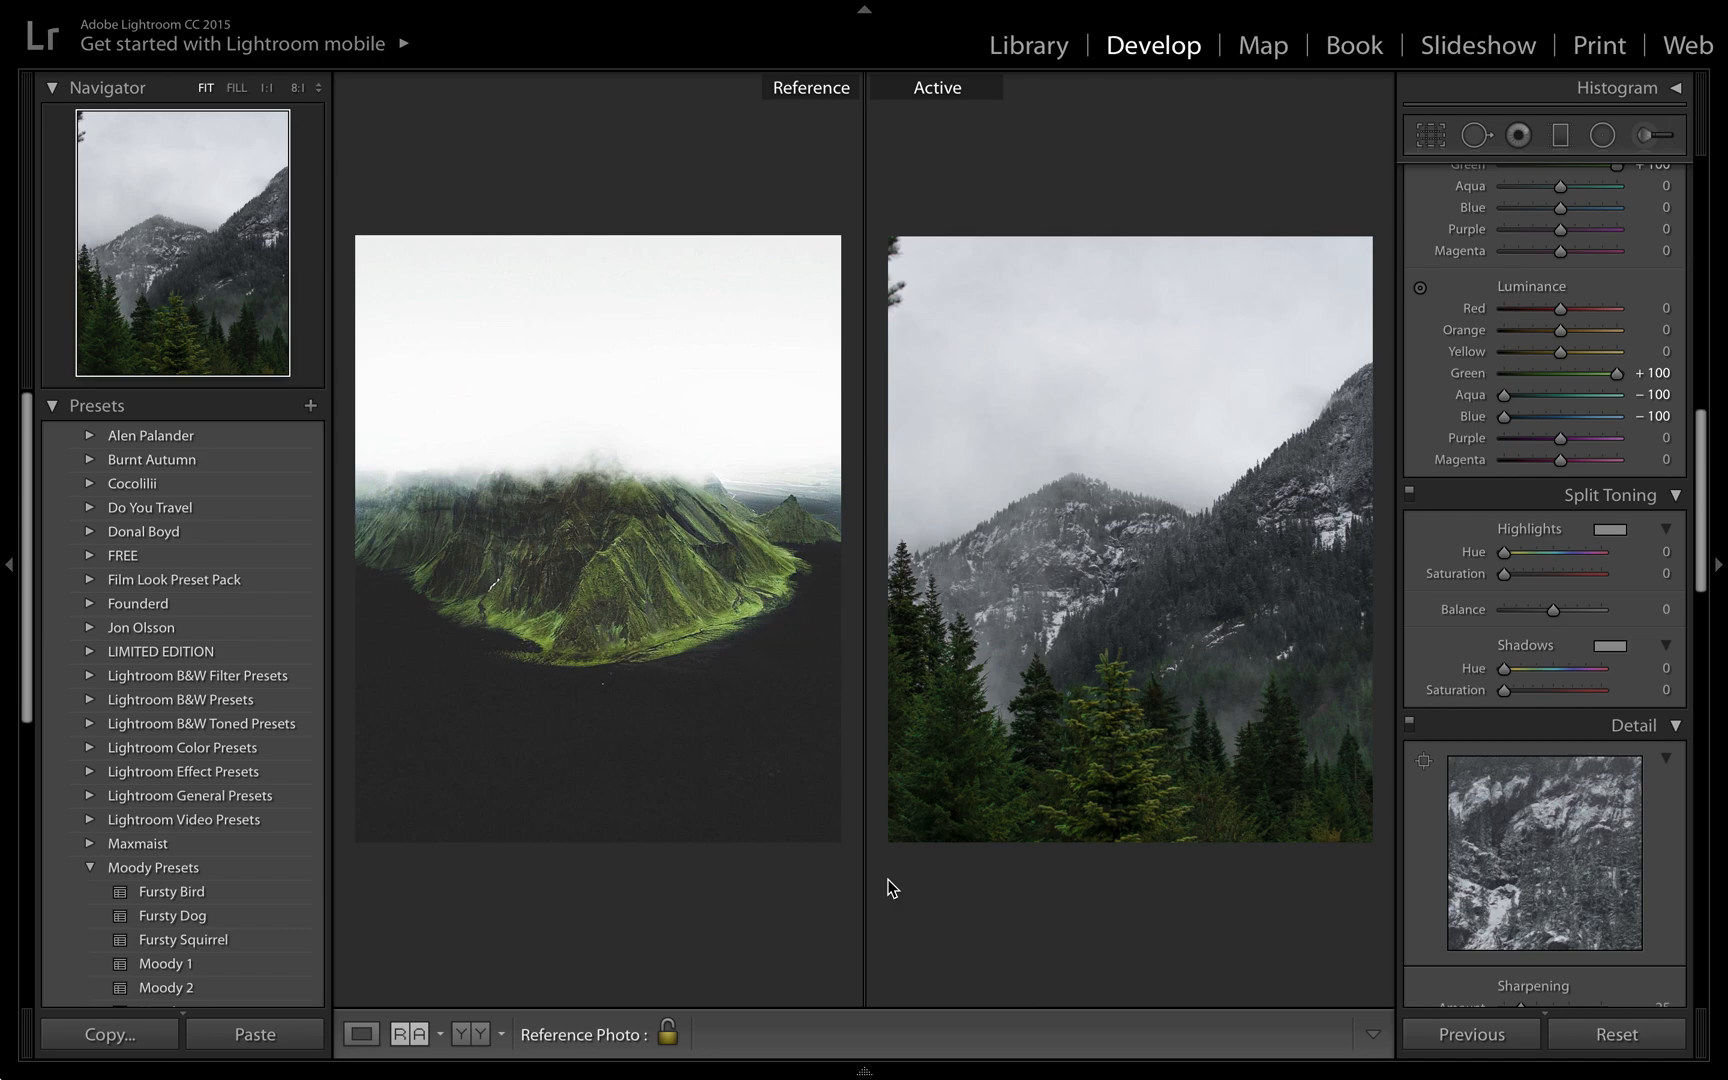
{"action": "mouse_move", "coordinate": [870, 899]}
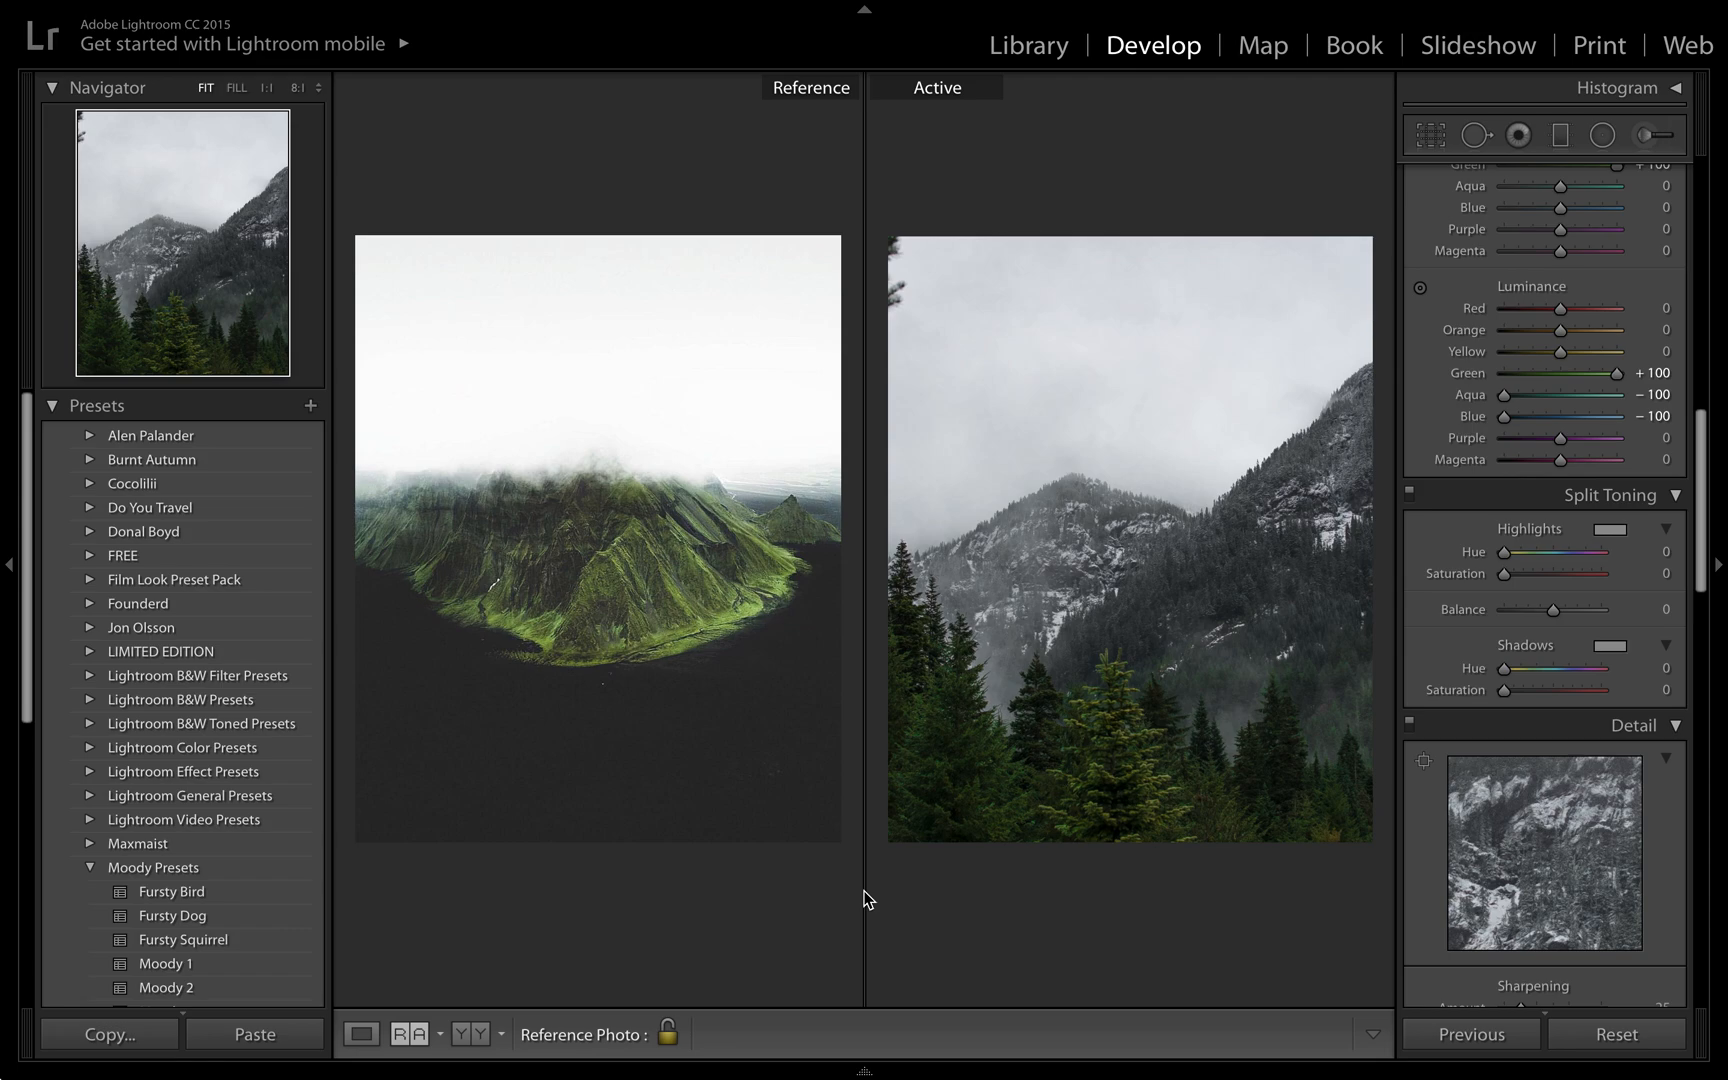
{"action": "mouse_move", "coordinate": [1008, 146]}
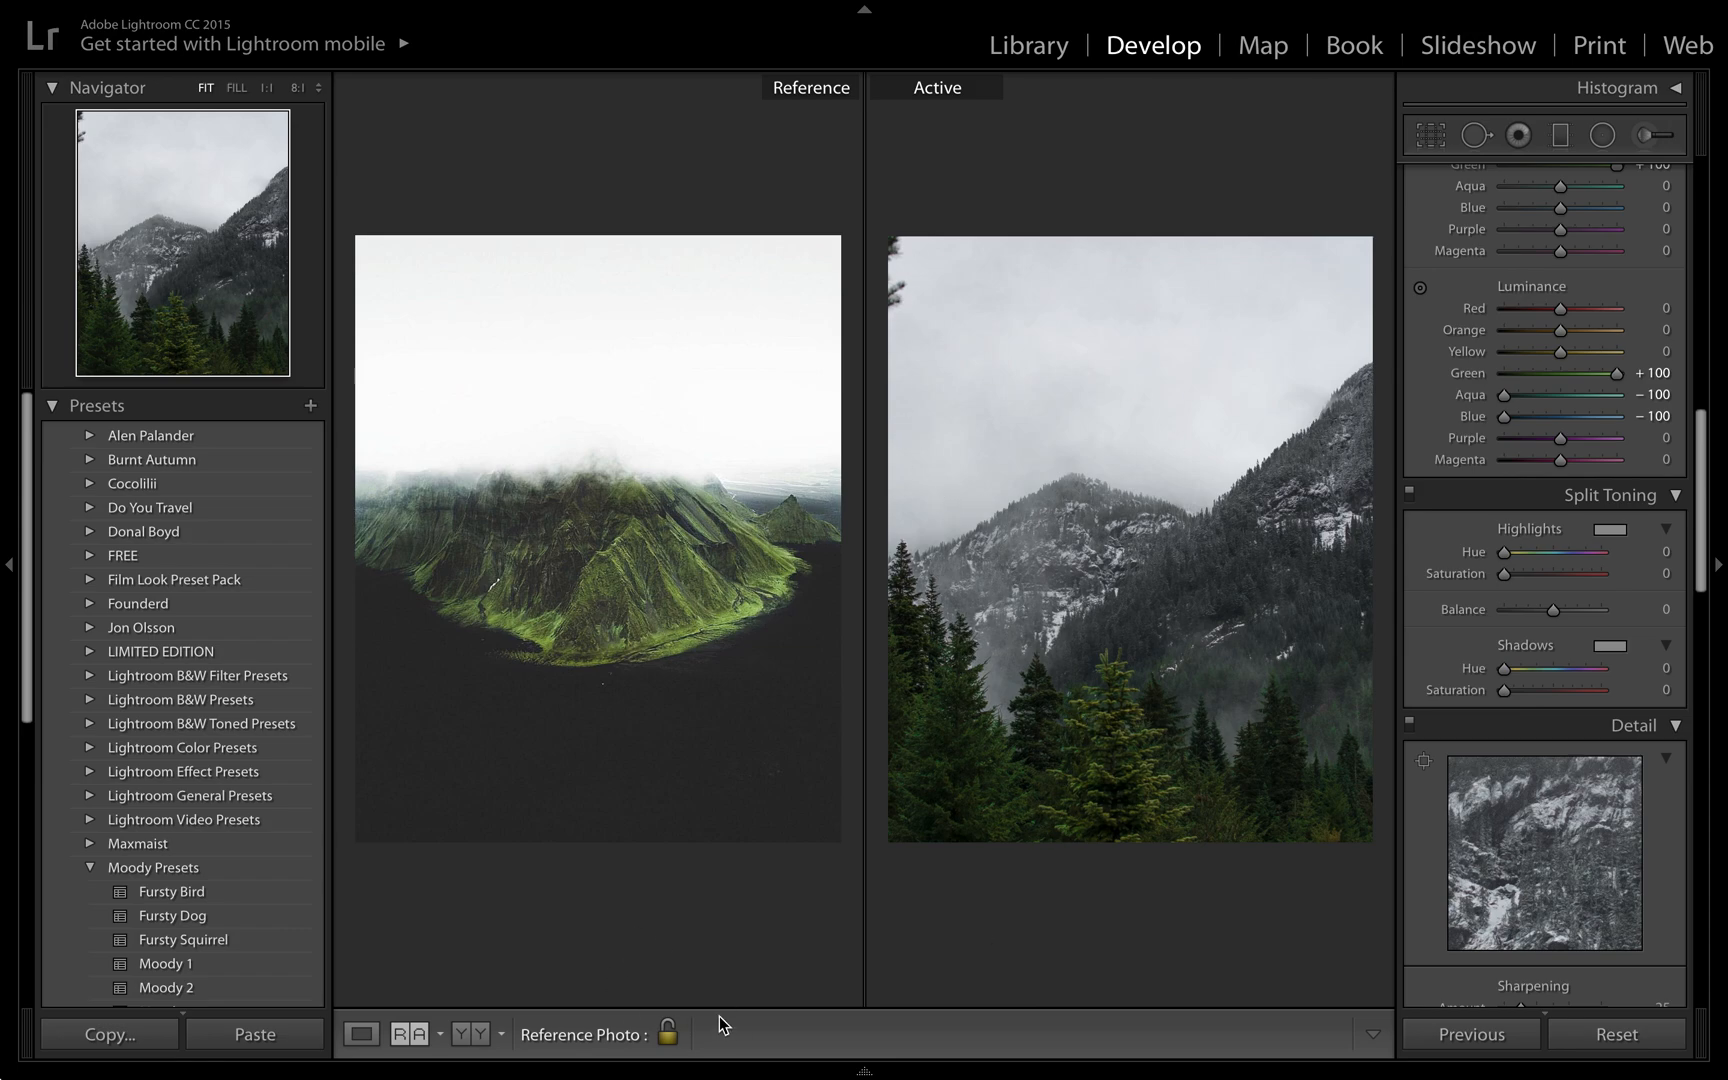
{"action": "mouse_move", "coordinate": [852, 940]}
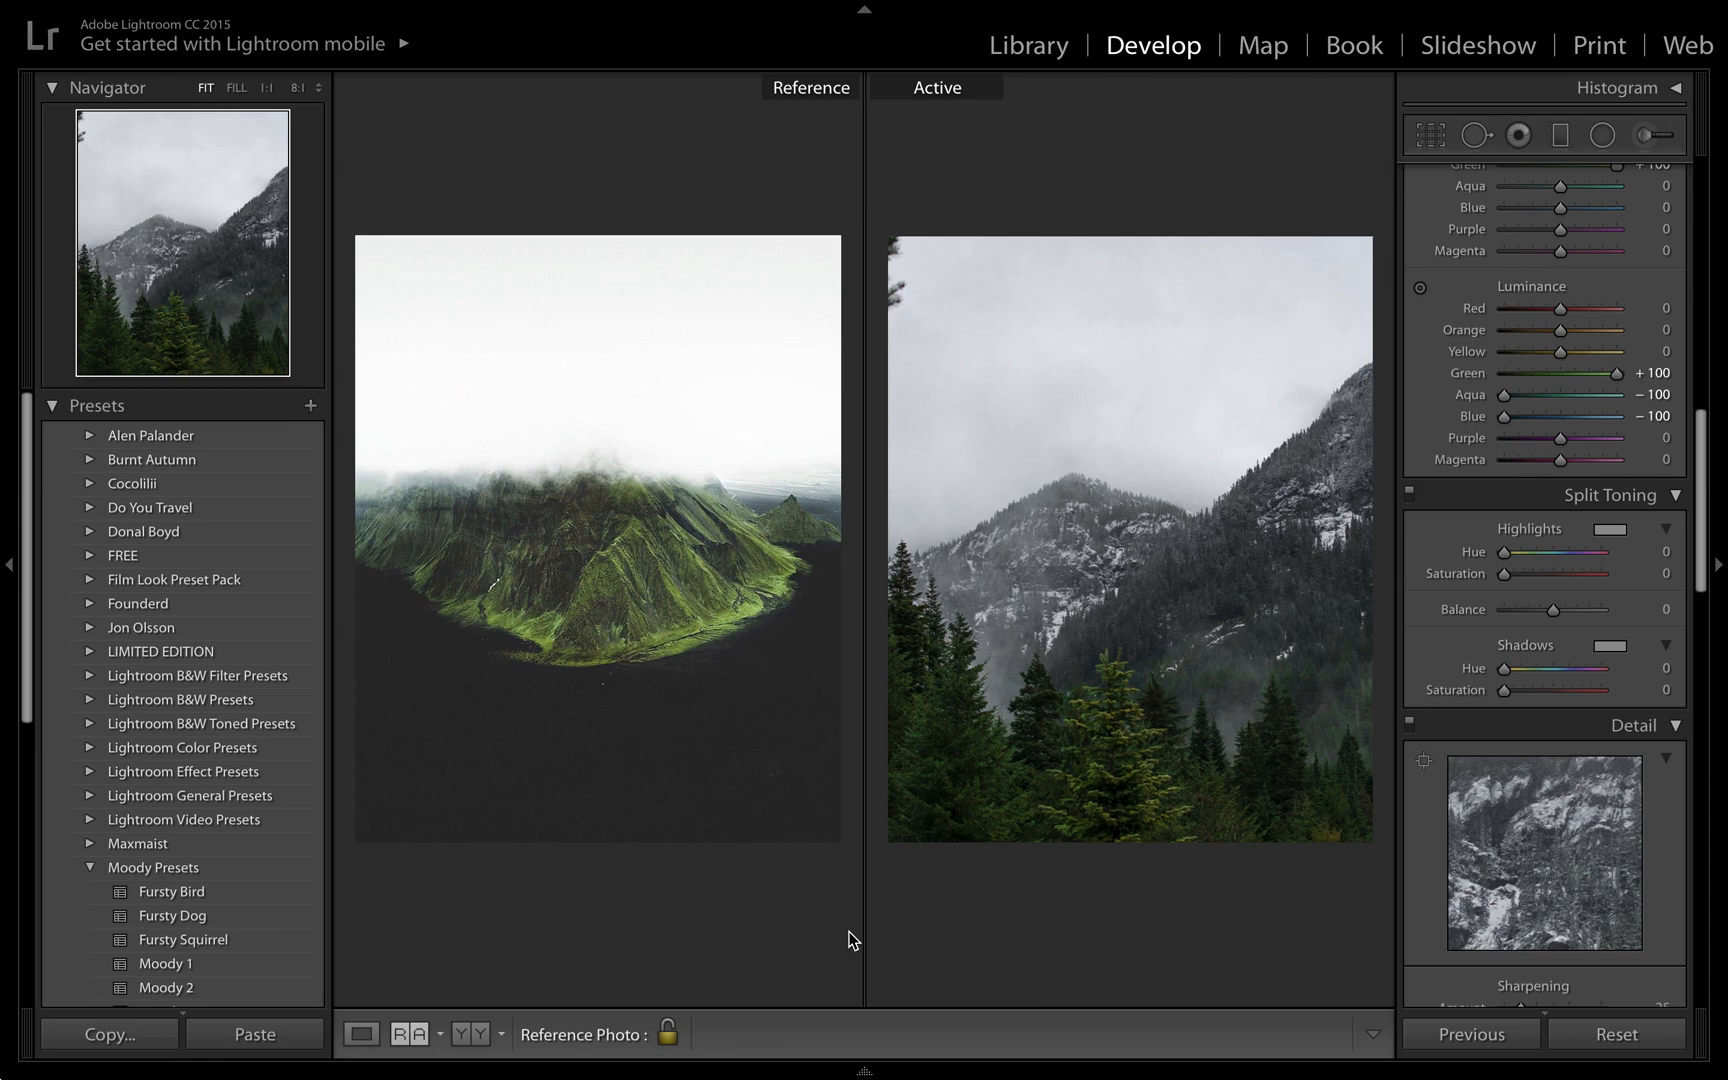
{"action": "mouse_move", "coordinate": [1282, 878]}
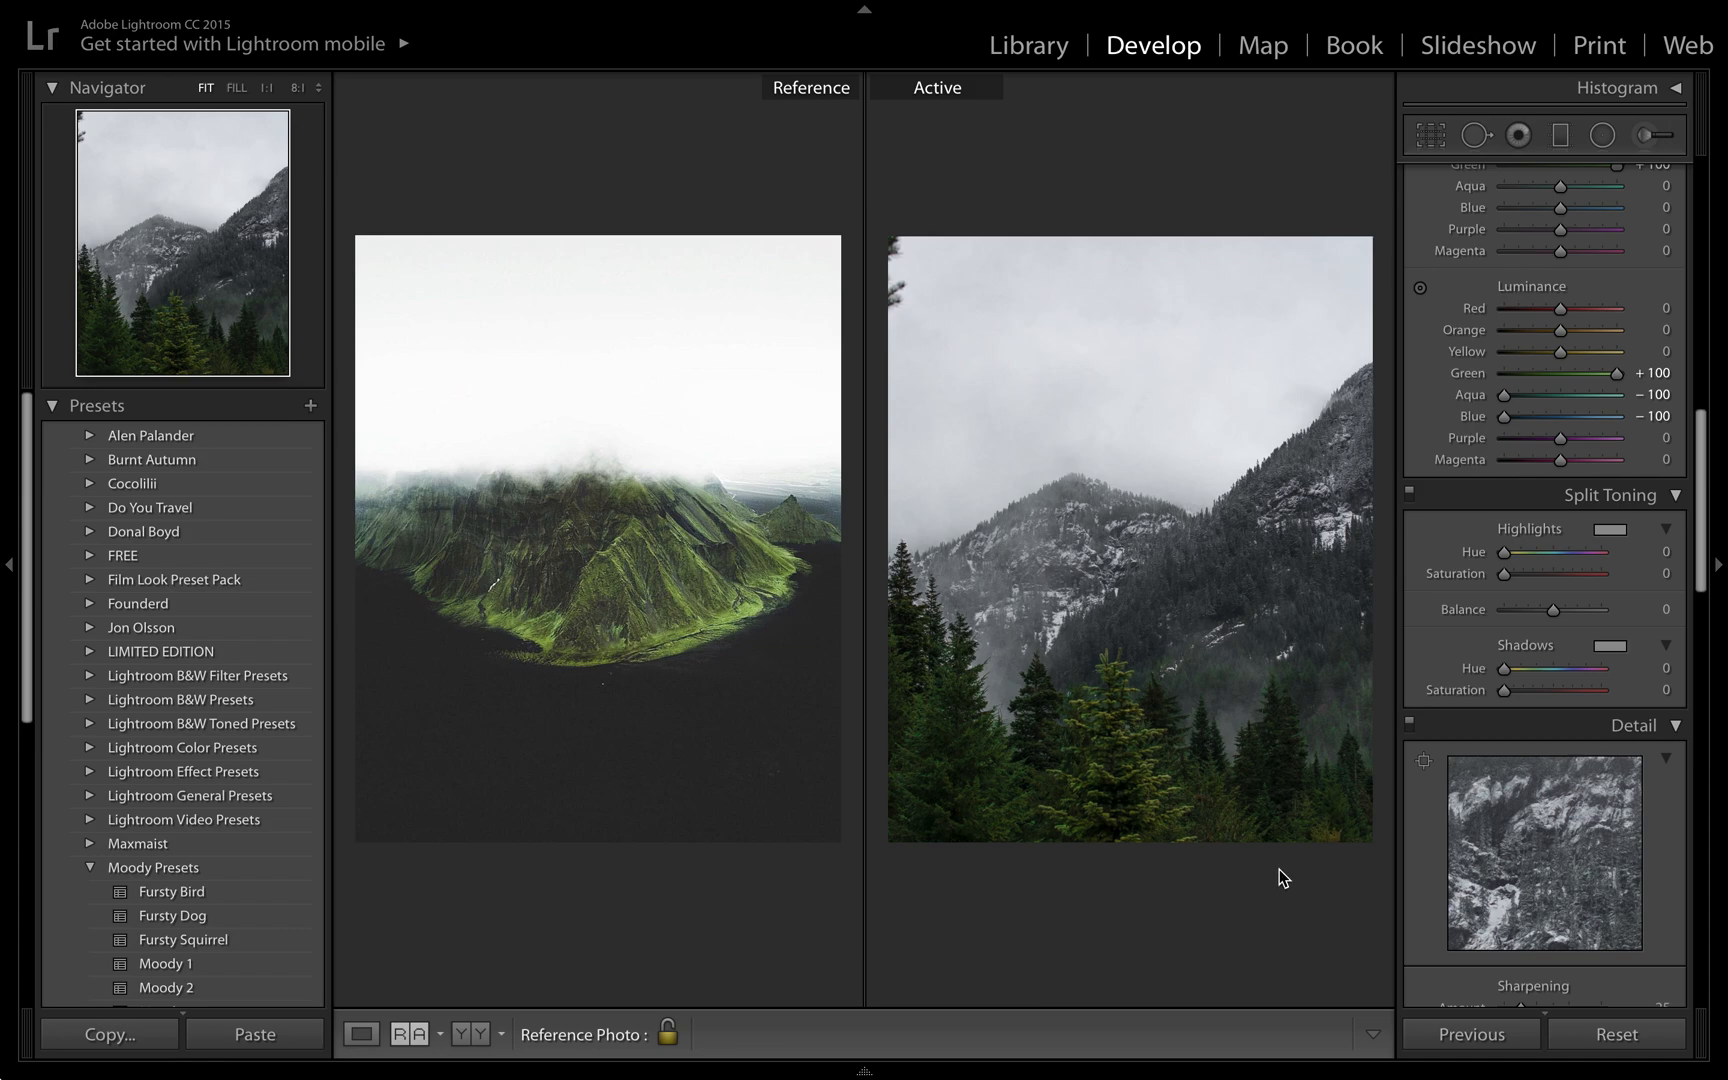
{"action": "scroll", "scroll_direction": "down", "scroll_amount": 3}
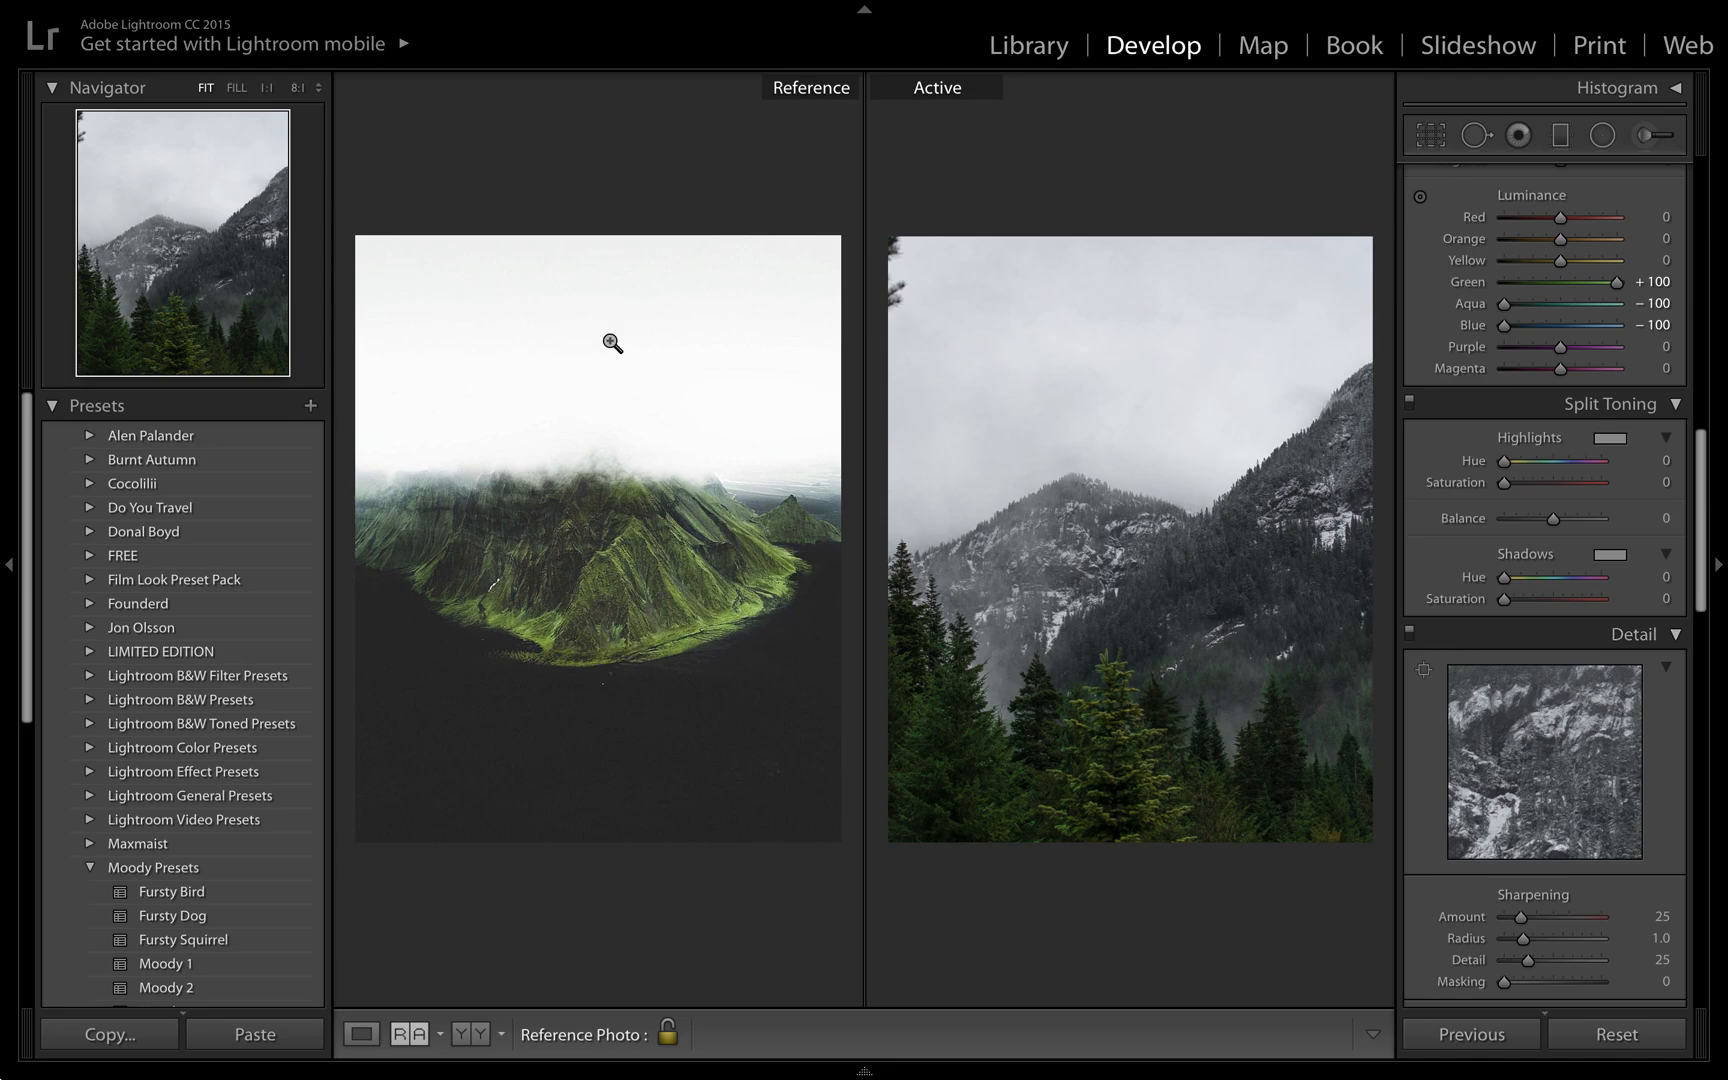
{"action": "mouse_move", "coordinate": [1009, 920]}
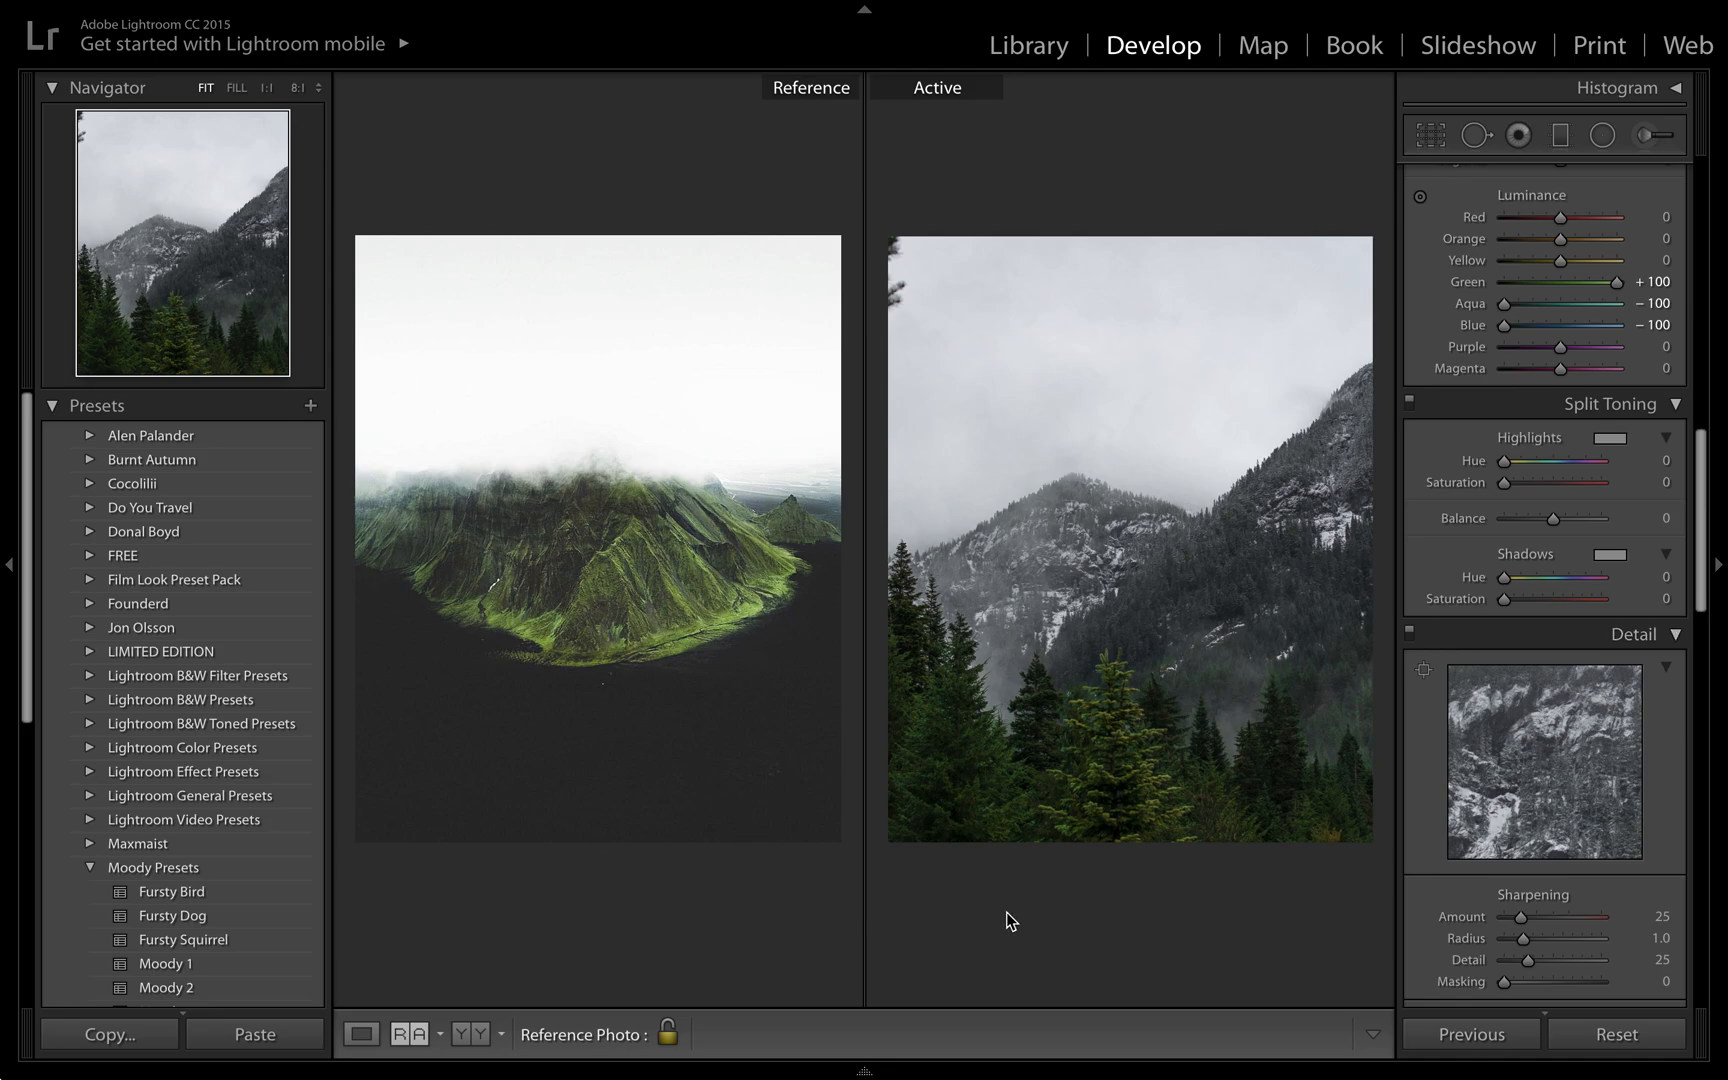
{"action": "mouse_move", "coordinate": [1538, 877]}
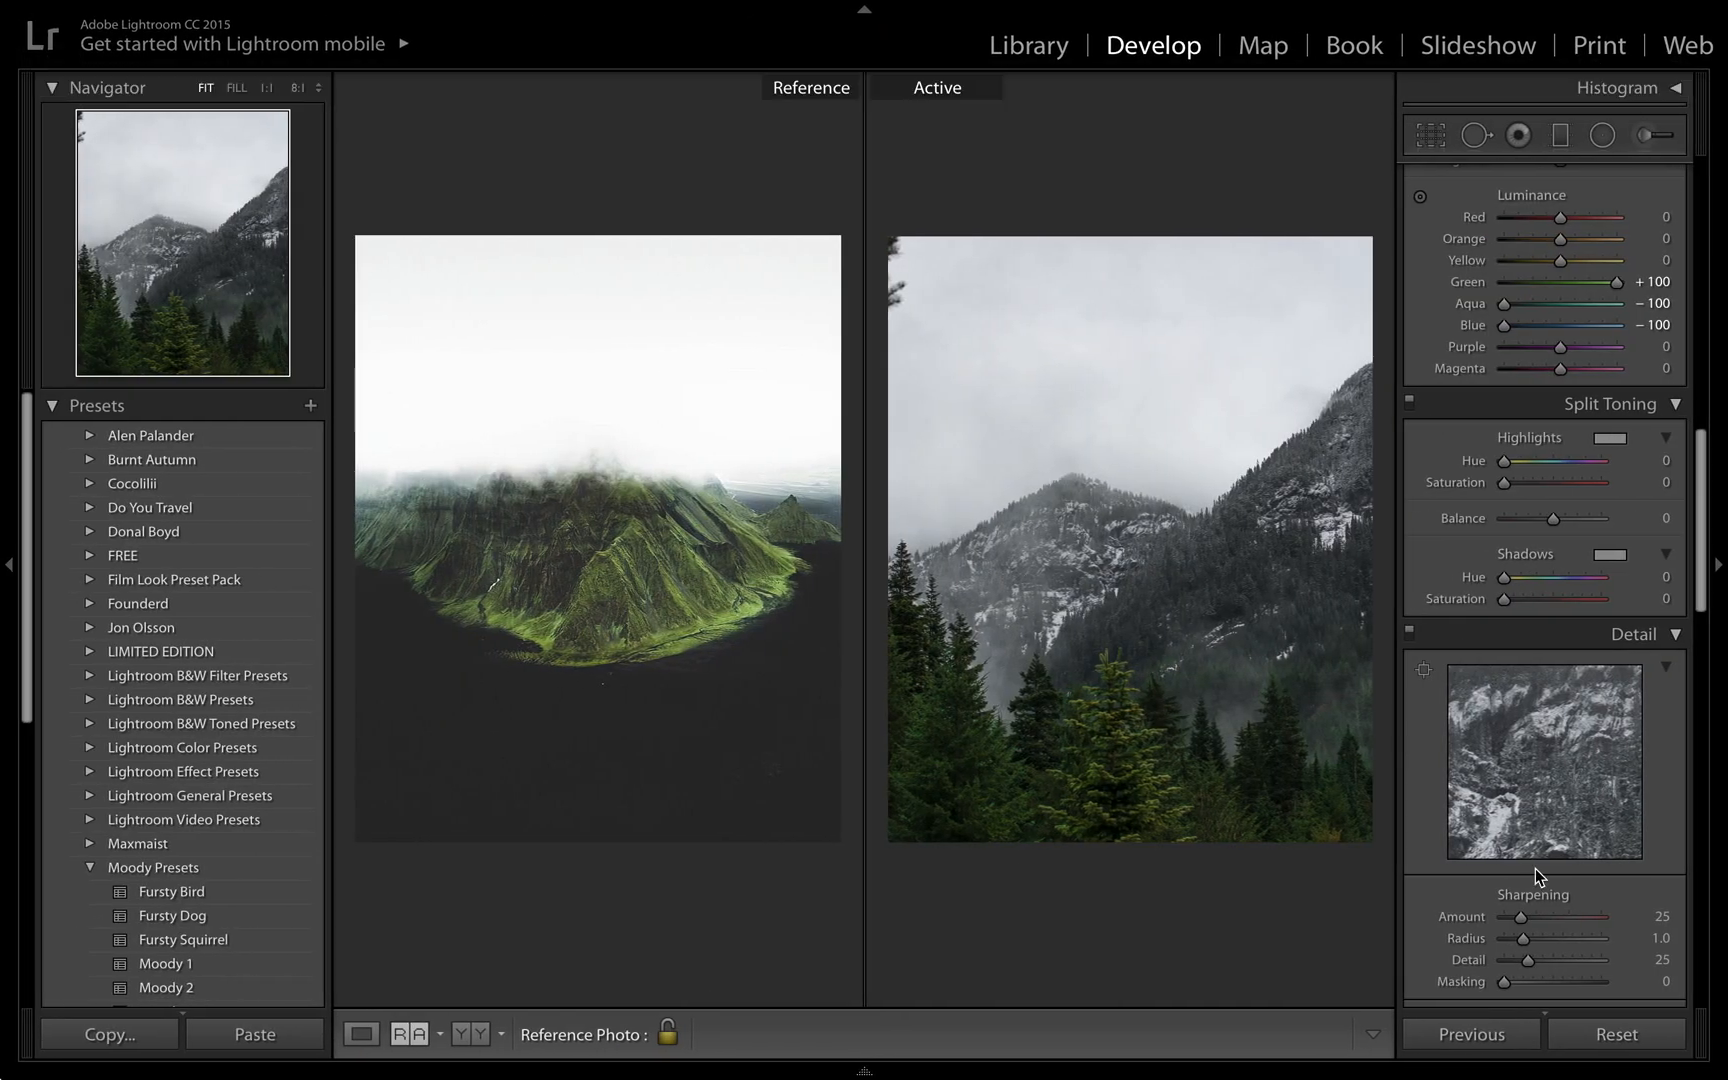
{"action": "scroll", "scroll_direction": "down", "scroll_amount": 3}
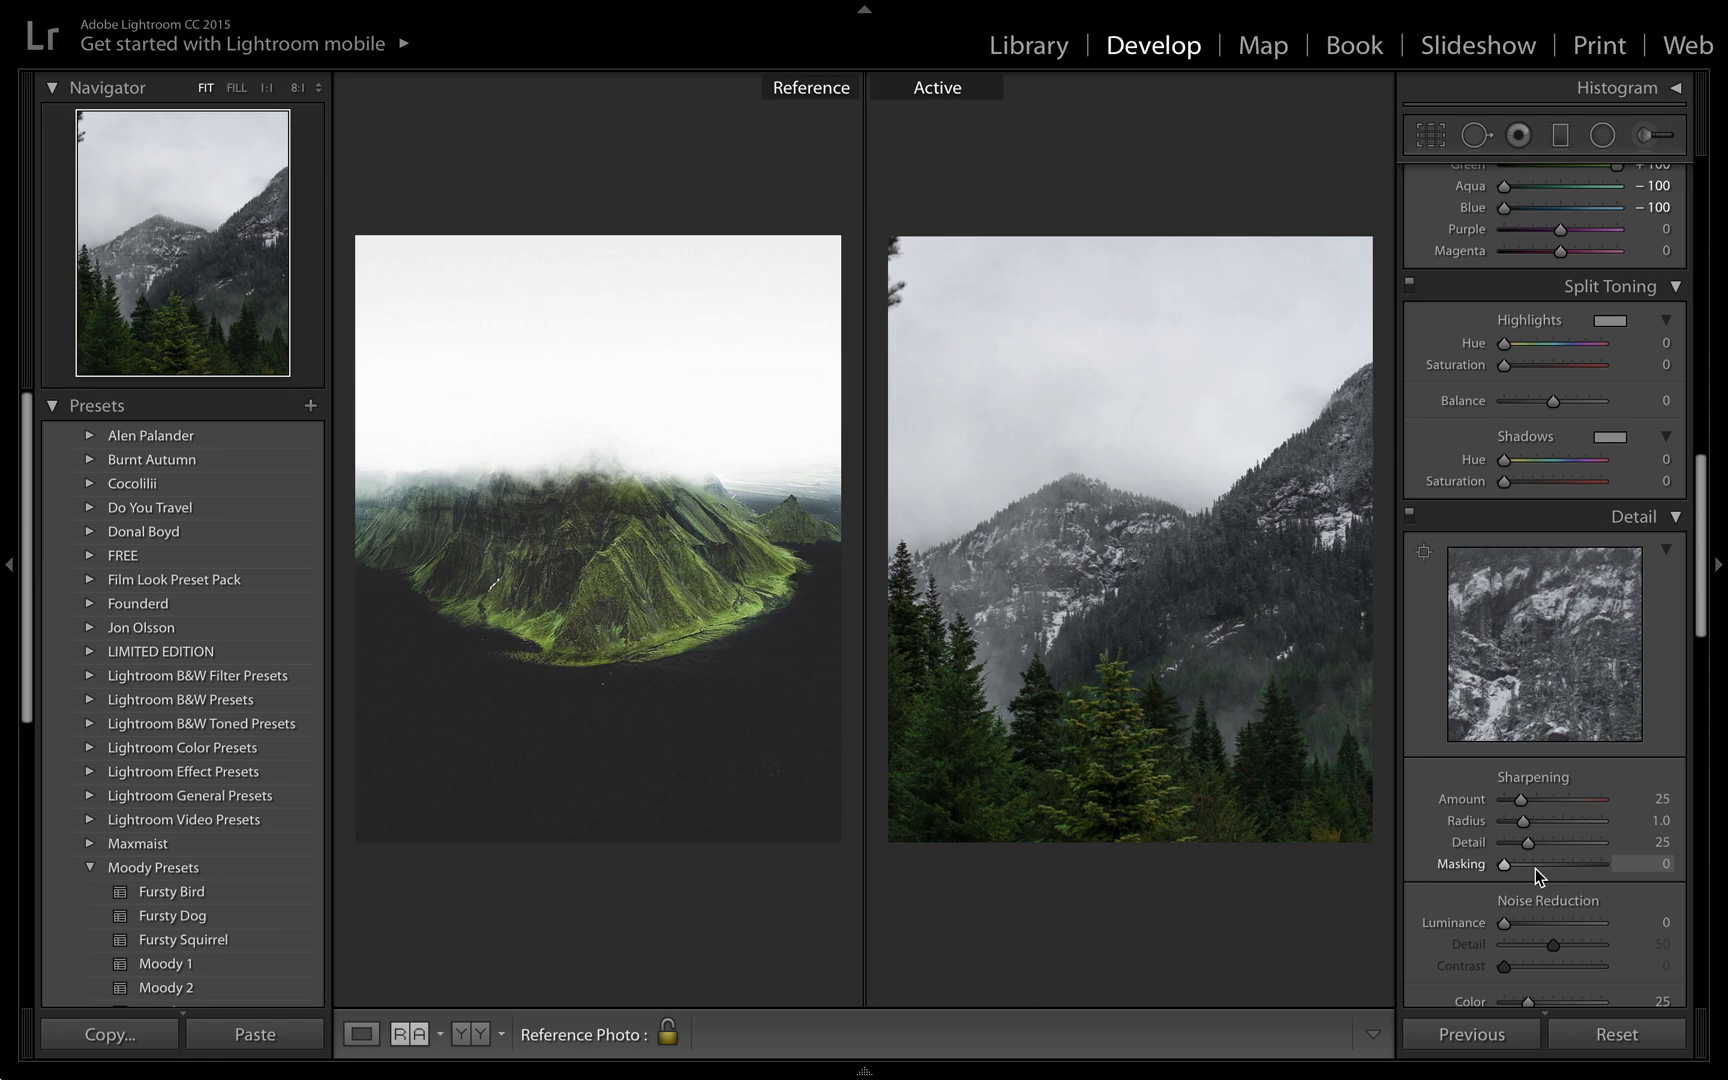
{"action": "mouse_move", "coordinate": [1518, 655]}
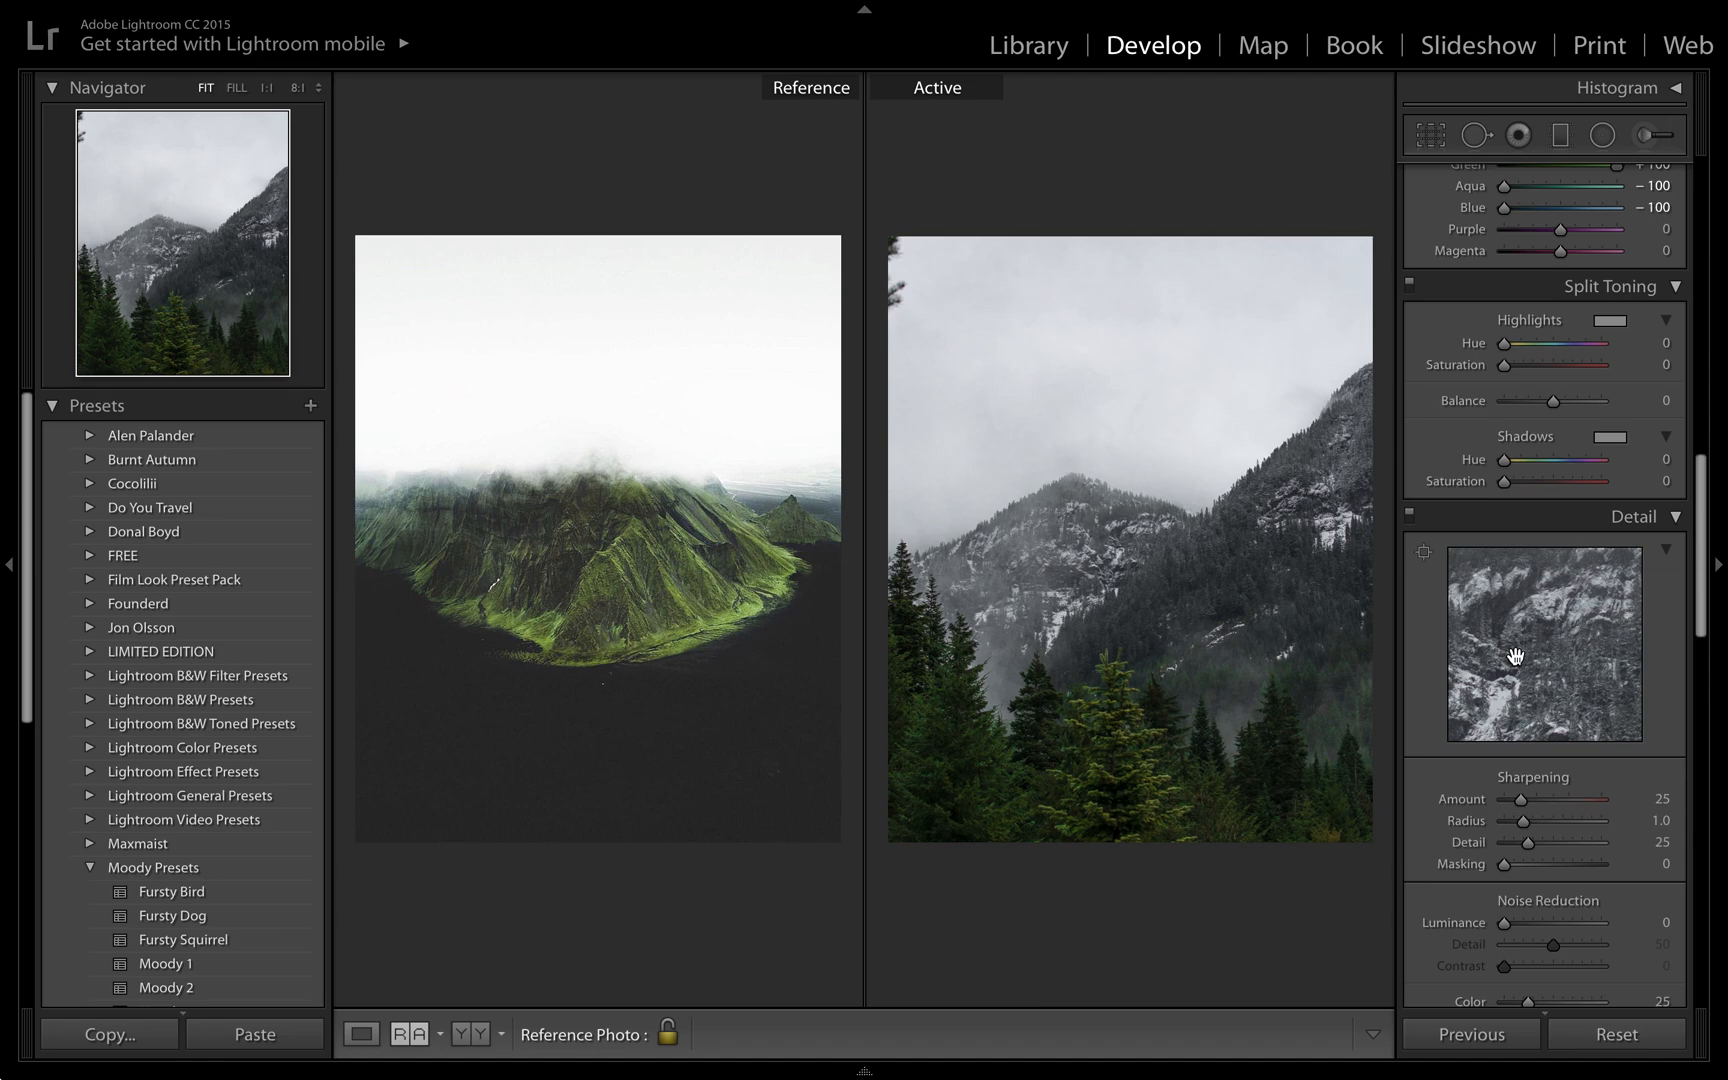
{"action": "mouse_move", "coordinate": [1578, 371]}
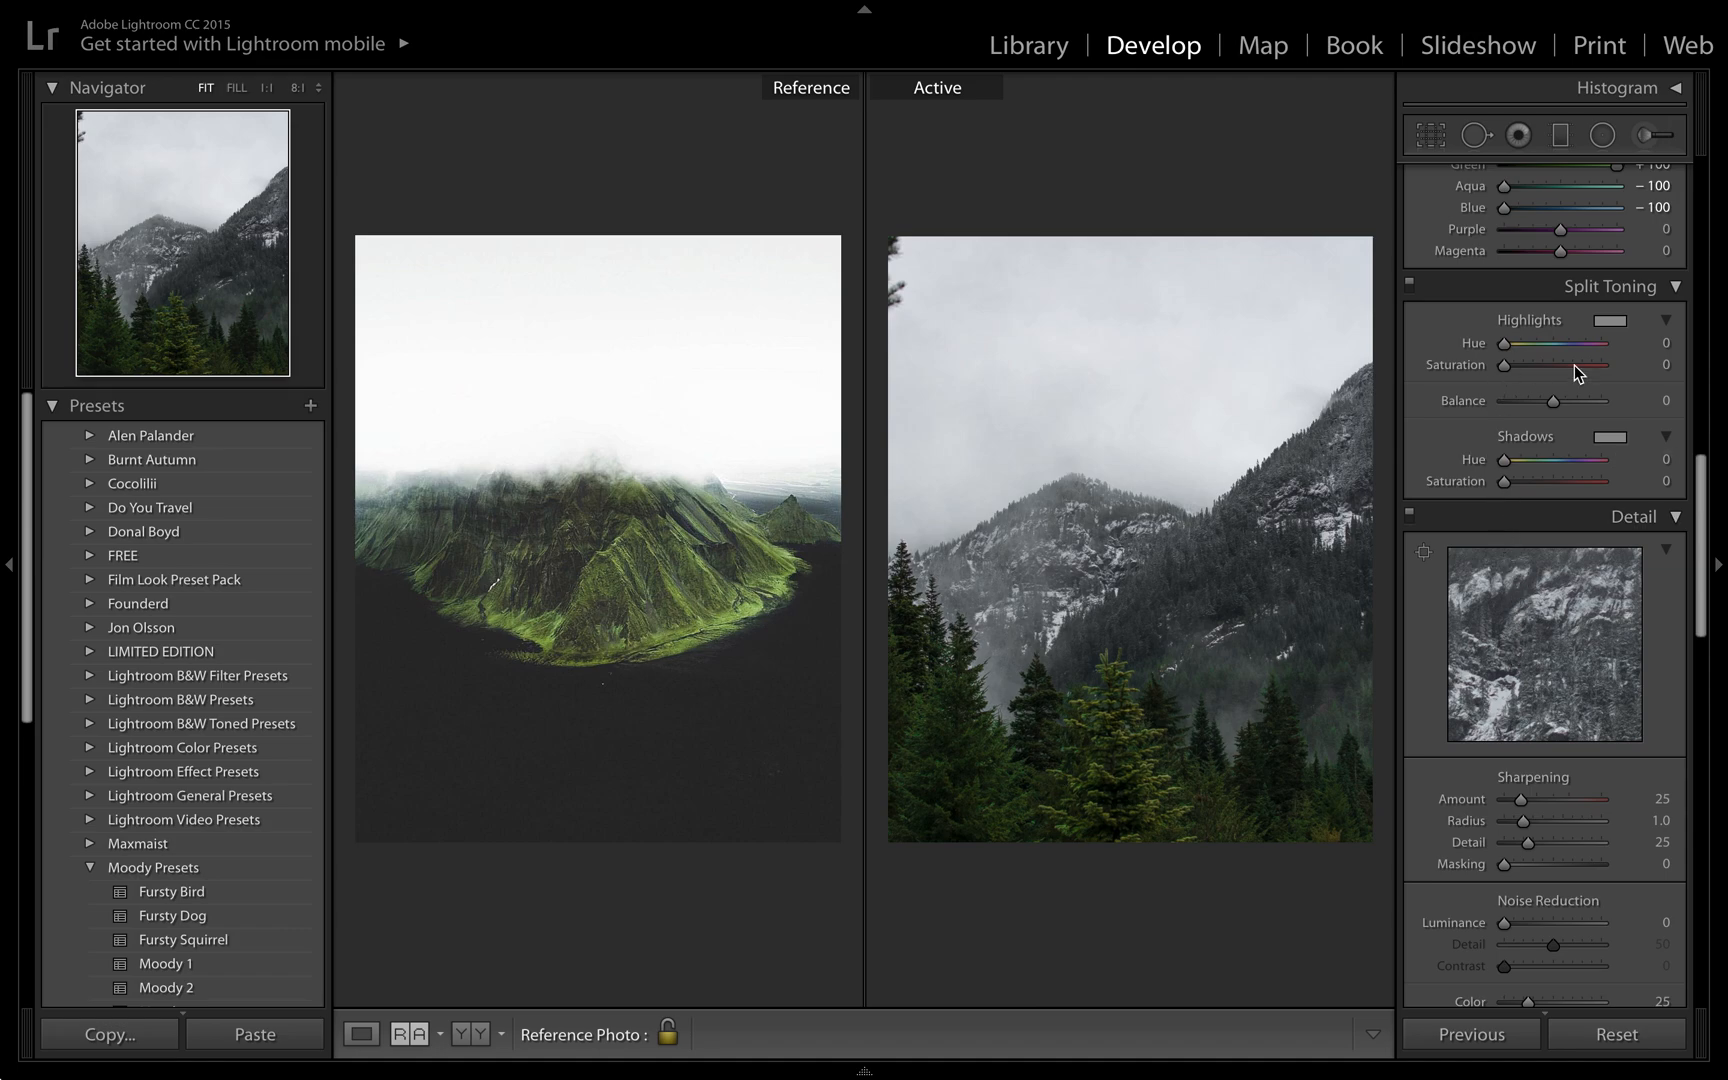
{"action": "mouse_move", "coordinate": [1027, 534]}
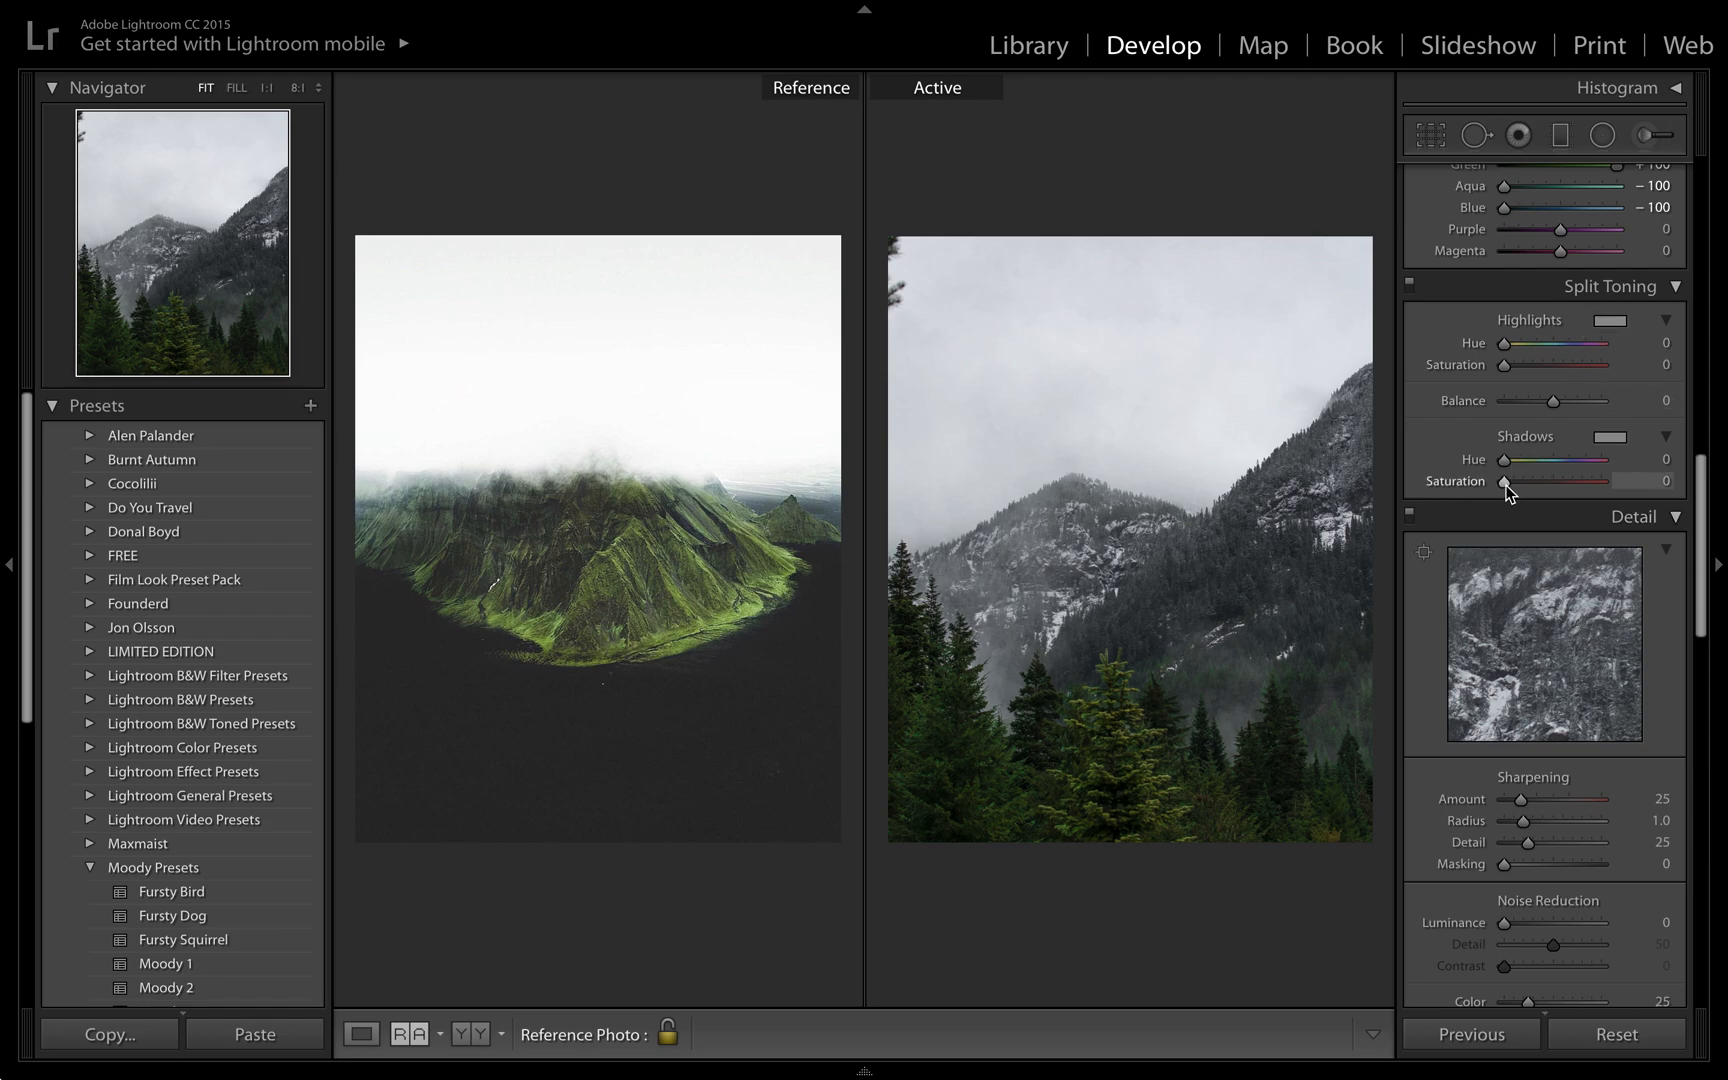
Tint the split-toning shadows with hue 234 at saturation 9.
{"action": "left_click_drag", "start_coordinate": [1514, 482], "coordinate": [1525, 482]}
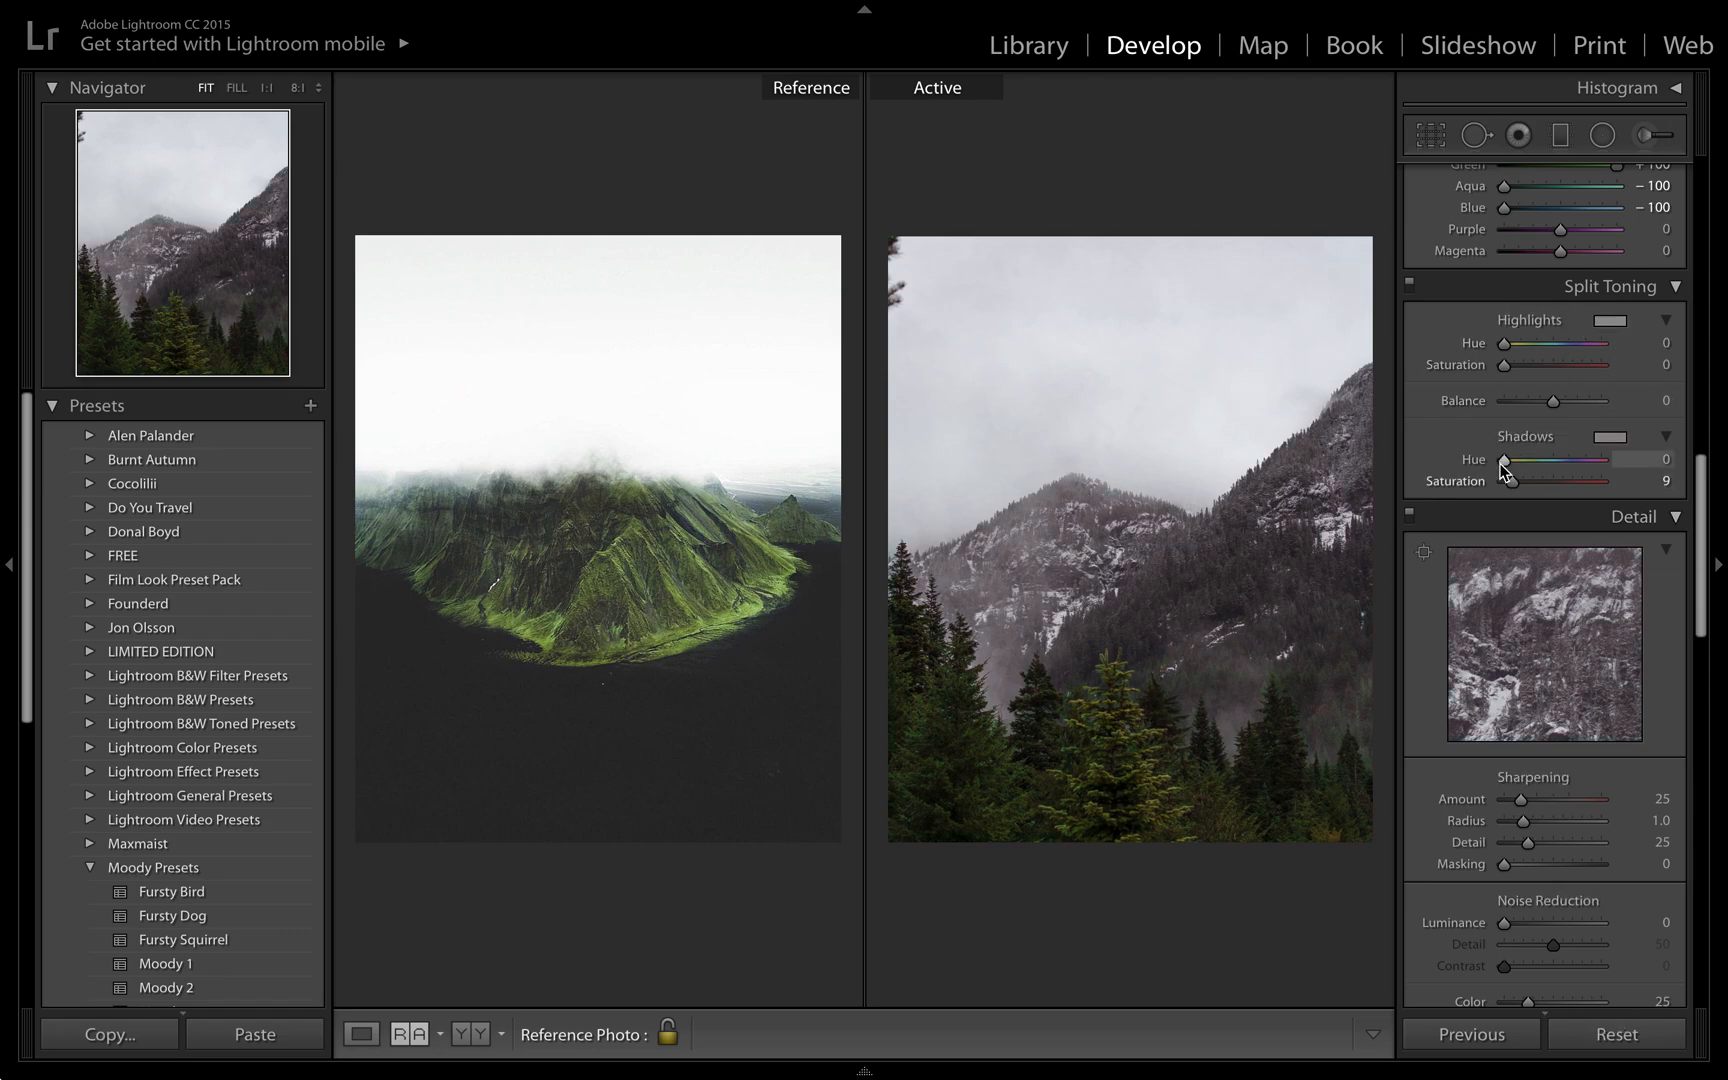
{"action": "left_click_drag", "start_coordinate": [1515, 460], "coordinate": [1563, 460]}
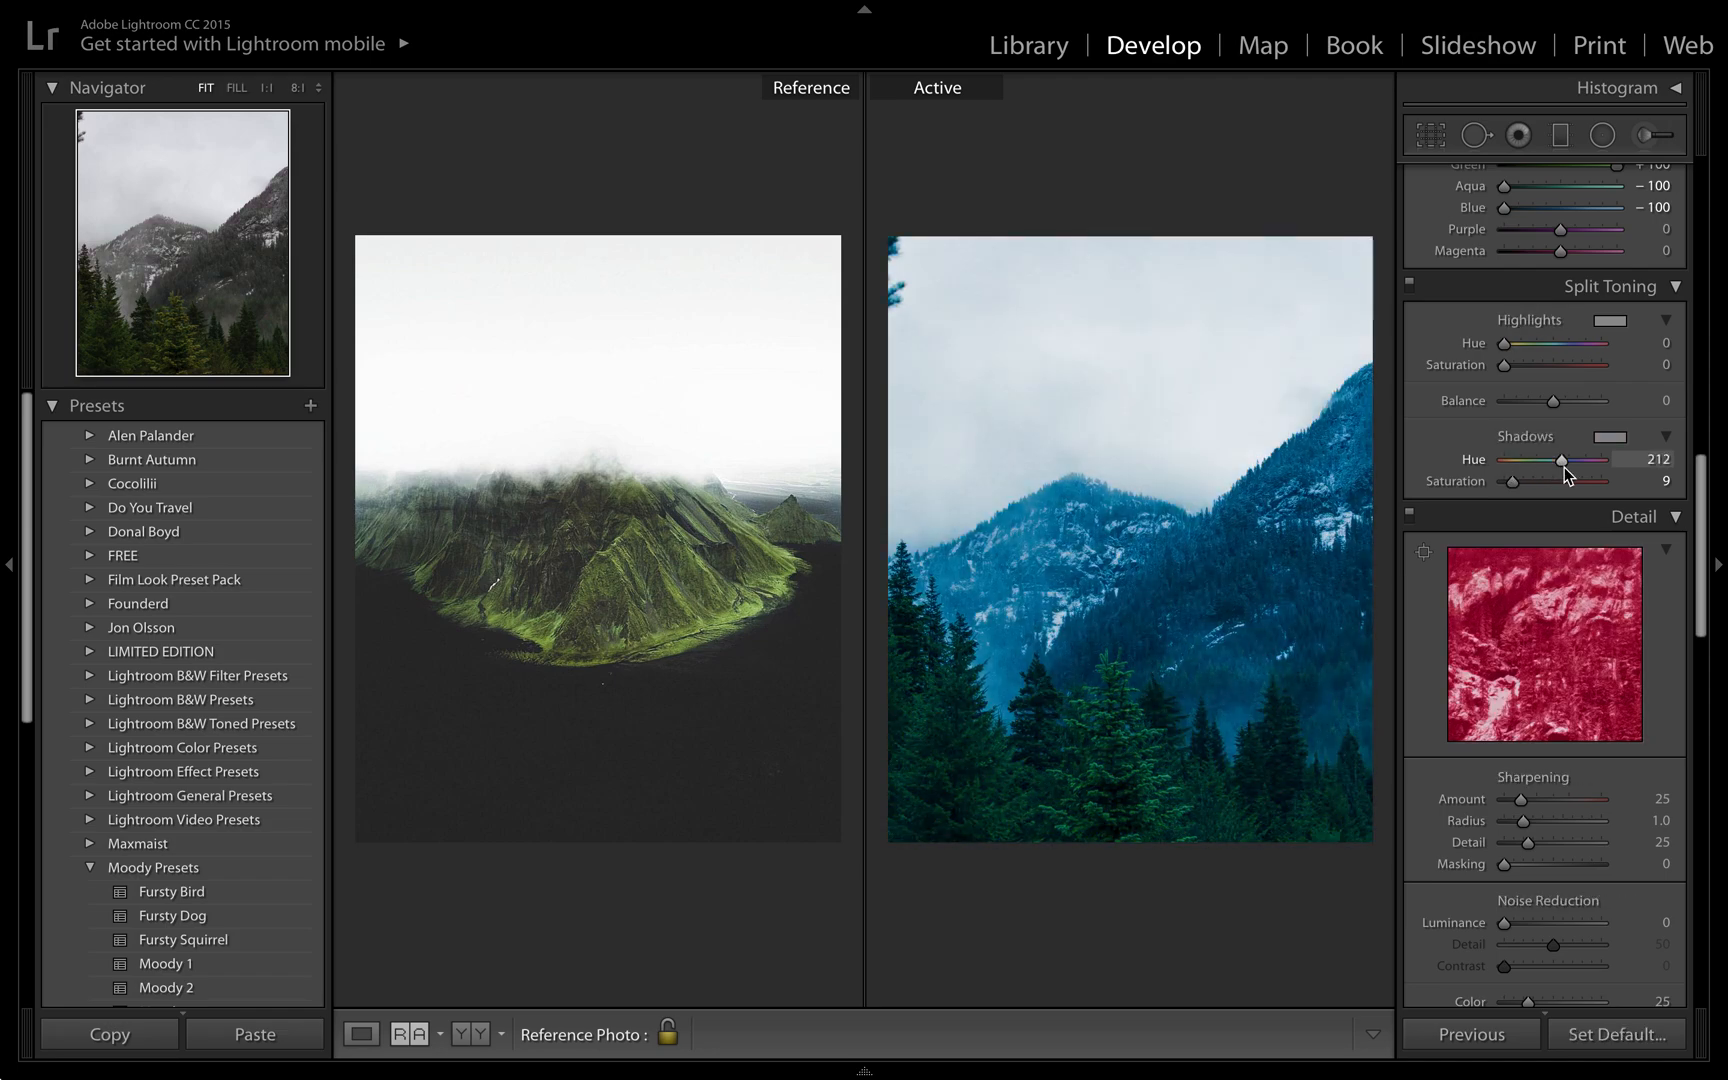
{"action": "left_click_drag", "start_coordinate": [1560, 458], "coordinate": [1597, 458]}
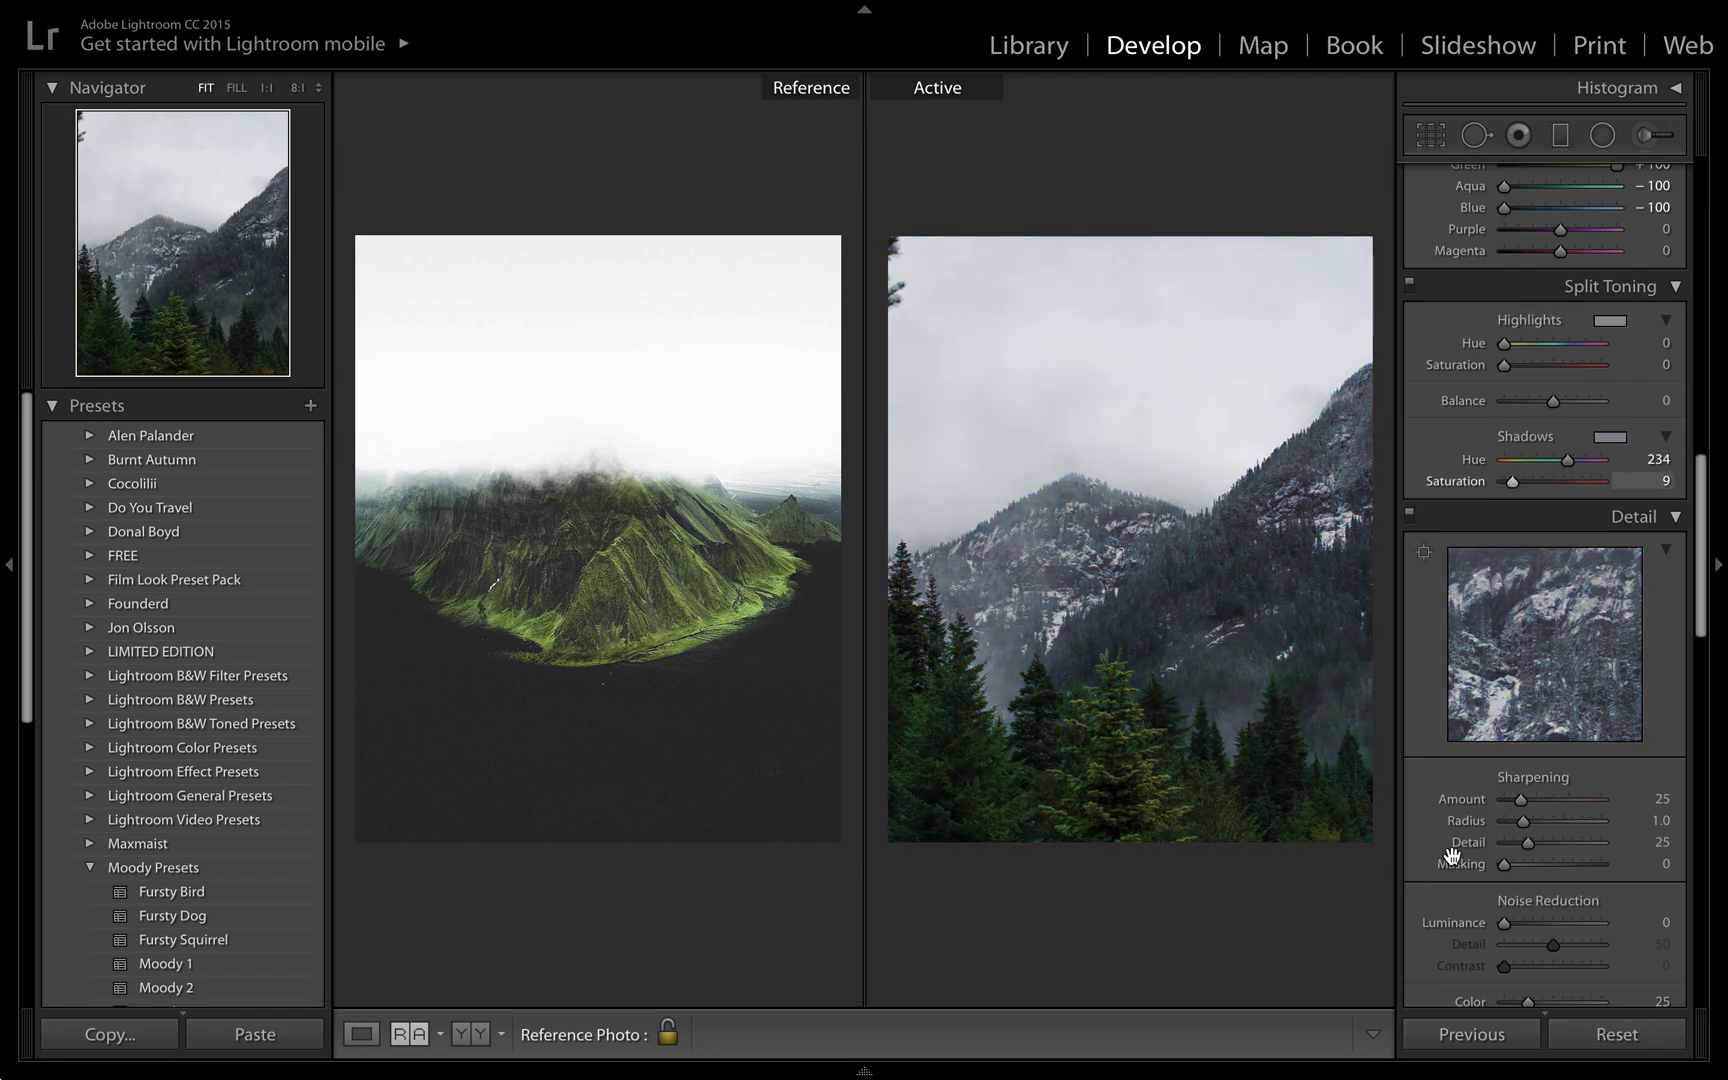
Add film grain with amount 46 and size 41 in the Effects panel.
{"action": "scroll", "scroll_direction": "down", "scroll_amount": 3}
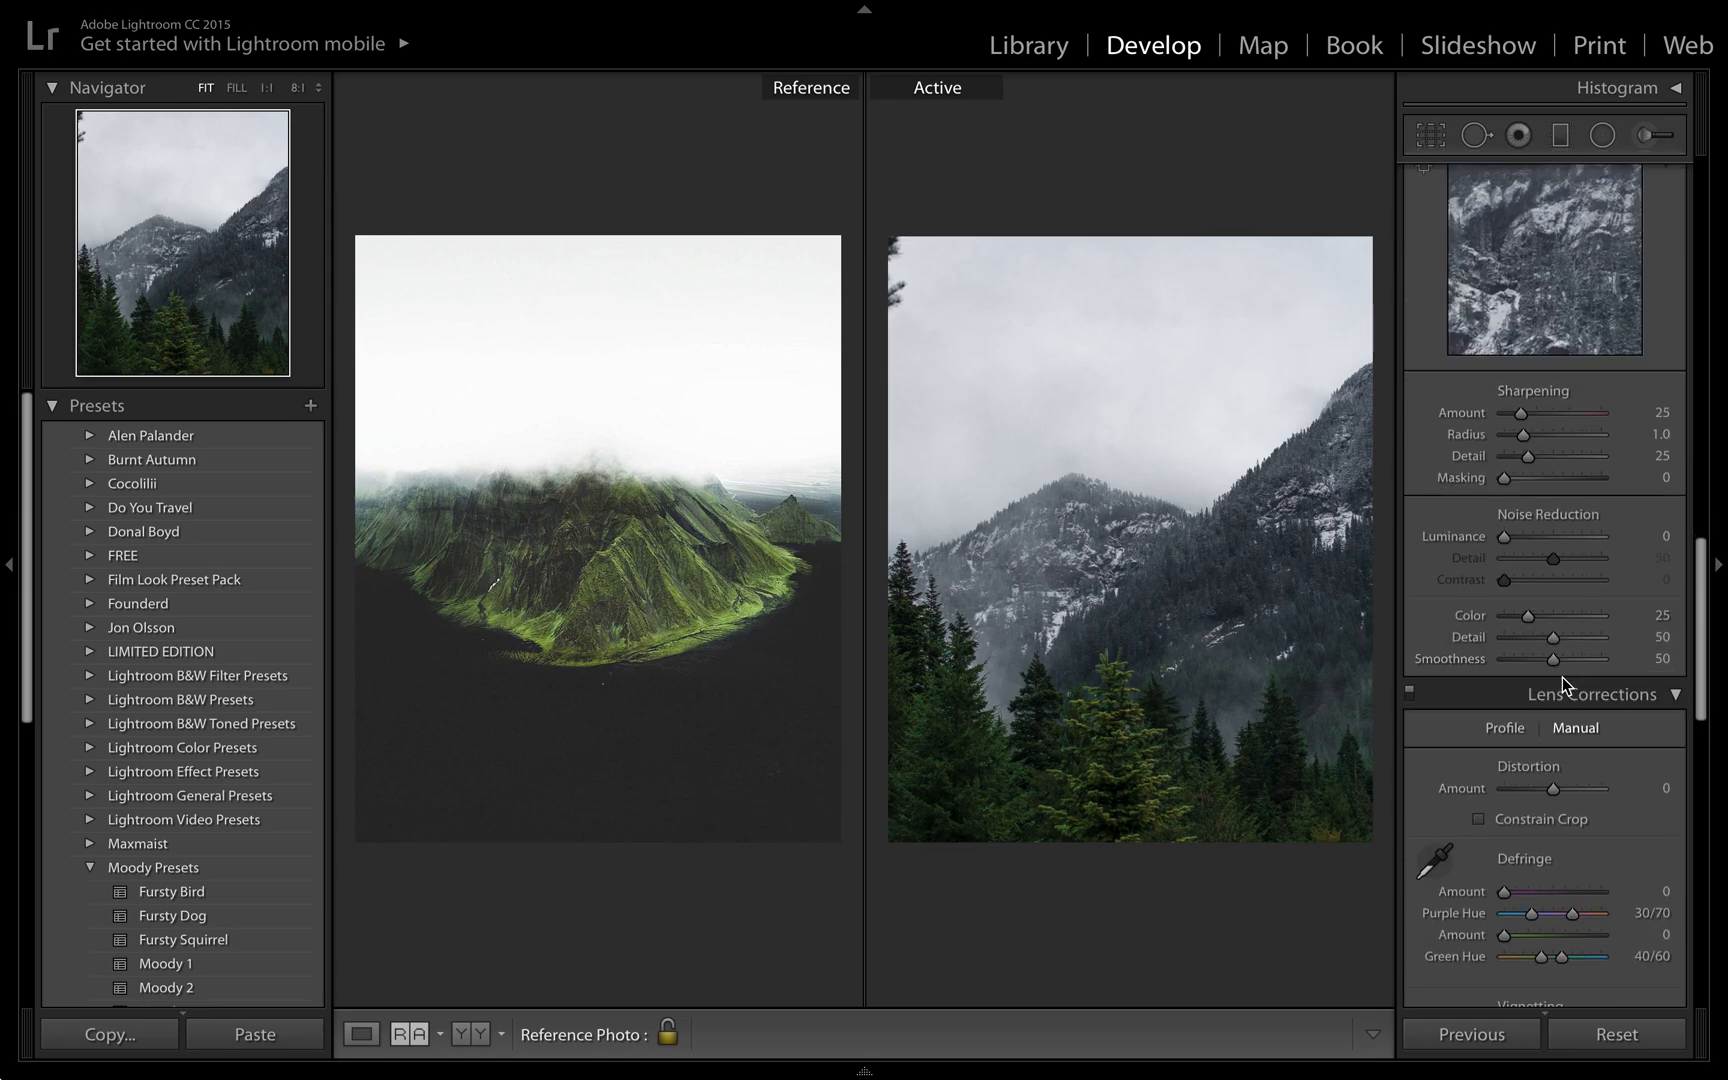
{"action": "scroll", "scroll_direction": "down", "scroll_amount": 3}
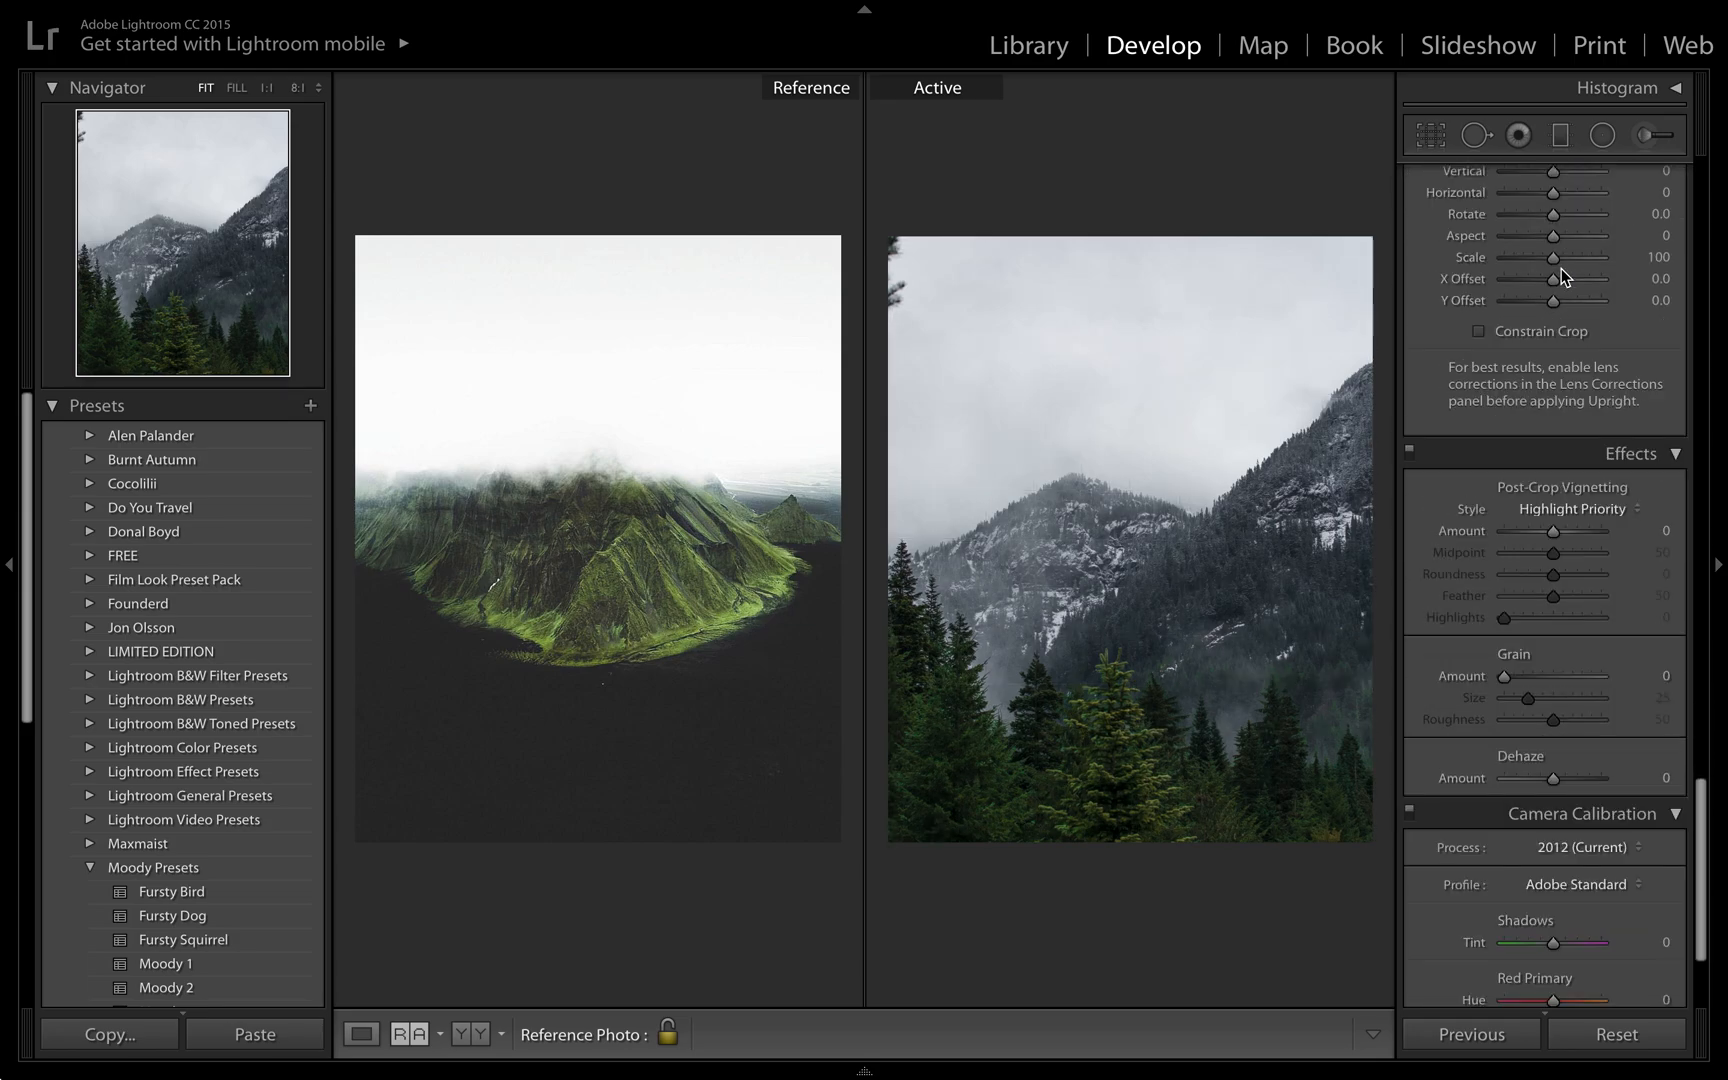
{"action": "scroll", "scroll_direction": "down", "scroll_amount": 3}
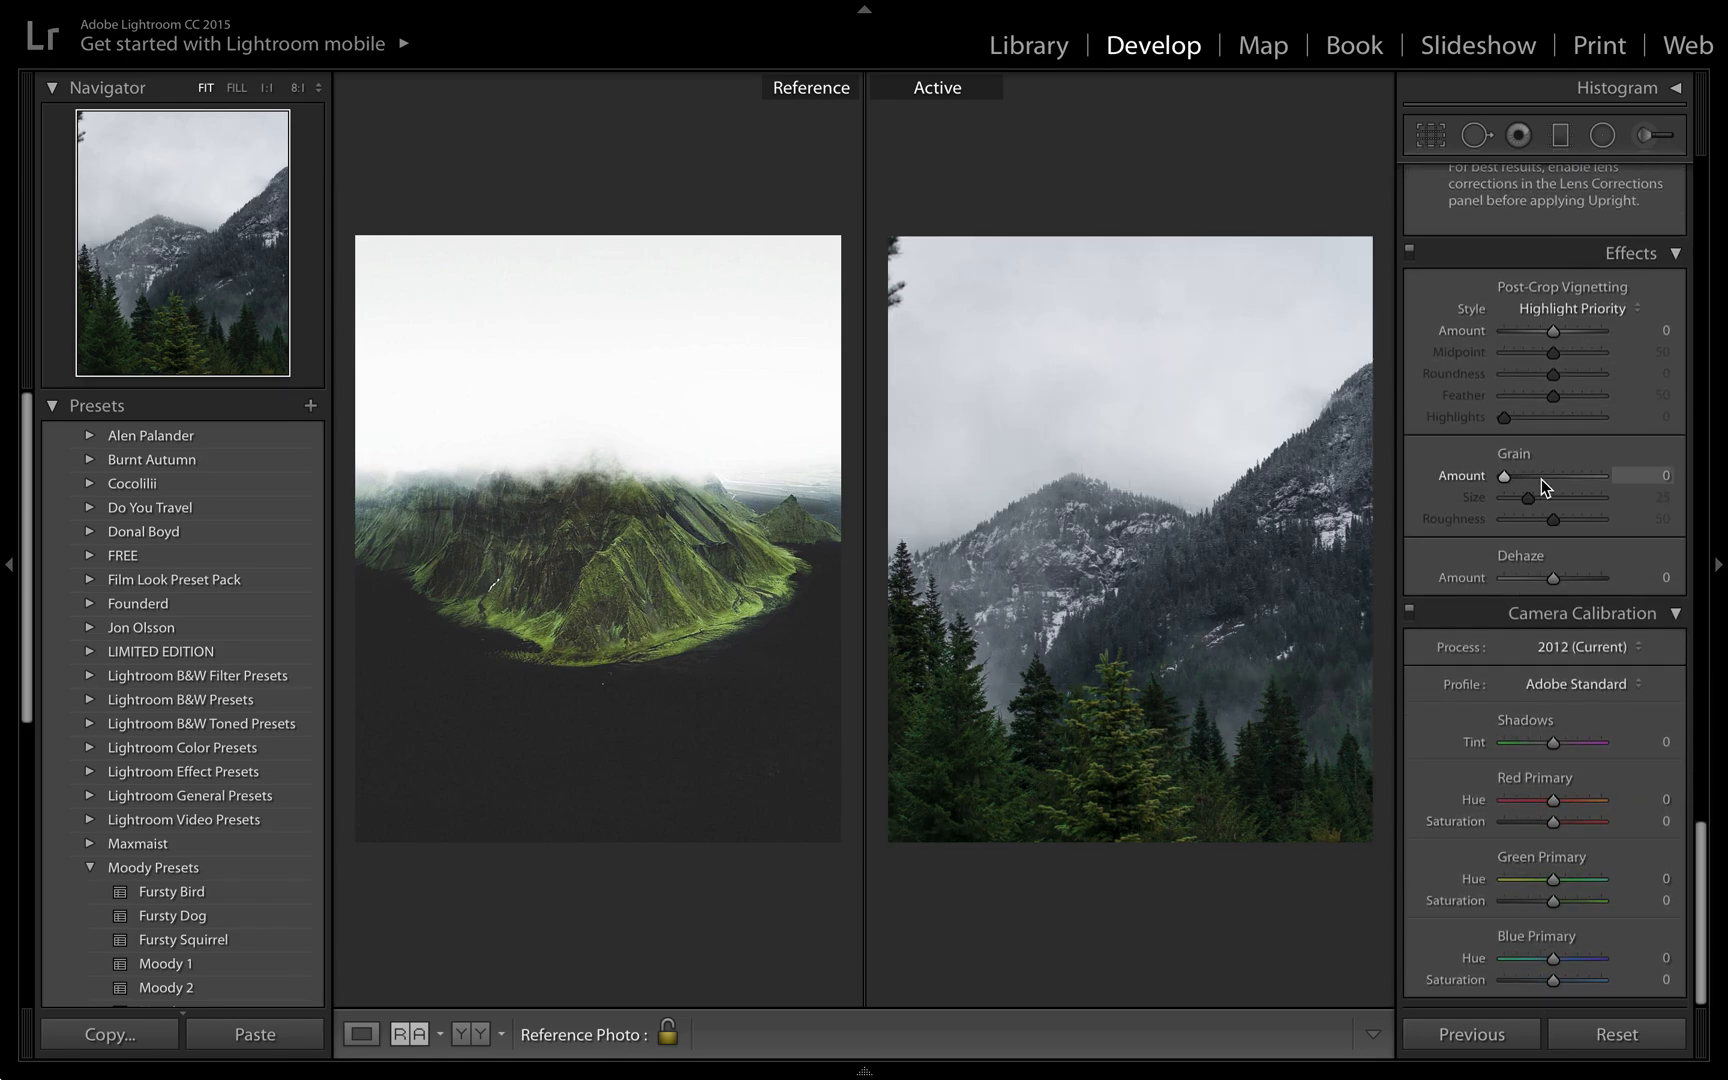
{"action": "left_click_drag", "start_coordinate": [1519, 475], "coordinate": [1541, 475]}
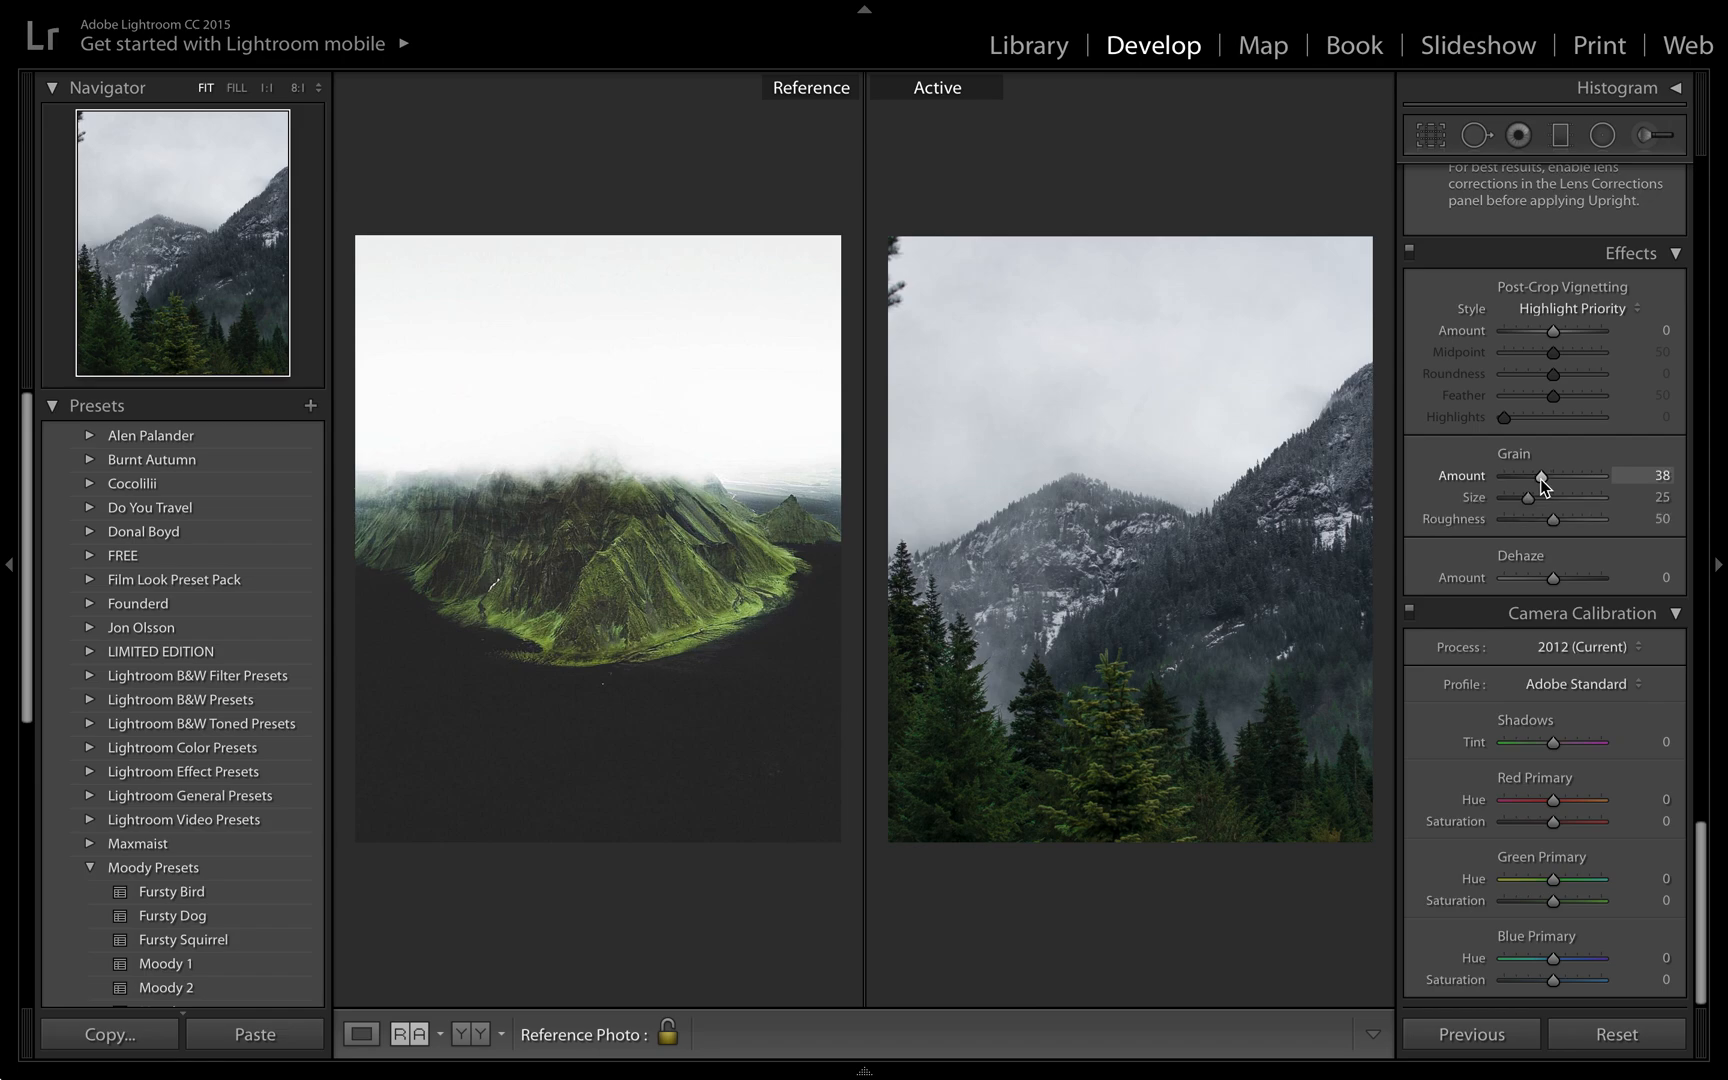
{"action": "left_click_drag", "start_coordinate": [1529, 497], "coordinate": [1543, 497]}
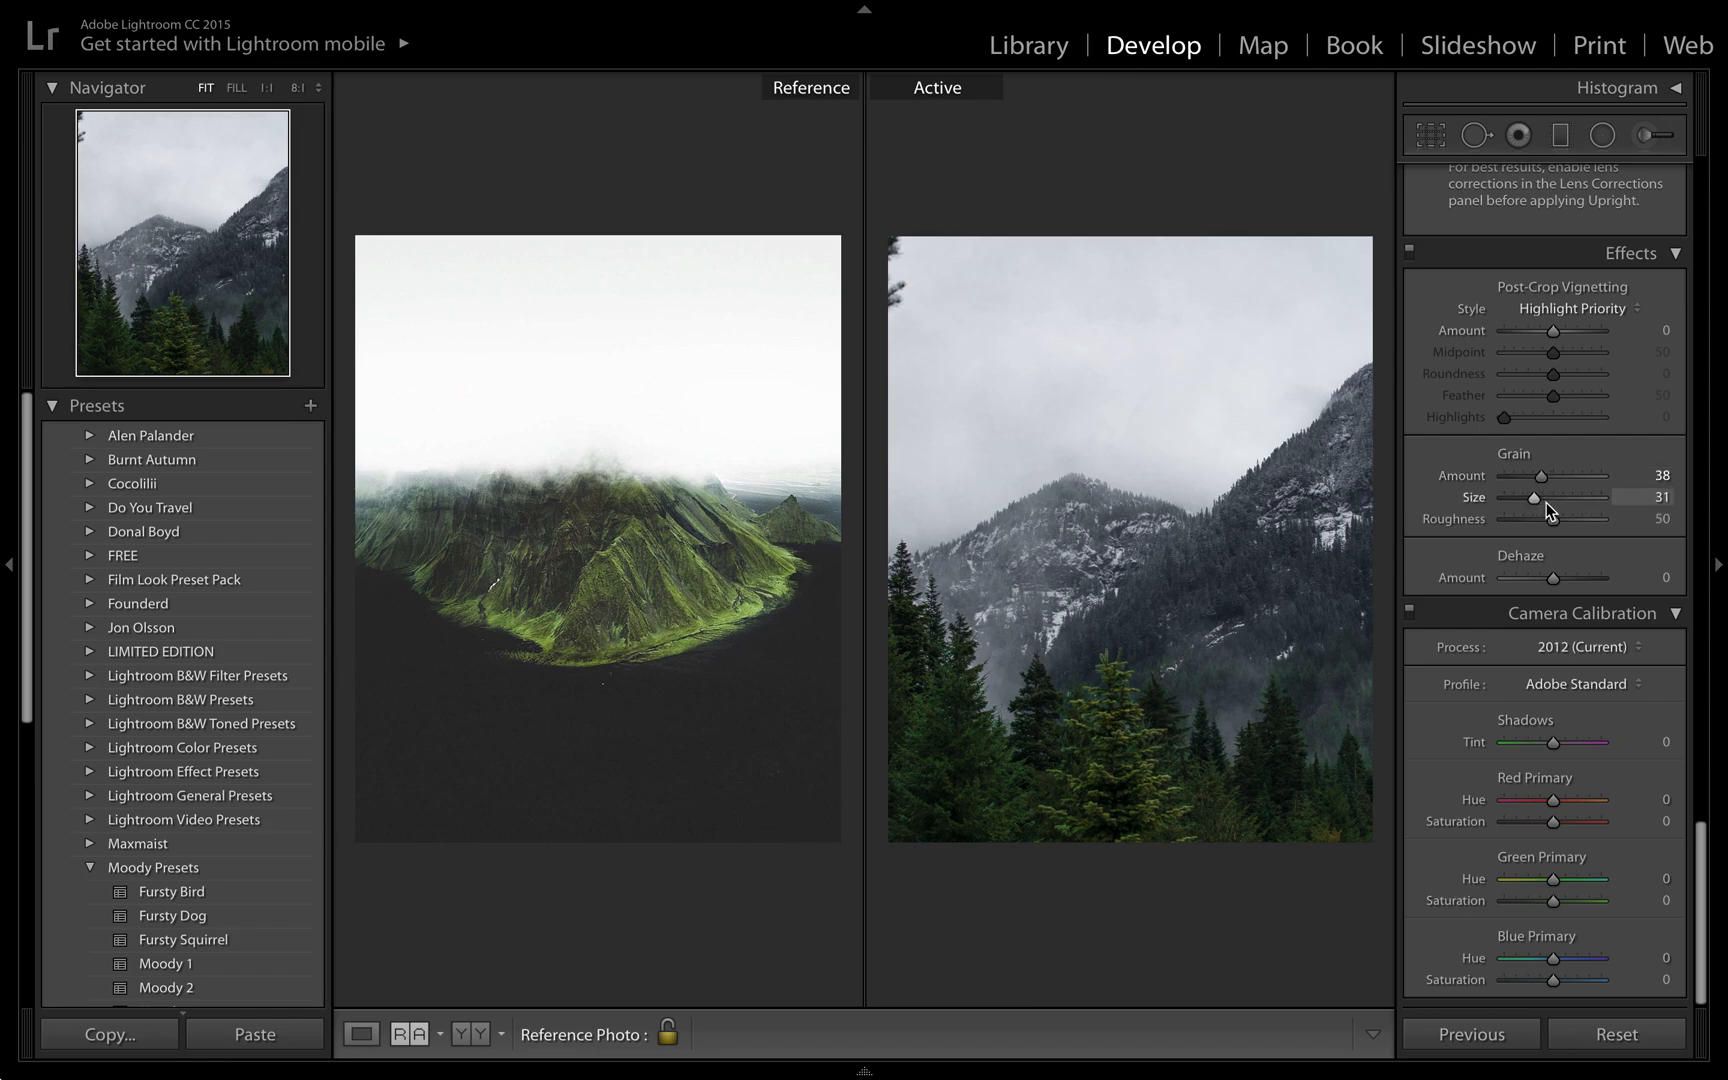
{"action": "left_click_drag", "start_coordinate": [1524, 519], "coordinate": [1544, 519]}
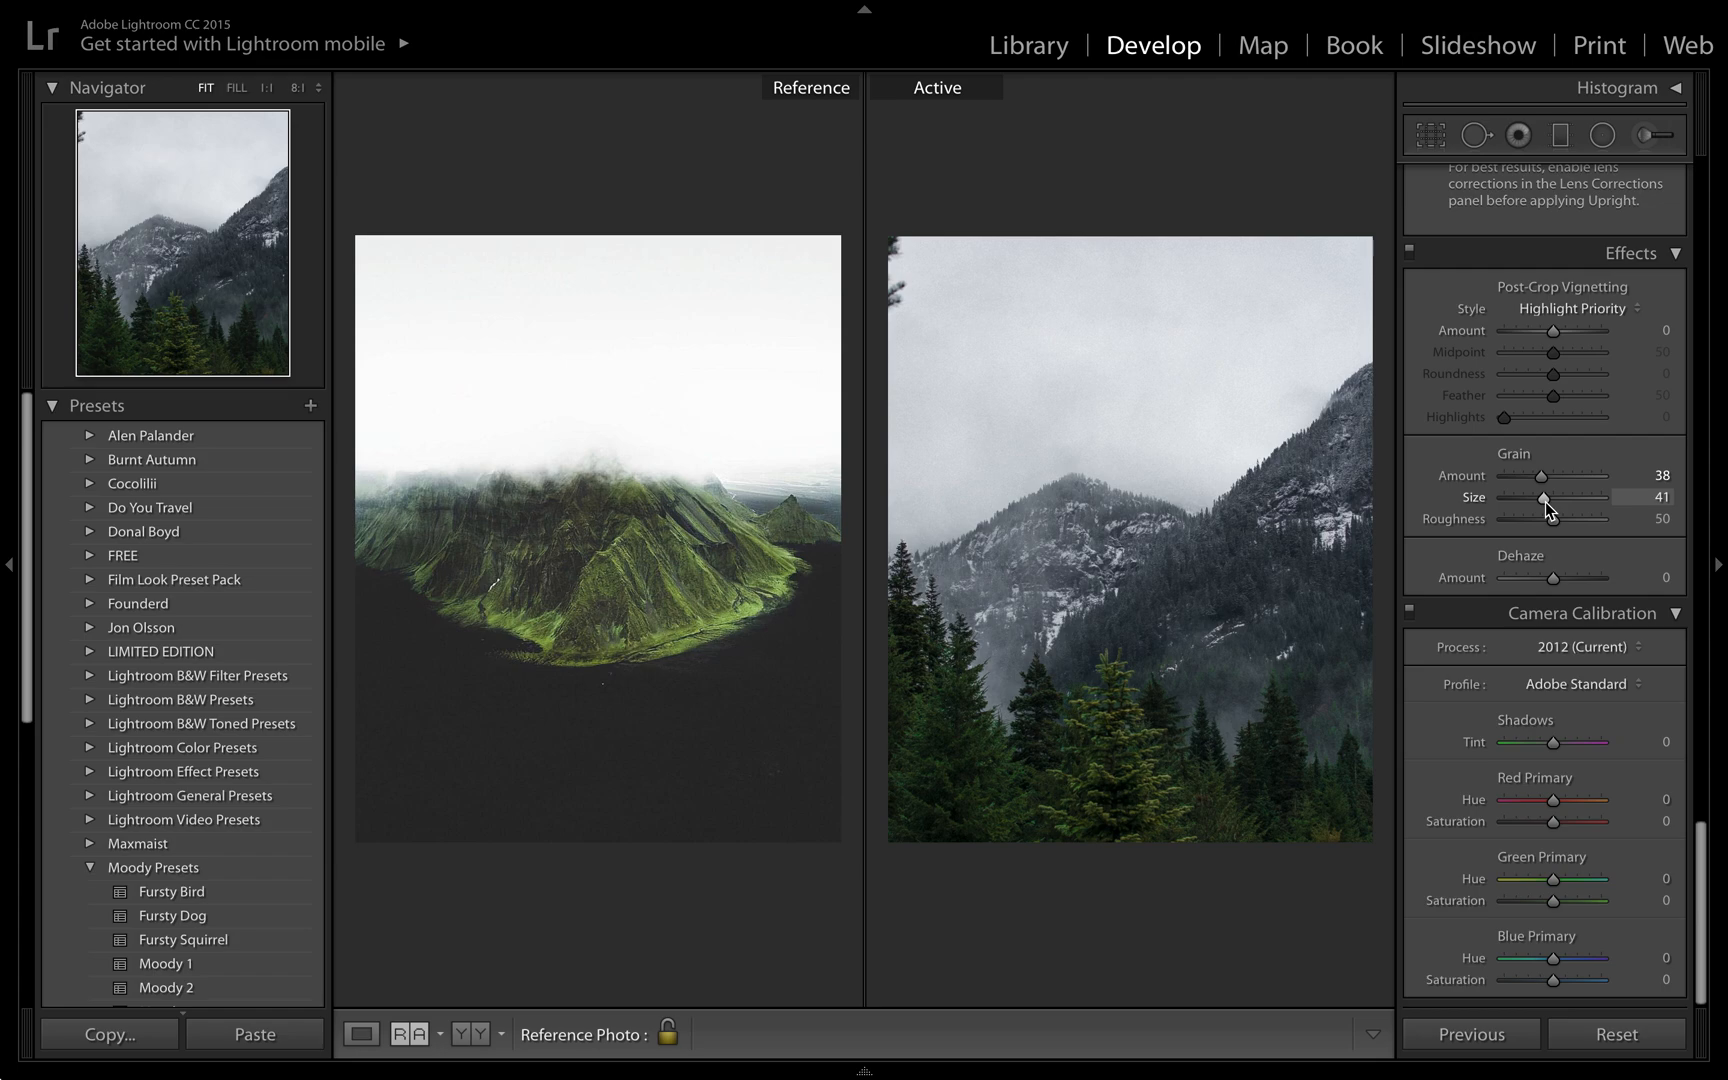
{"action": "mouse_move", "coordinate": [1648, 646]}
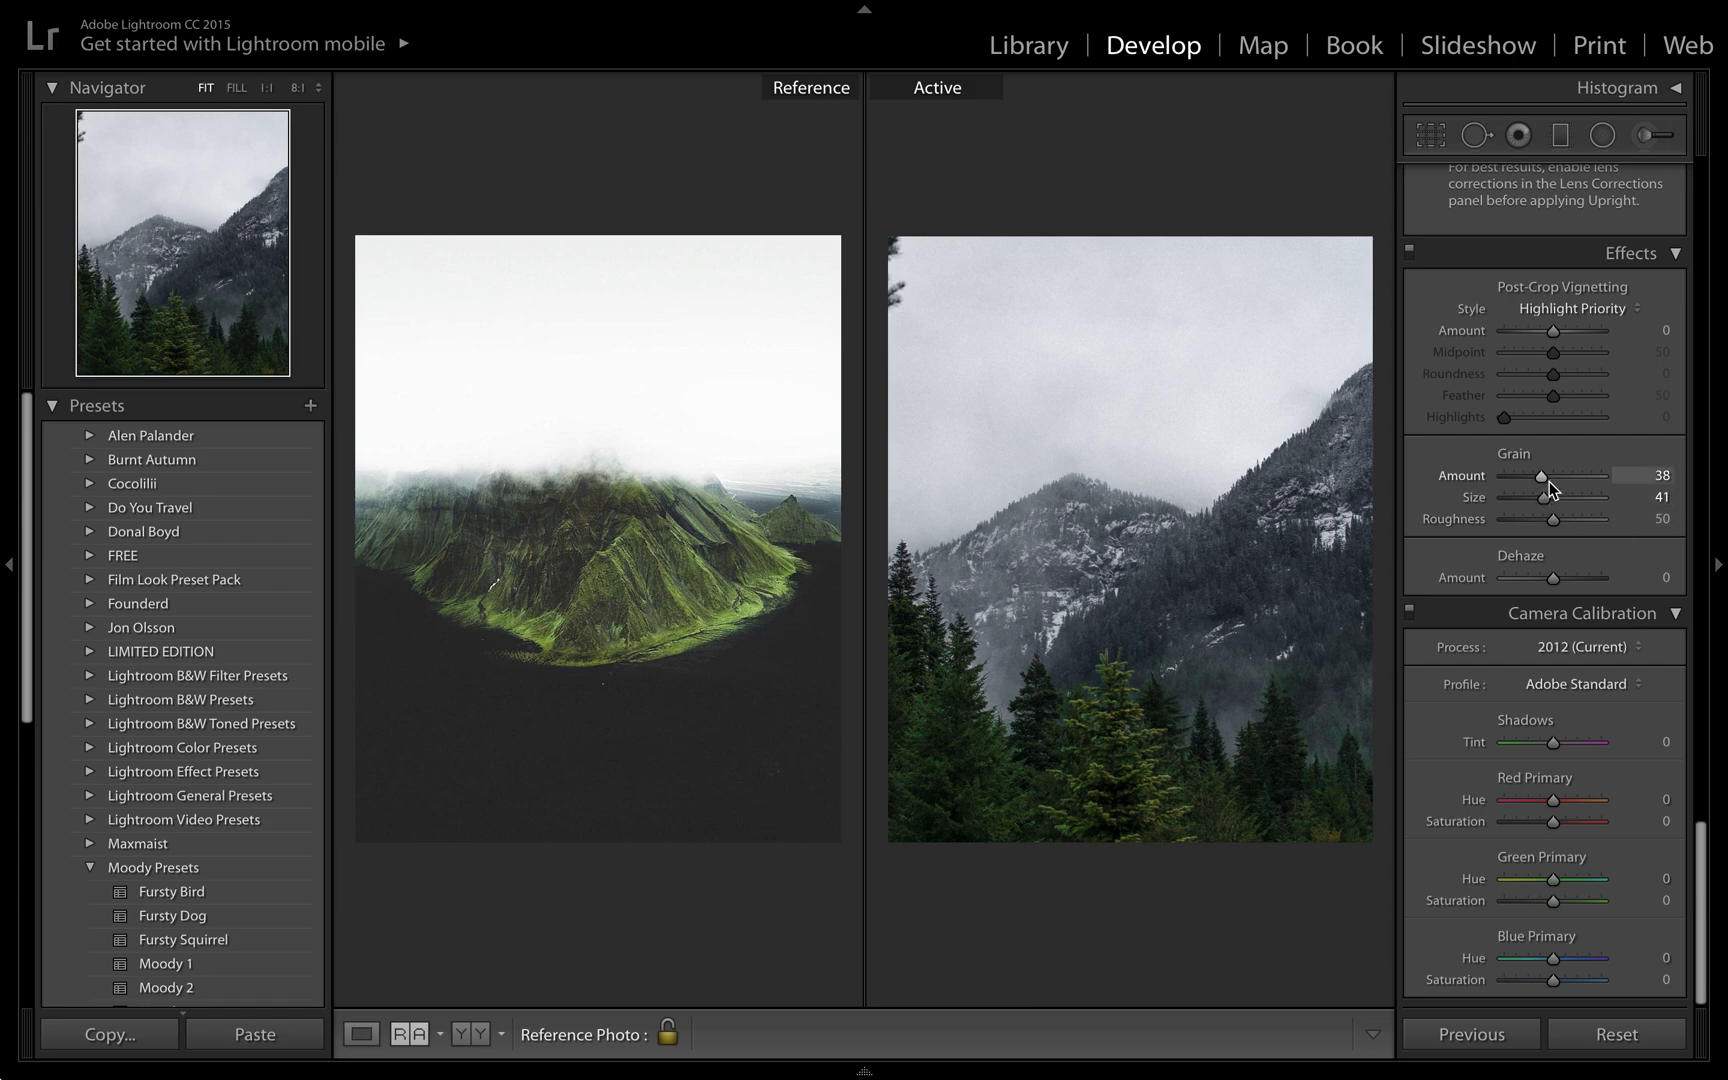
{"action": "left_click_drag", "start_coordinate": [1544, 476], "coordinate": [1575, 476]}
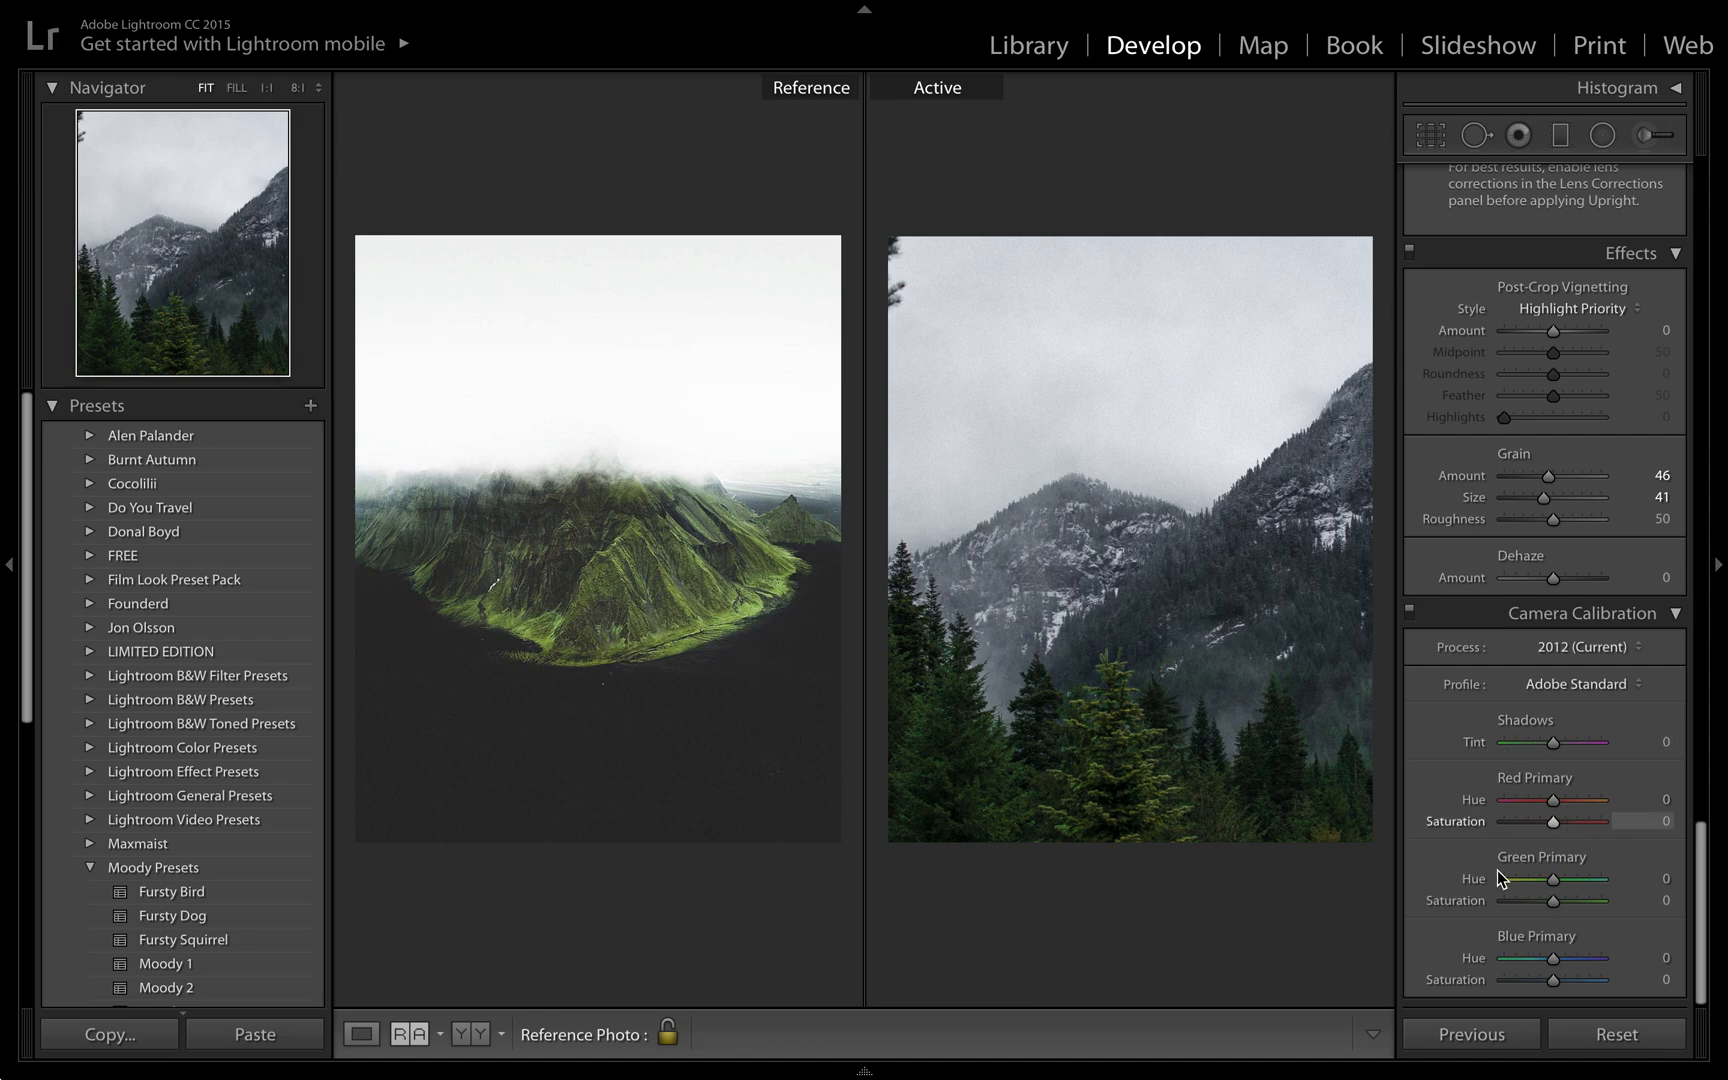
{"action": "mouse_move", "coordinate": [1553, 801]}
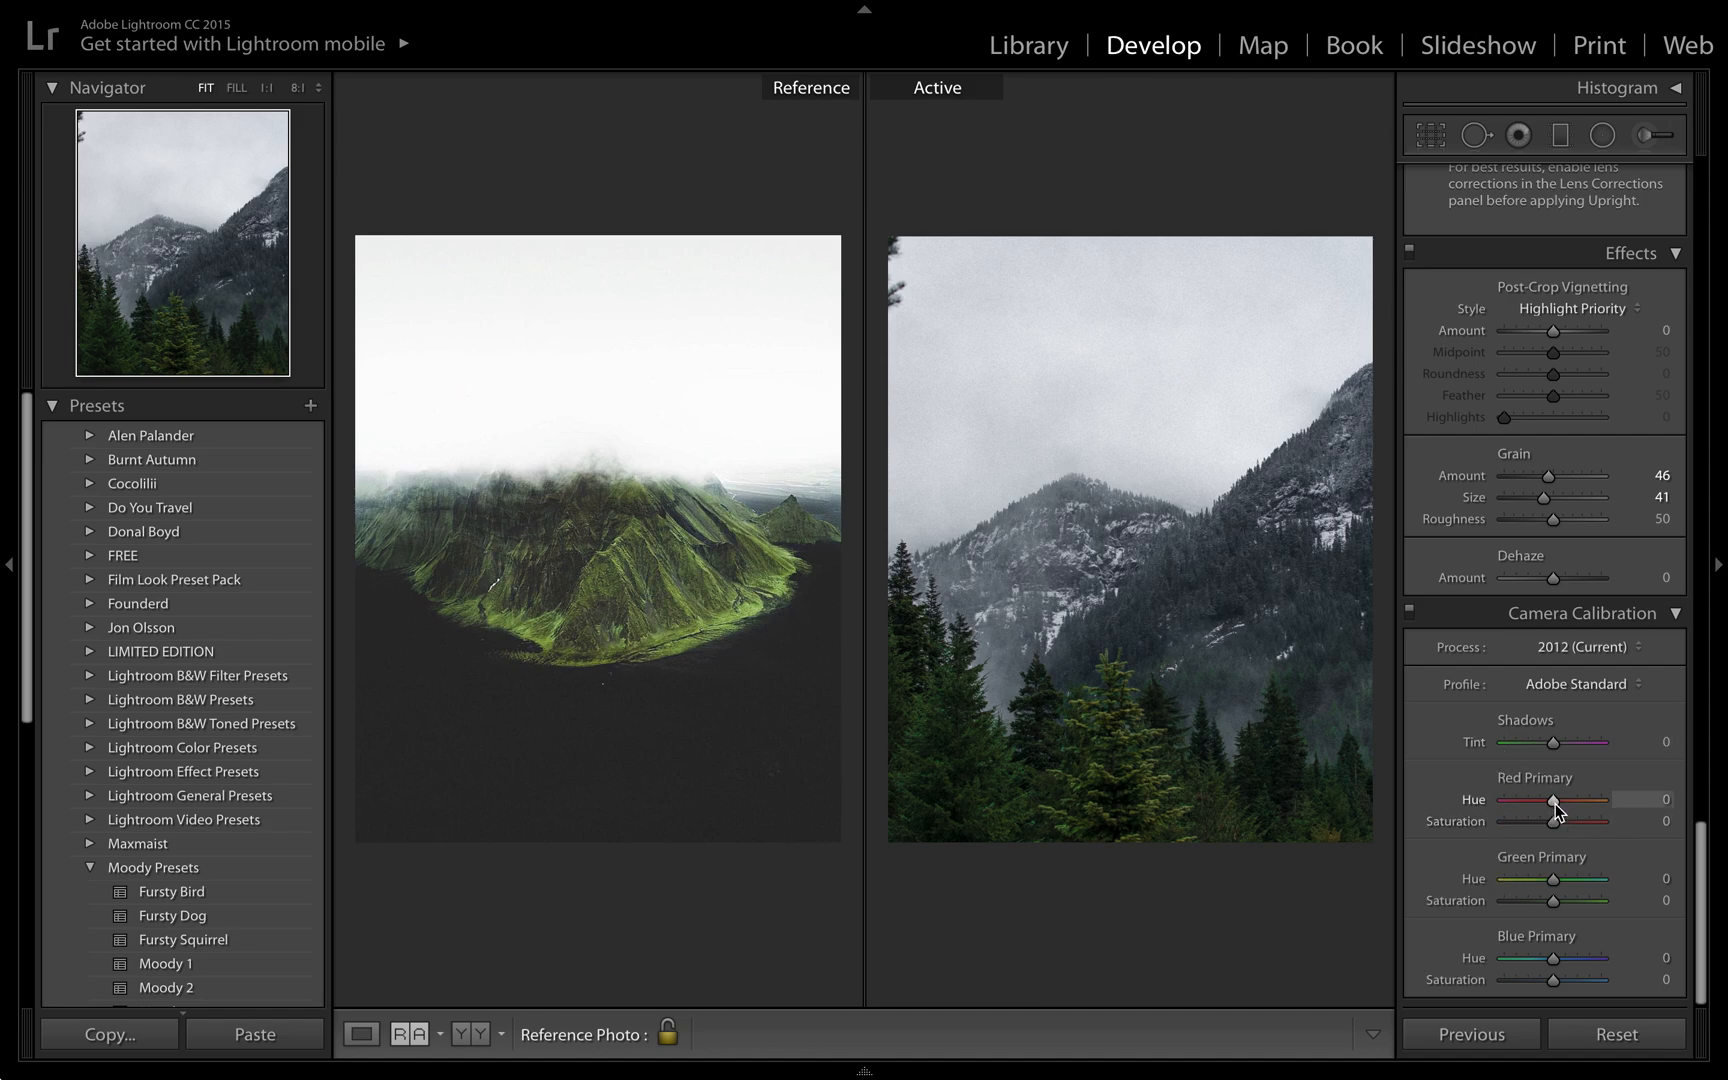
Set calibration red primary hue to +17 and green primary hue to −16.
{"action": "left_click_drag", "start_coordinate": [1552, 802], "coordinate": [1563, 802]}
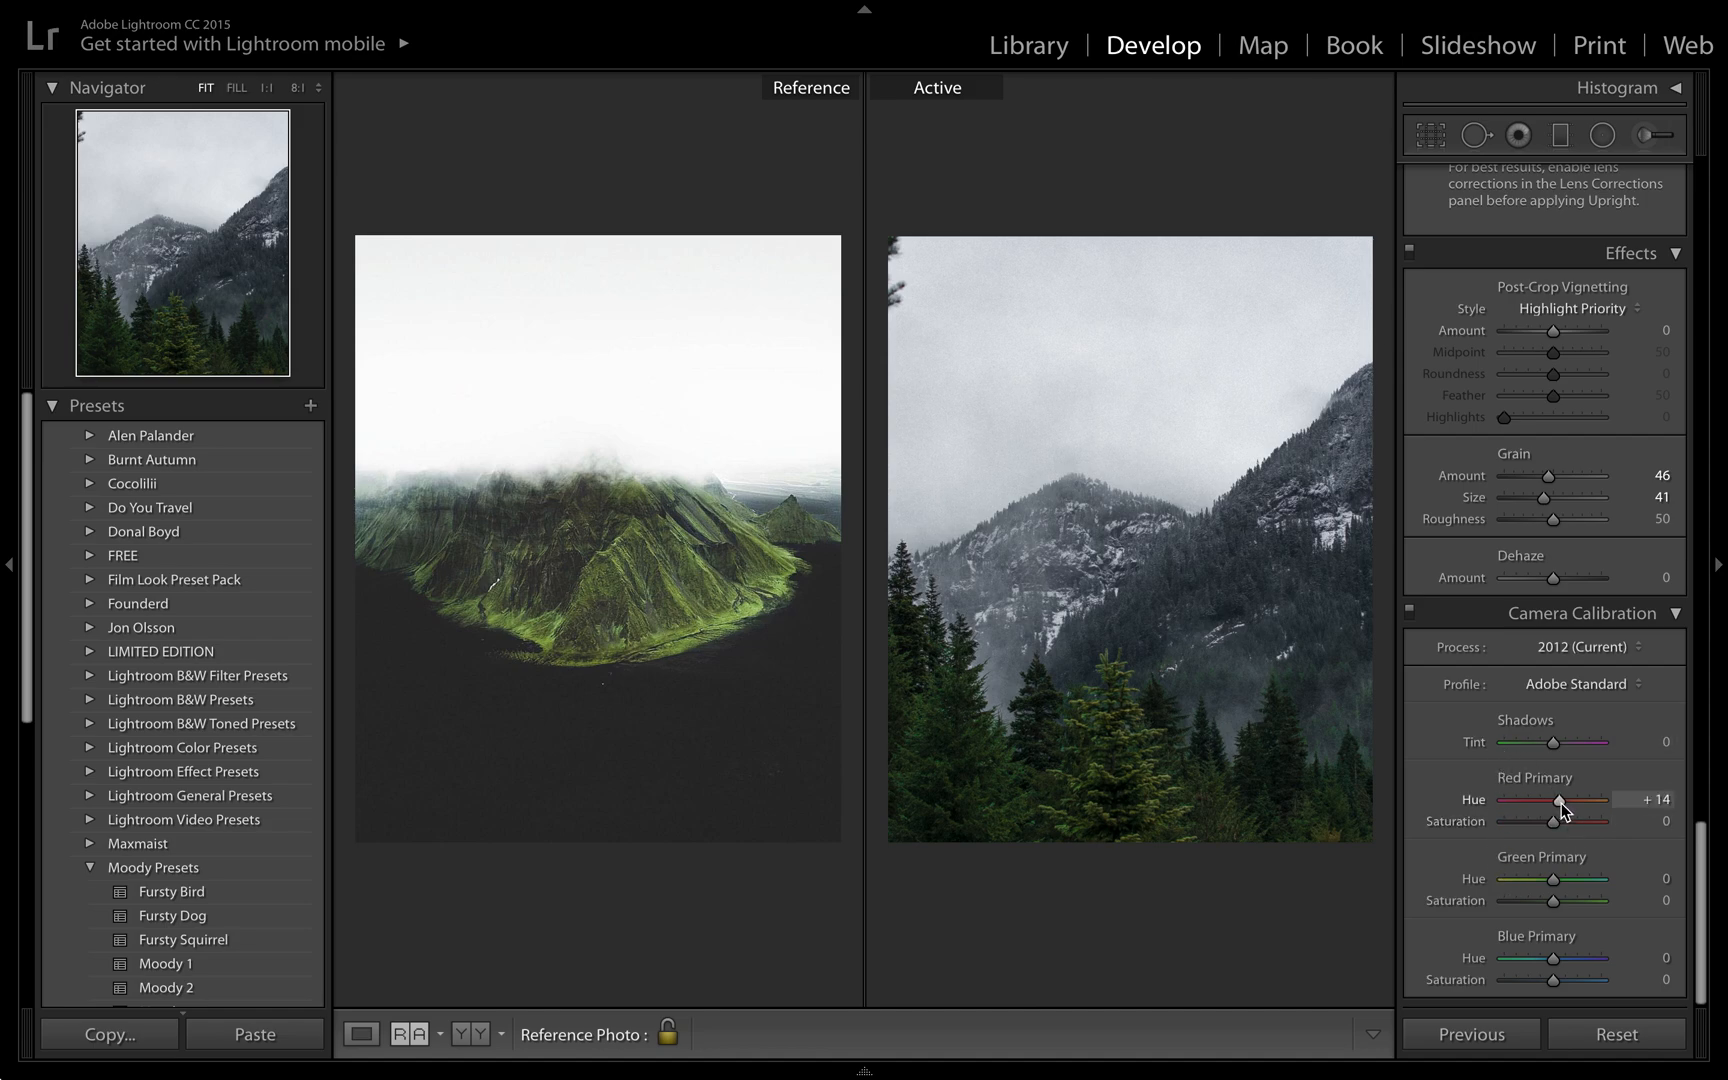
{"action": "left_click_drag", "start_coordinate": [1558, 799], "coordinate": [1565, 799]}
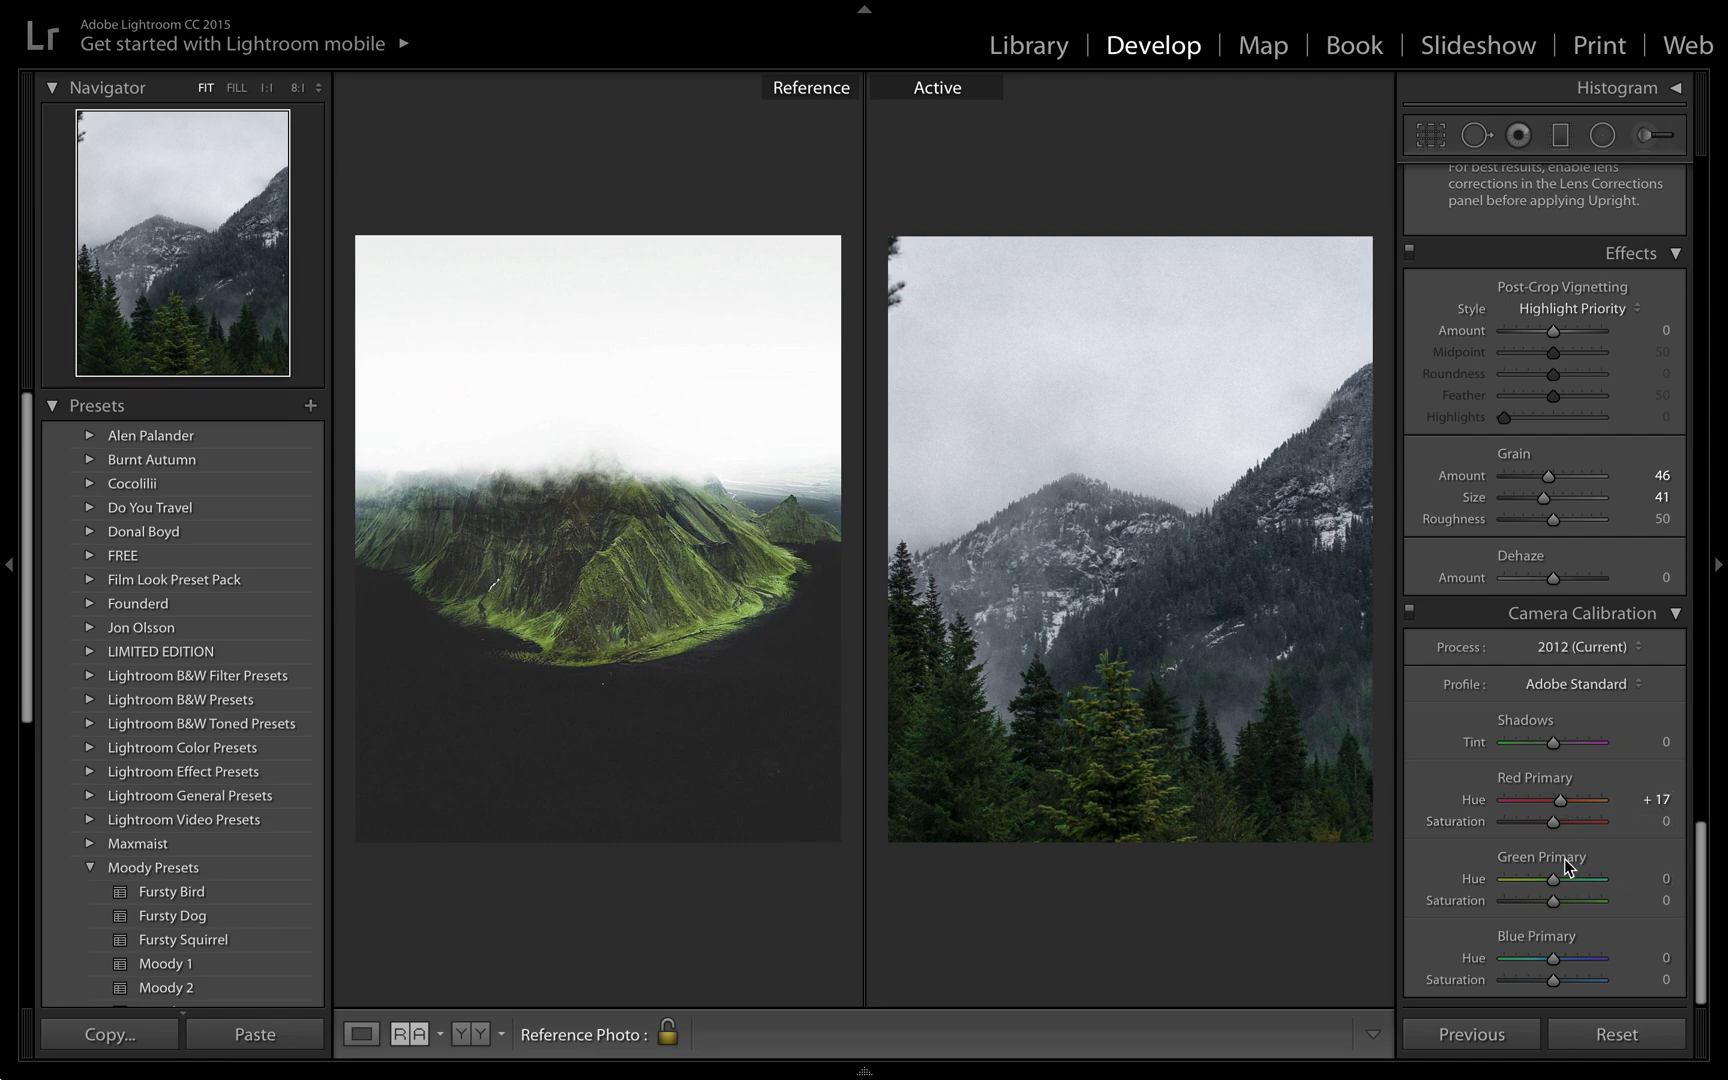
{"action": "left_click_drag", "start_coordinate": [1576, 878], "coordinate": [1548, 878]}
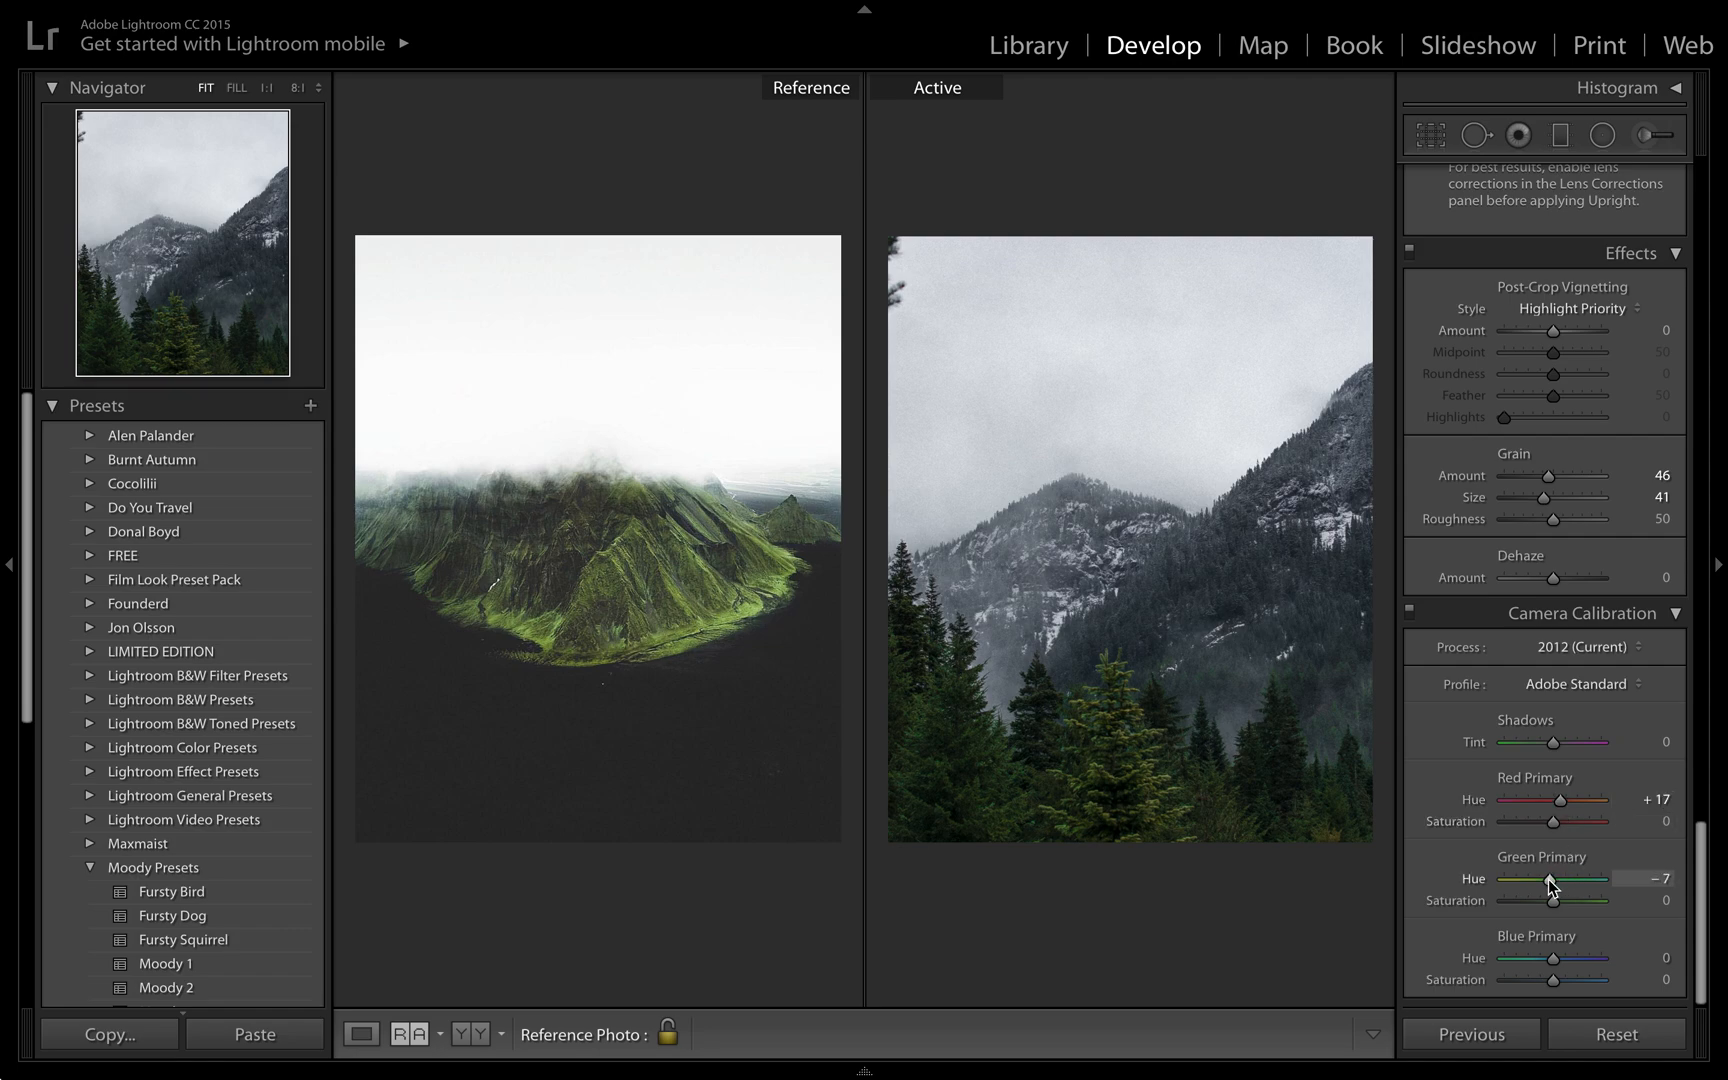
{"action": "left_click_drag", "start_coordinate": [1548, 882], "coordinate": [1530, 882]}
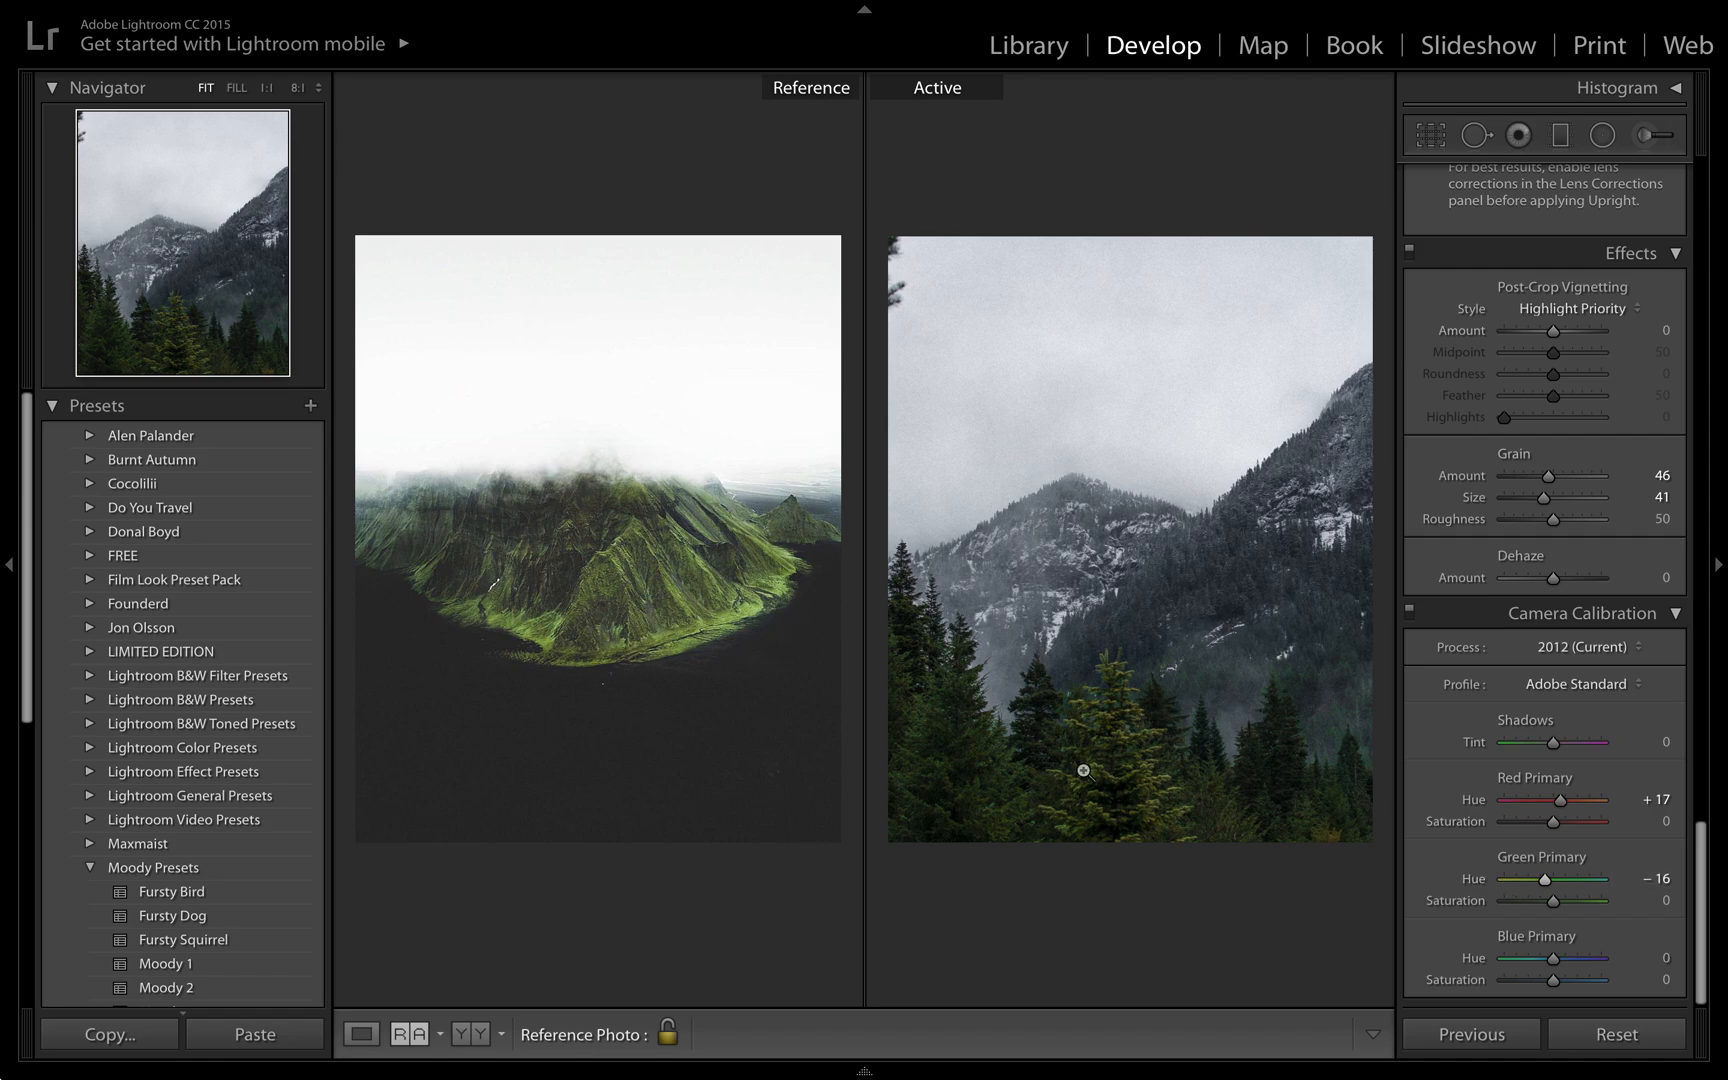
Set blue primary hue to +17 and green primary saturation to +28.
{"action": "left_click_drag", "start_coordinate": [1556, 958], "coordinate": [1565, 958]}
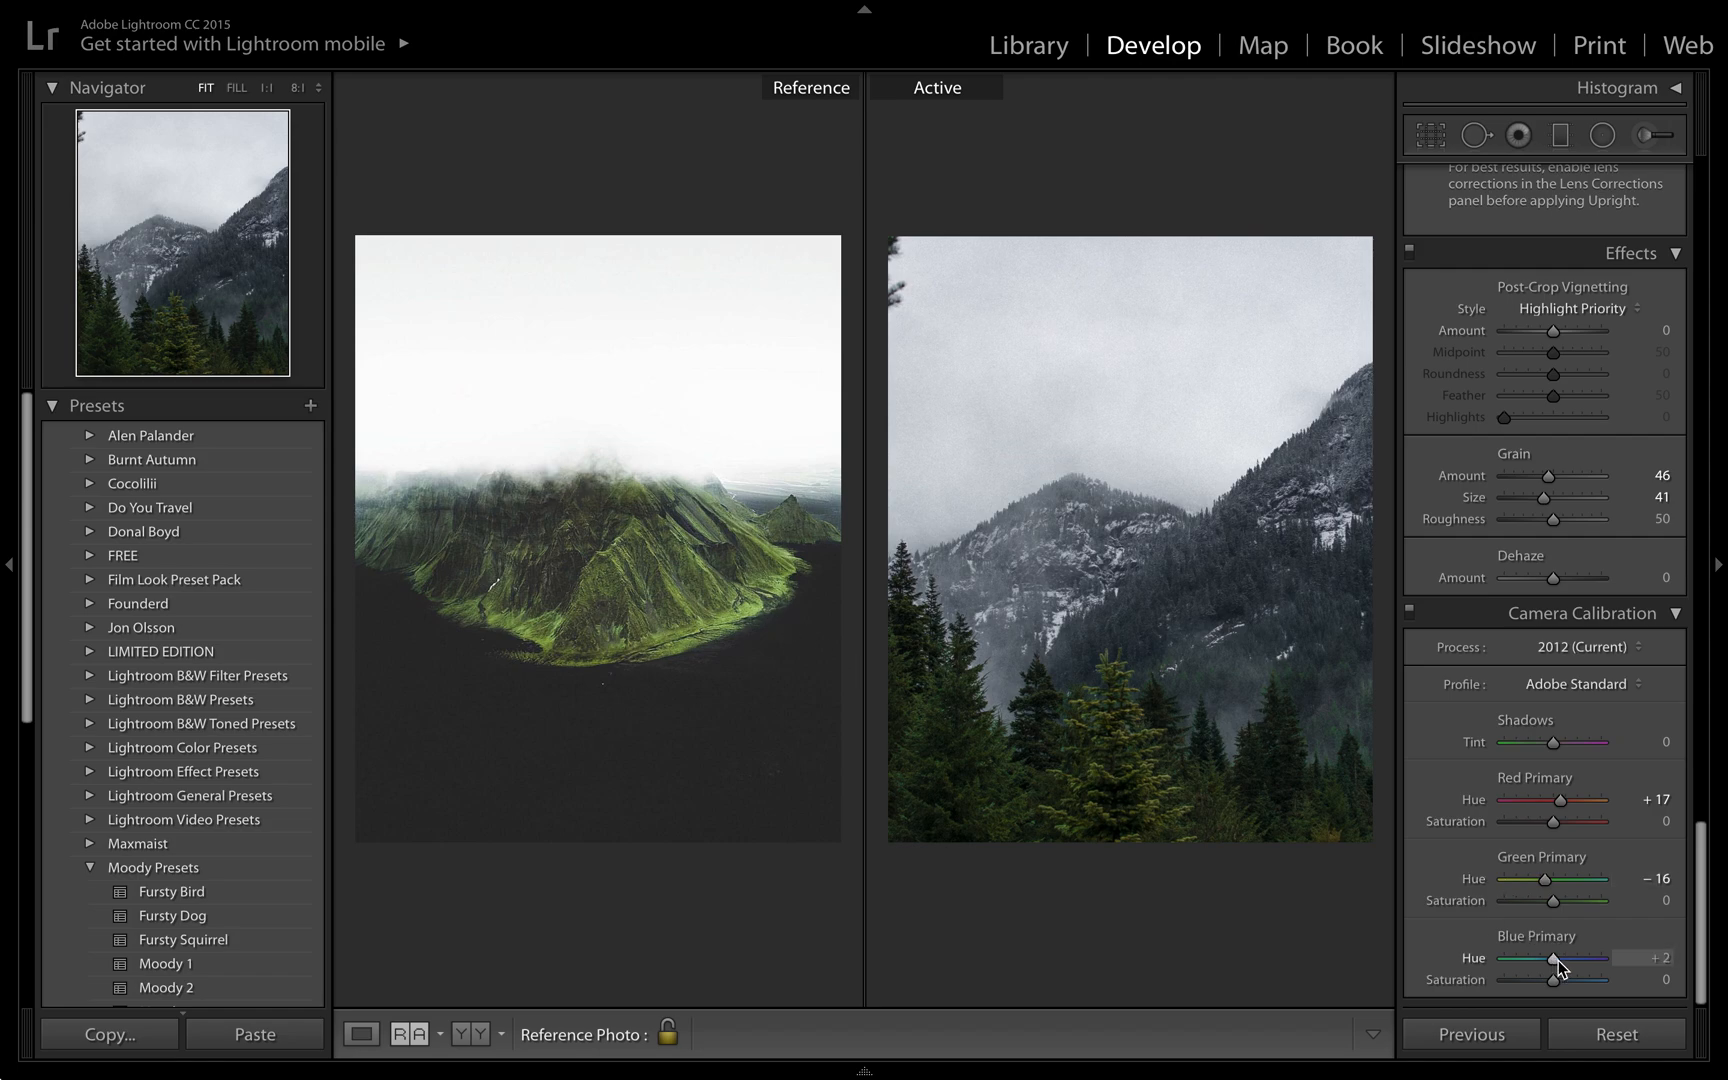
{"action": "left_click_drag", "start_coordinate": [1554, 958], "coordinate": [1565, 958]}
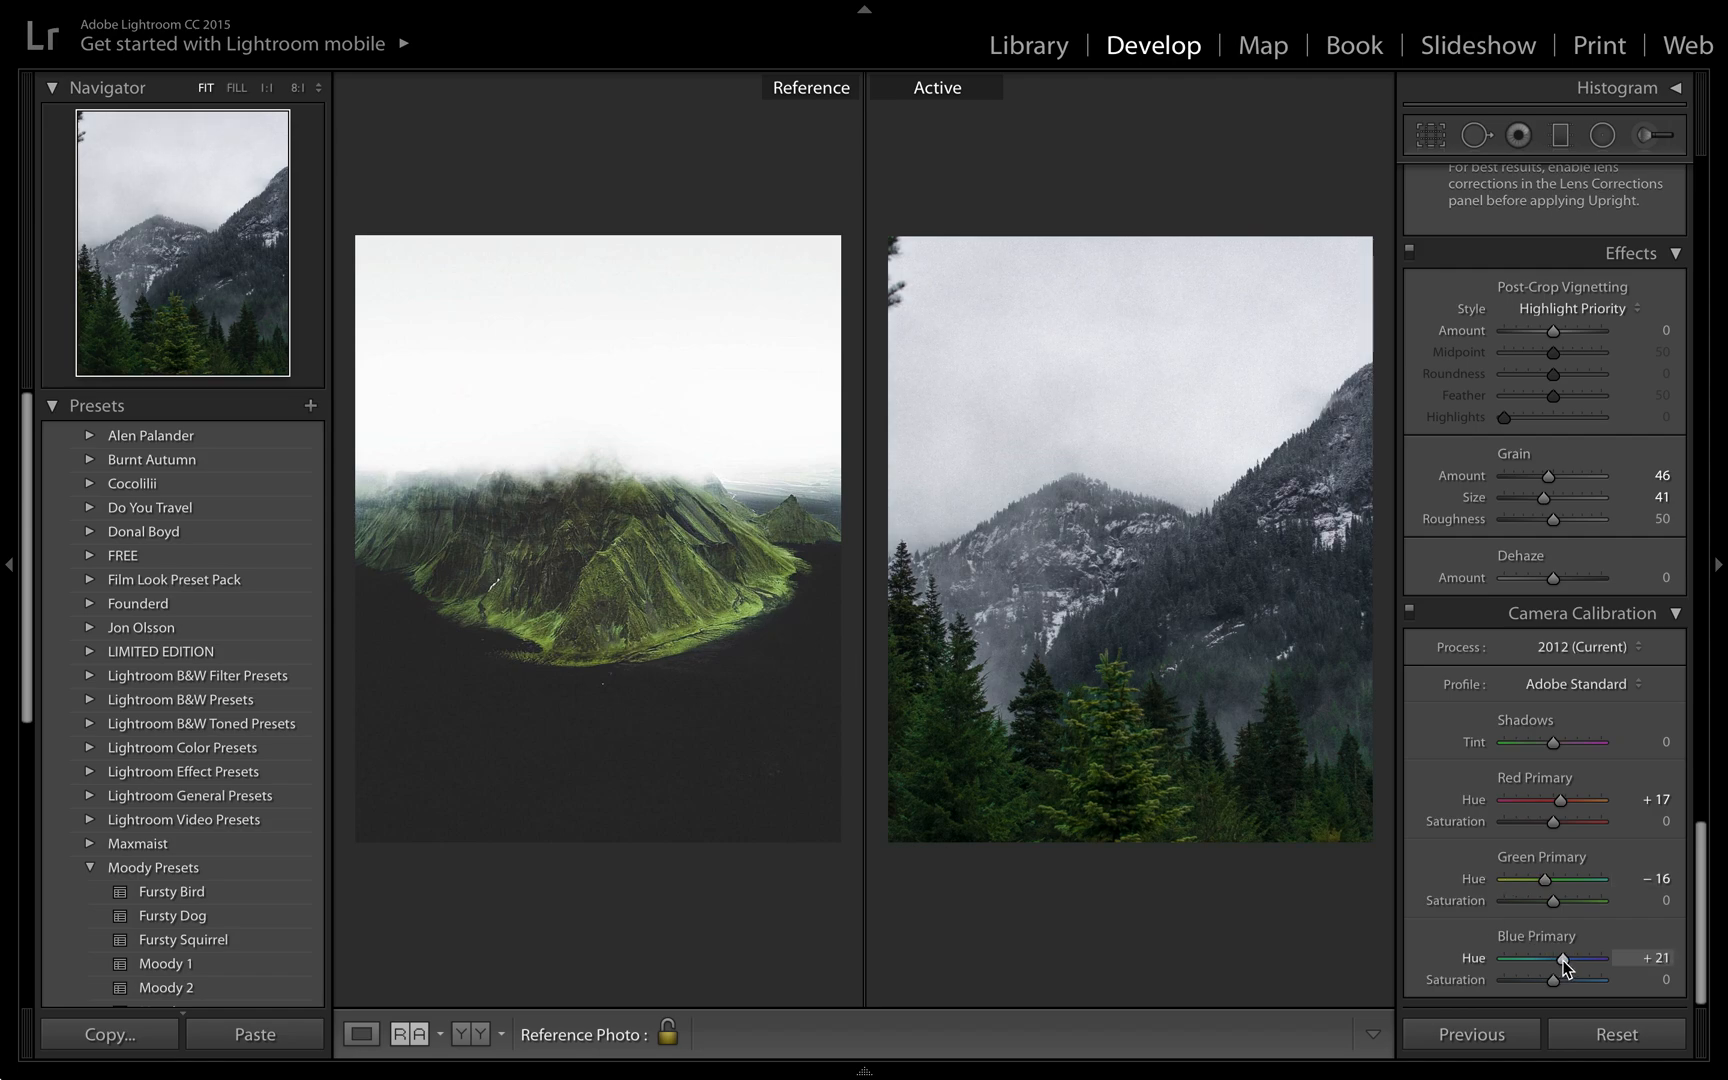
{"action": "left_click_drag", "start_coordinate": [1564, 959], "coordinate": [1554, 959]}
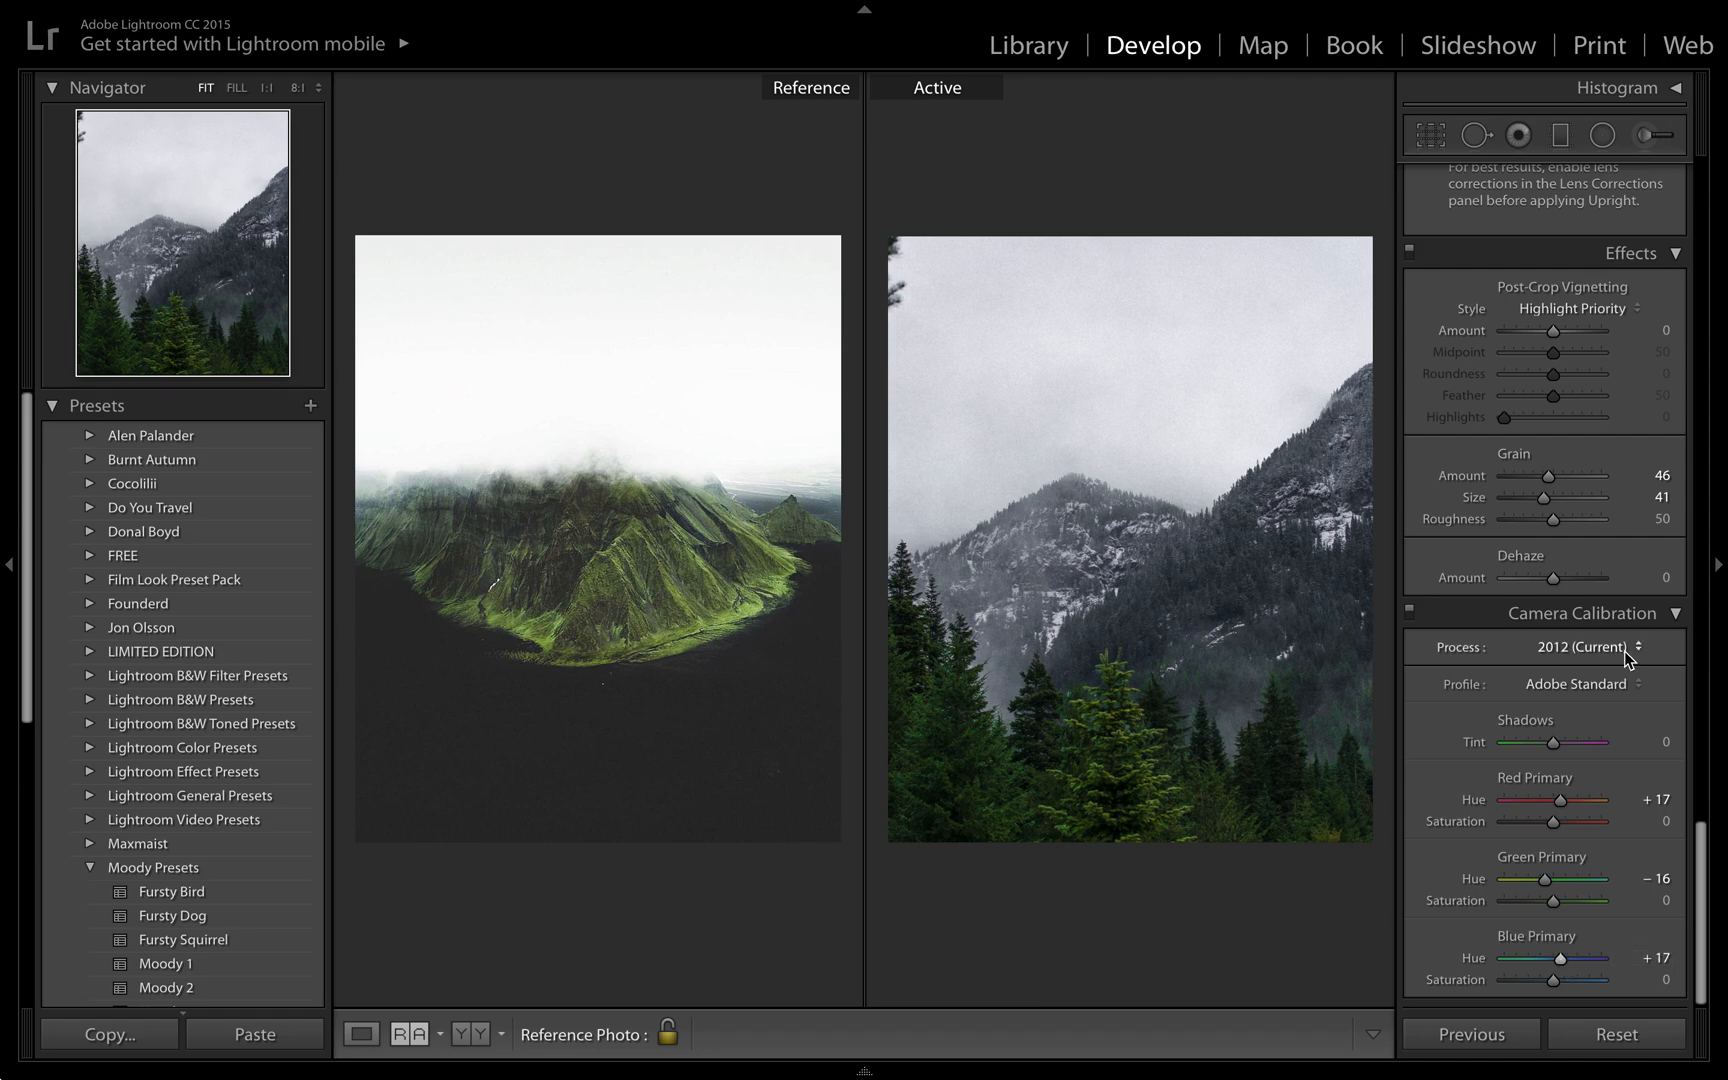
{"action": "left_click_drag", "start_coordinate": [1587, 900], "coordinate": [1620, 900]}
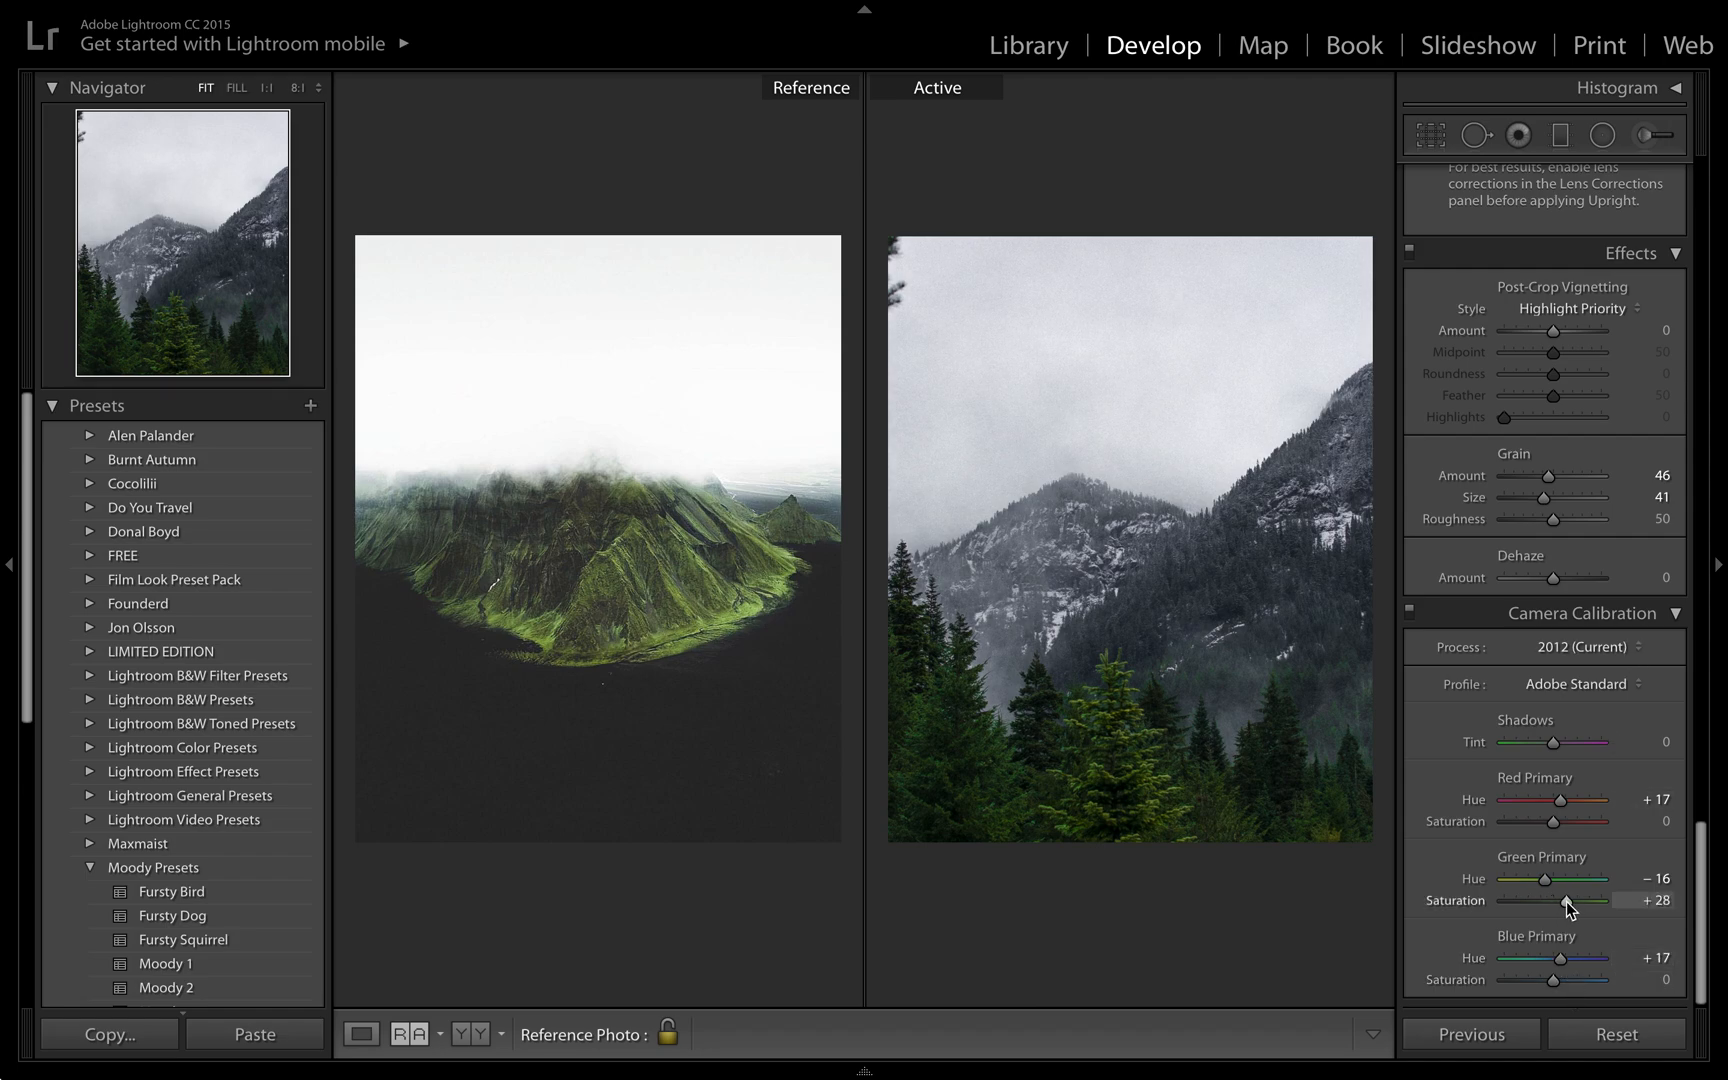
{"action": "scroll", "scroll_direction": "down", "scroll_amount": 3}
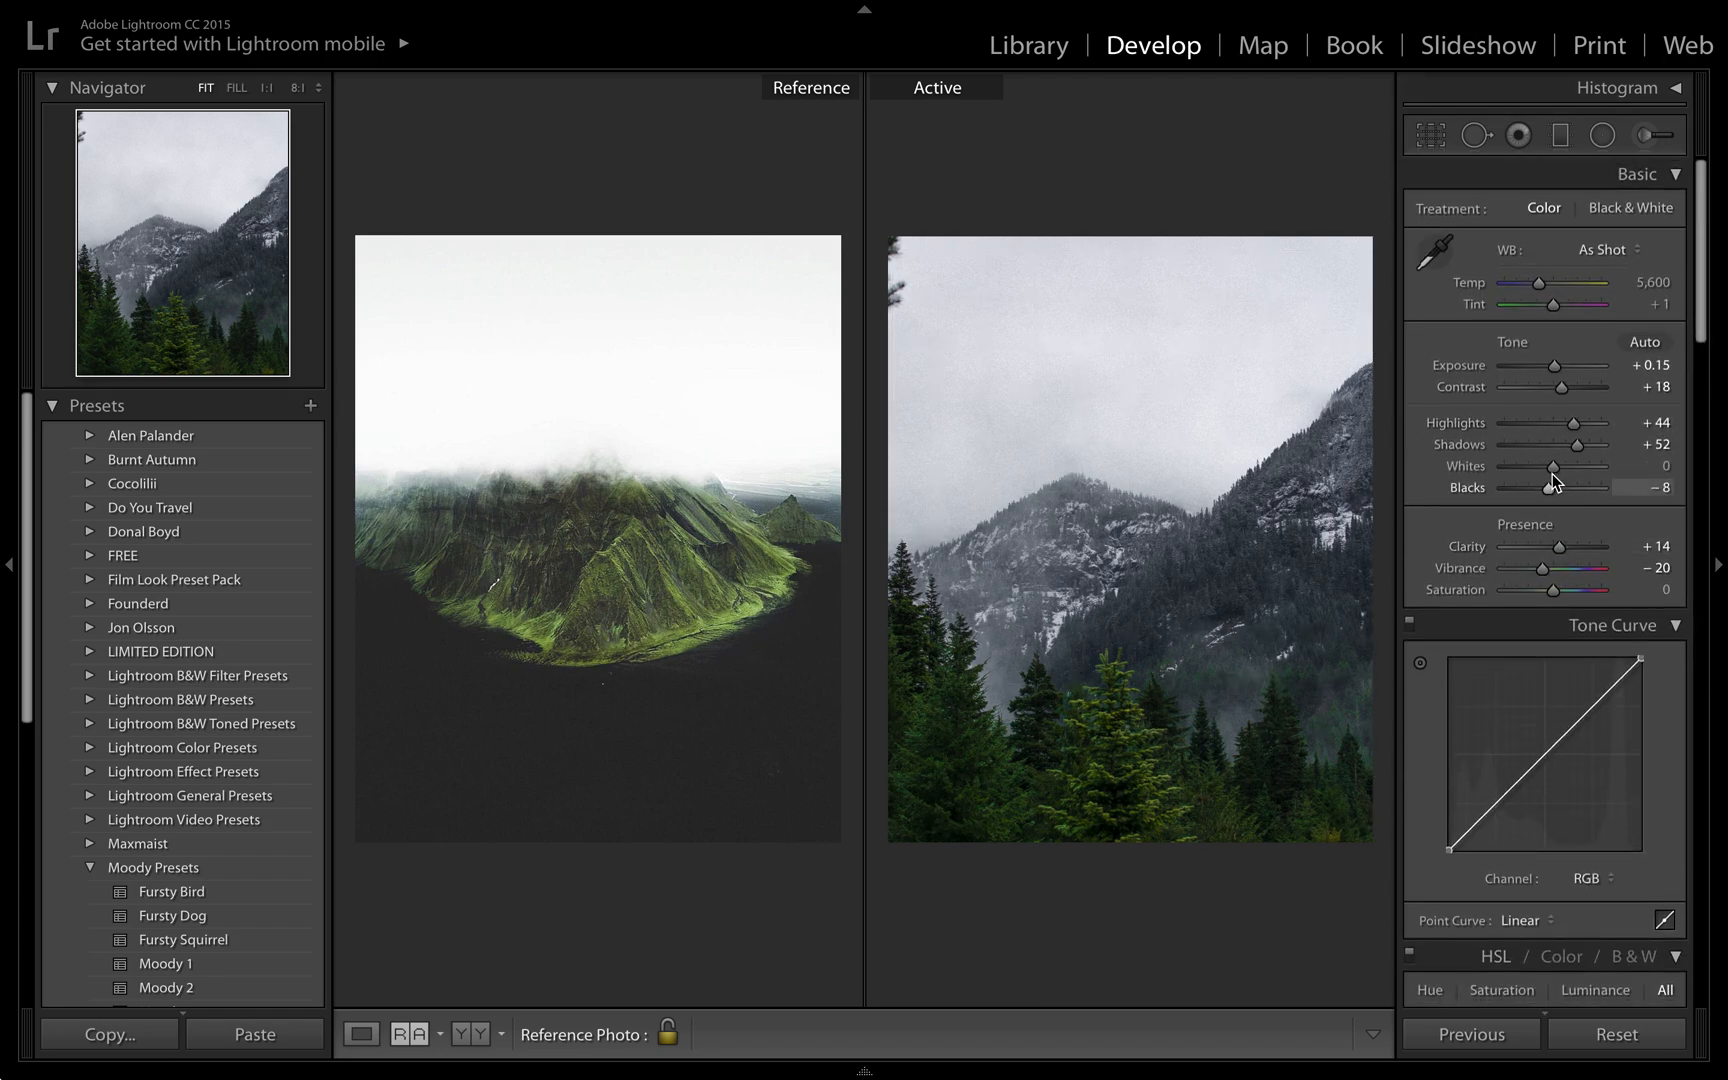
Raise the Basic shadows slider to +59.
{"action": "left_click_drag", "start_coordinate": [1554, 443], "coordinate": [1603, 443]}
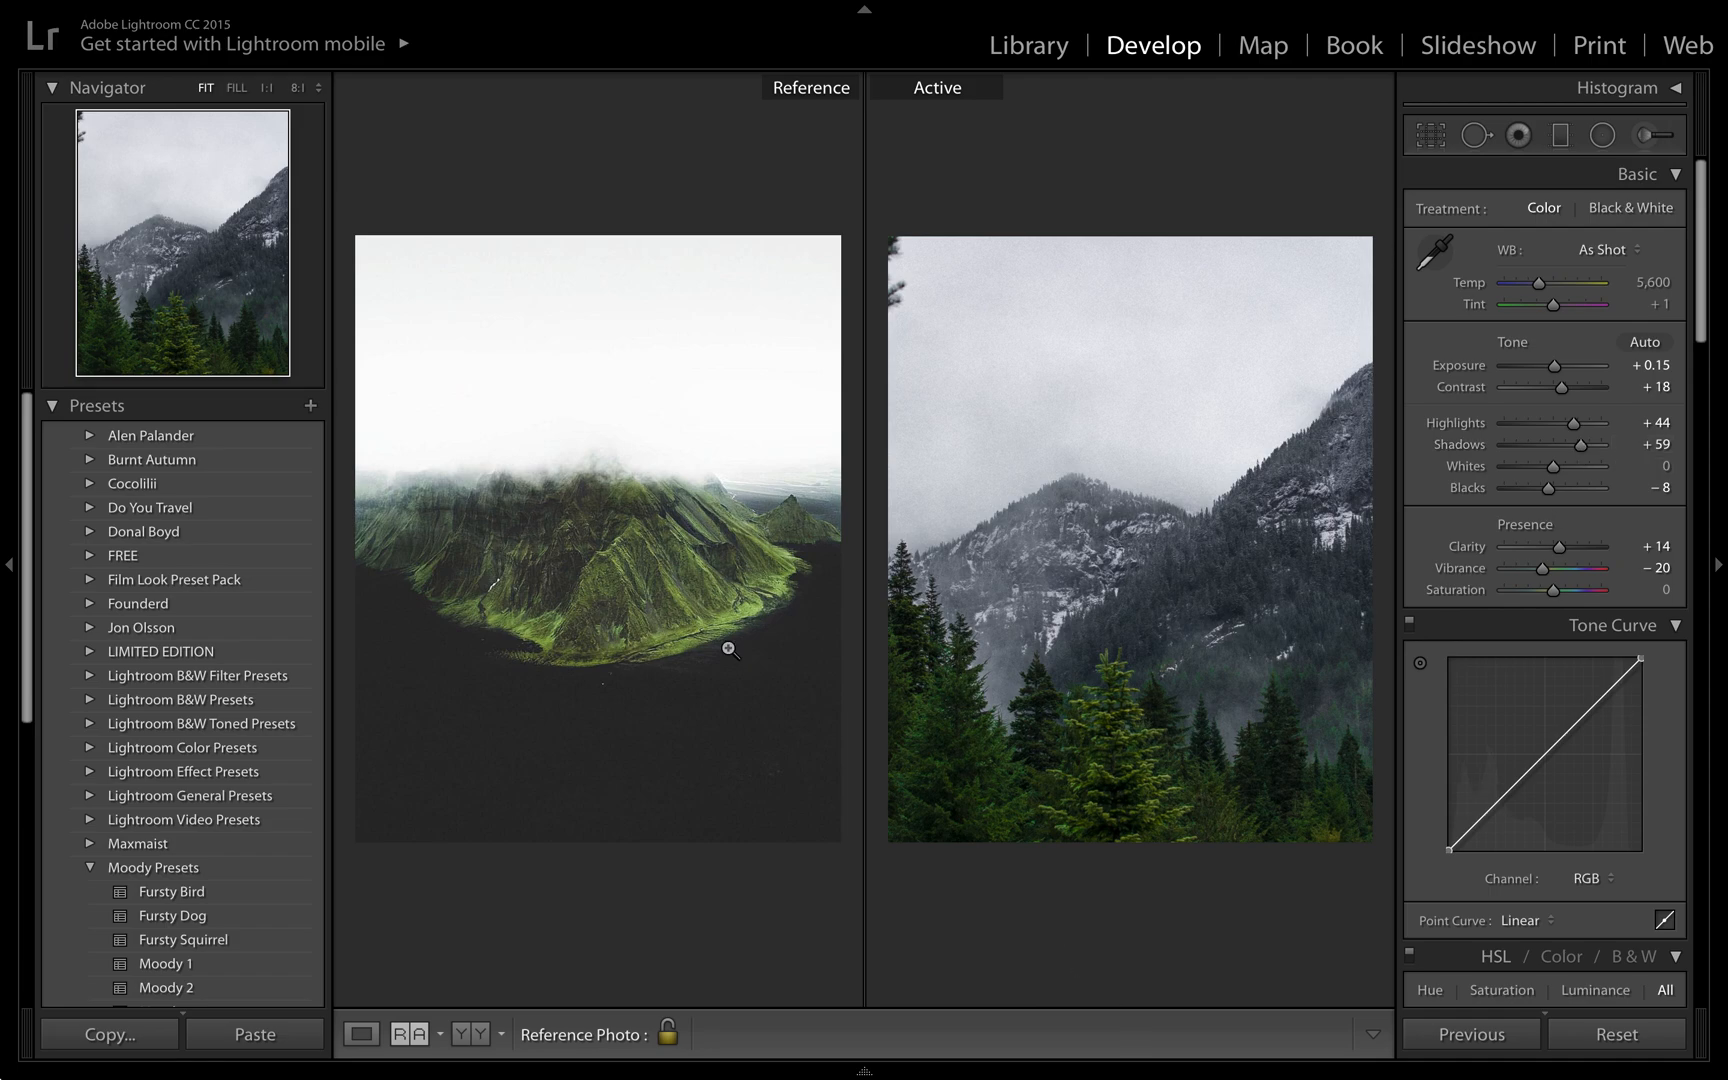
{"action": "mouse_move", "coordinate": [999, 799]}
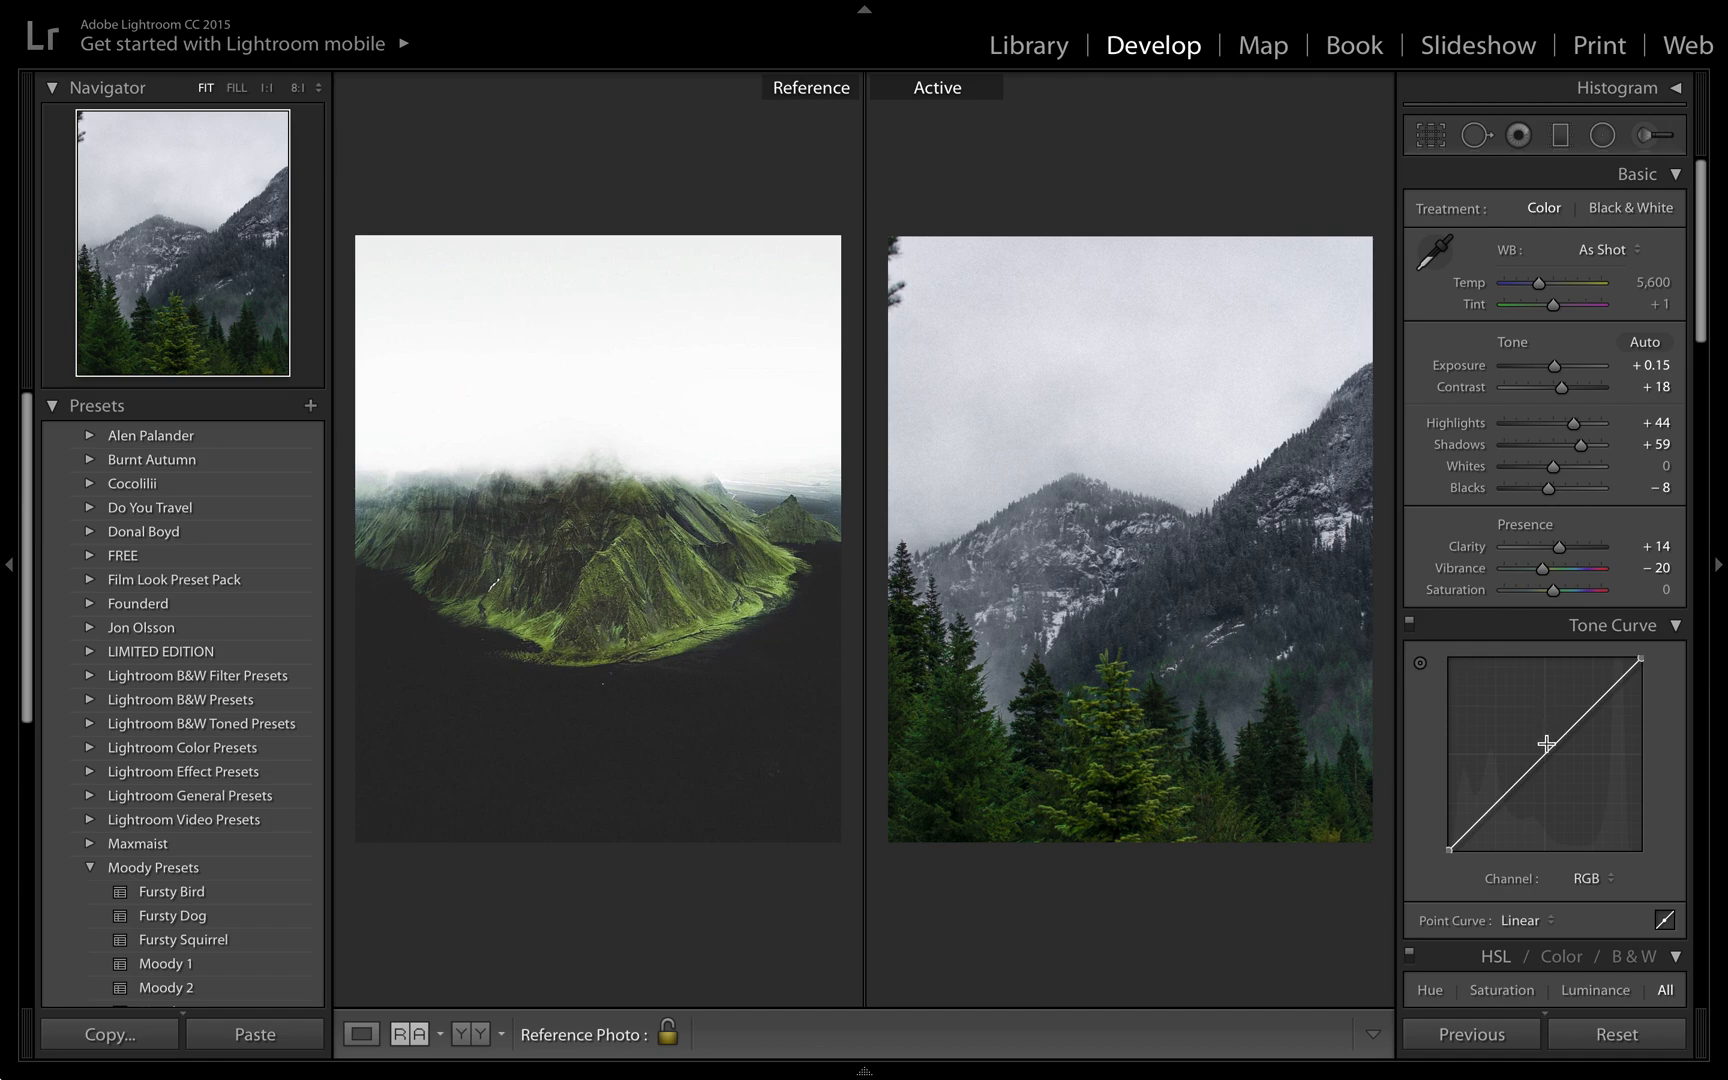
{"action": "mouse_move", "coordinate": [1542, 774]}
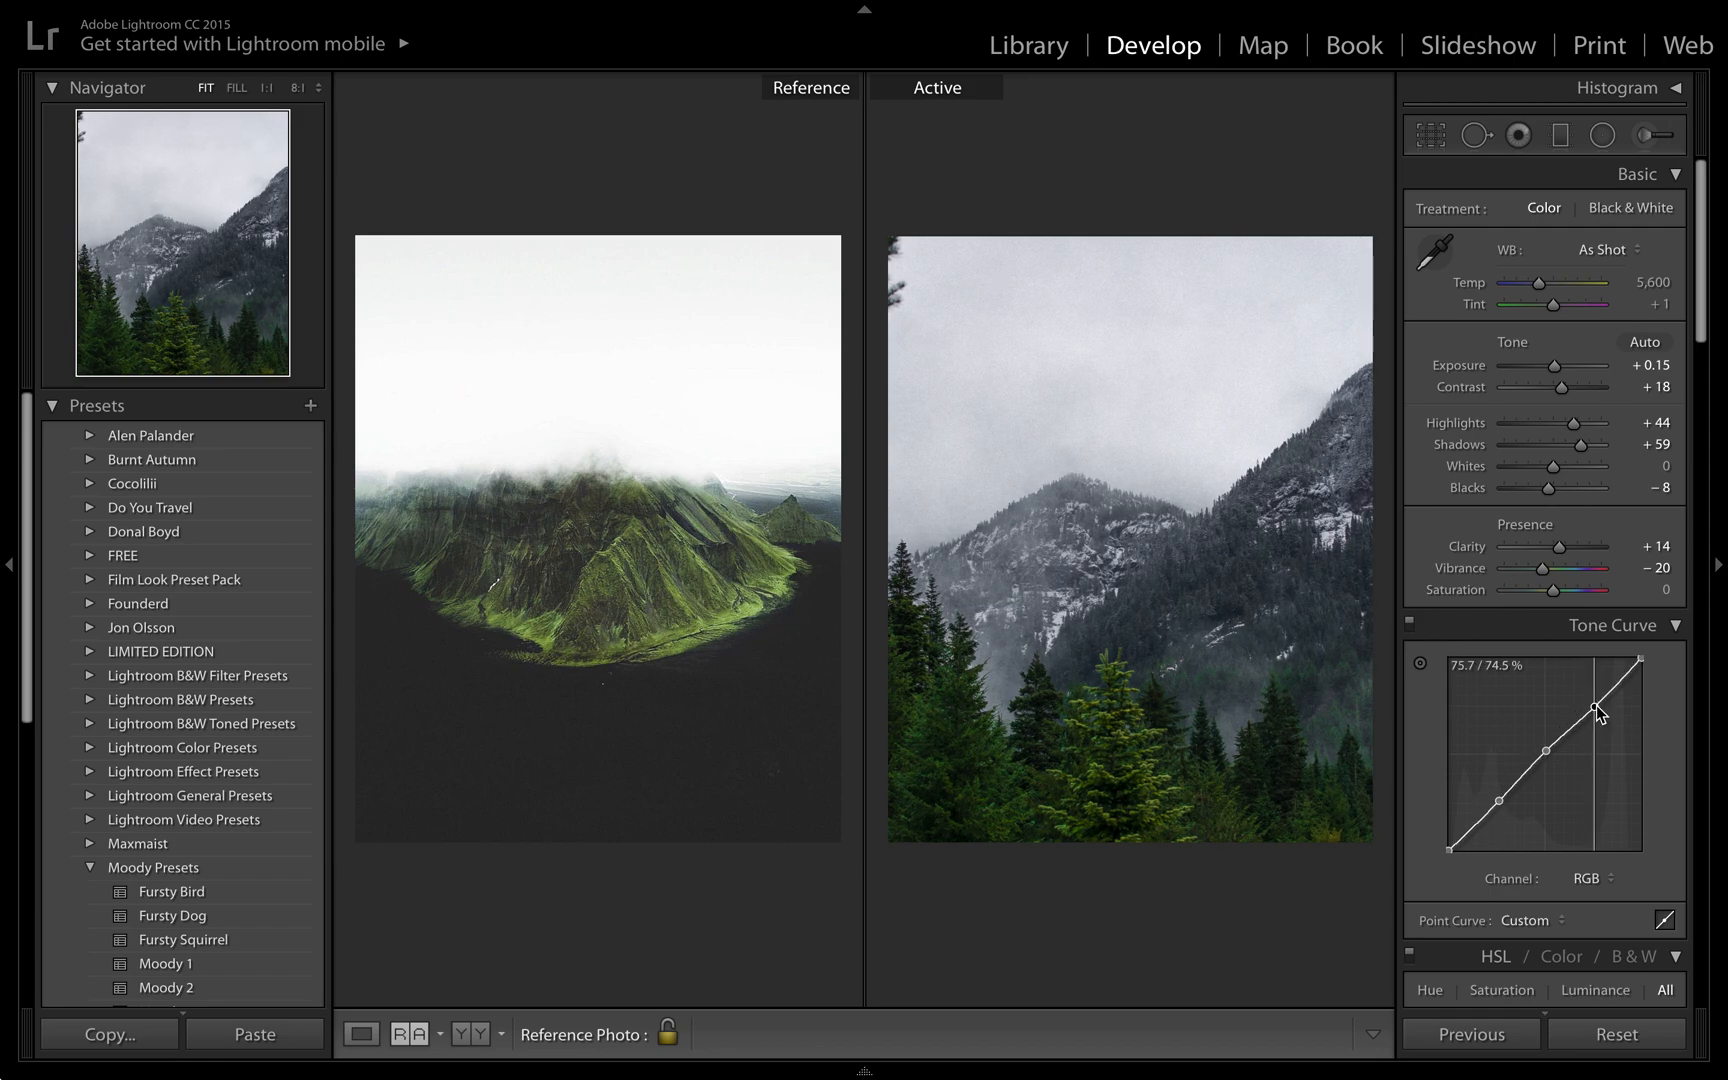
Shape a faded S-curve: lift the black point, pull down whites, deepen lower shadows, brighten midtones.
{"action": "left_click_drag", "start_coordinate": [1595, 709], "coordinate": [1589, 701]}
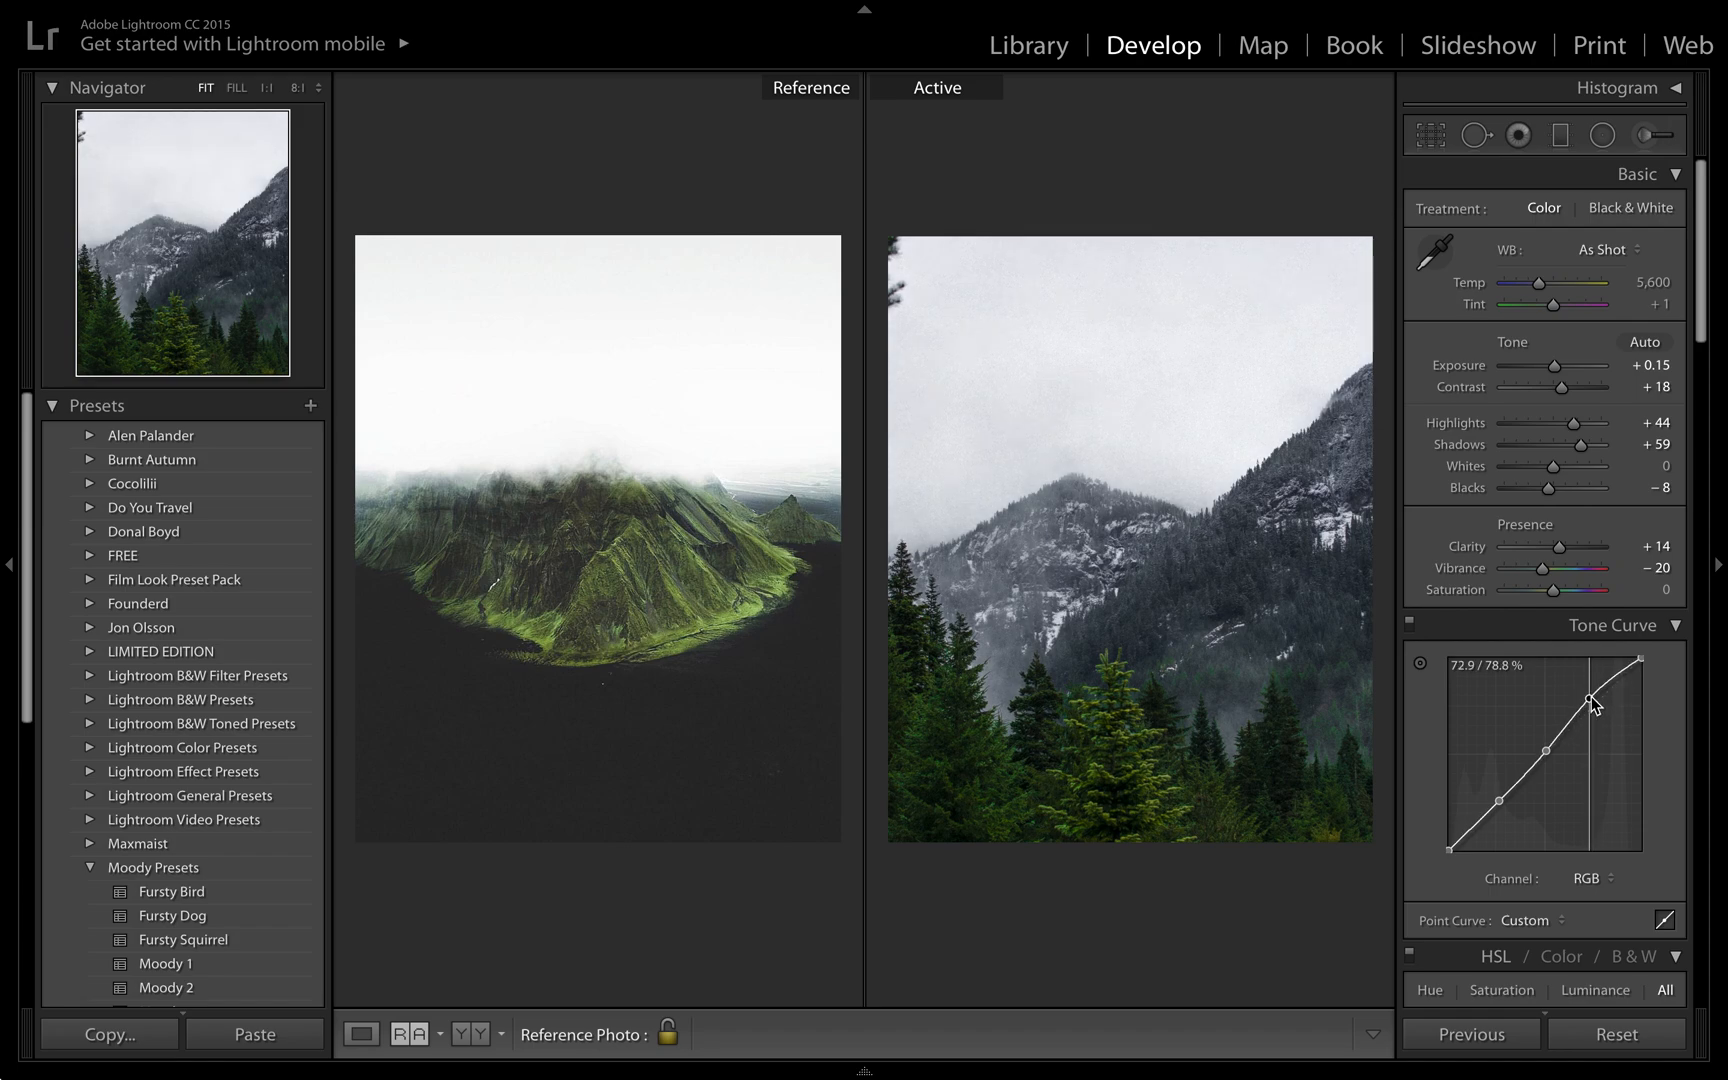
{"action": "mouse_move", "coordinate": [1651, 774]}
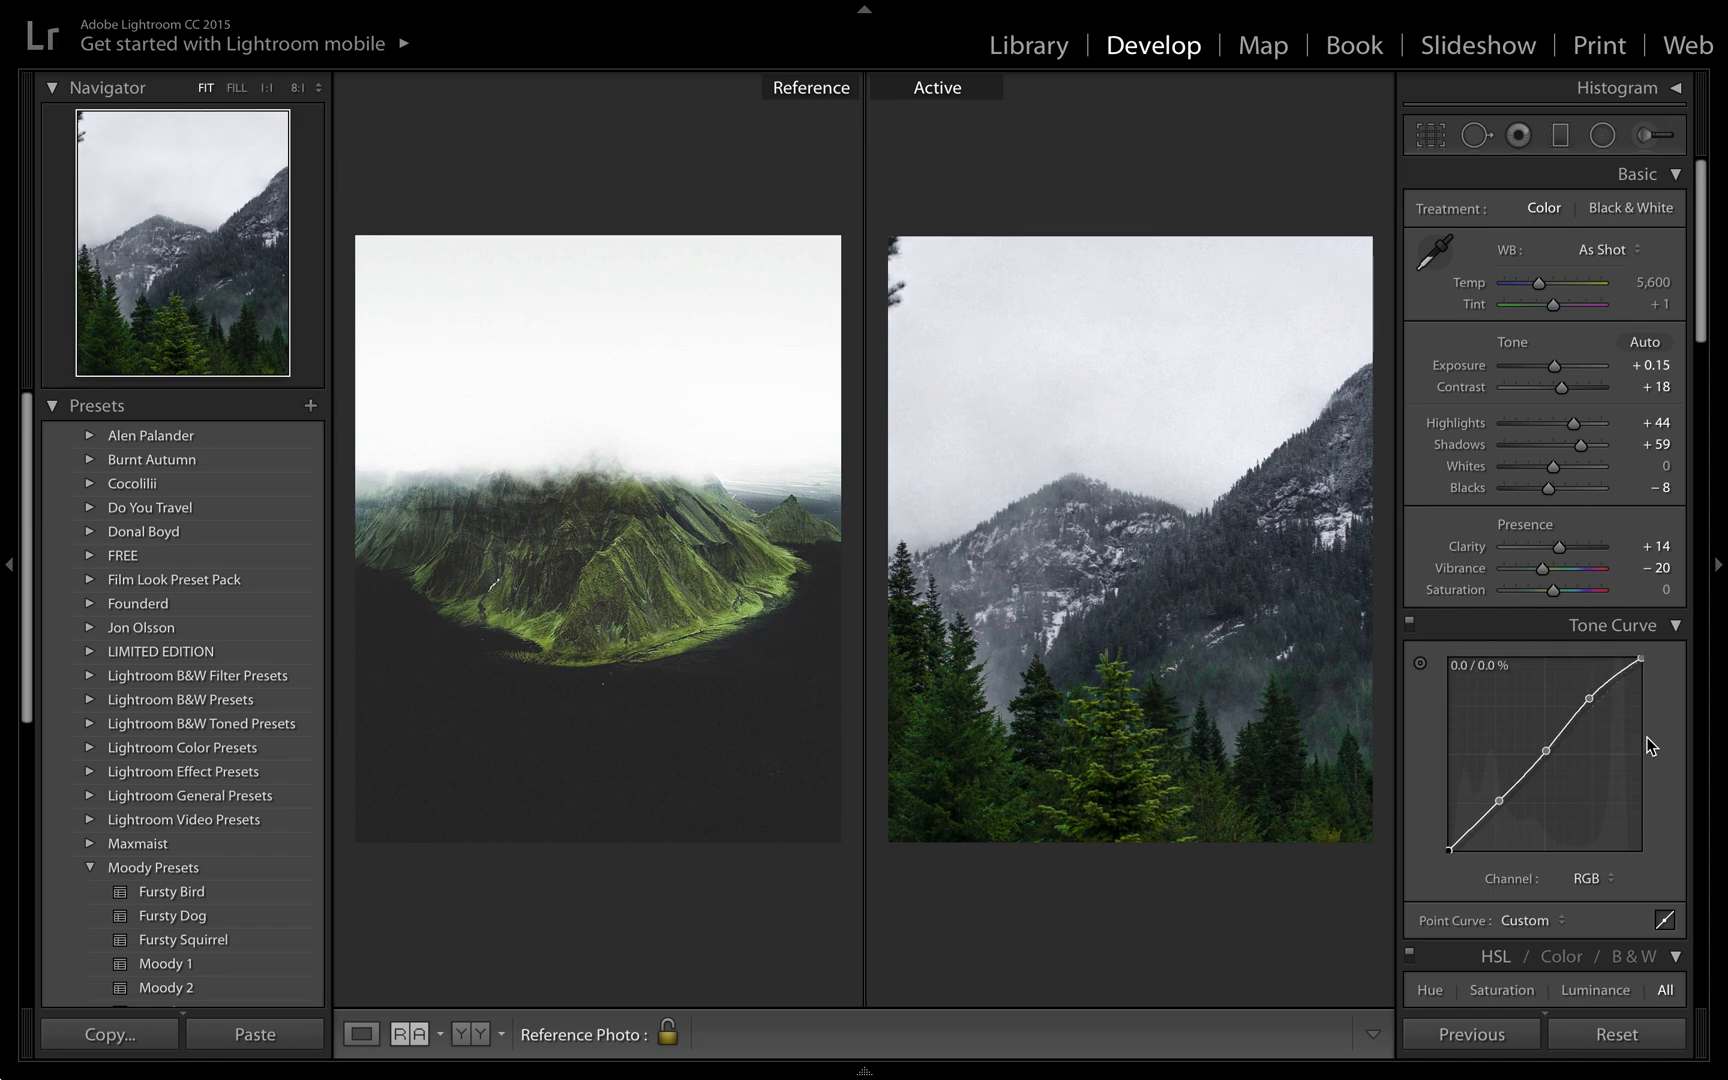
{"action": "left_click_drag", "start_coordinate": [1633, 661], "coordinate": [1640, 669]}
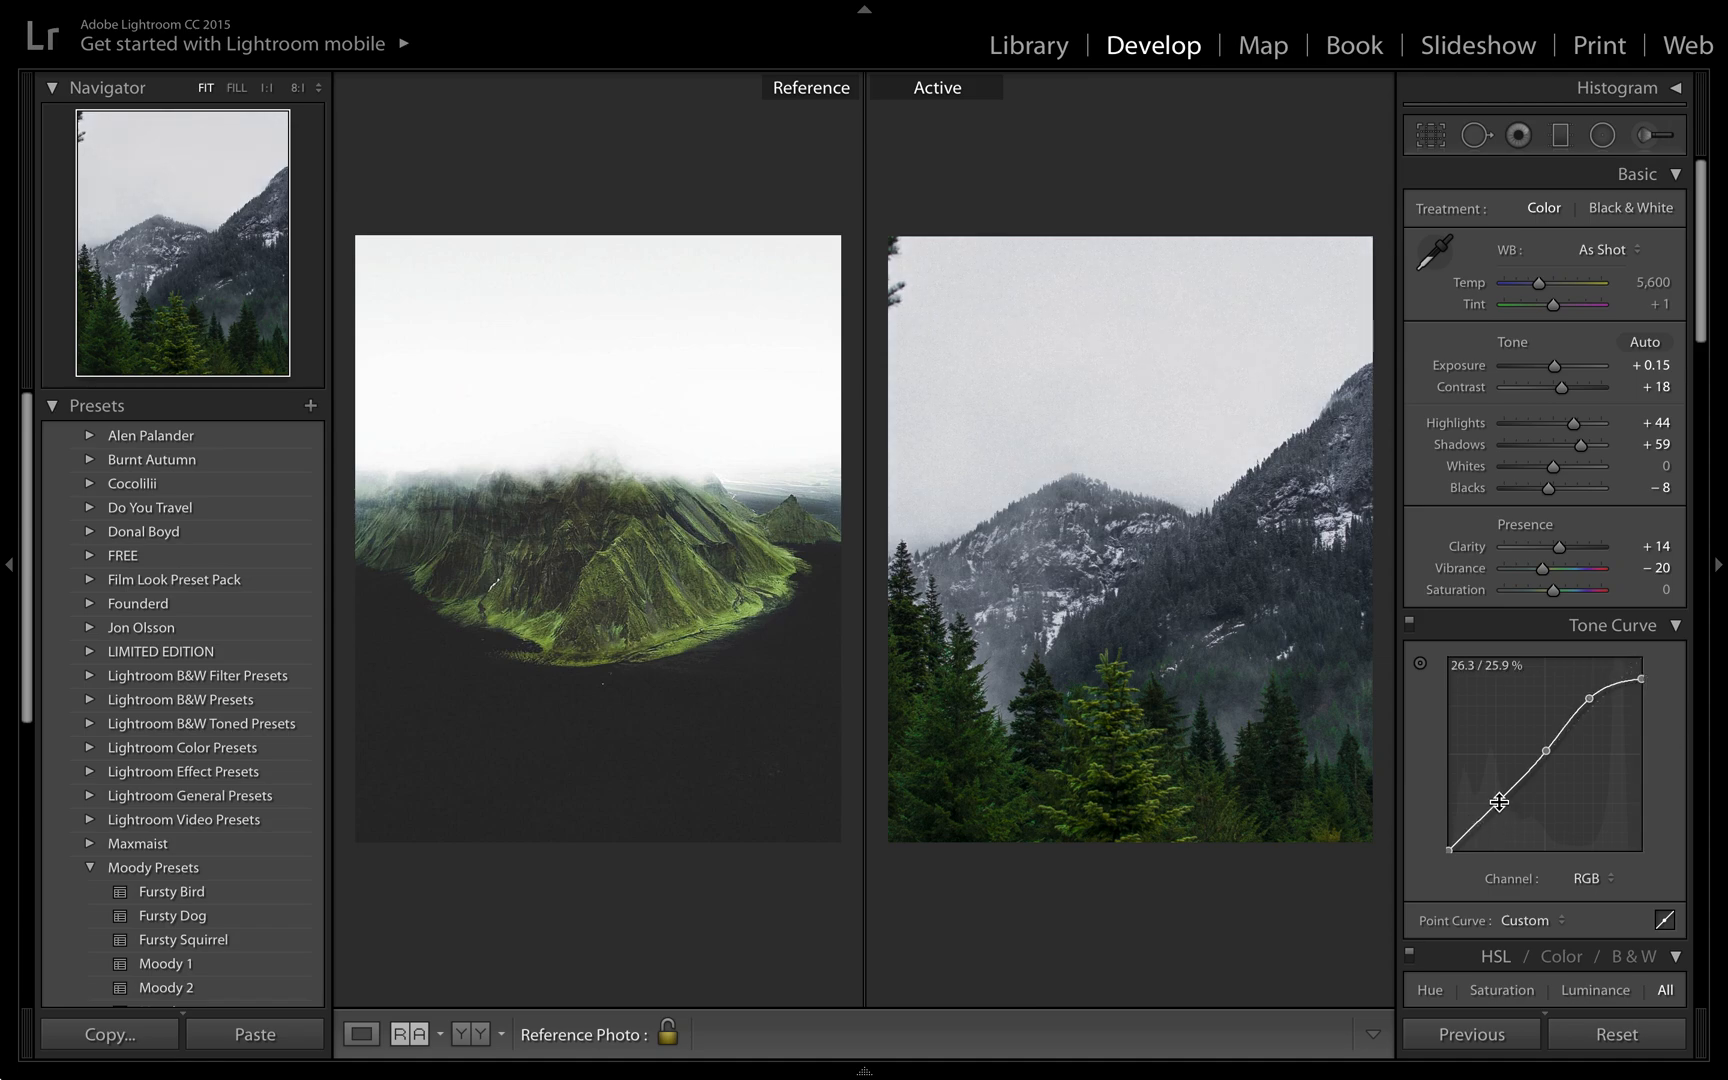
{"action": "left_click_drag", "start_coordinate": [1499, 804], "coordinate": [1452, 835]}
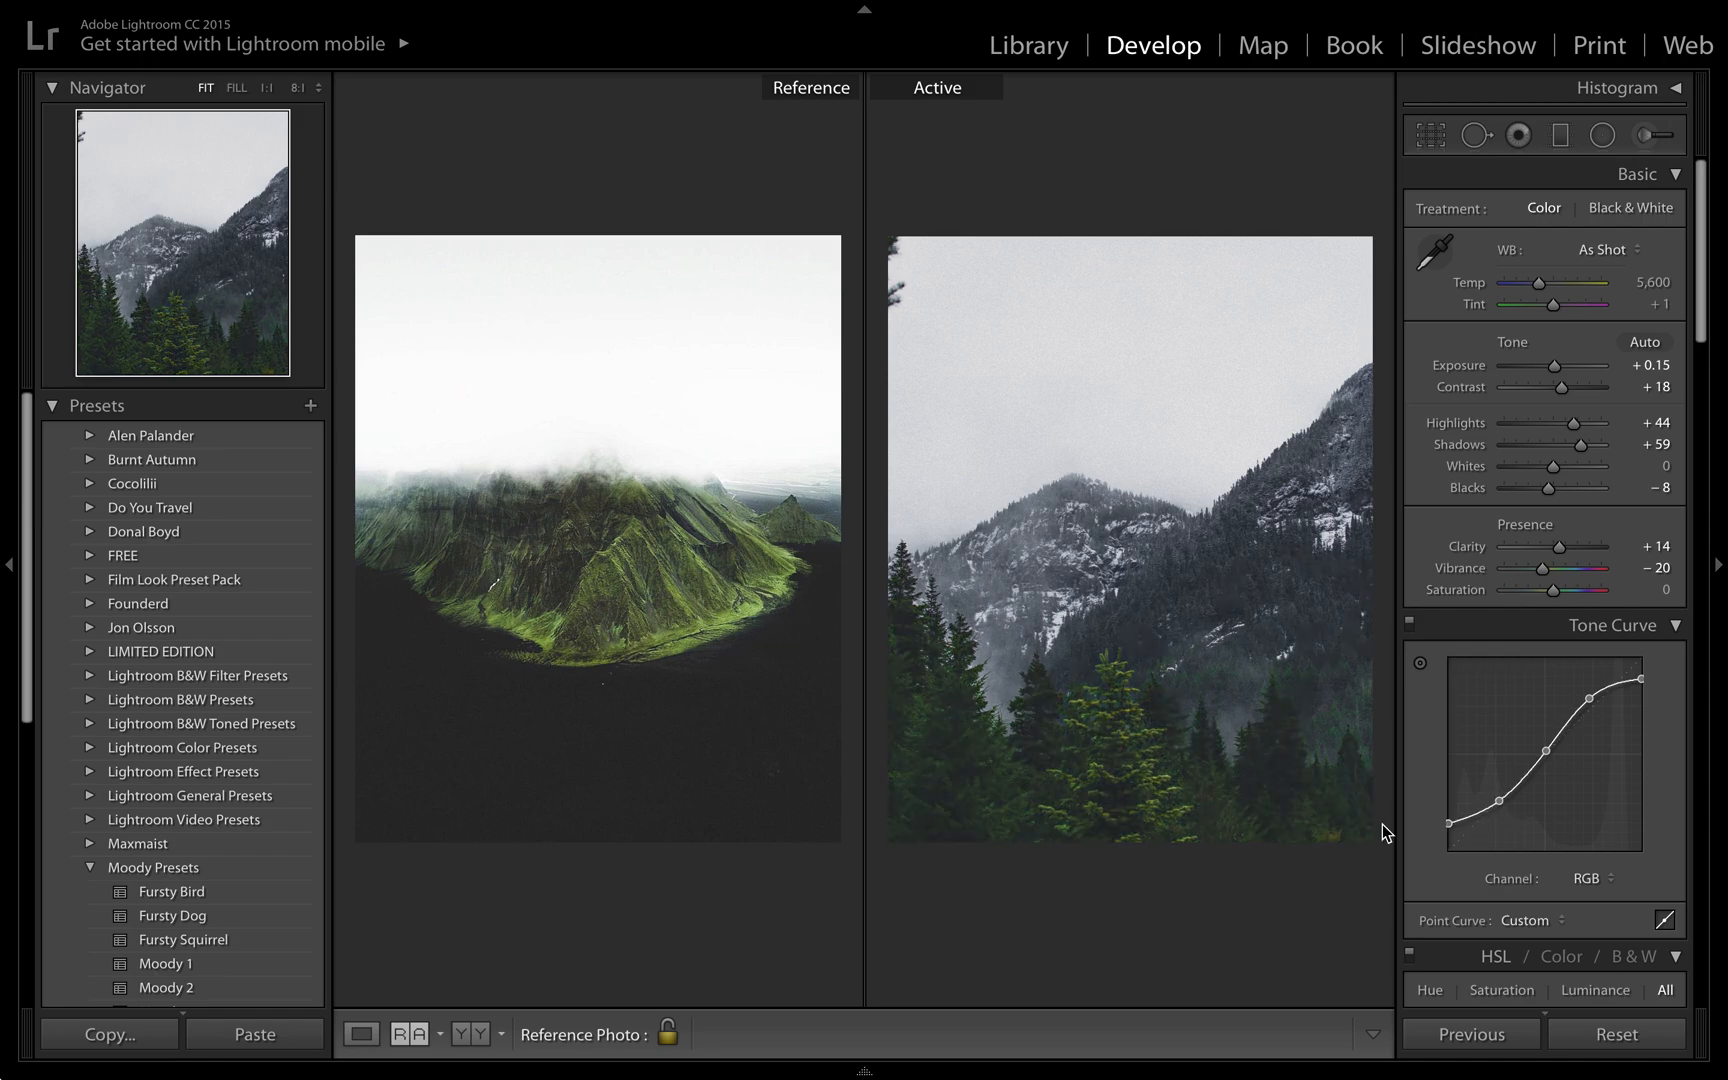
{"action": "mouse_move", "coordinate": [352, 697]}
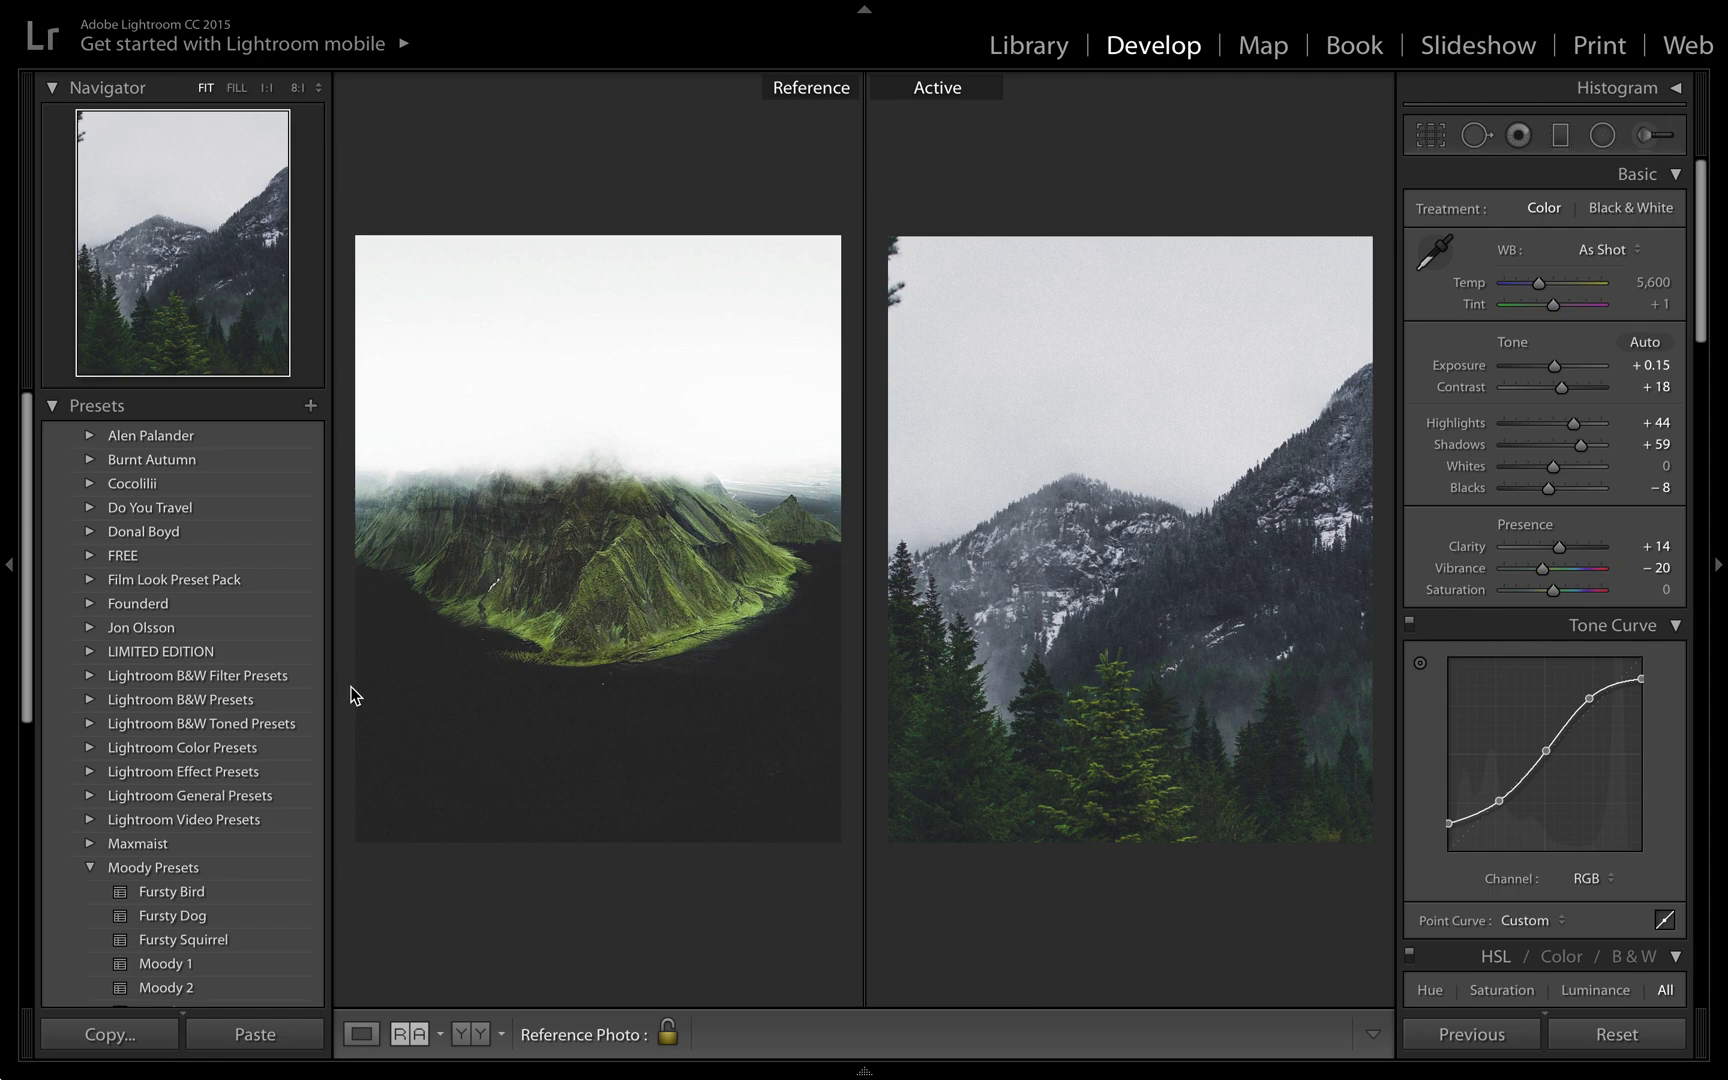
{"action": "mouse_move", "coordinate": [1488, 820]}
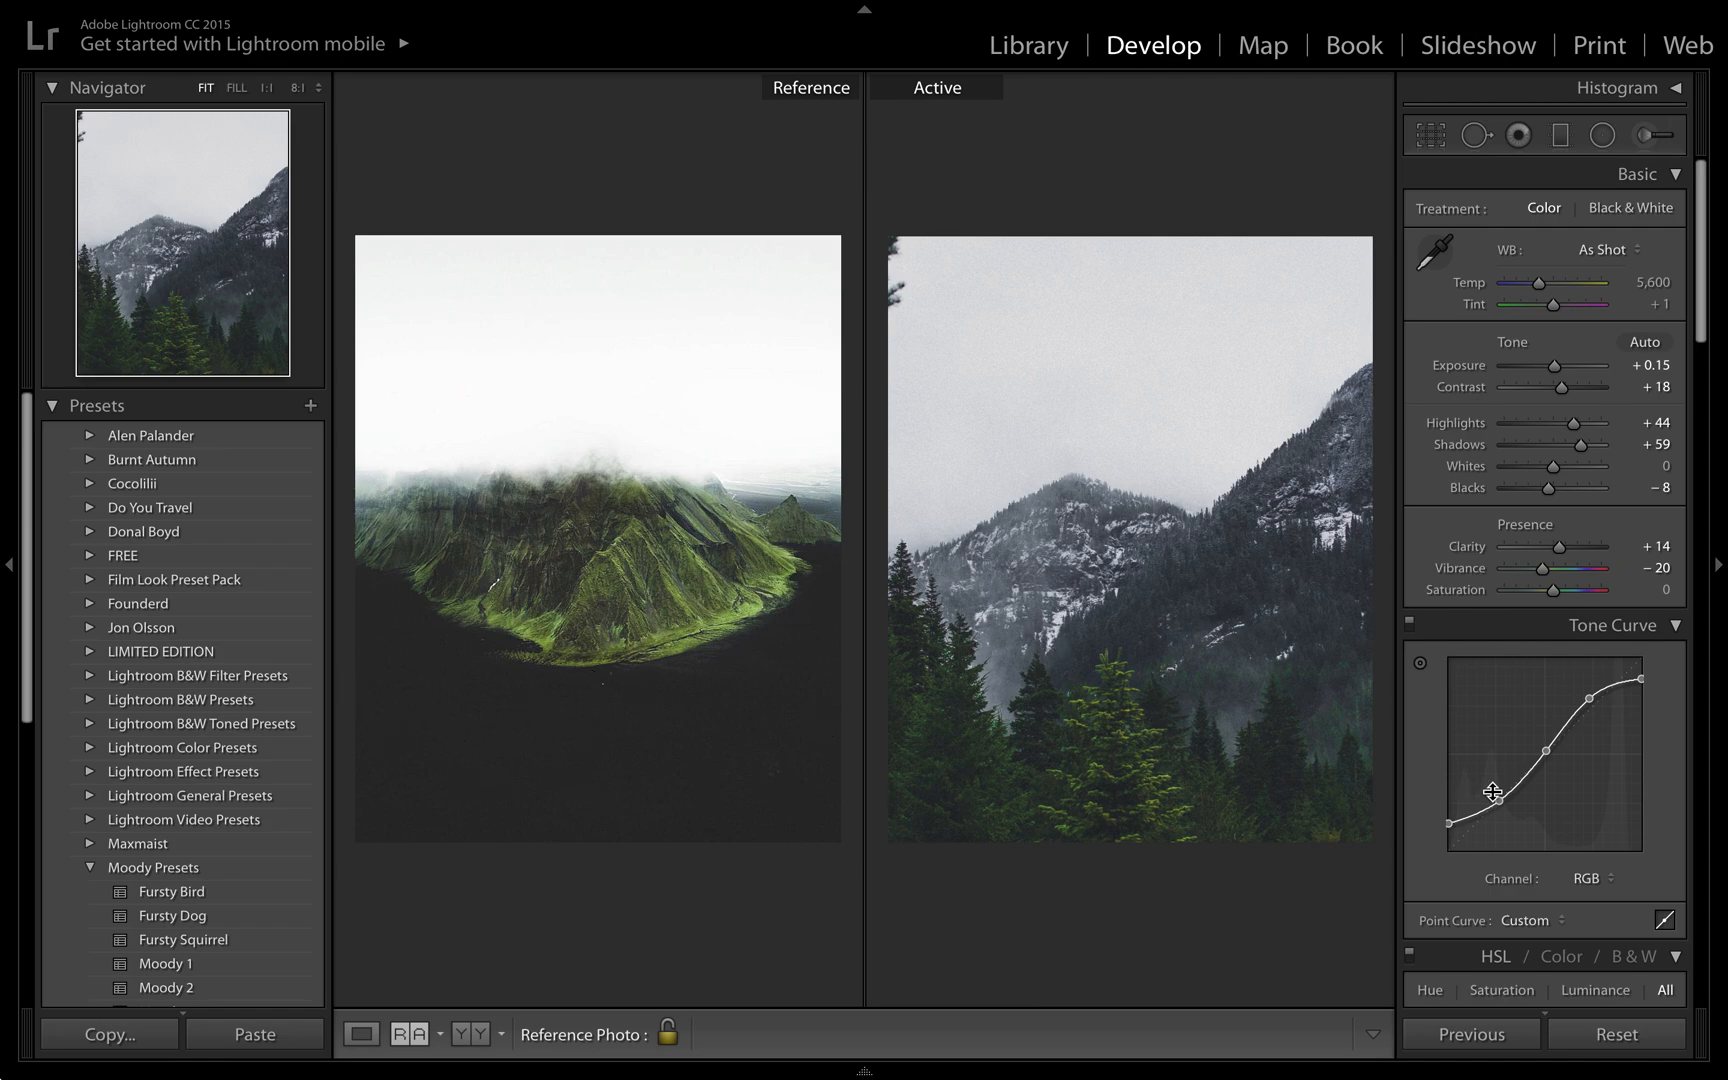
{"action": "mouse_move", "coordinate": [1493, 996]}
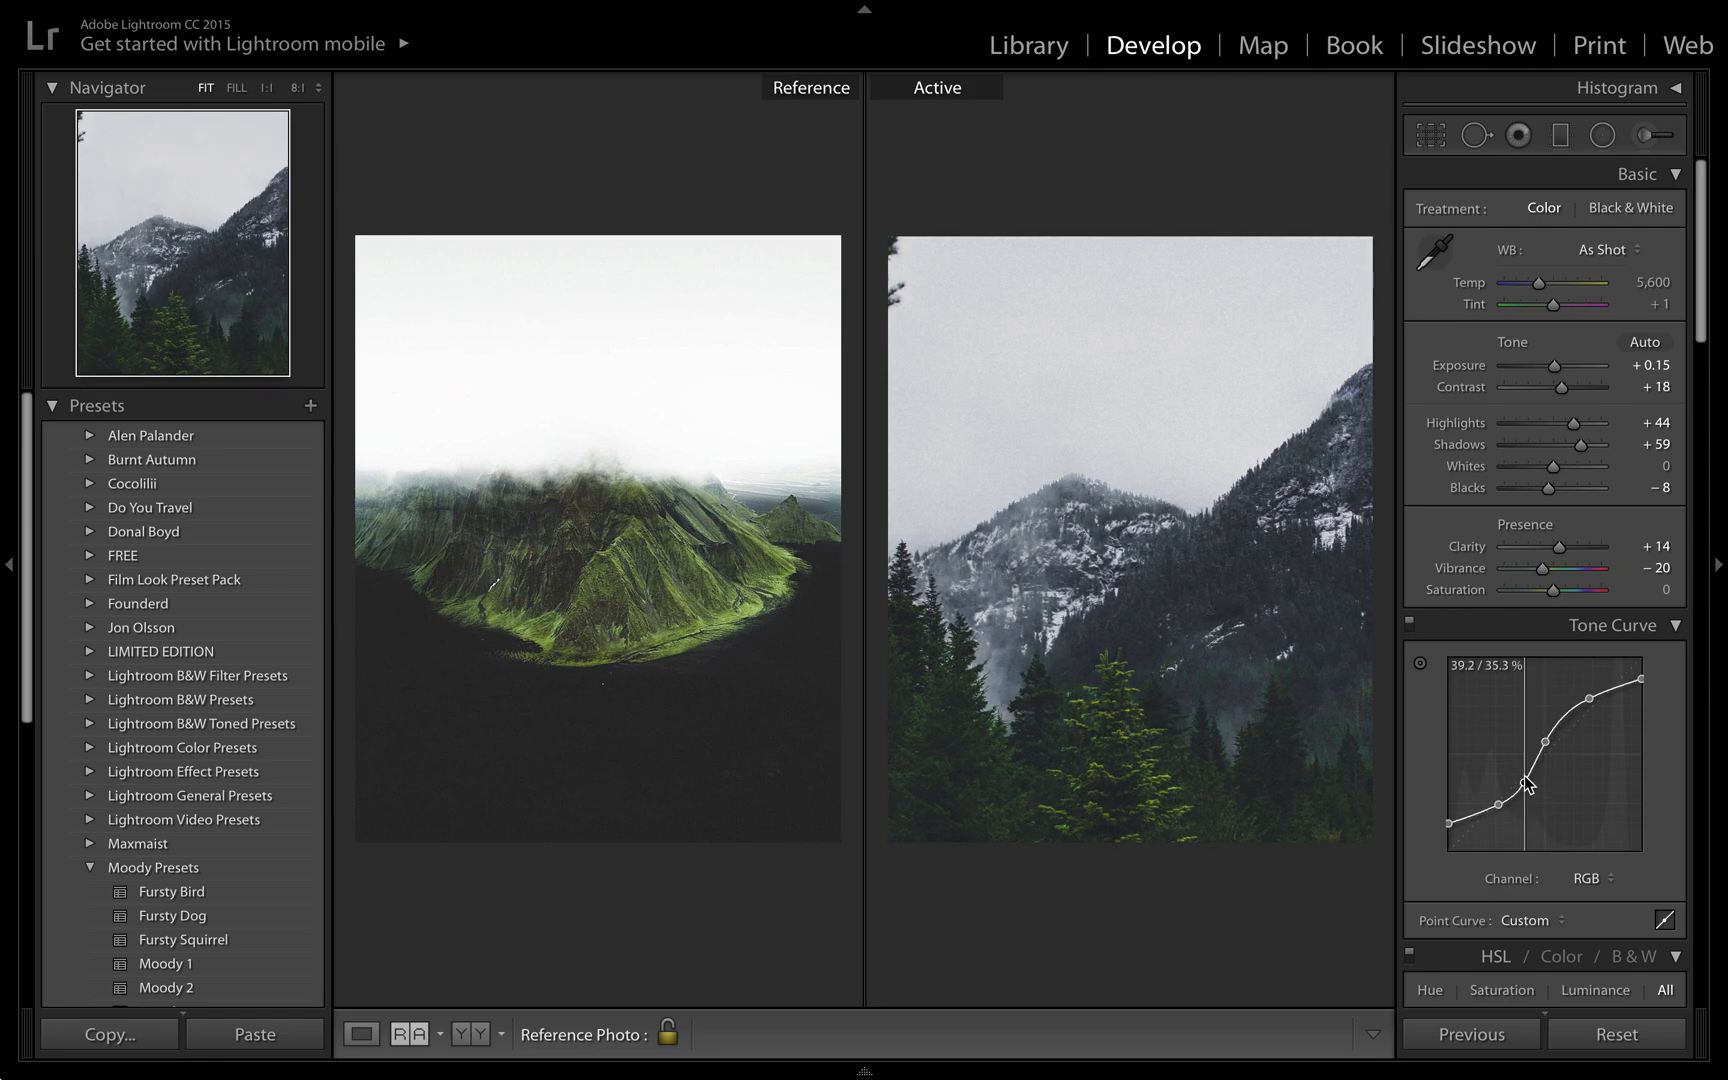
{"action": "left_click_drag", "start_coordinate": [1521, 784], "coordinate": [1499, 810]}
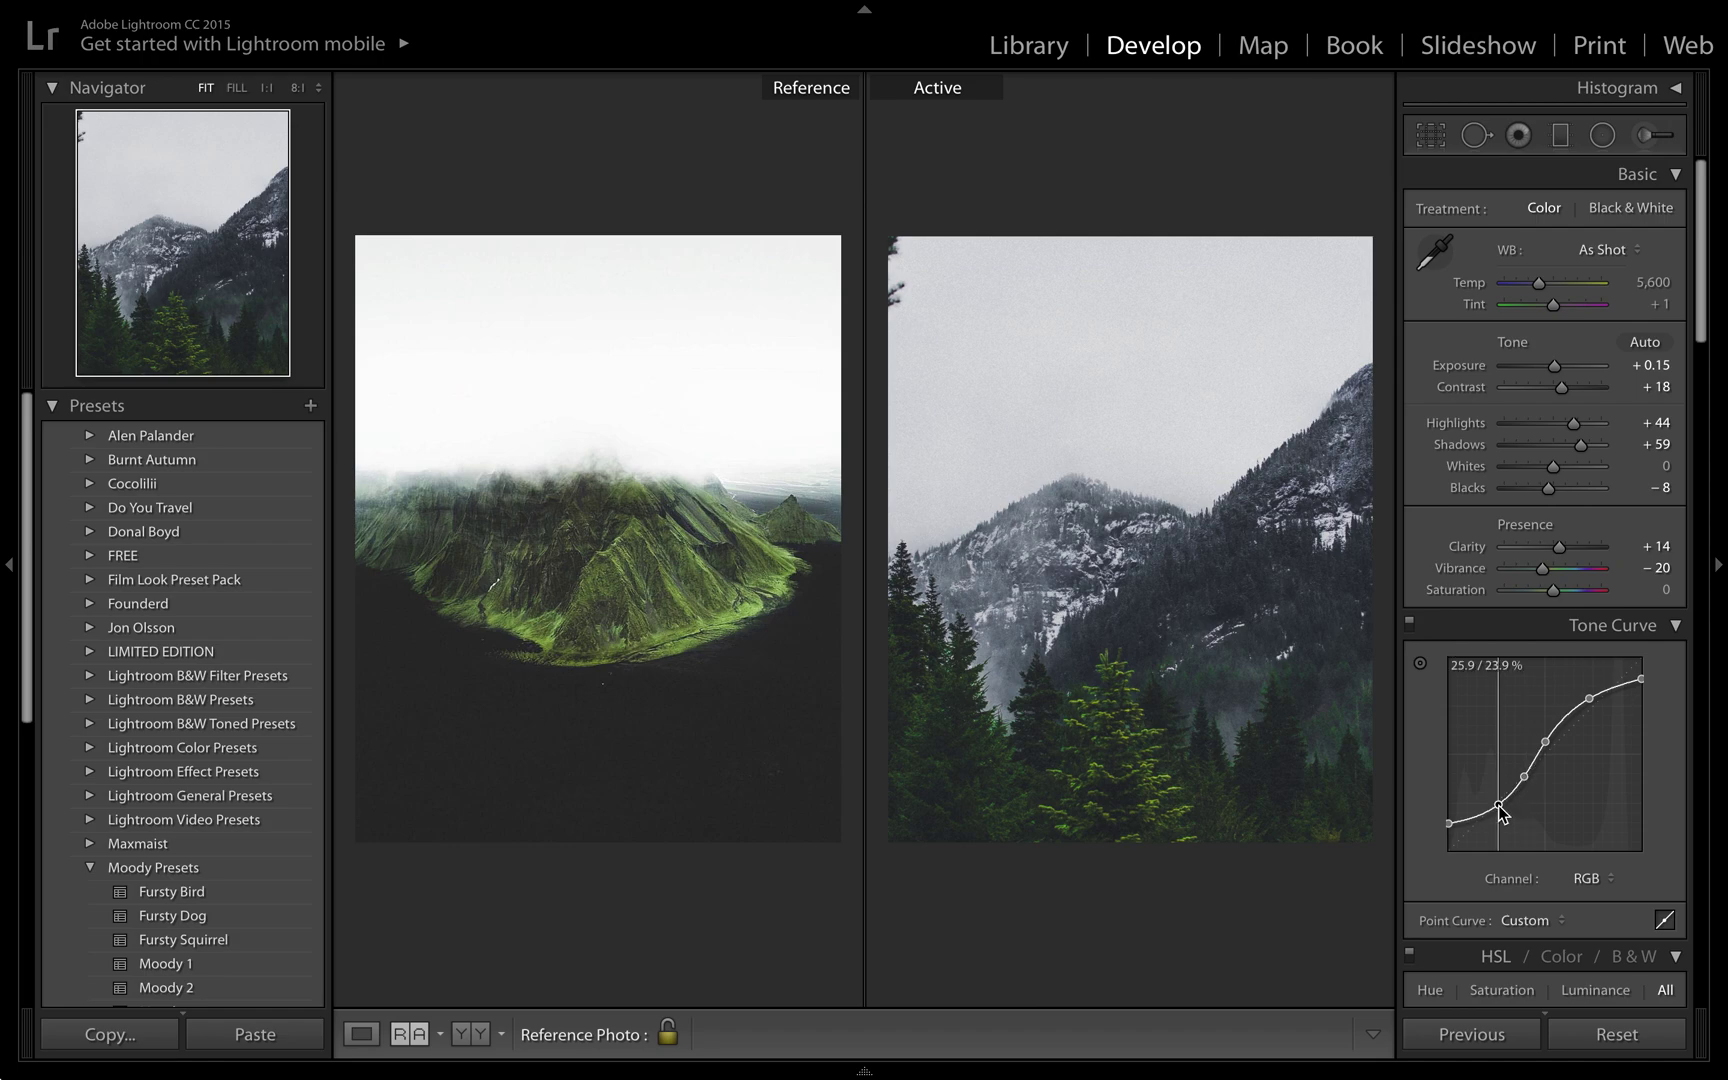
{"action": "mouse_move", "coordinate": [1627, 843]}
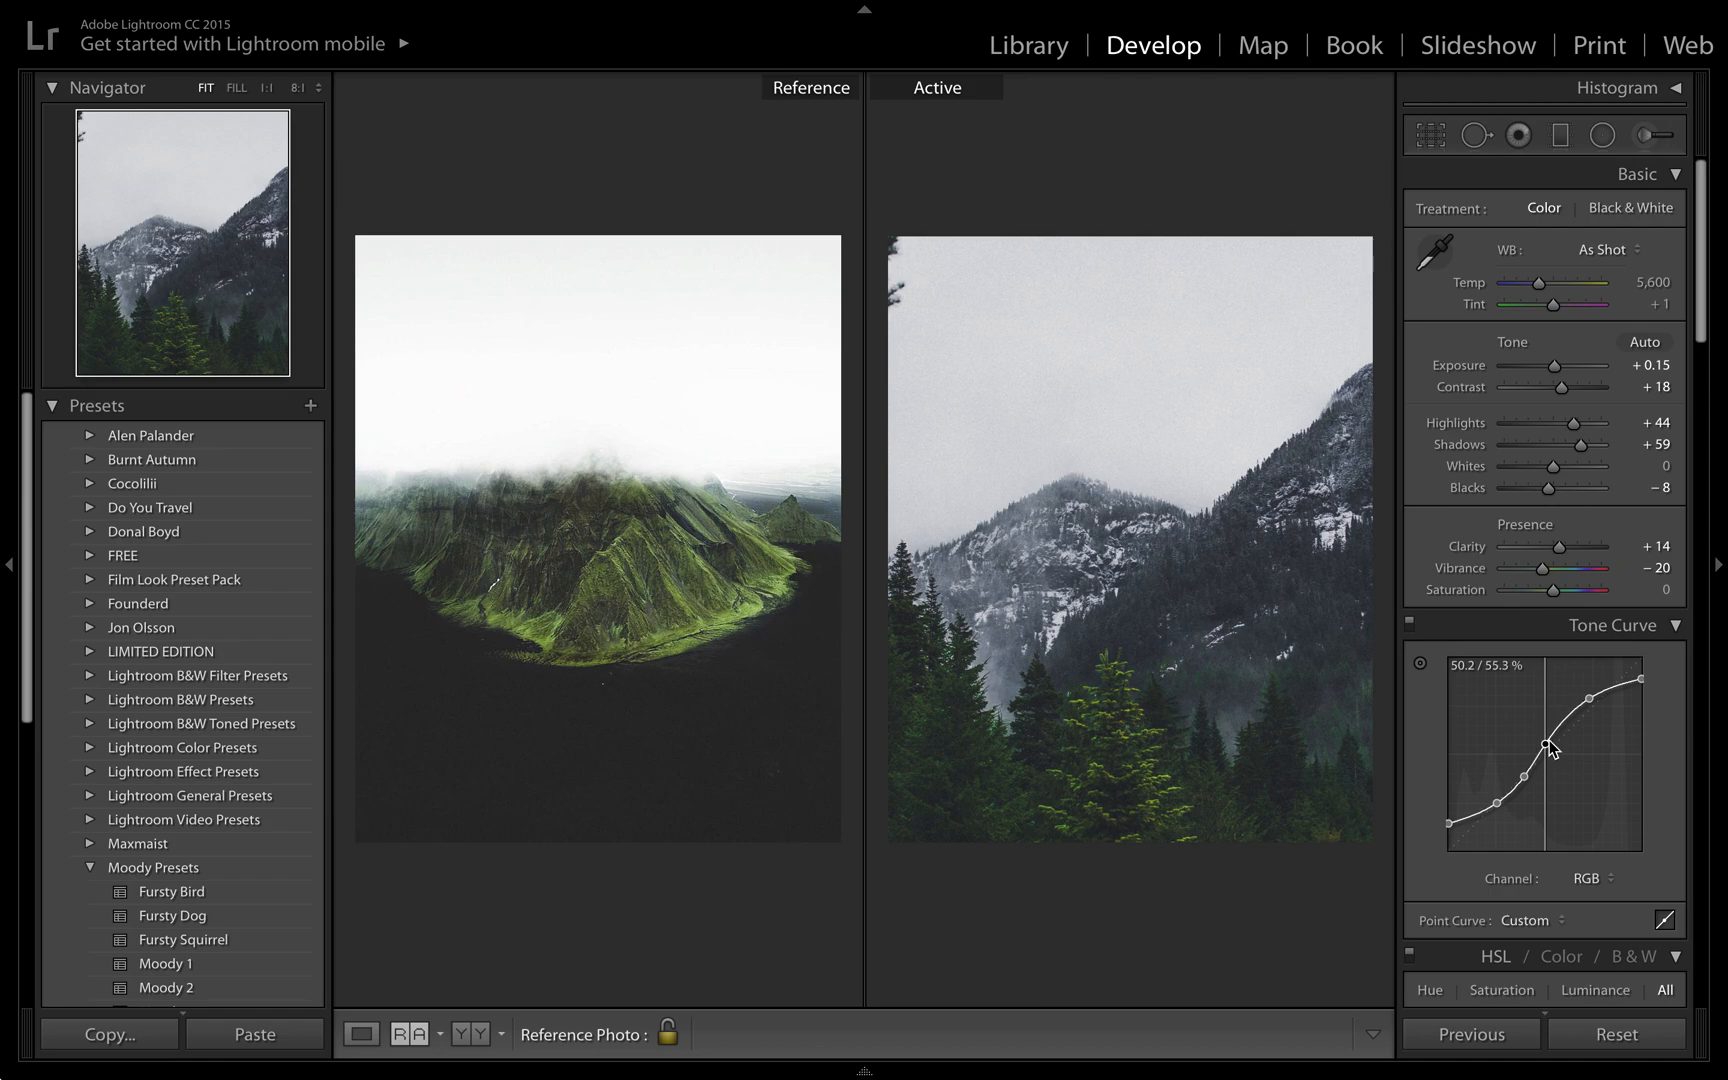
{"action": "left_click_drag", "start_coordinate": [1546, 741], "coordinate": [1546, 736]}
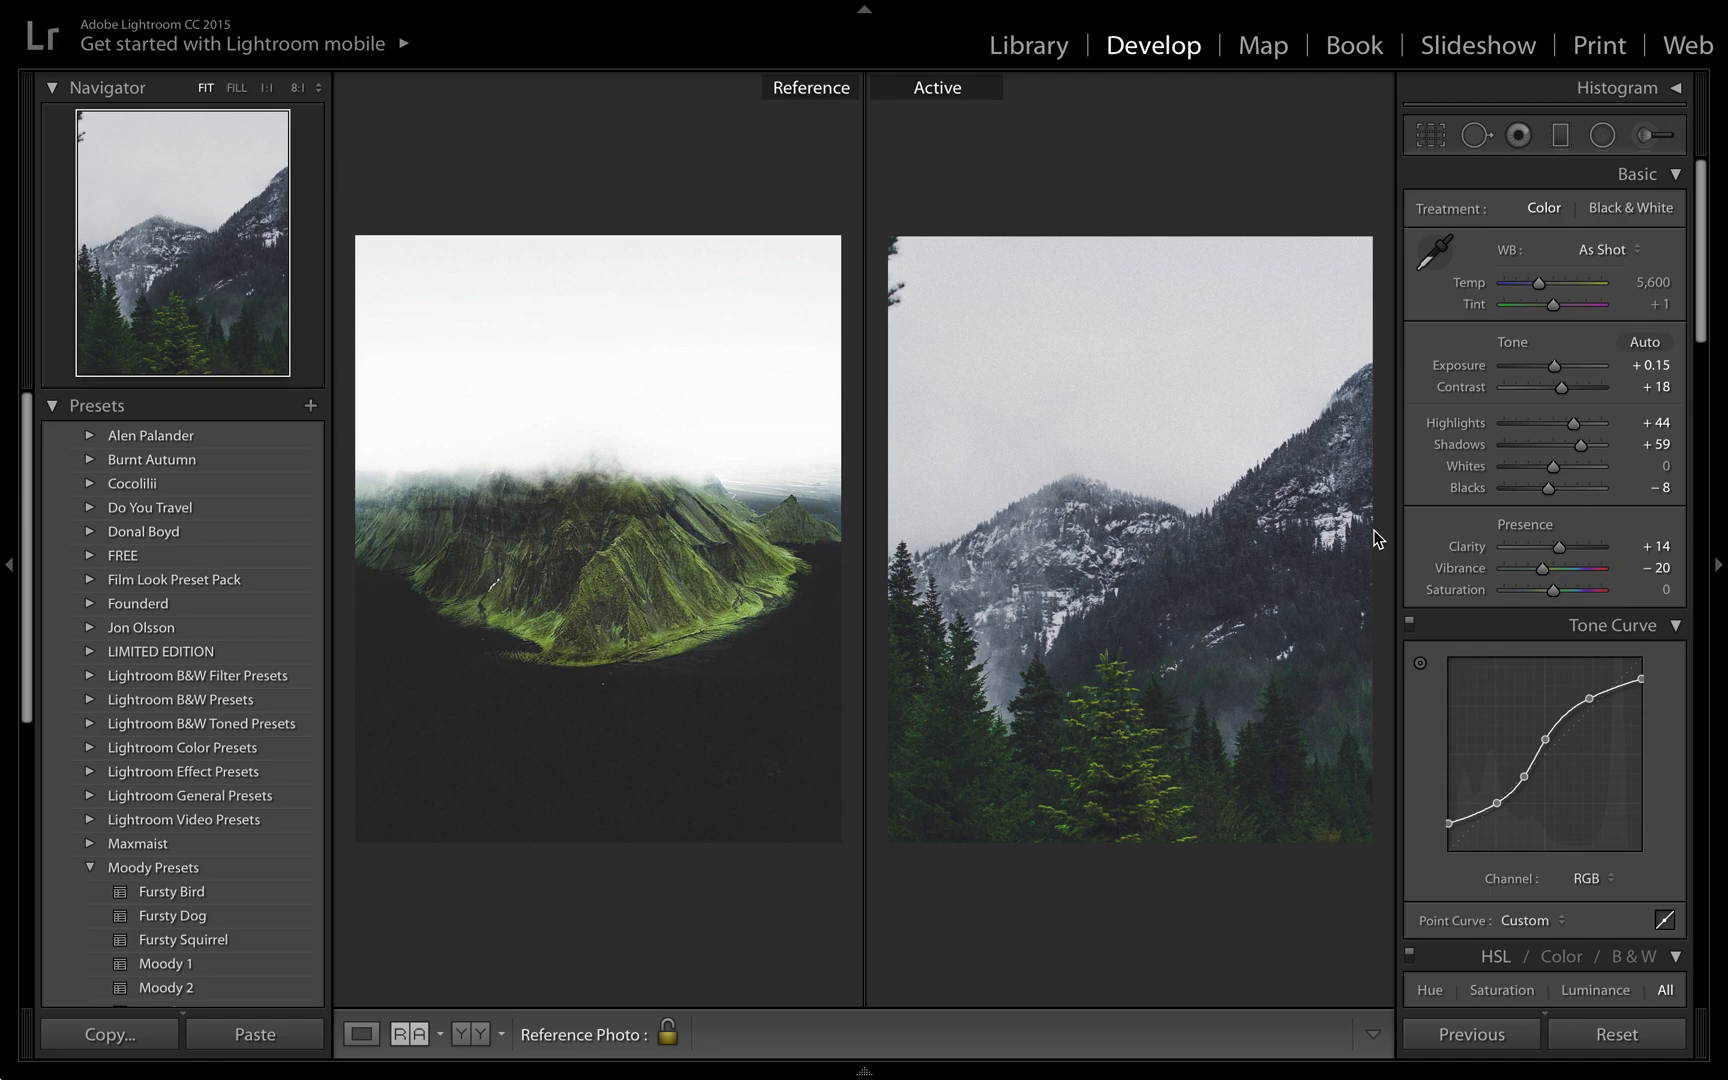
{"action": "mouse_move", "coordinate": [1385, 570]}
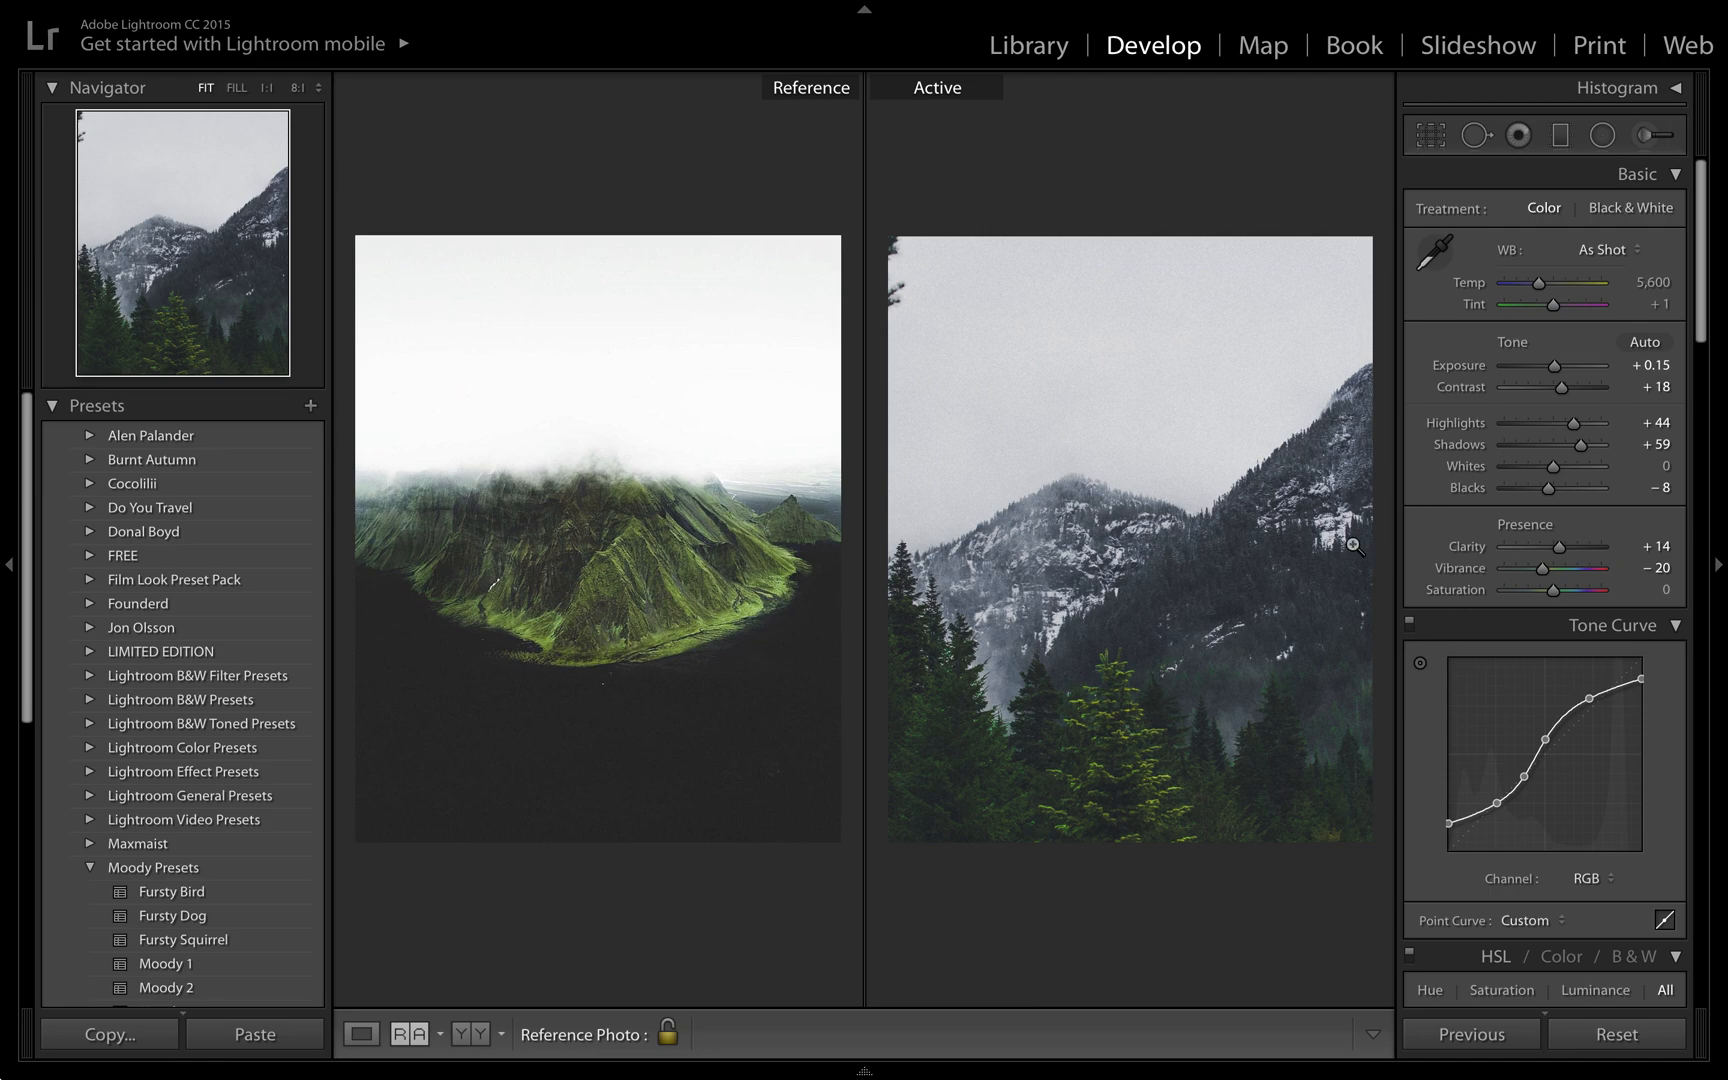
{"action": "mouse_move", "coordinate": [683, 487]}
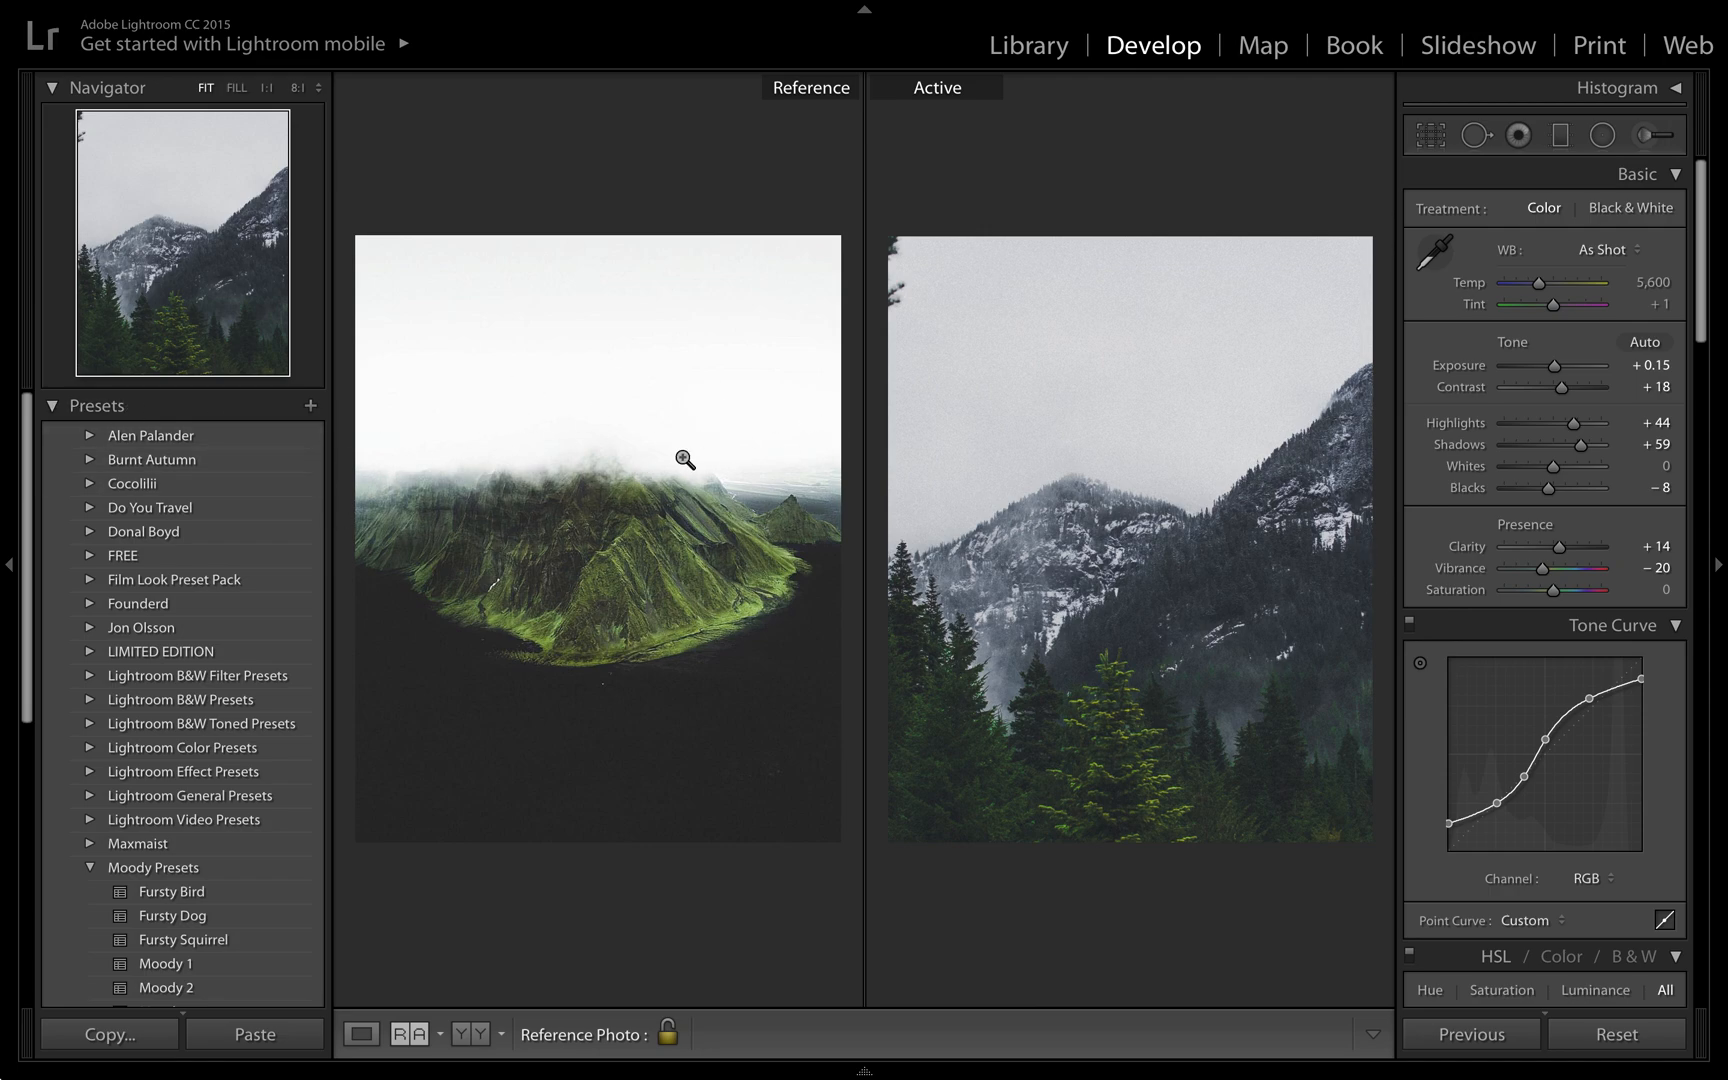
{"action": "mouse_move", "coordinate": [818, 510]}
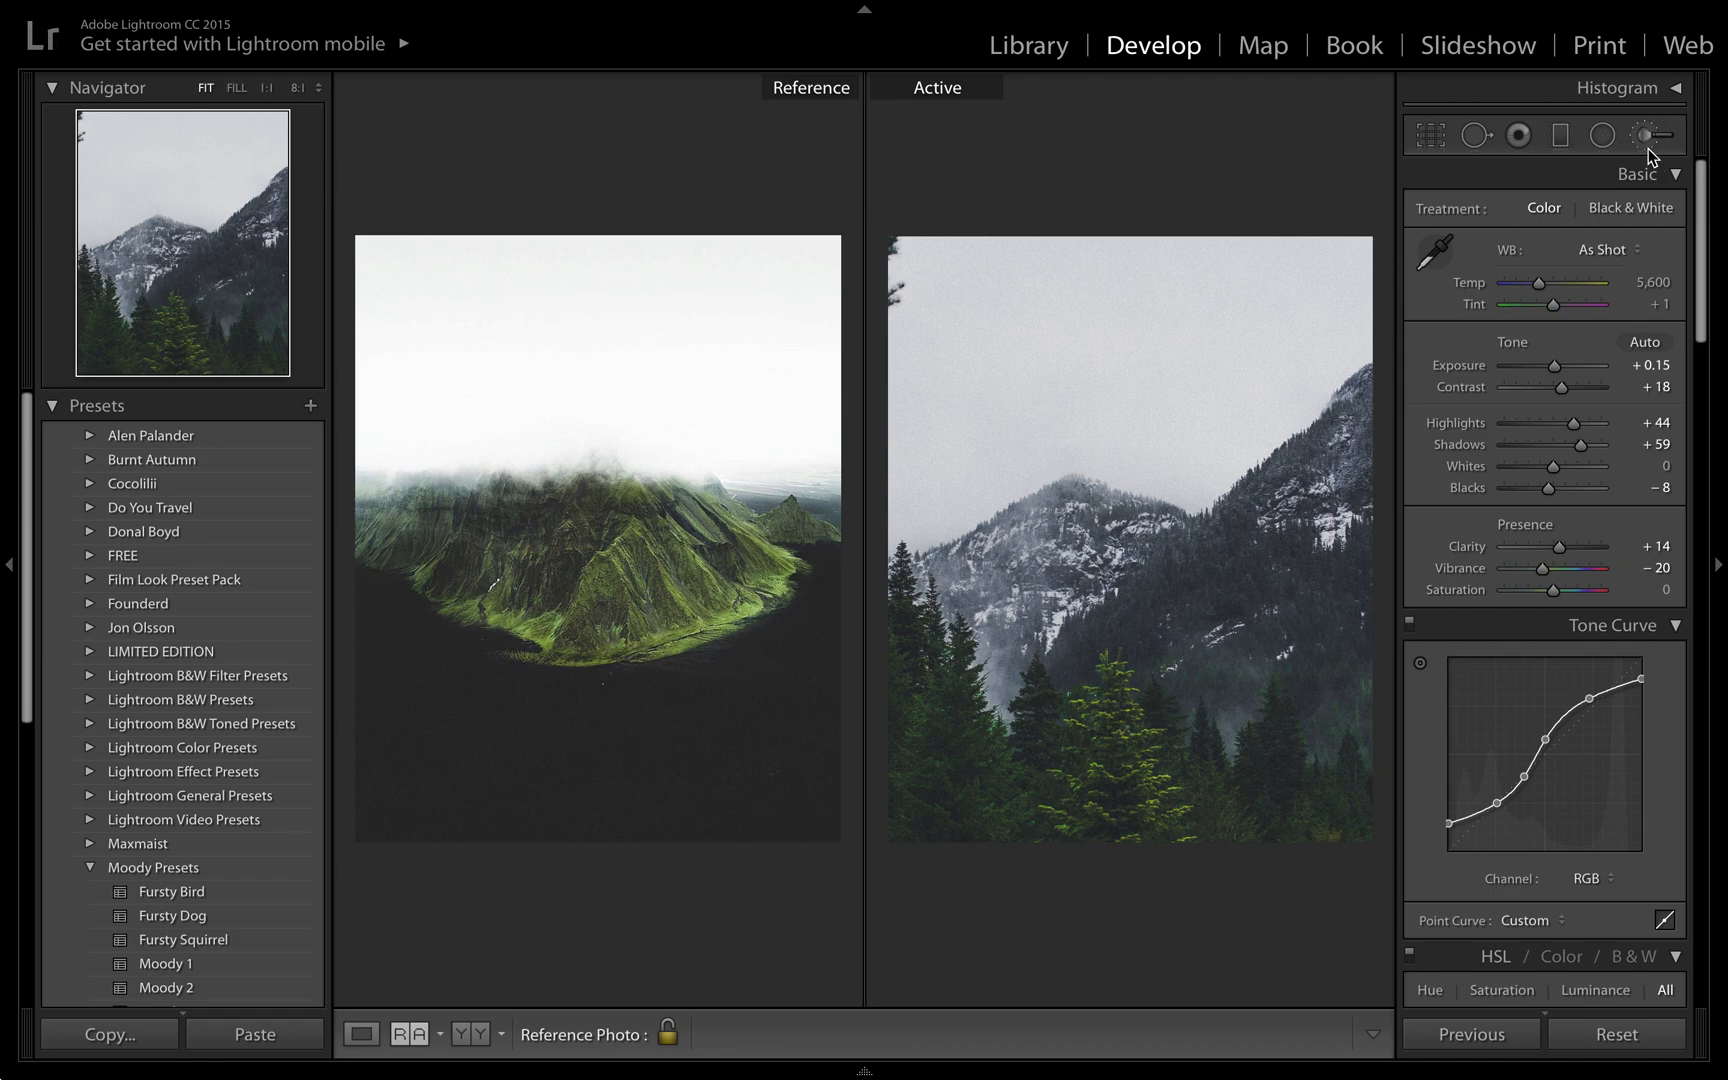
Start a graduated filter over the sky with its Shadows pulled to −100.
{"action": "left_click", "coordinate": [1656, 135]}
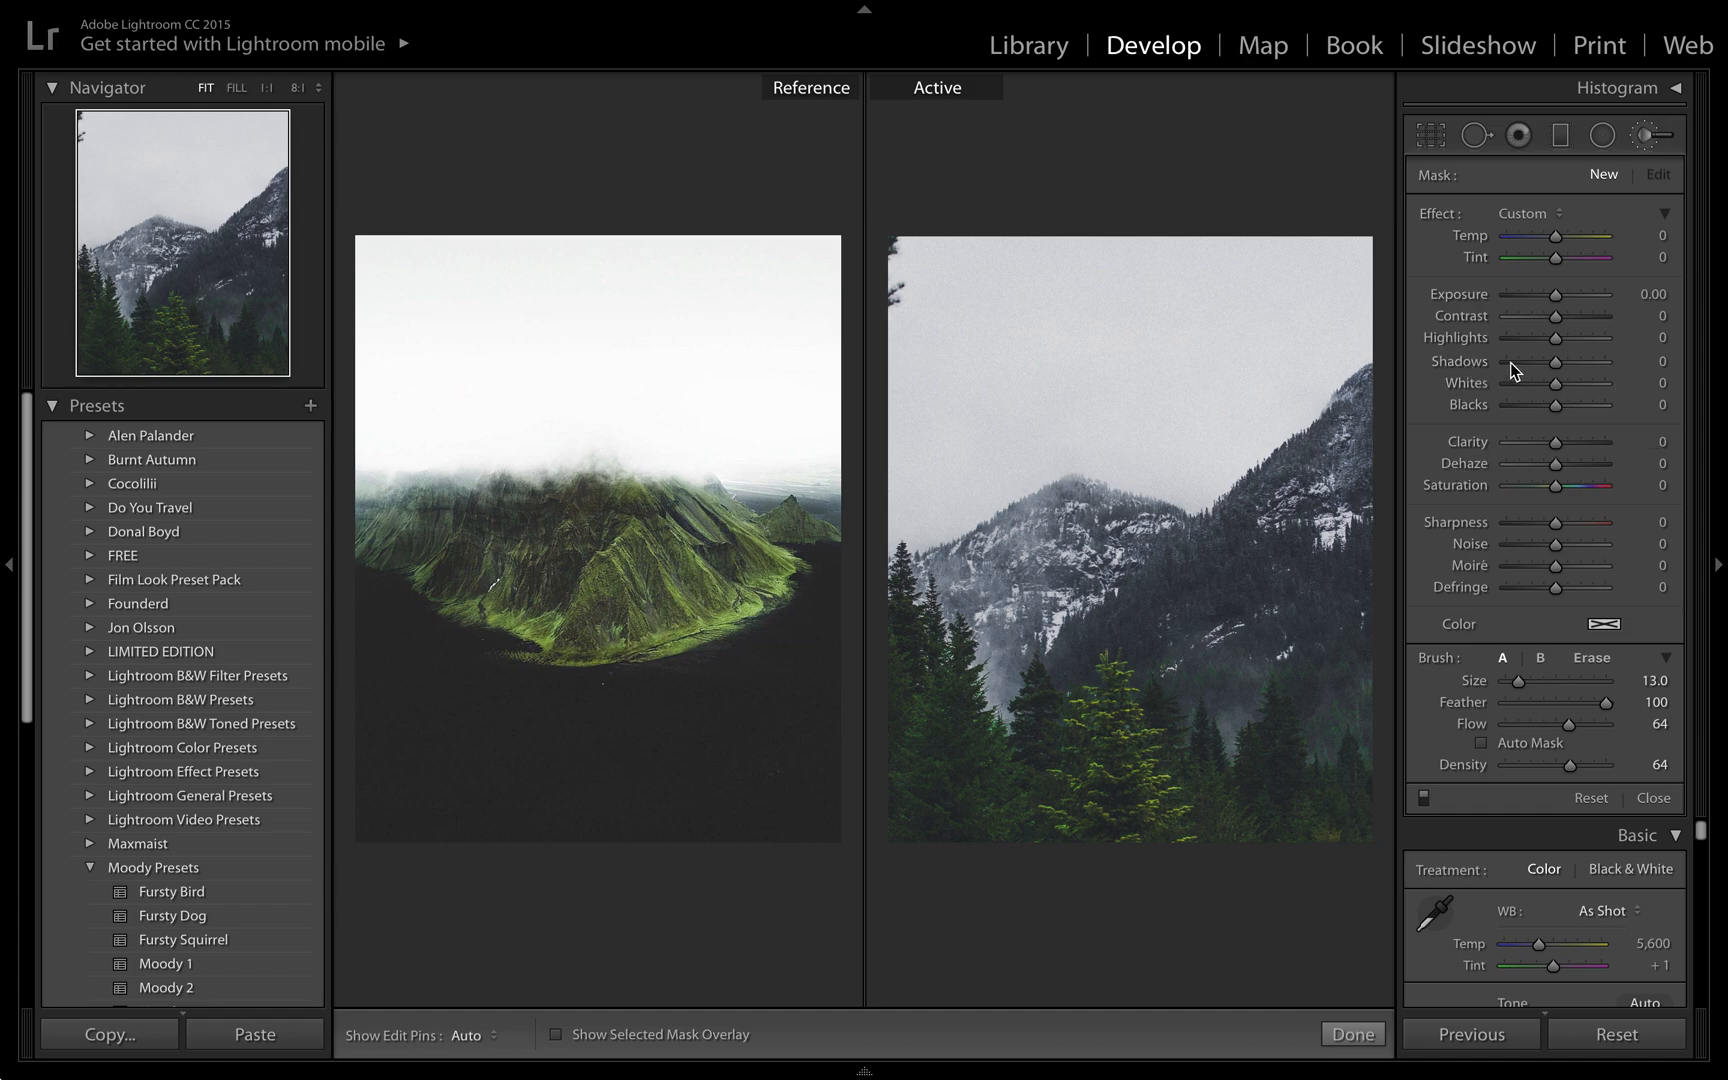
{"action": "left_click_drag", "start_coordinate": [1555, 361], "coordinate": [1515, 361]}
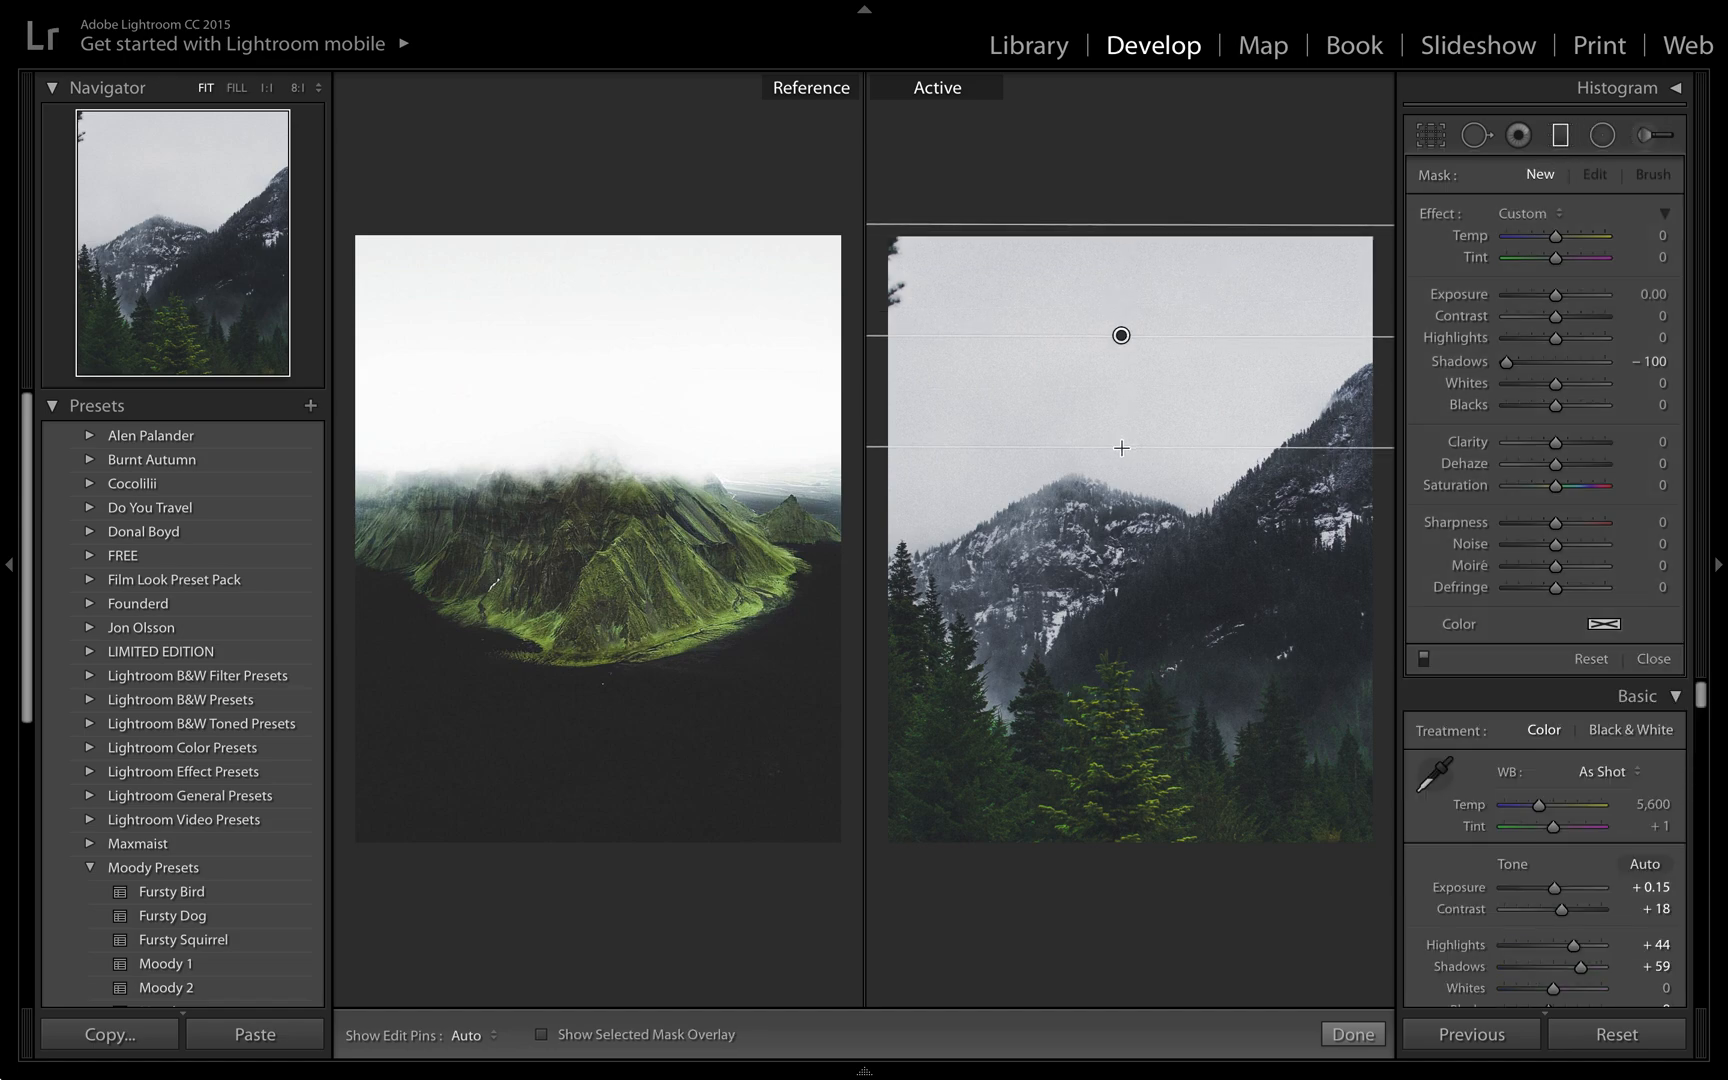
Set the filter to Dehaze −100 and Exposure +3.05, positioning the gradient over the peaks.
{"action": "left_click", "coordinate": [1594, 174]}
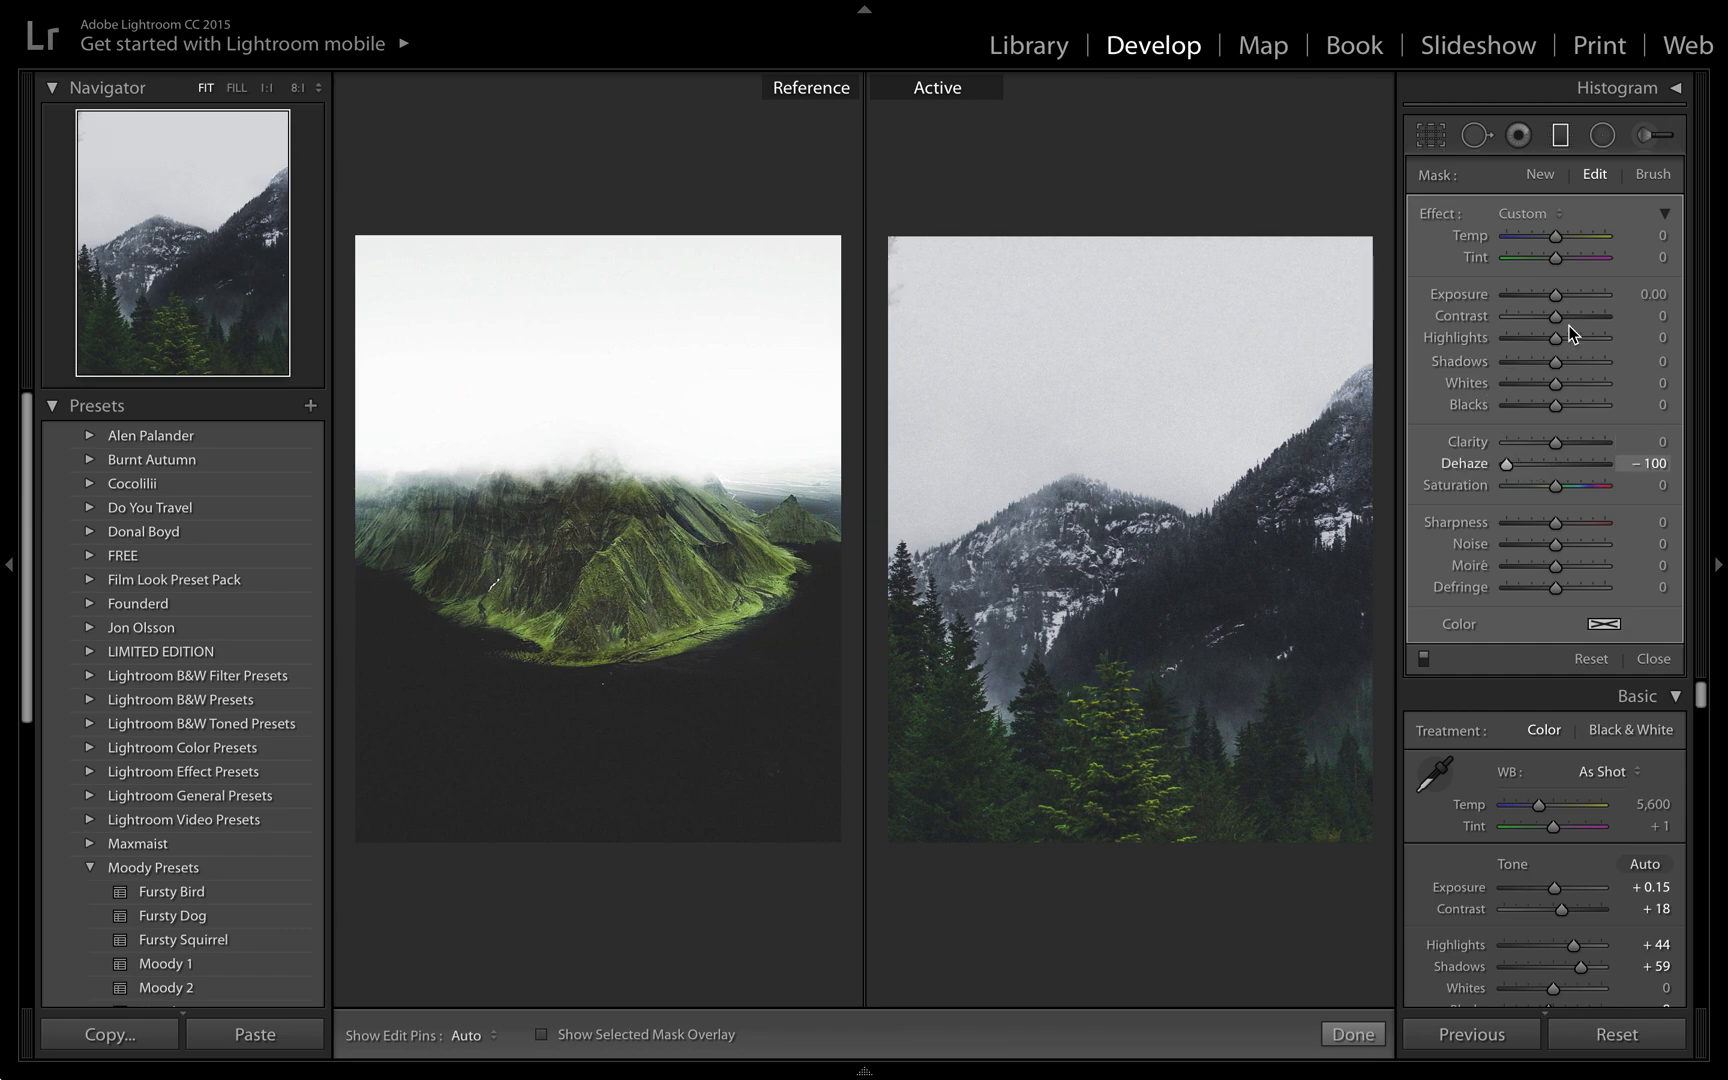
{"action": "left_click_drag", "start_coordinate": [1526, 294], "coordinate": [1598, 294]}
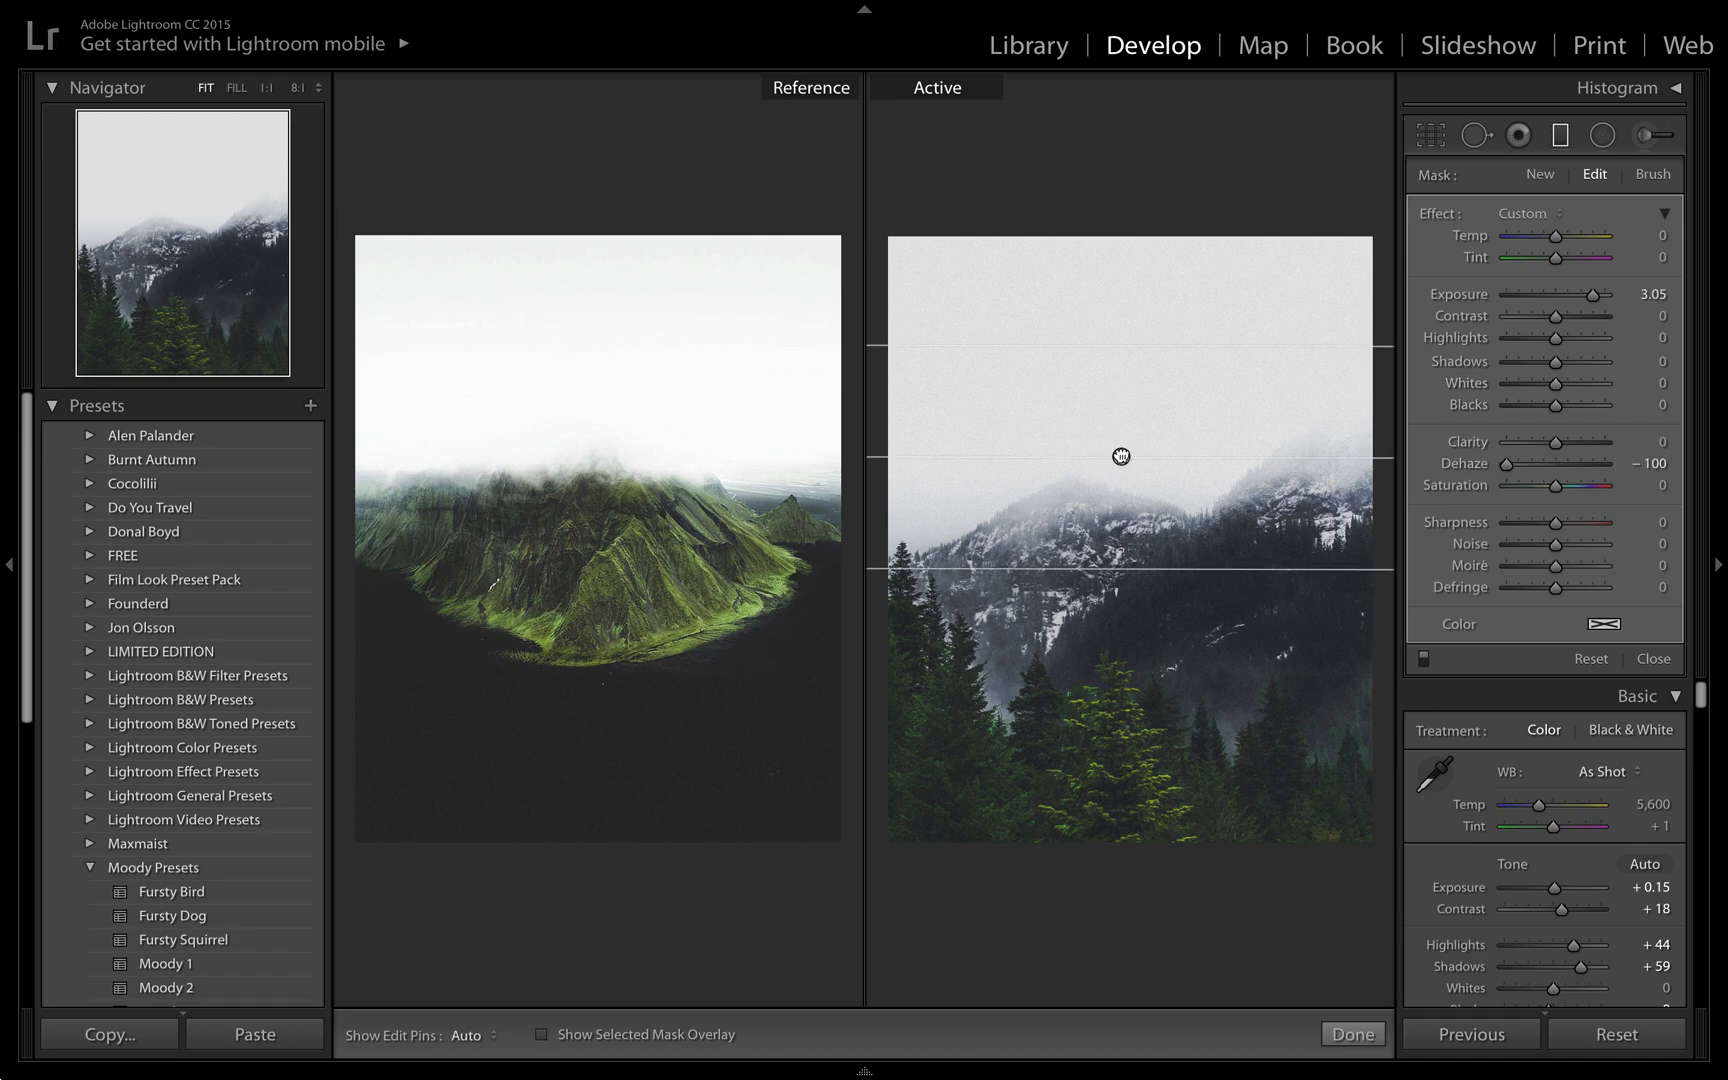
{"action": "left_click_drag", "start_coordinate": [1120, 456], "coordinate": [1112, 648]}
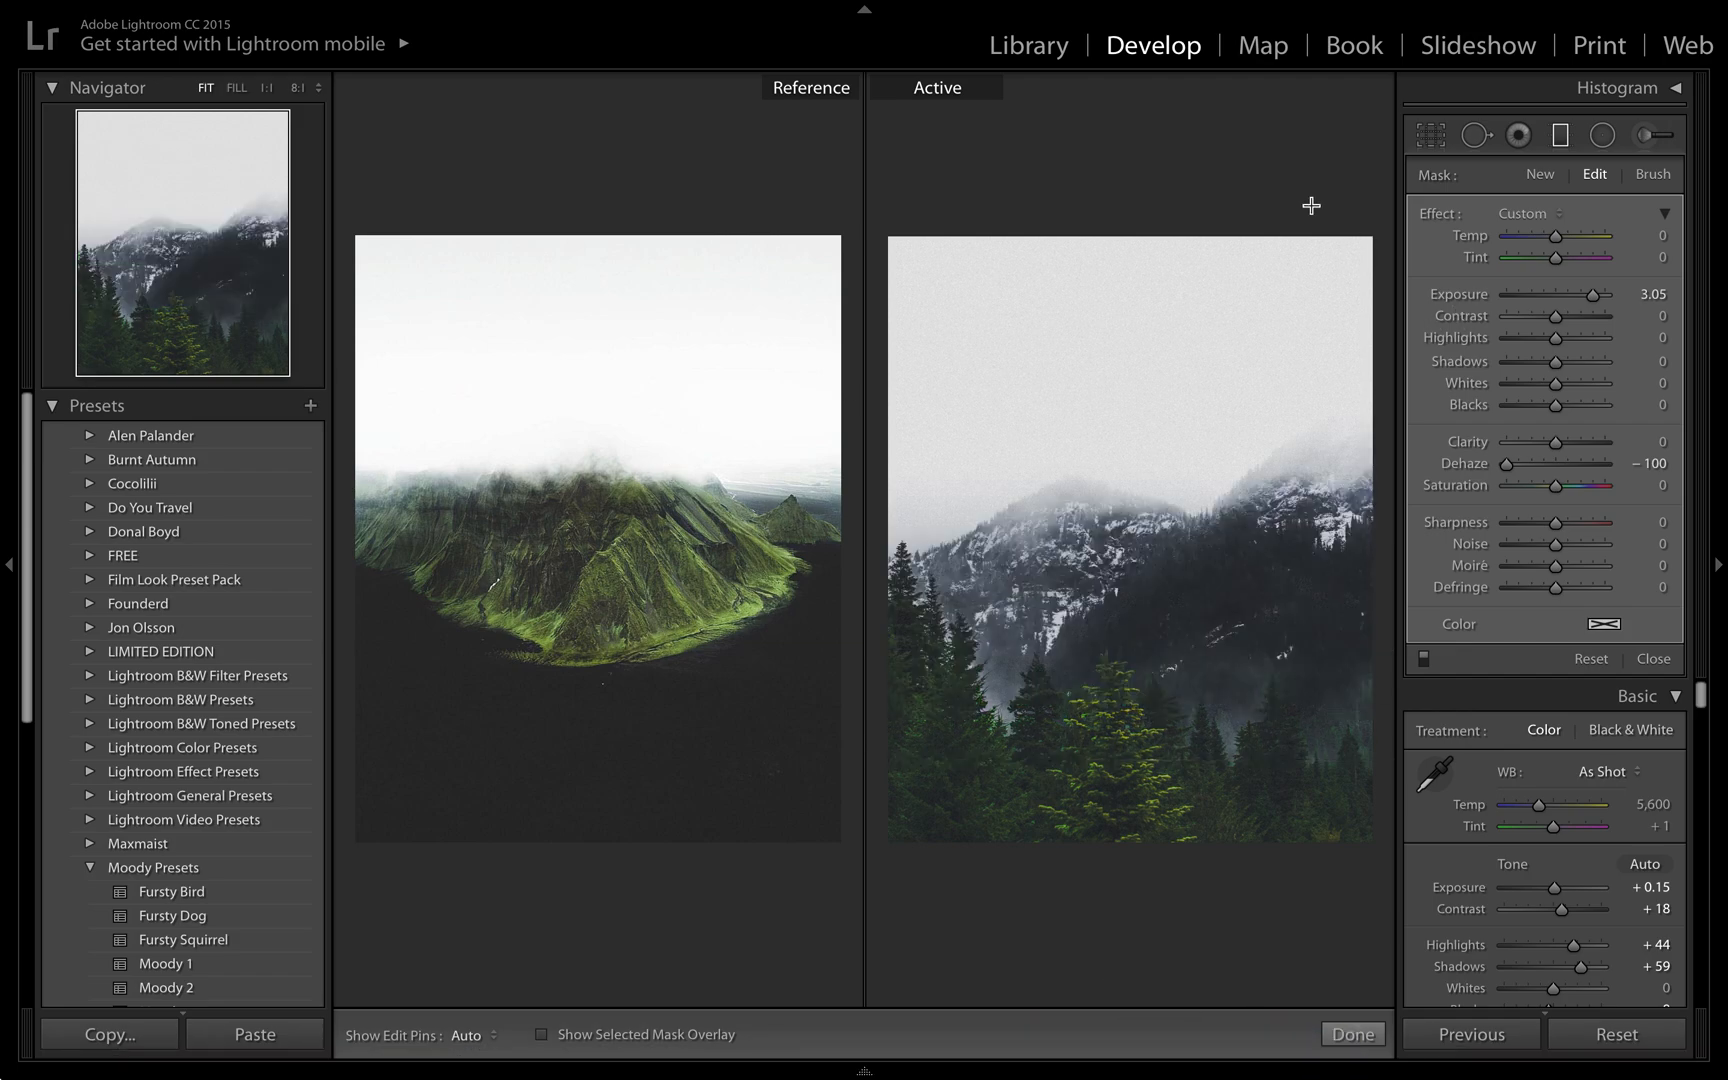
{"action": "mouse_move", "coordinate": [1598, 135]}
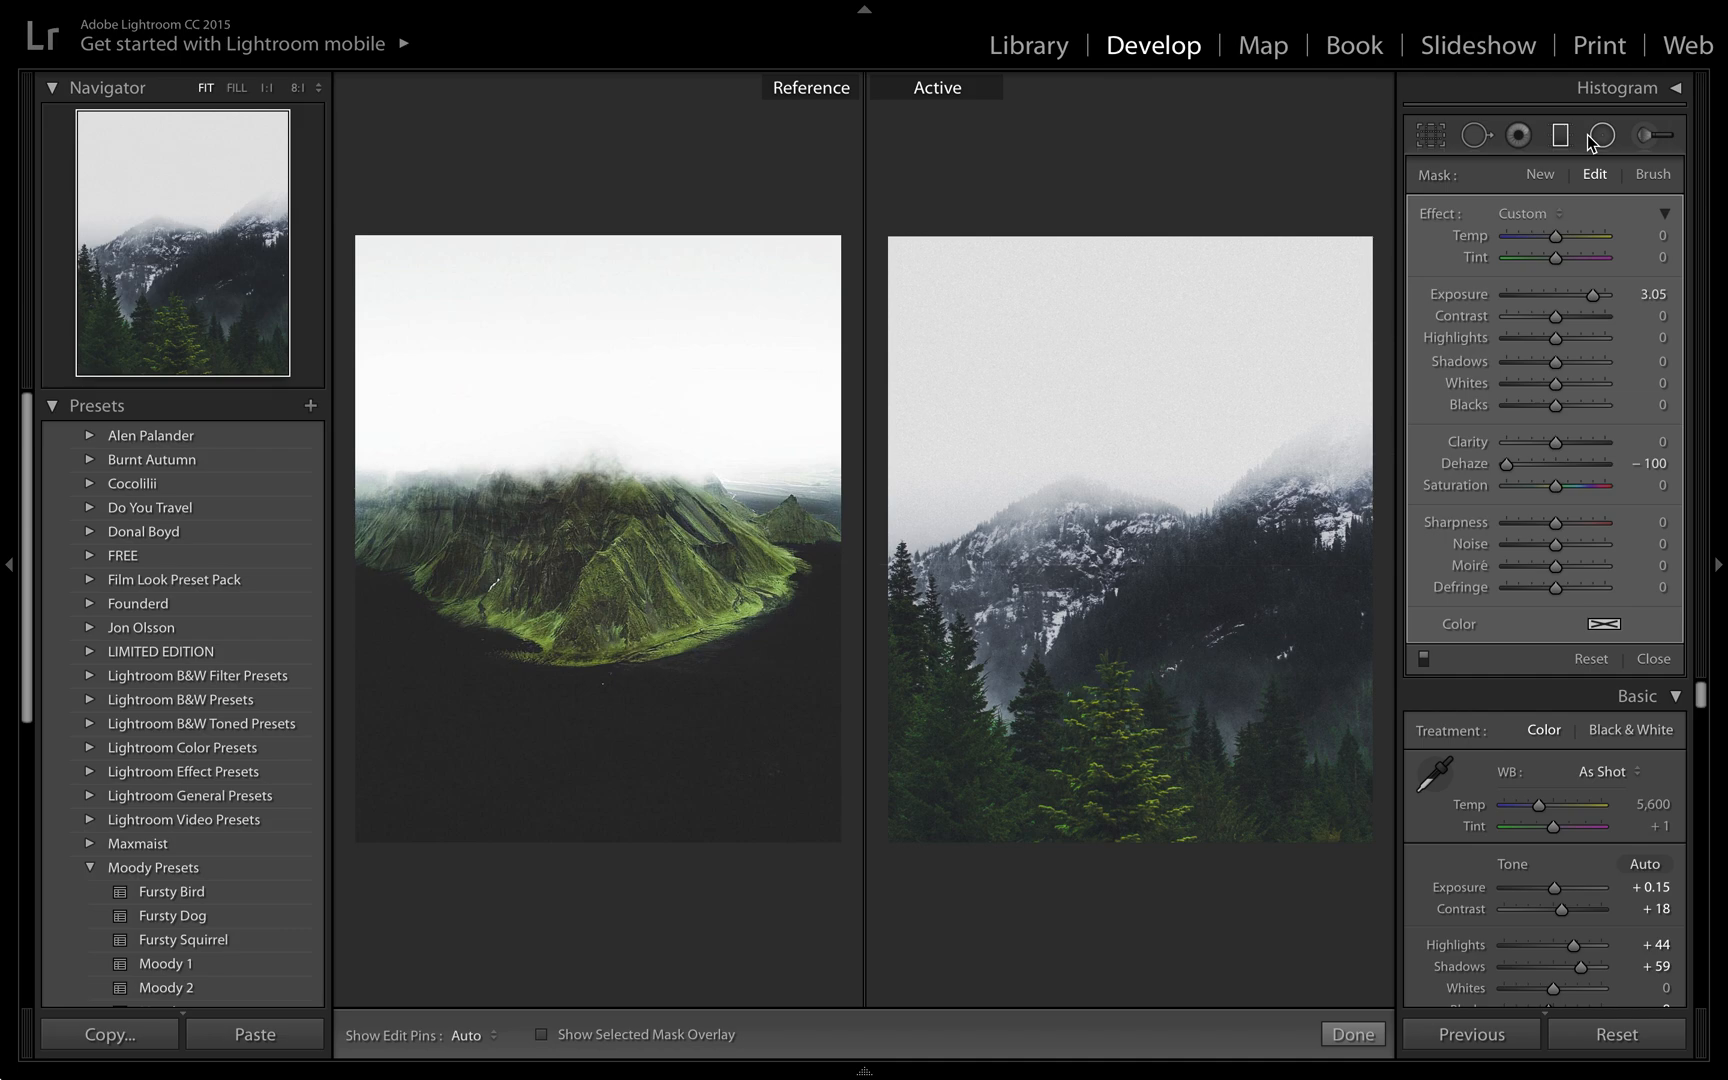
{"action": "mouse_move", "coordinate": [1606, 132]}
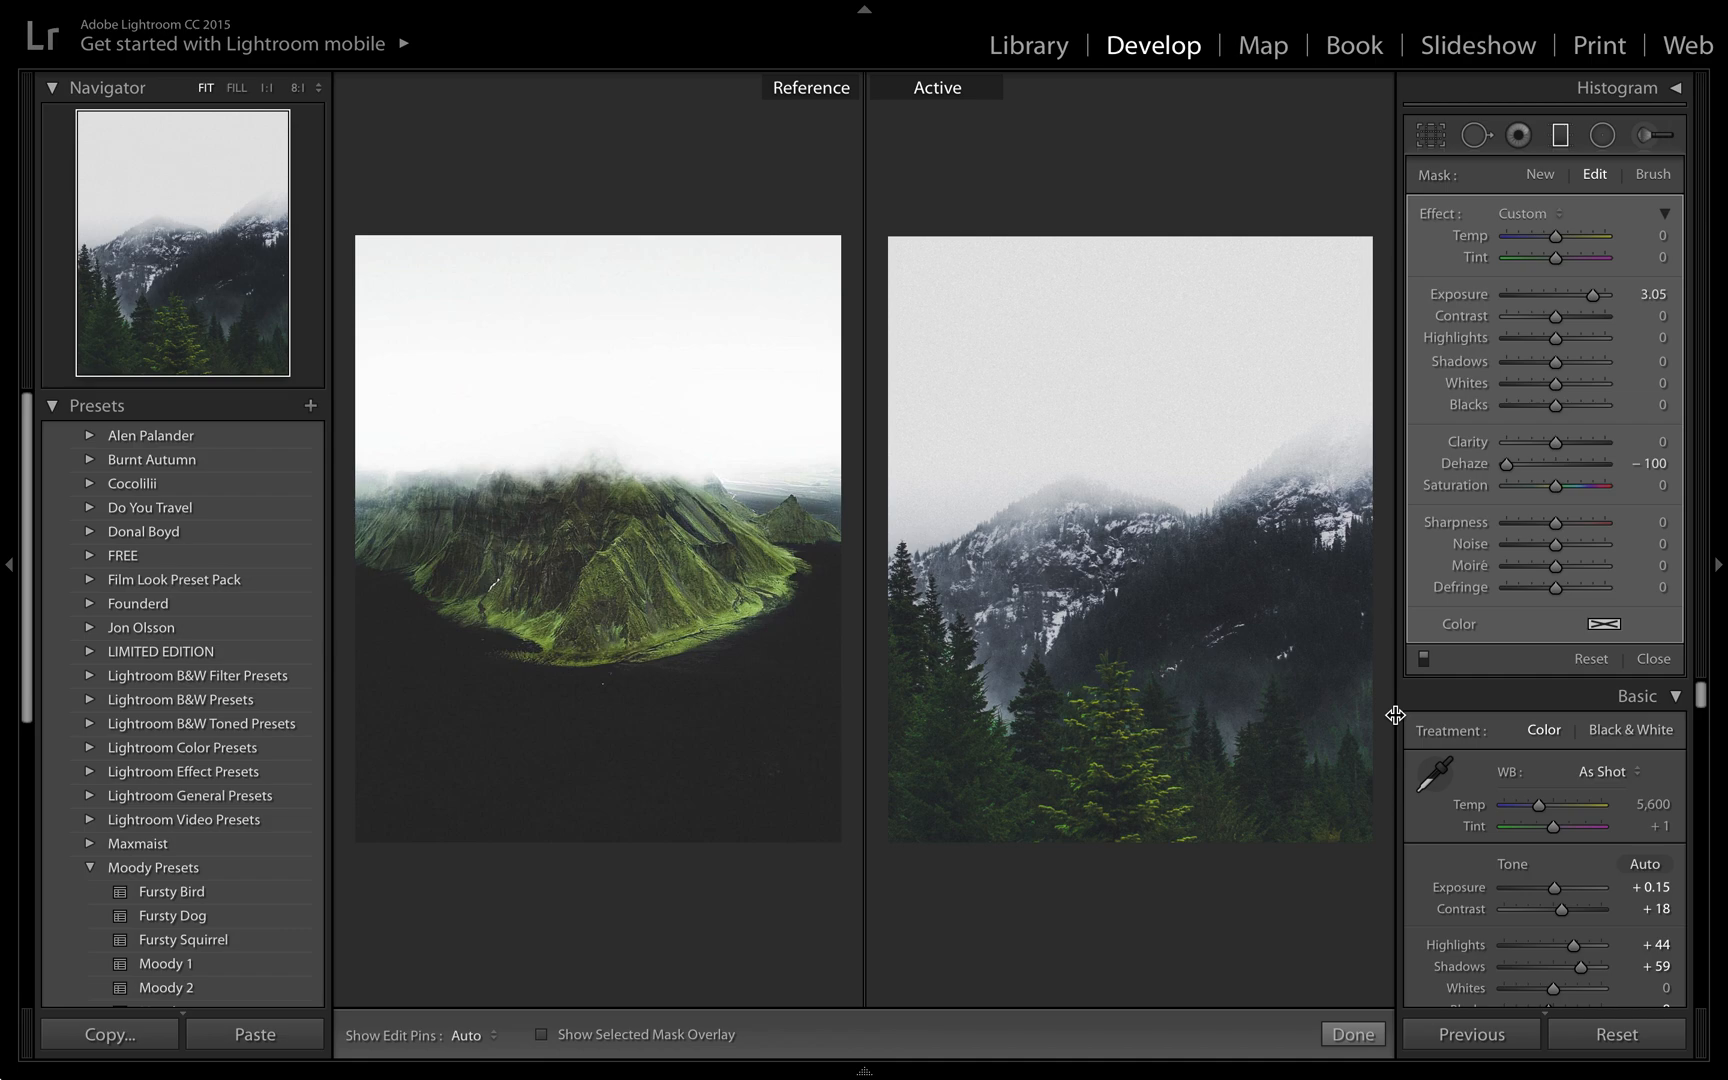
{"action": "mouse_move", "coordinate": [866, 772]}
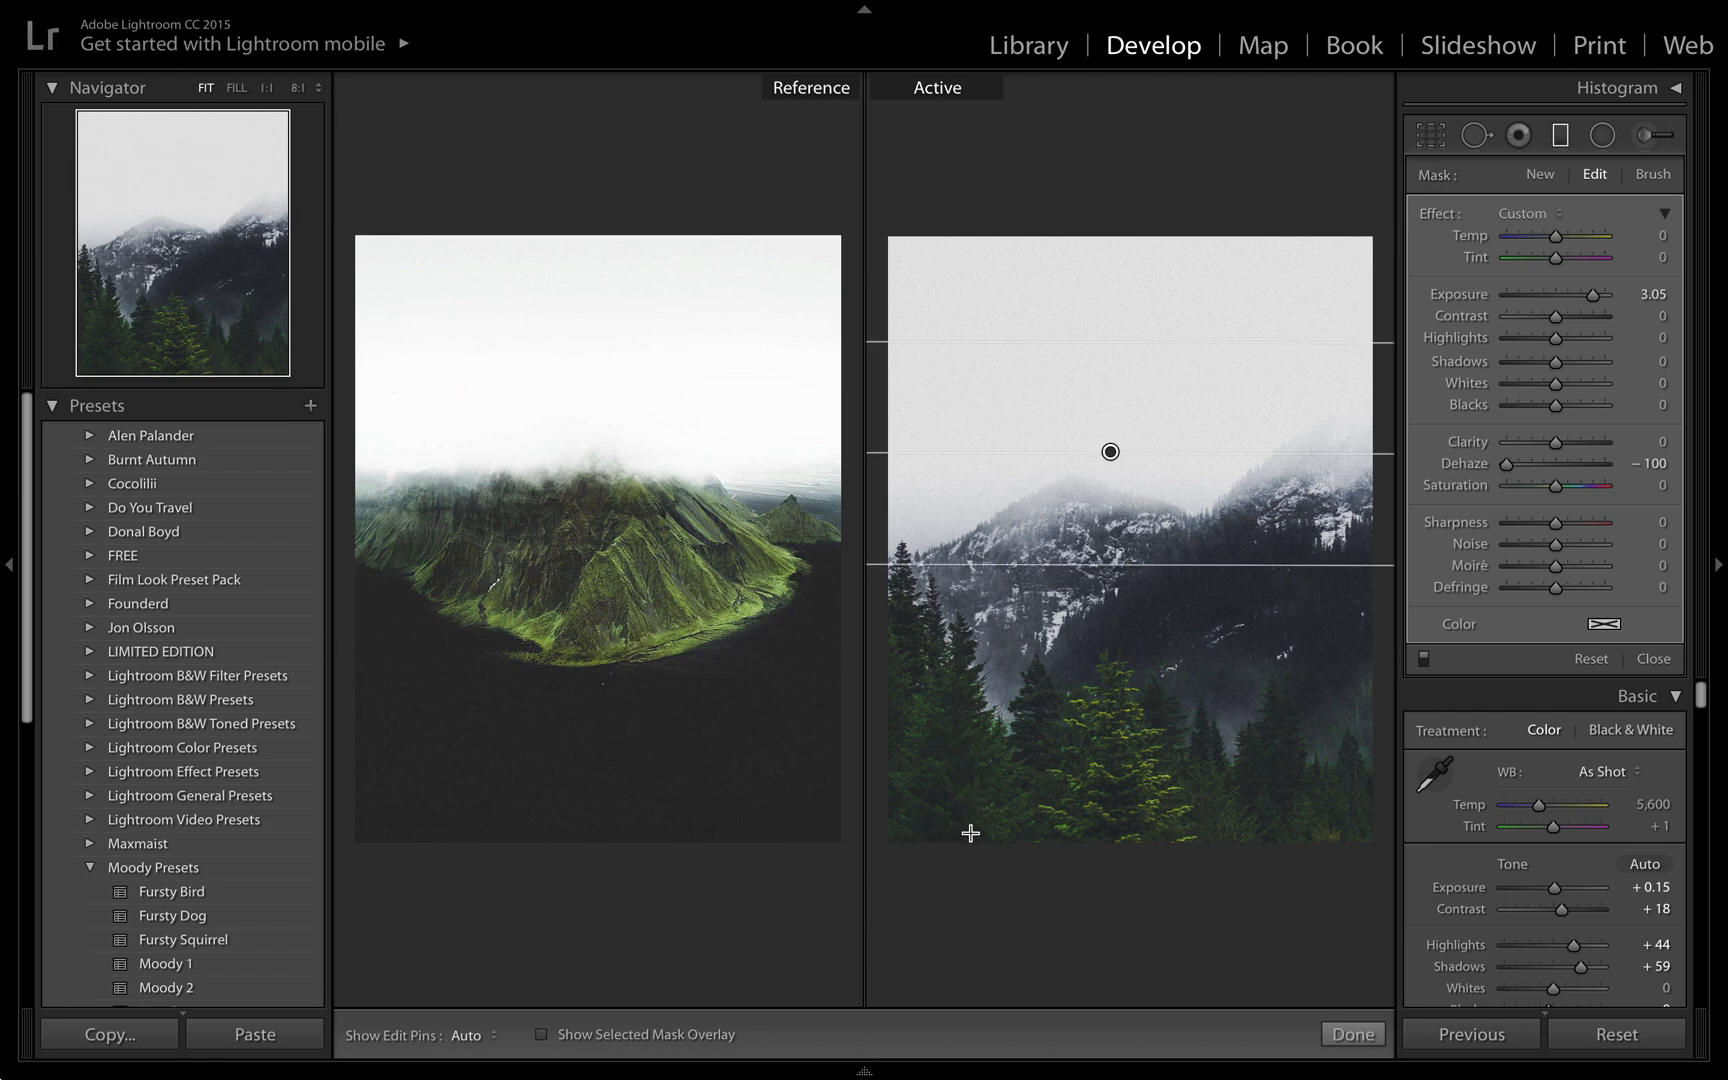
{"action": "mouse_move", "coordinate": [1326, 144]}
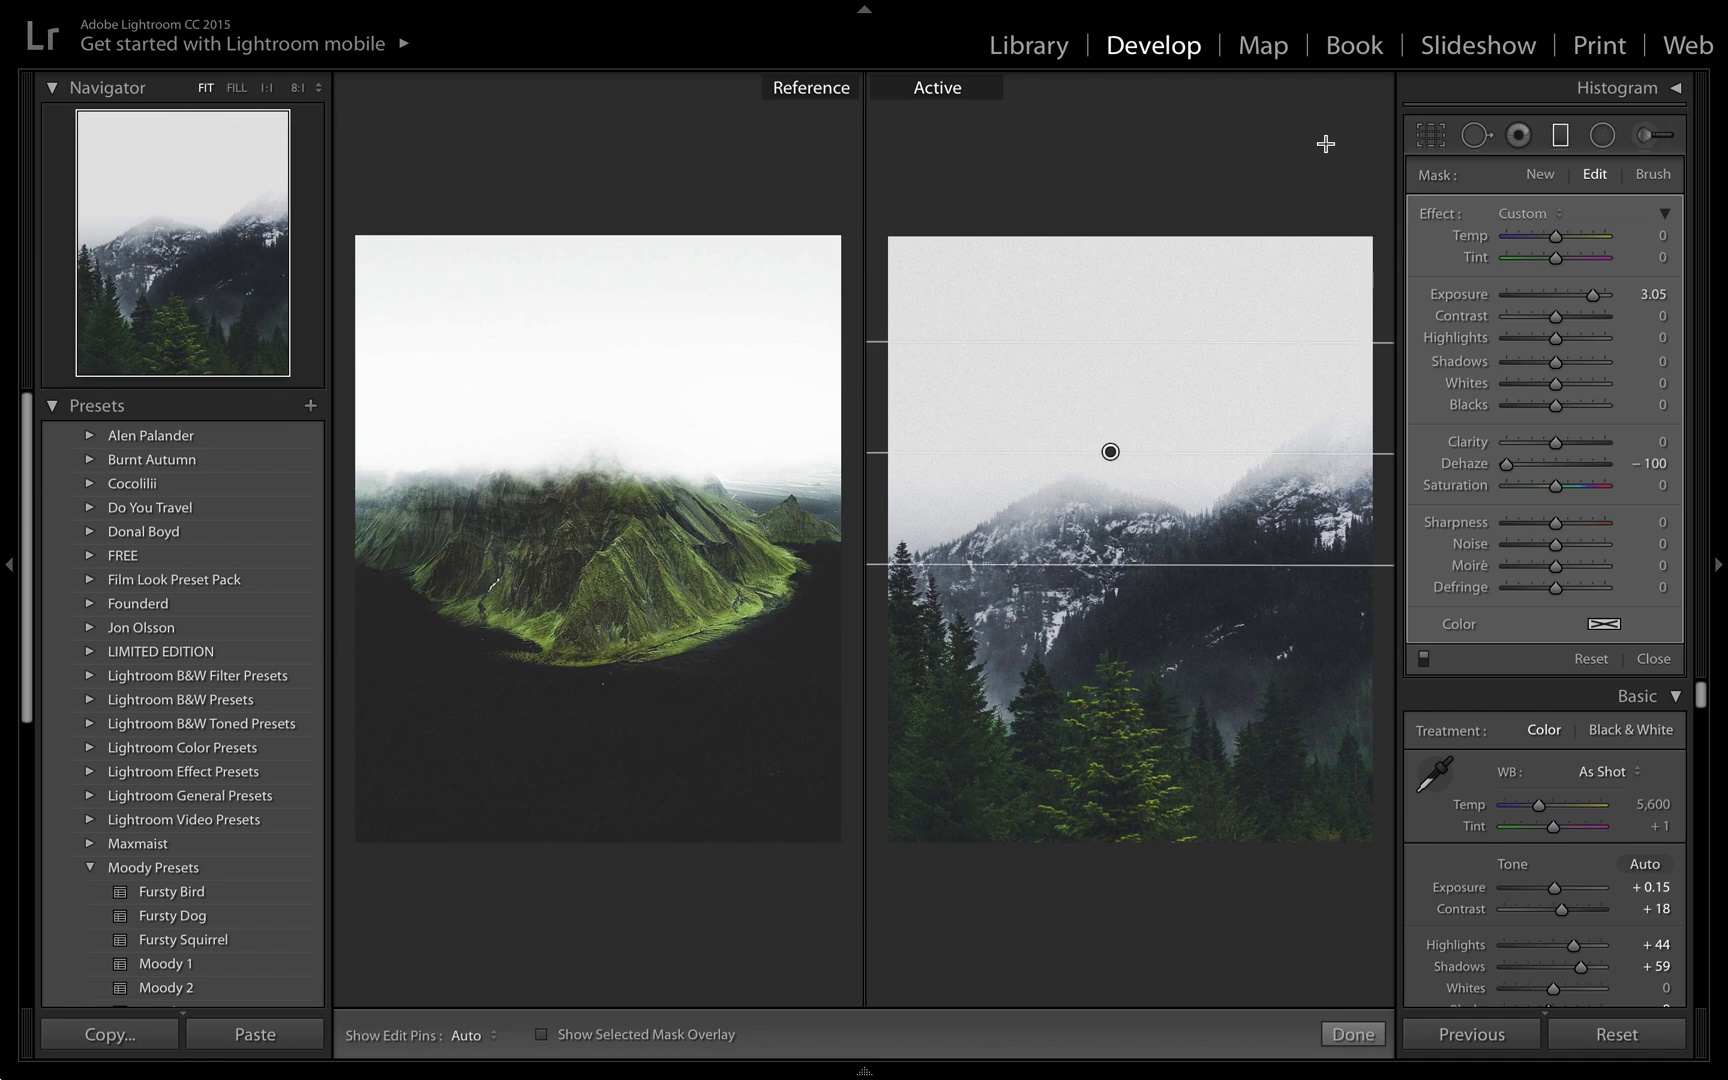